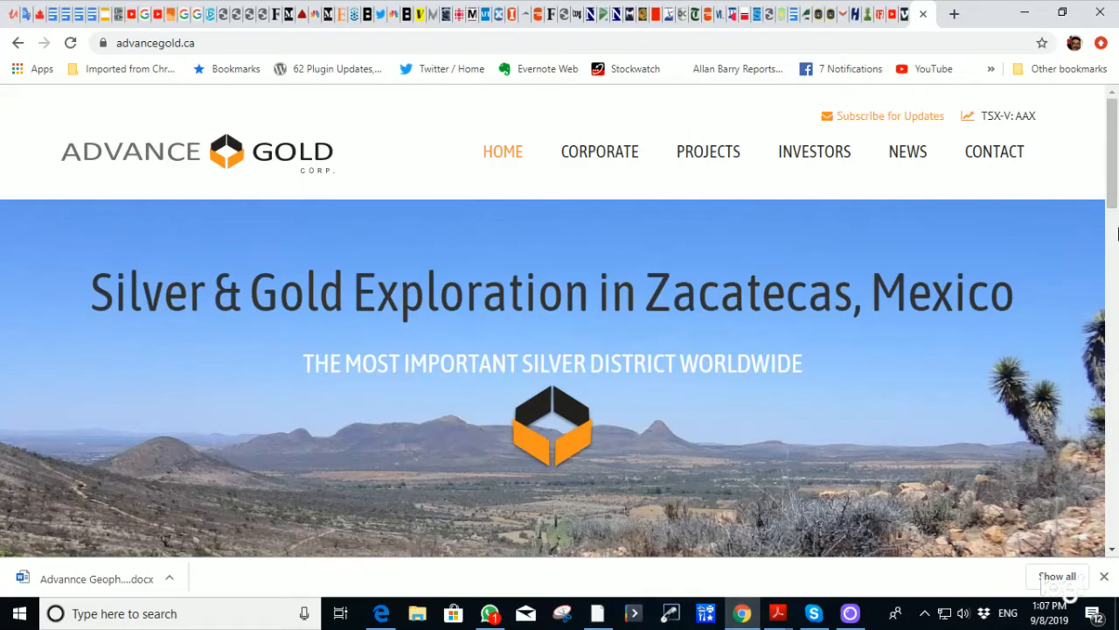
{"action": "mouse_move", "coordinate": [887, 262]}
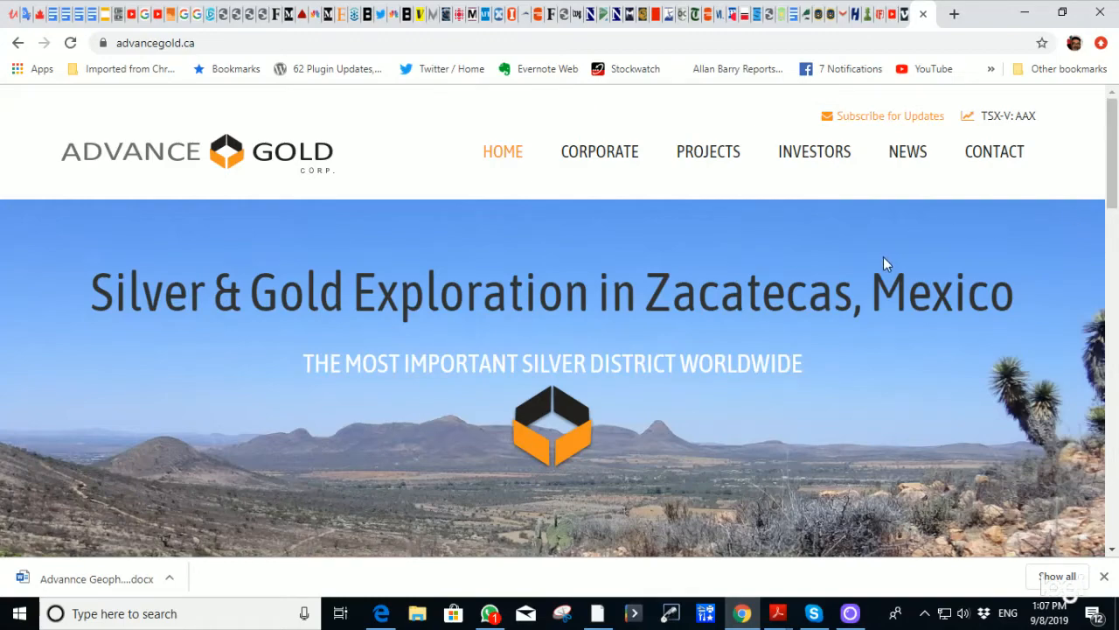
Scroll the homepage past the corporate presentation and projects to the News Updates section.
{"action": "scroll", "scroll_direction": "down", "scroll_amount": 3}
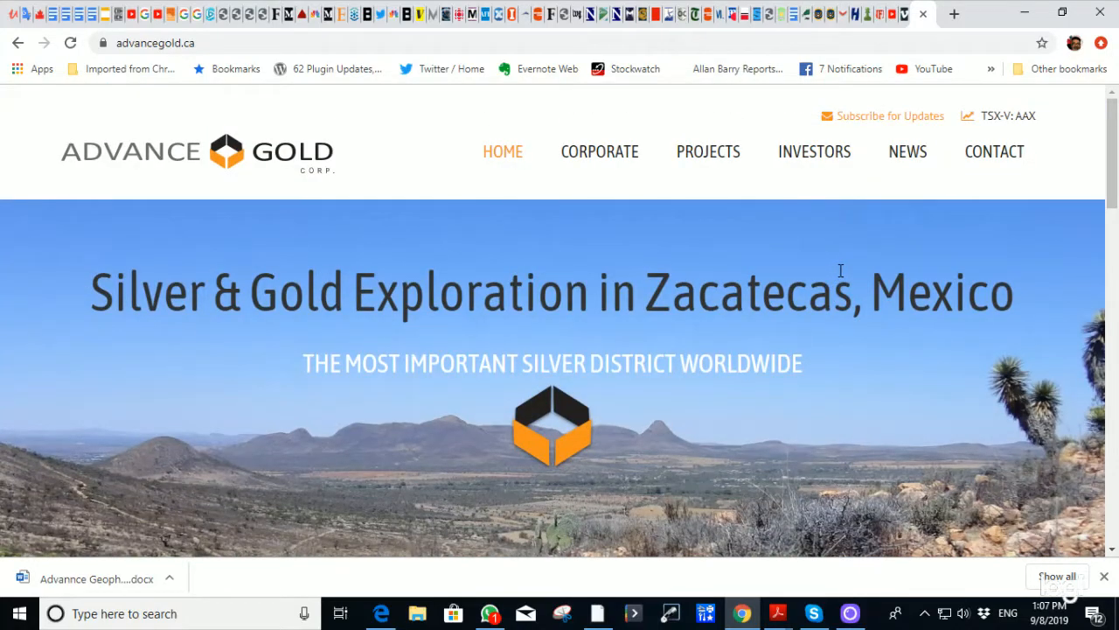
{"action": "scroll", "scroll_direction": "down", "scroll_amount": 3}
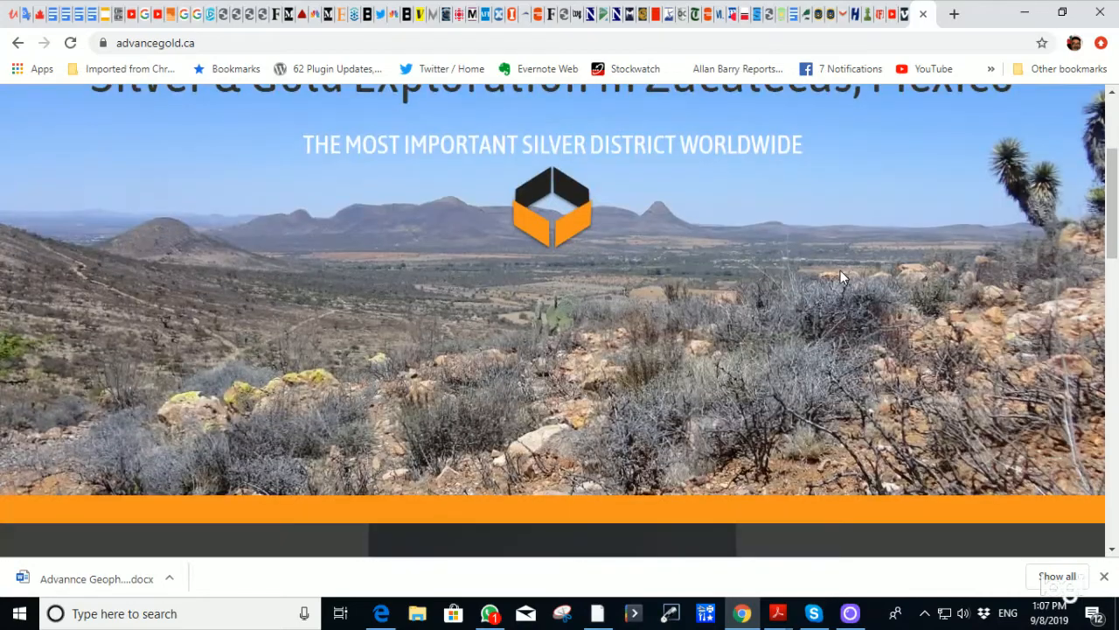
{"action": "scroll", "scroll_direction": "down", "scroll_amount": 3}
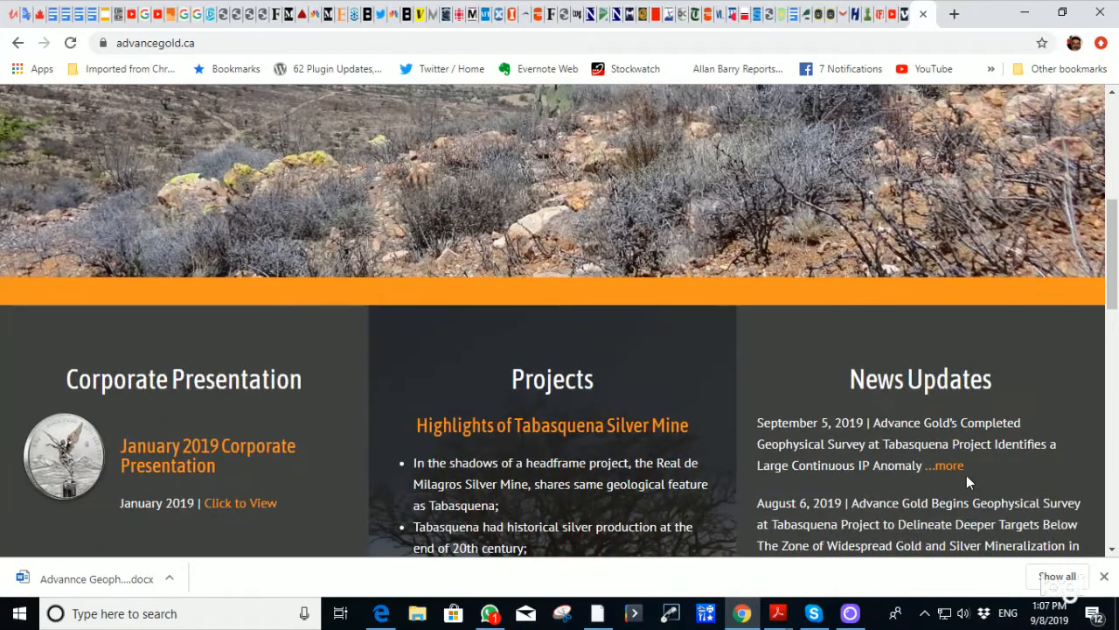
Read the September 5, 2019 survey release down to its chargeability voxel model image.
{"action": "left_click", "coordinate": [944, 465]}
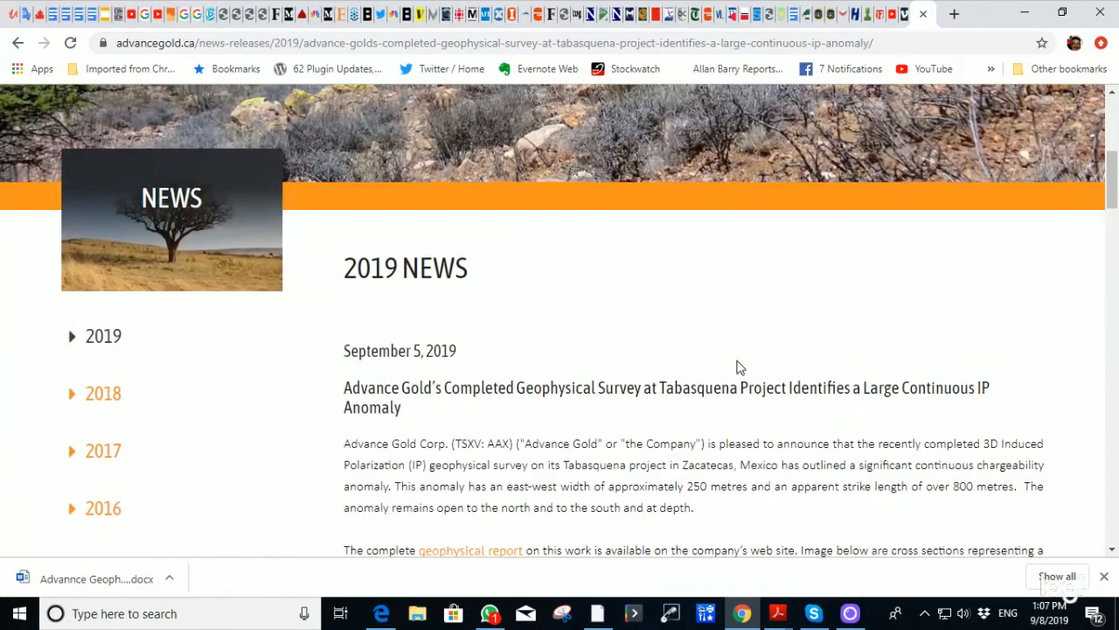
{"action": "scroll", "scroll_direction": "down", "scroll_amount": 3}
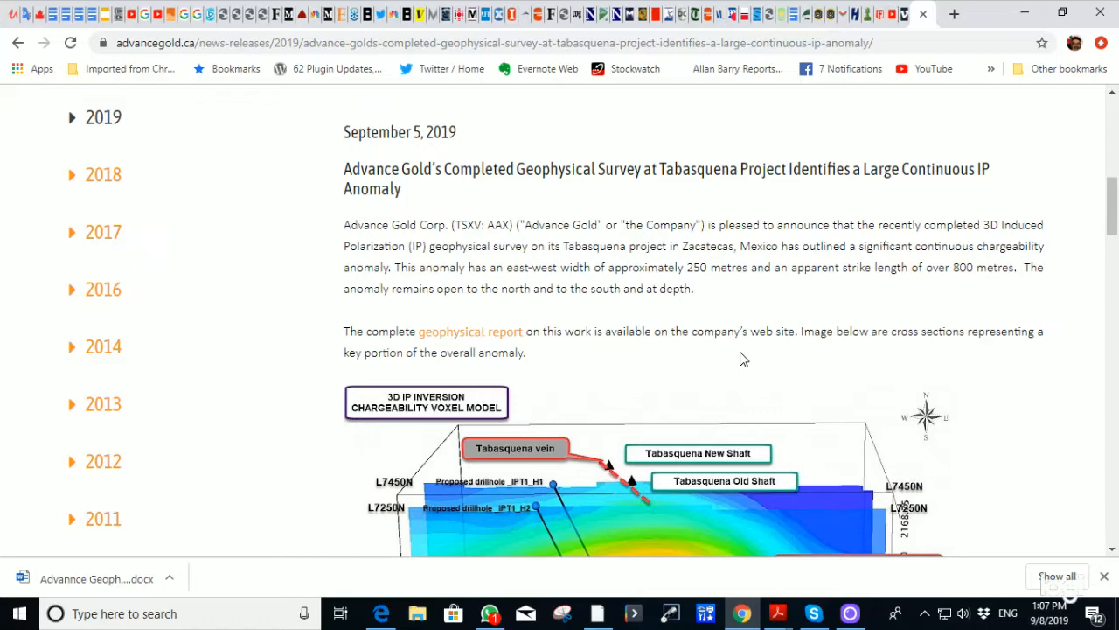
{"action": "mouse_move", "coordinate": [750, 352]}
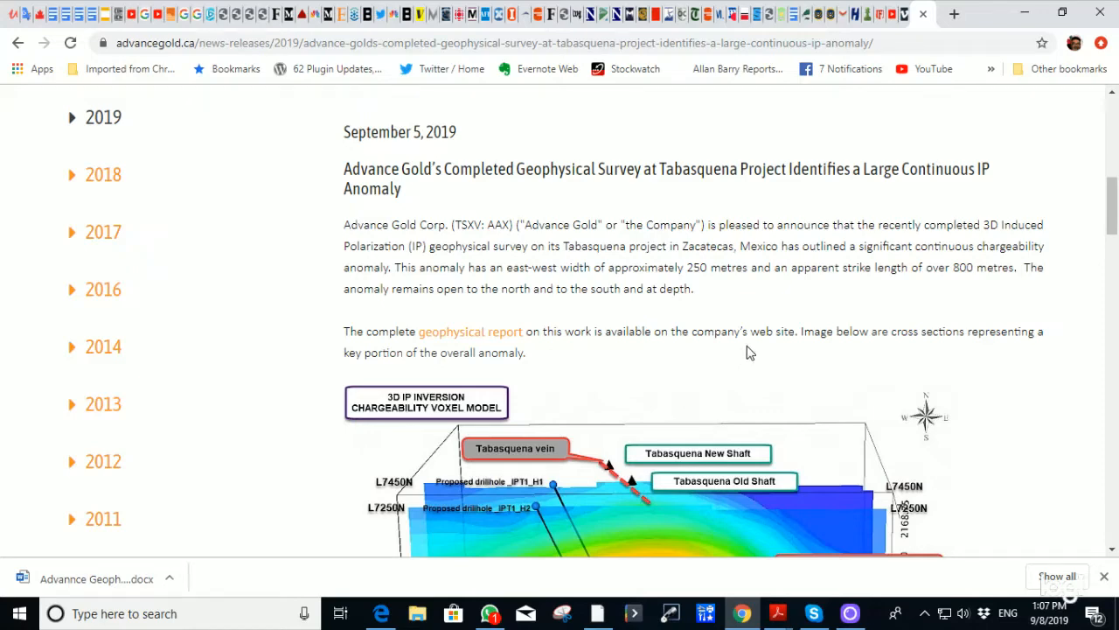
{"action": "scroll", "scroll_direction": "down", "scroll_amount": 3}
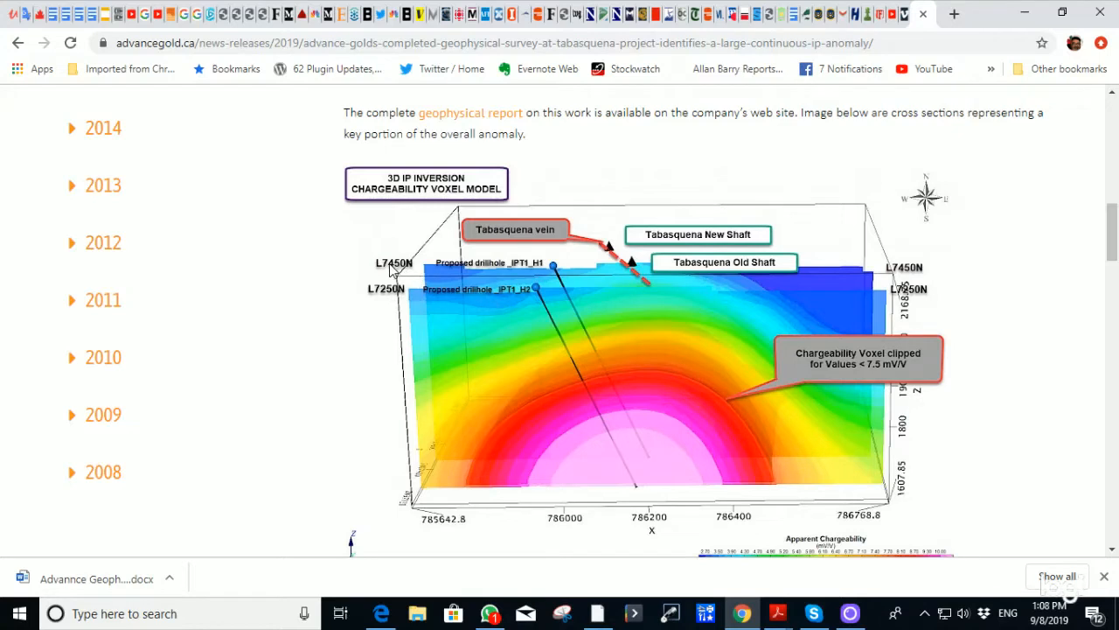
{"action": "mouse_move", "coordinate": [524, 306]}
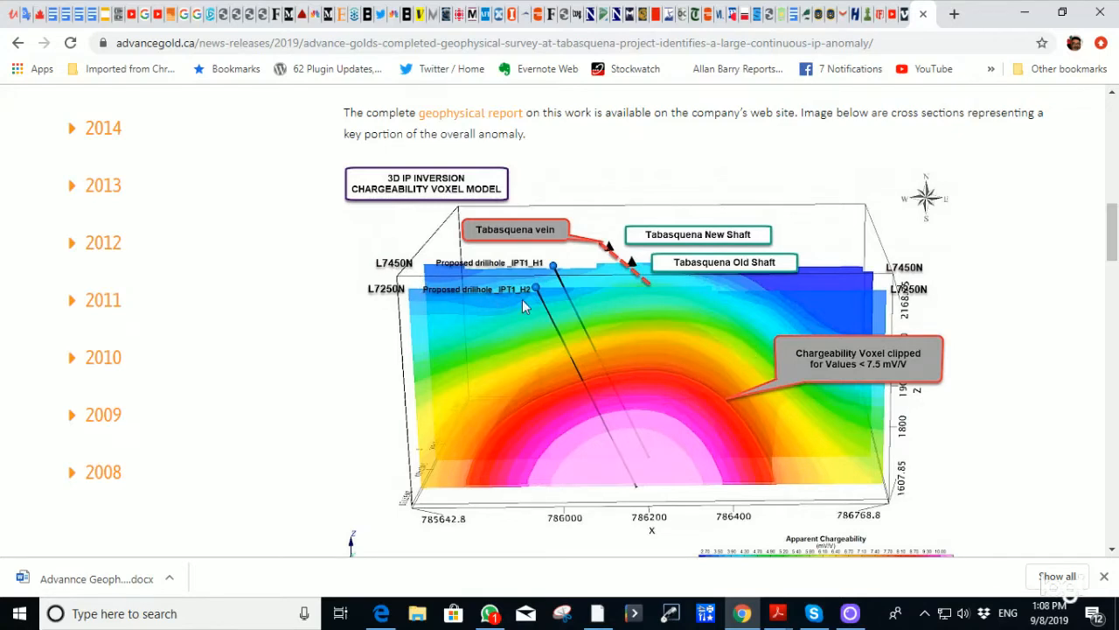
{"action": "mouse_move", "coordinate": [531, 305]}
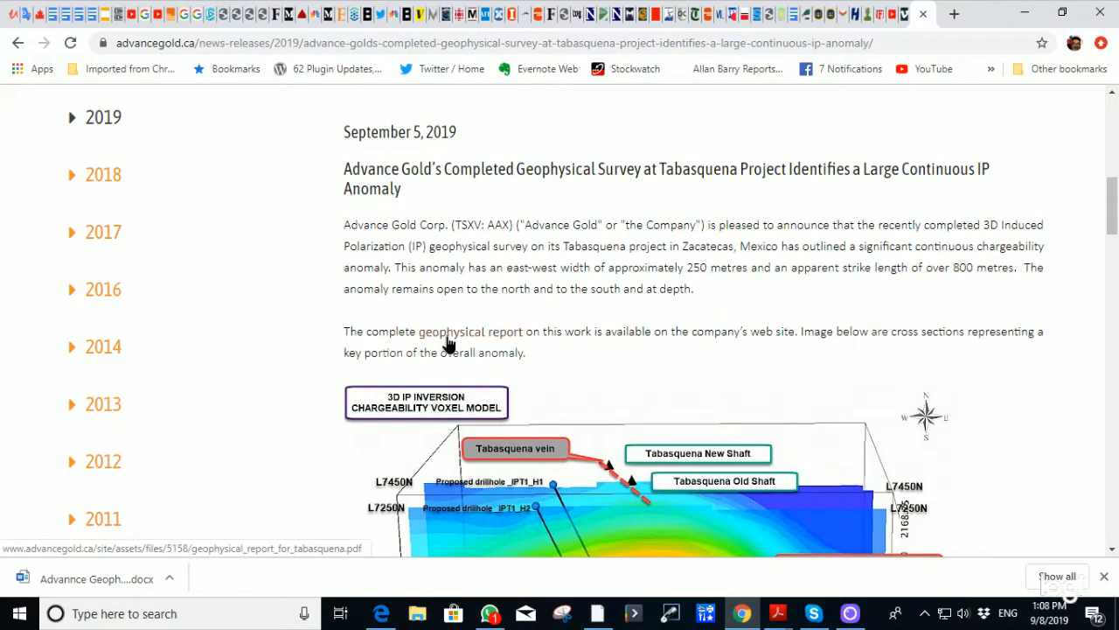
View the linked Tabasquena geophysical report PDF down to its page 2 list of figures.
{"action": "left_click", "coordinate": [479, 332]}
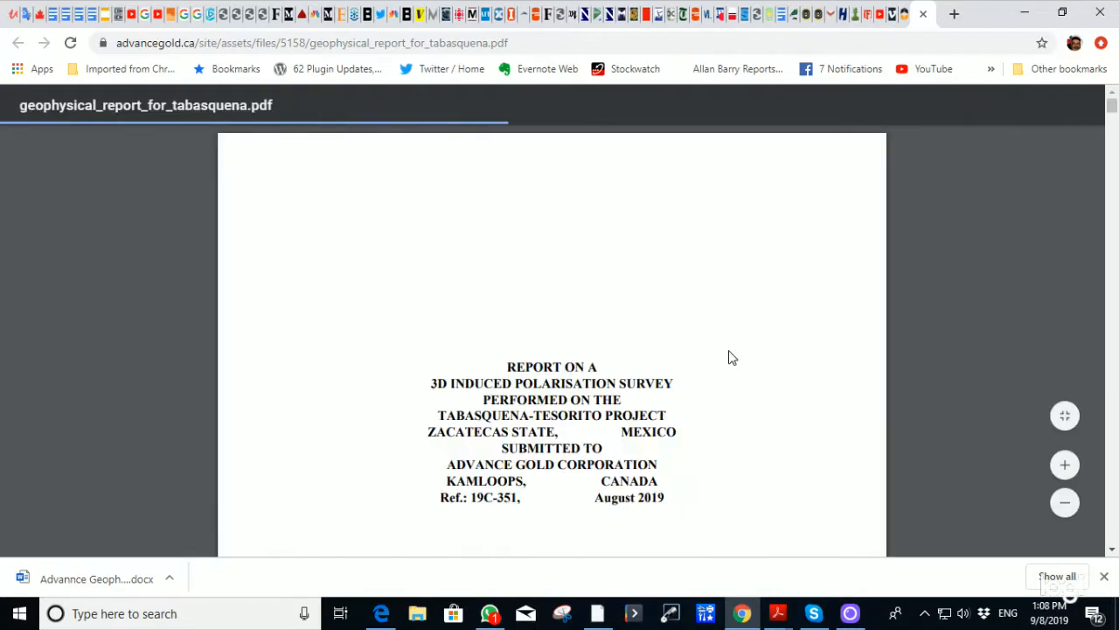
{"action": "mouse_move", "coordinate": [796, 308]}
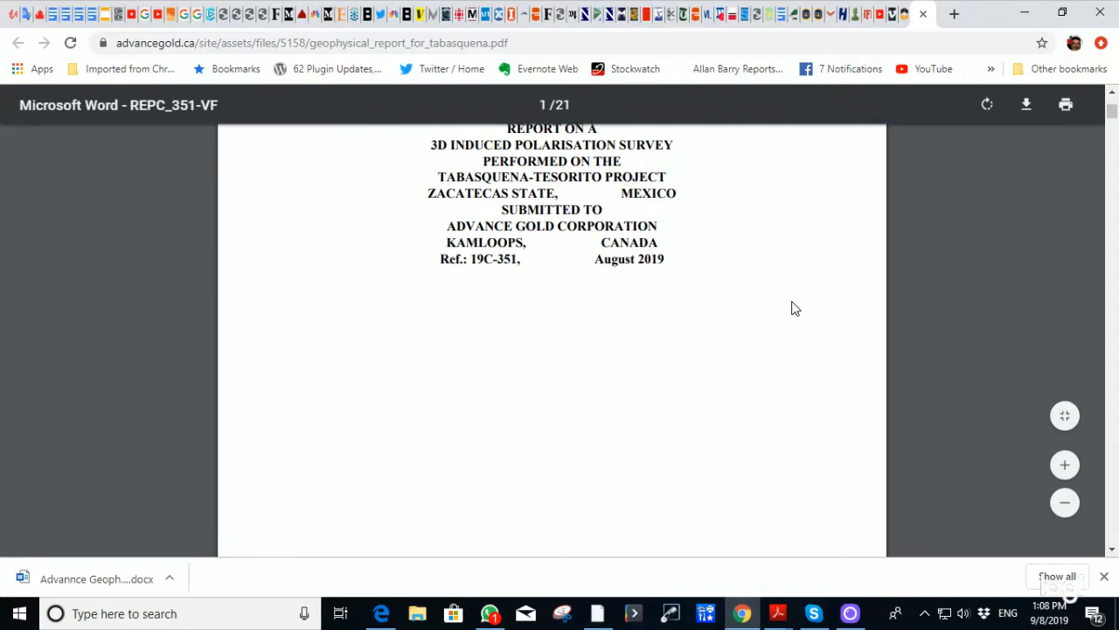
{"action": "scroll", "scroll_direction": "down", "scroll_amount": 3}
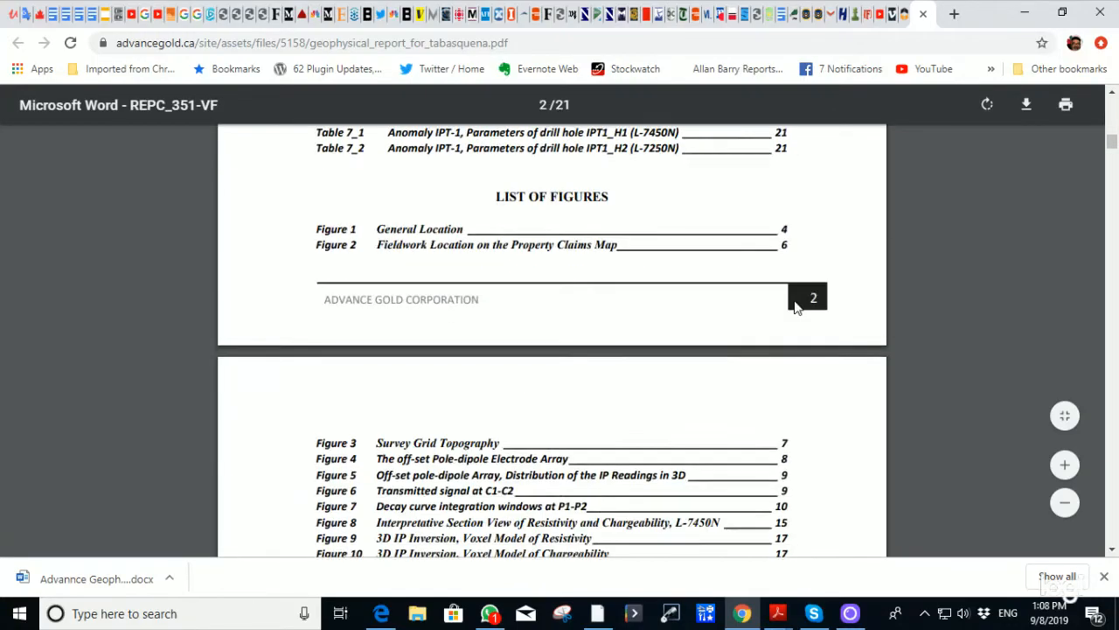
{"action": "scroll", "scroll_direction": "down", "scroll_amount": 3}
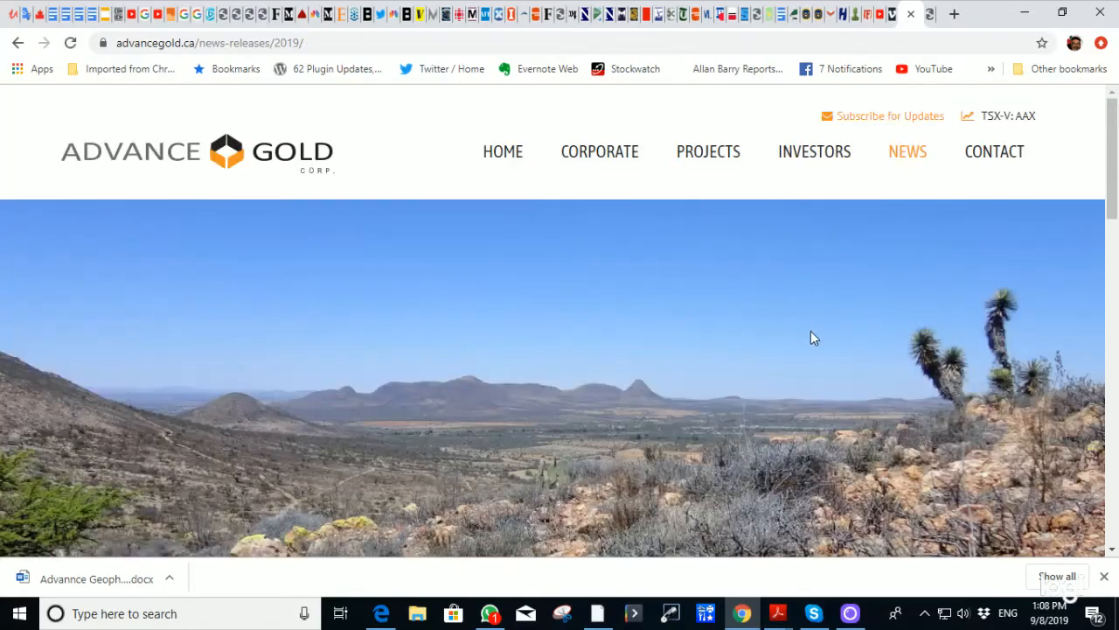
Scroll the 2019 news list from September 5 back to the June and May releases.
{"action": "scroll", "scroll_direction": "down", "scroll_amount": 3}
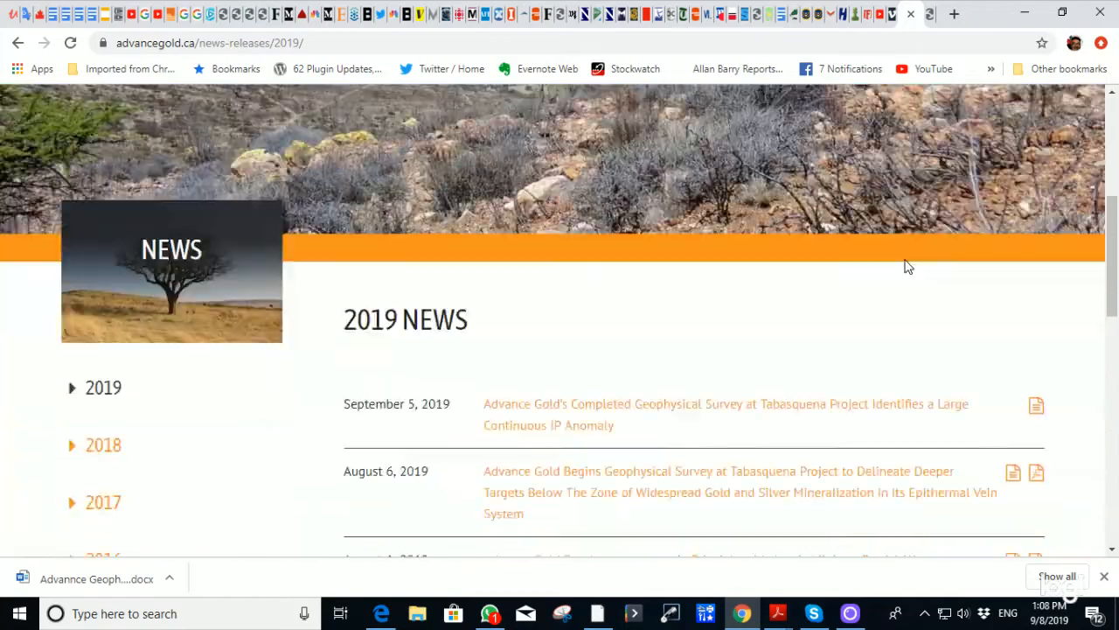
{"action": "scroll", "scroll_direction": "down", "scroll_amount": 3}
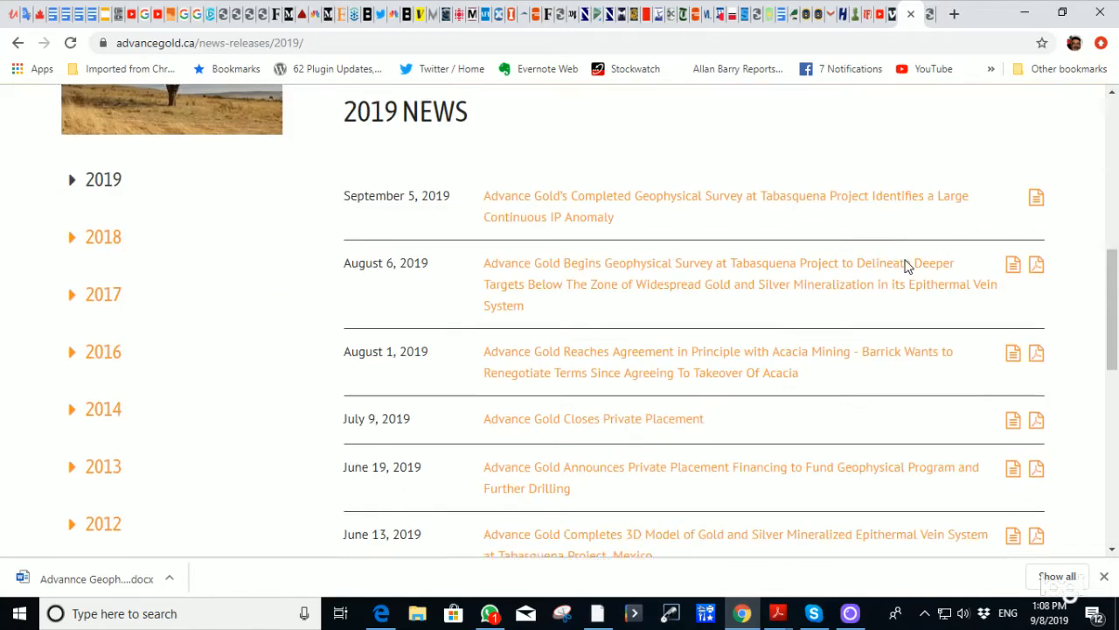
{"action": "scroll", "scroll_direction": "down", "scroll_amount": 3}
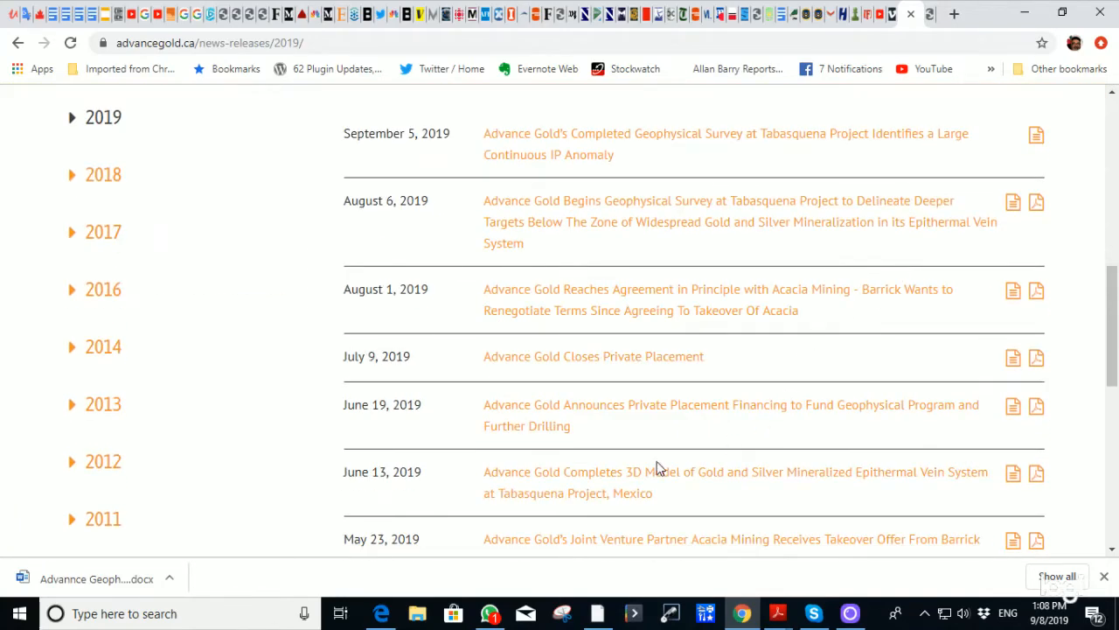
Read the June 13 3D vein-model release for Tabasquena from the top.
{"action": "left_click", "coordinate": [734, 472]}
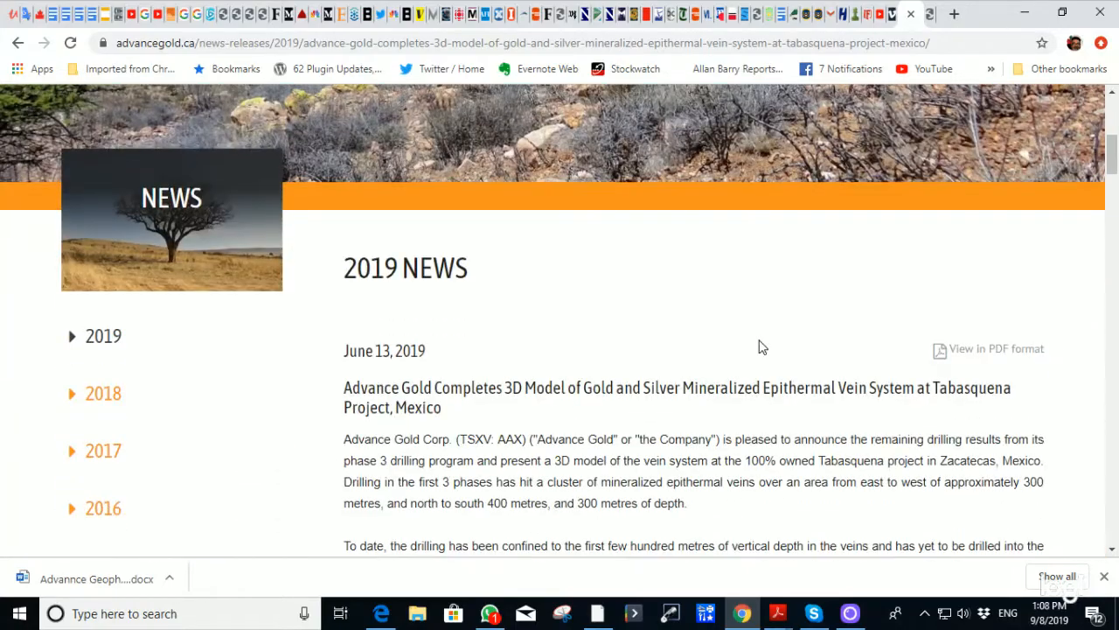
{"action": "scroll", "scroll_direction": "down", "scroll_amount": 3}
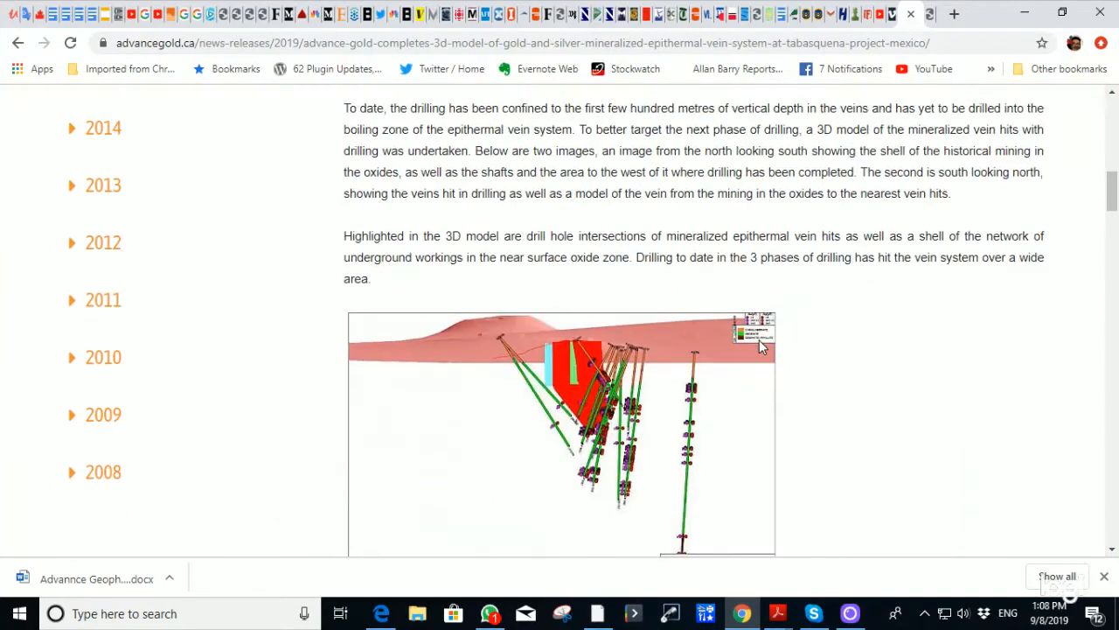
{"action": "scroll", "scroll_direction": "down", "scroll_amount": 3}
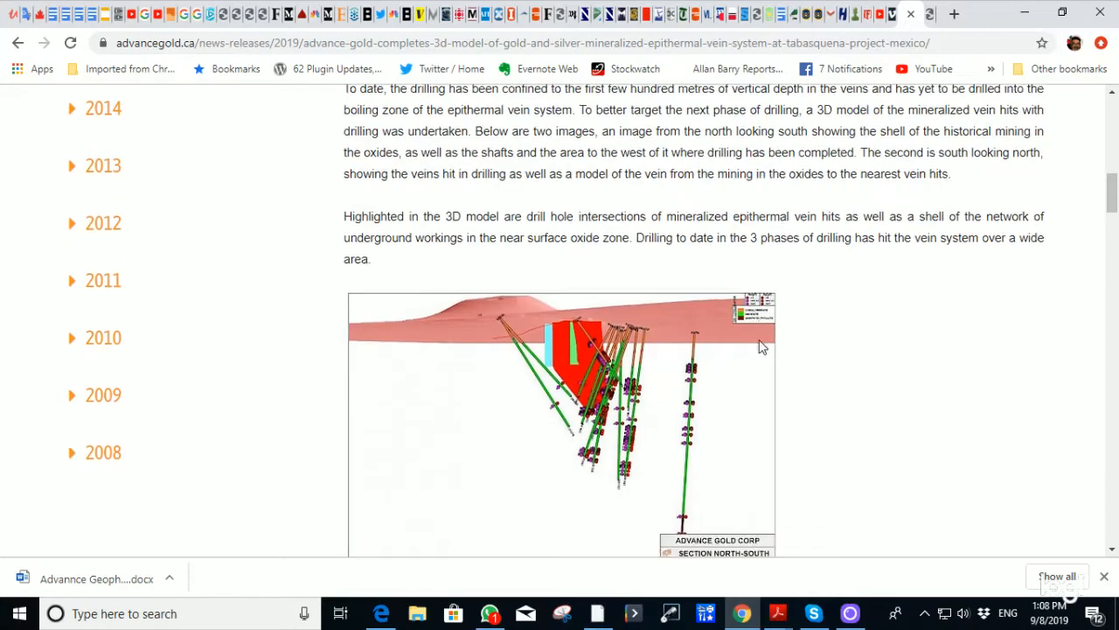
{"action": "scroll", "scroll_direction": "down", "scroll_amount": 3}
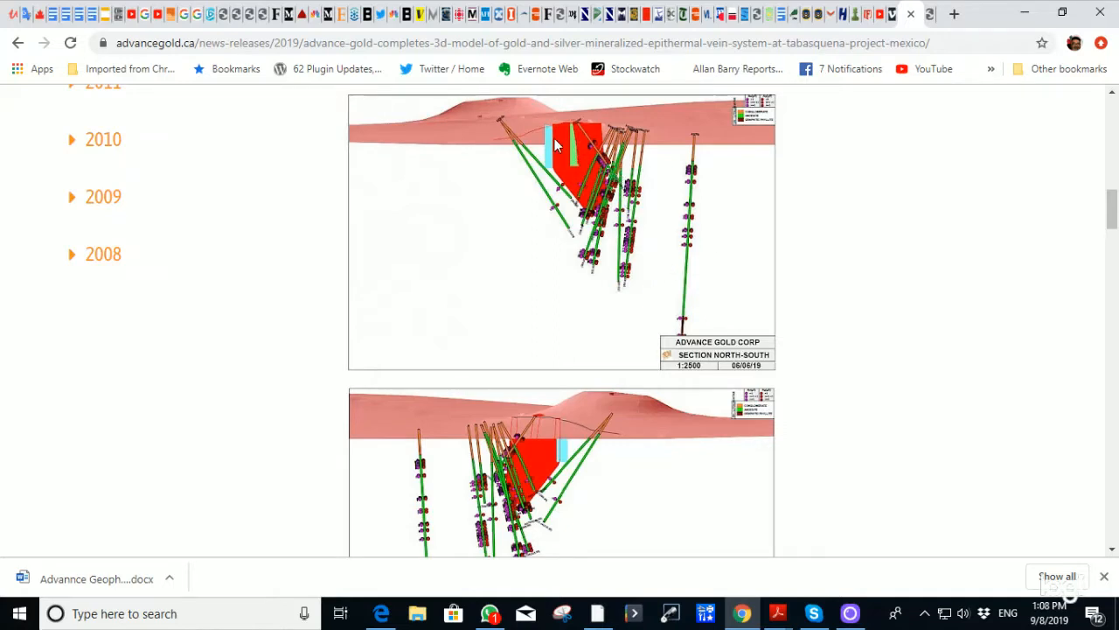
{"action": "mouse_move", "coordinate": [586, 173]}
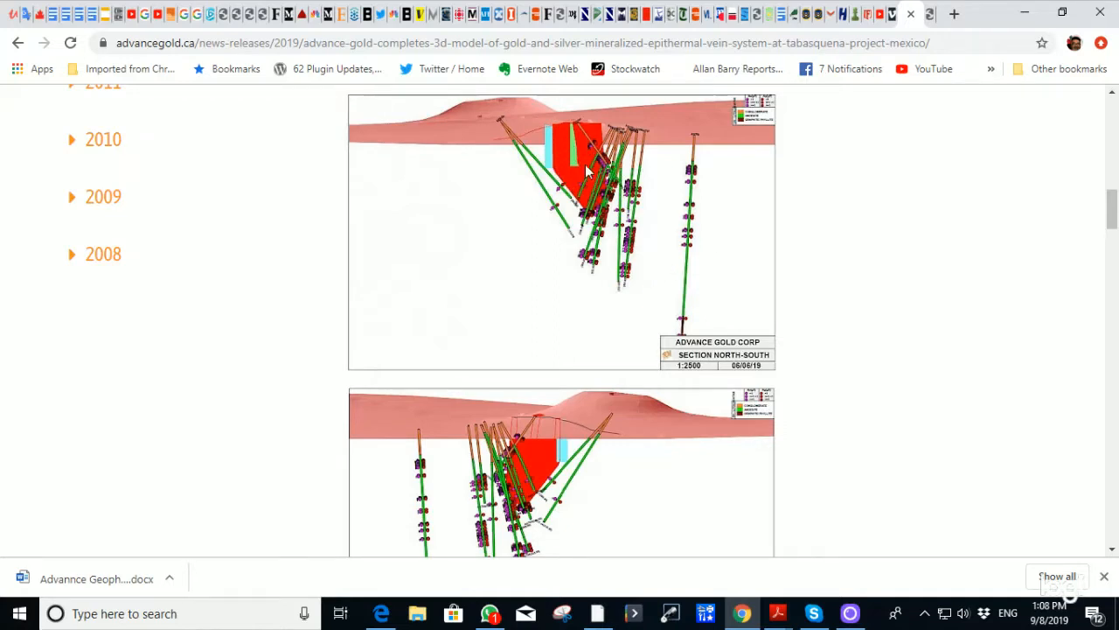
{"action": "mouse_move", "coordinate": [573, 160]}
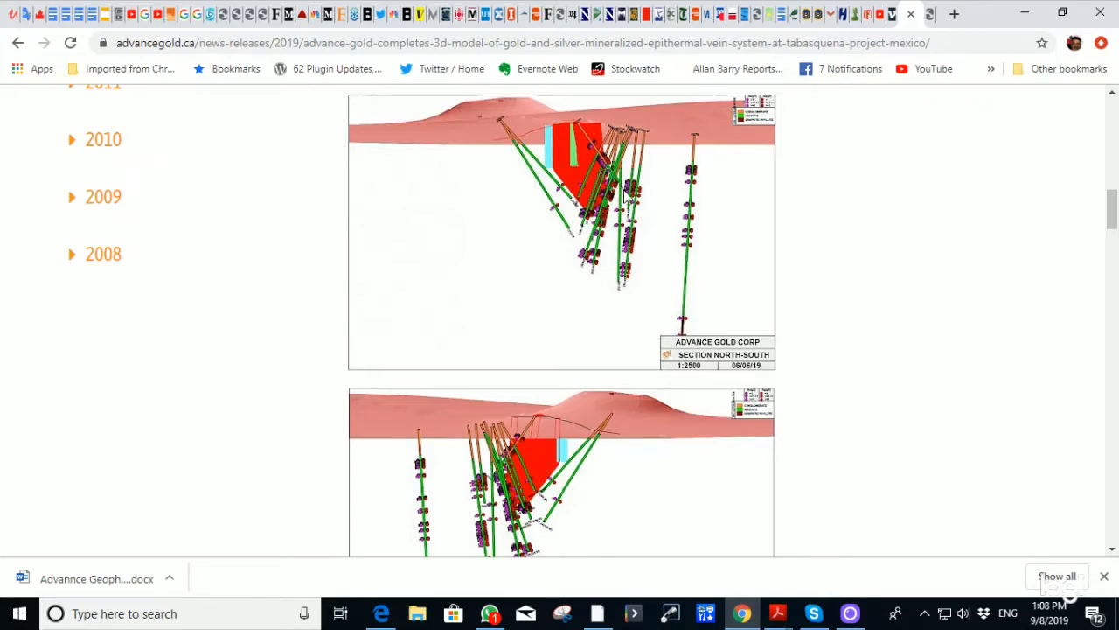
{"action": "mouse_move", "coordinate": [696, 181]}
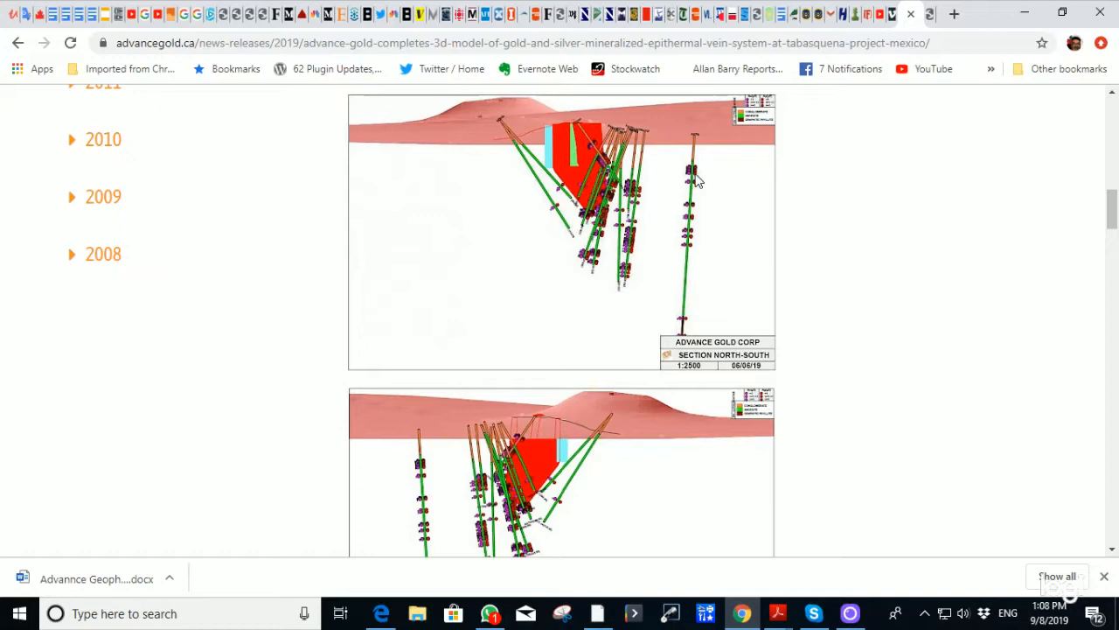
{"action": "mouse_move", "coordinate": [706, 206]}
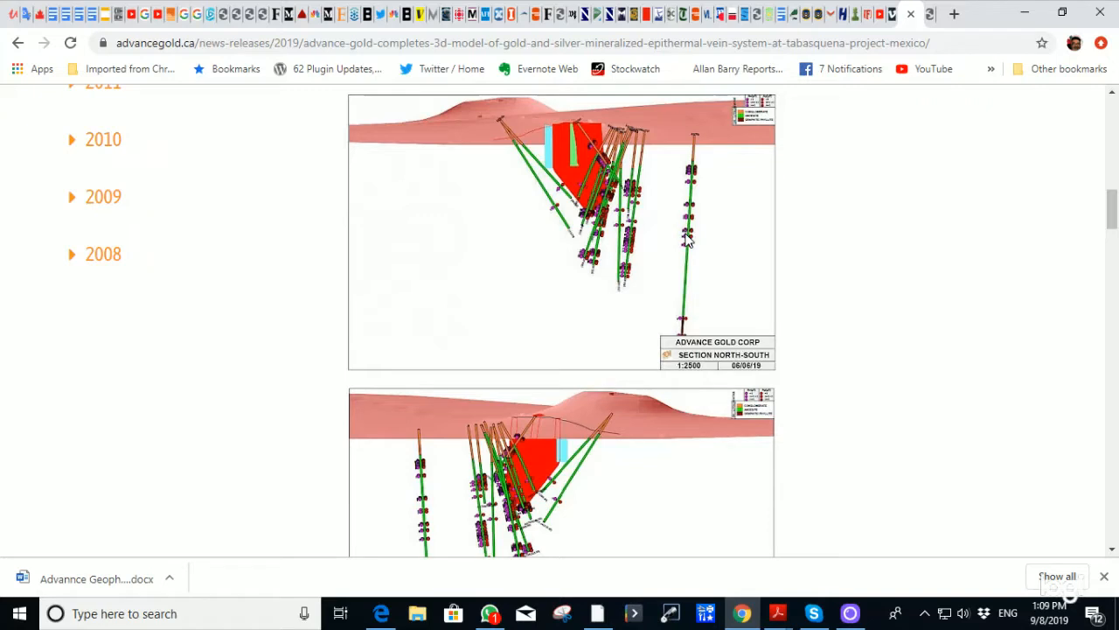
{"action": "mouse_move", "coordinate": [693, 243]}
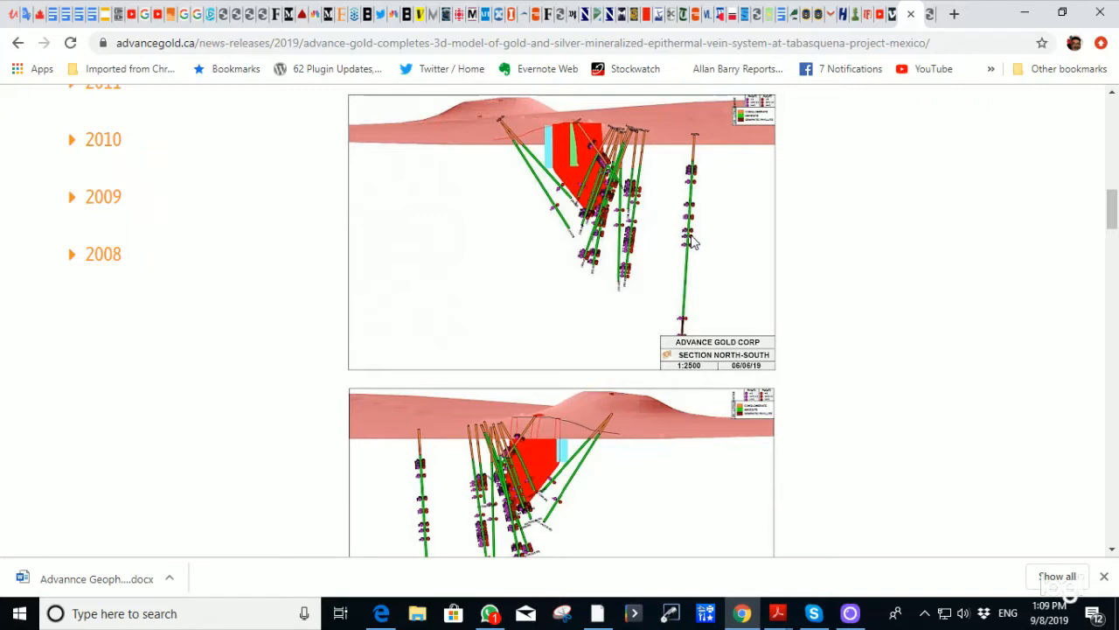
{"action": "mouse_move", "coordinate": [647, 277]}
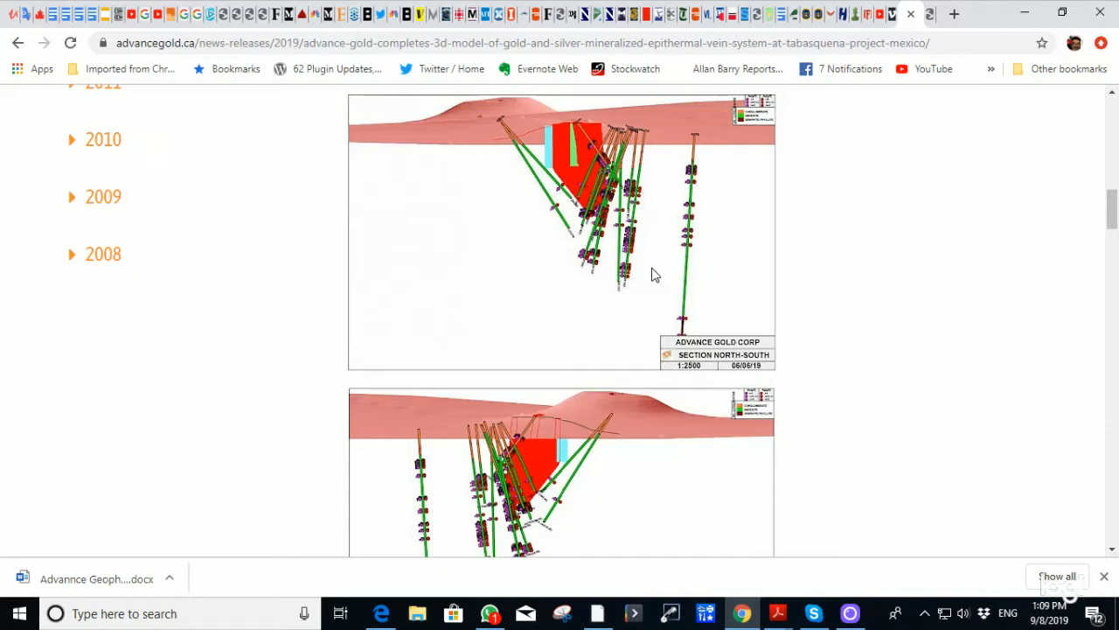
Review the release's cross-section images, then return toward the top of the page.
{"action": "scroll", "scroll_direction": "down", "scroll_amount": 3}
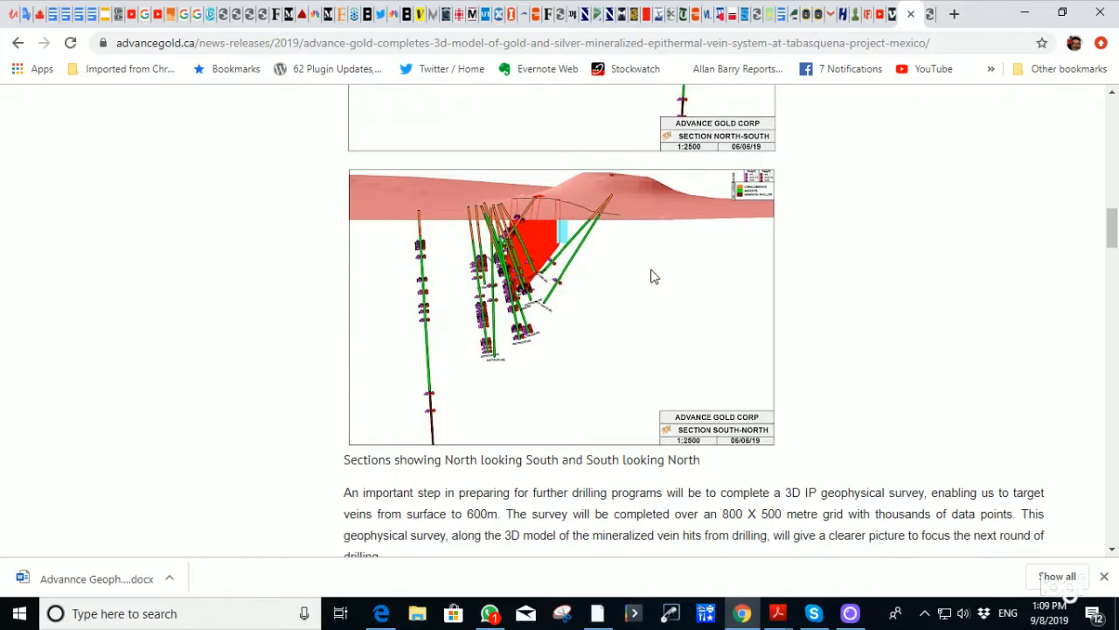
{"action": "scroll", "scroll_direction": "up", "scroll_amount": 3}
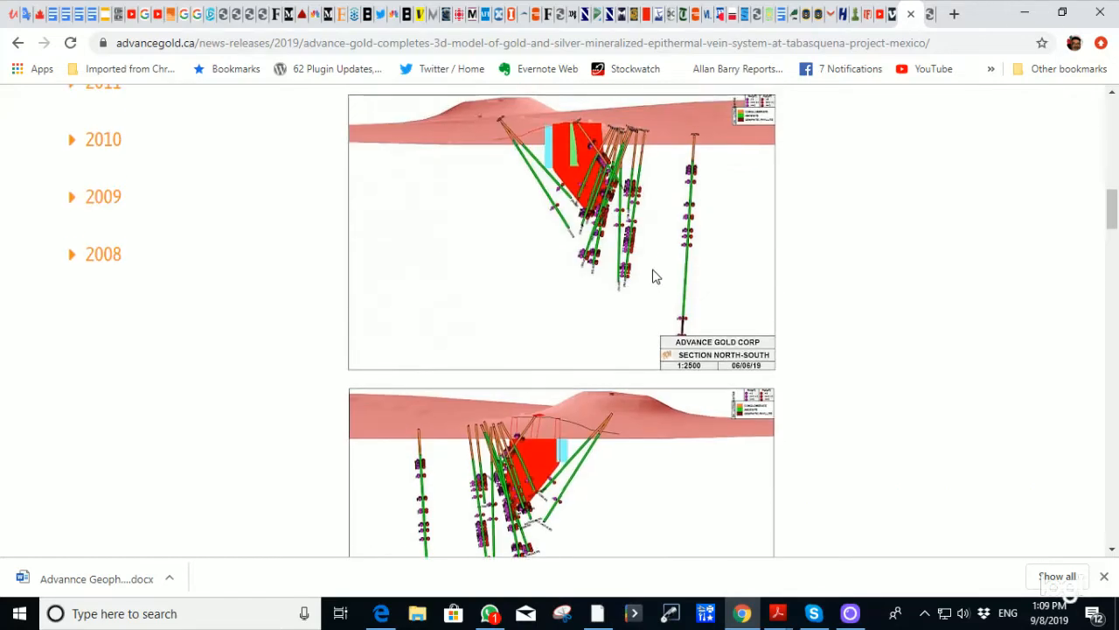
{"action": "scroll", "scroll_direction": "down", "scroll_amount": 3}
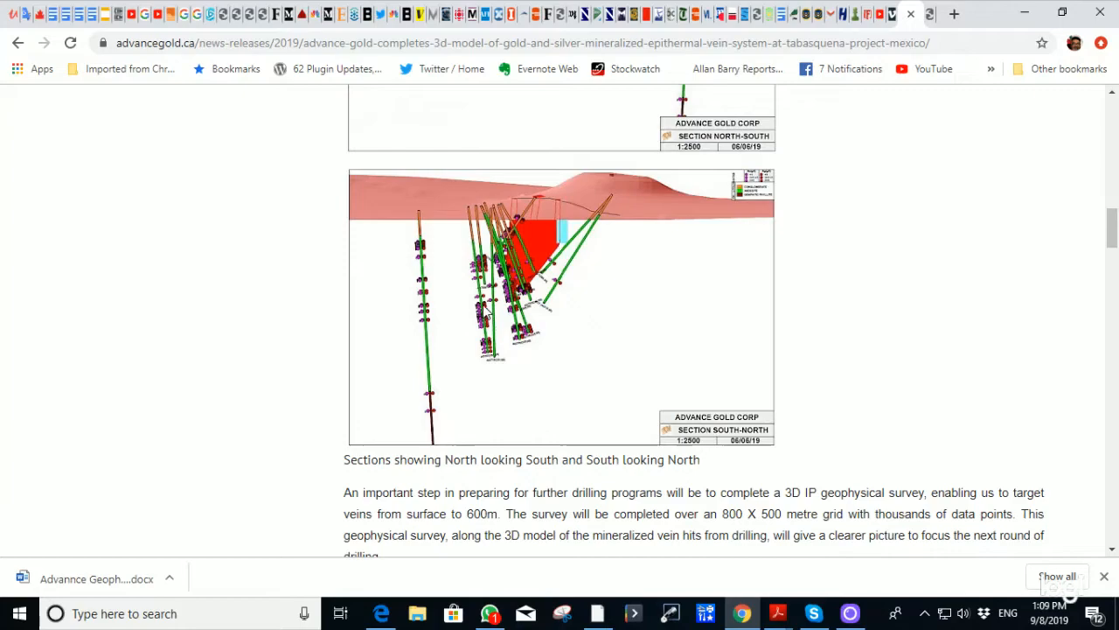
{"action": "mouse_move", "coordinate": [509, 329]}
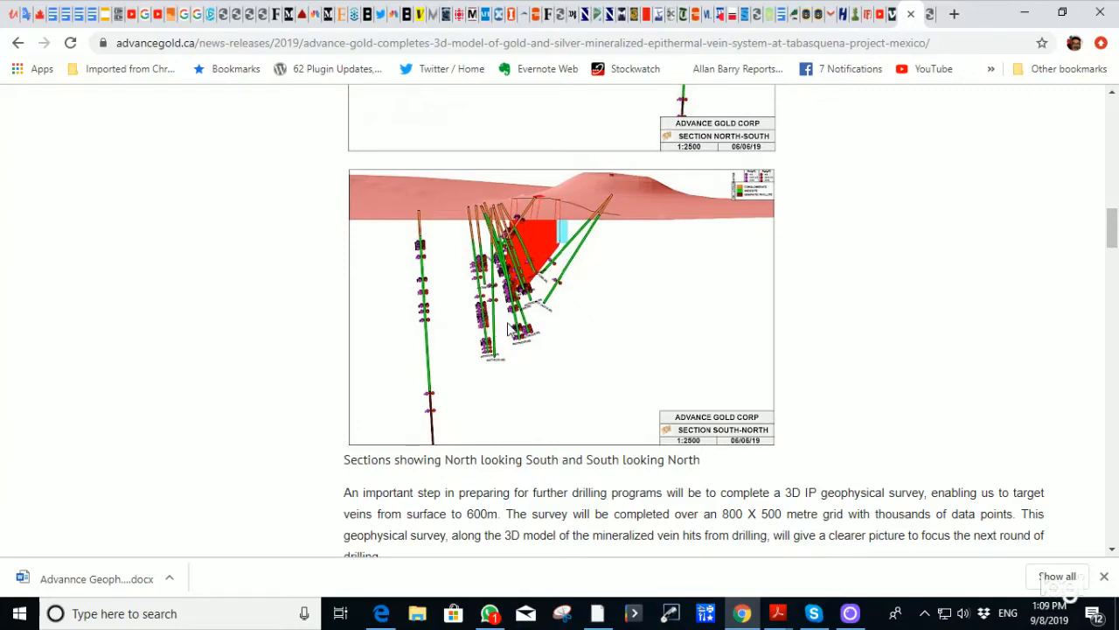
{"action": "scroll", "scroll_direction": "up", "scroll_amount": 3}
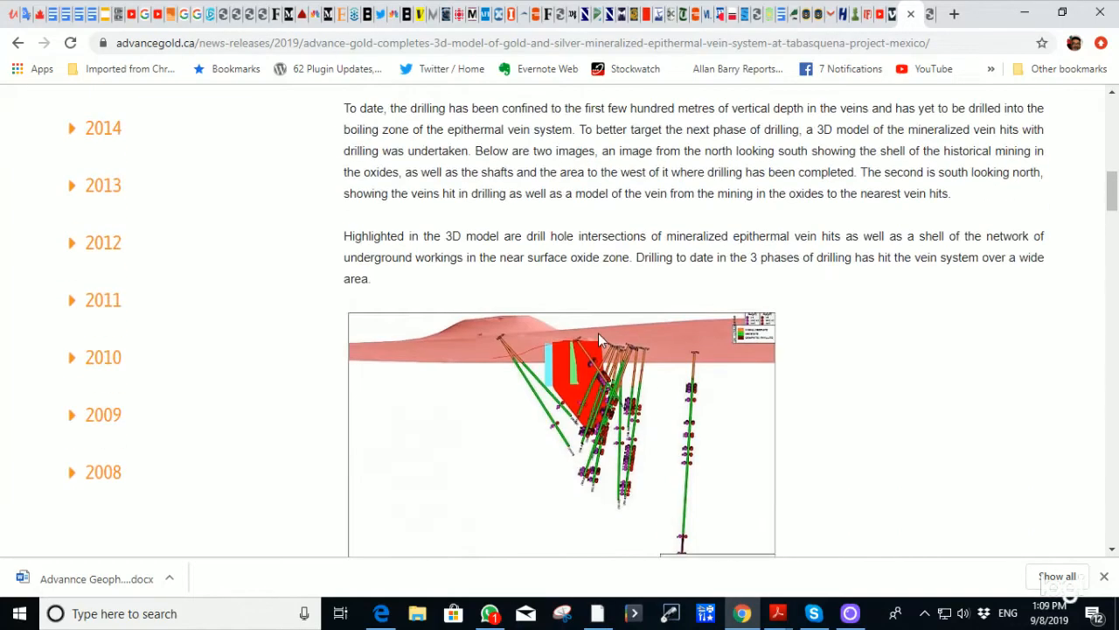
{"action": "scroll", "scroll_direction": "up", "scroll_amount": 3}
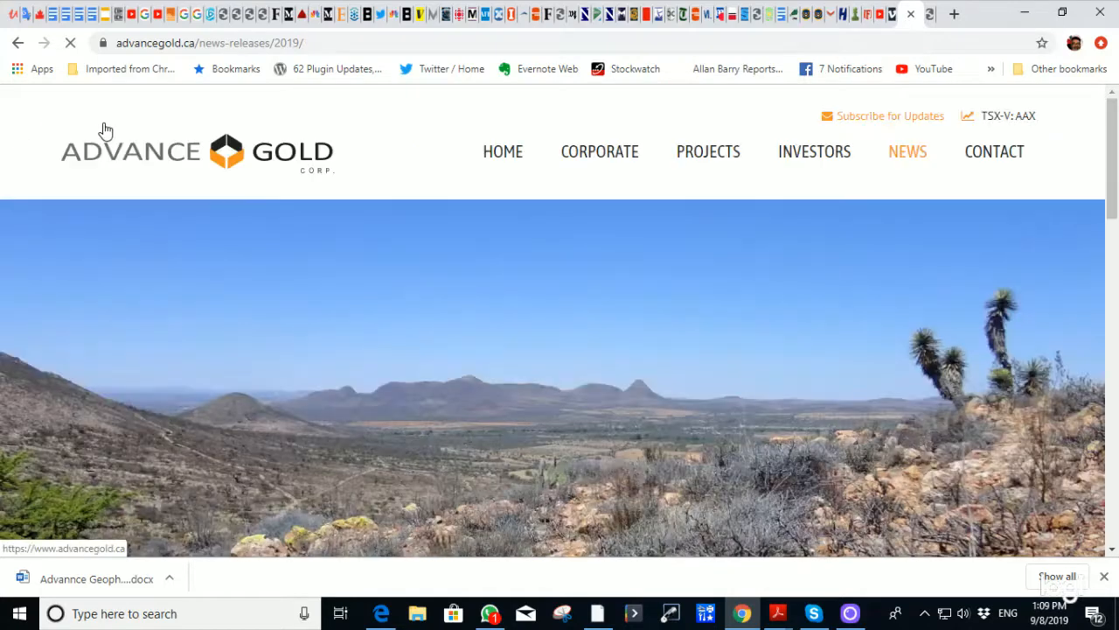
Read through the September 5 release's large continuous IP anomaly summary.
{"action": "scroll", "scroll_direction": "down", "scroll_amount": 3}
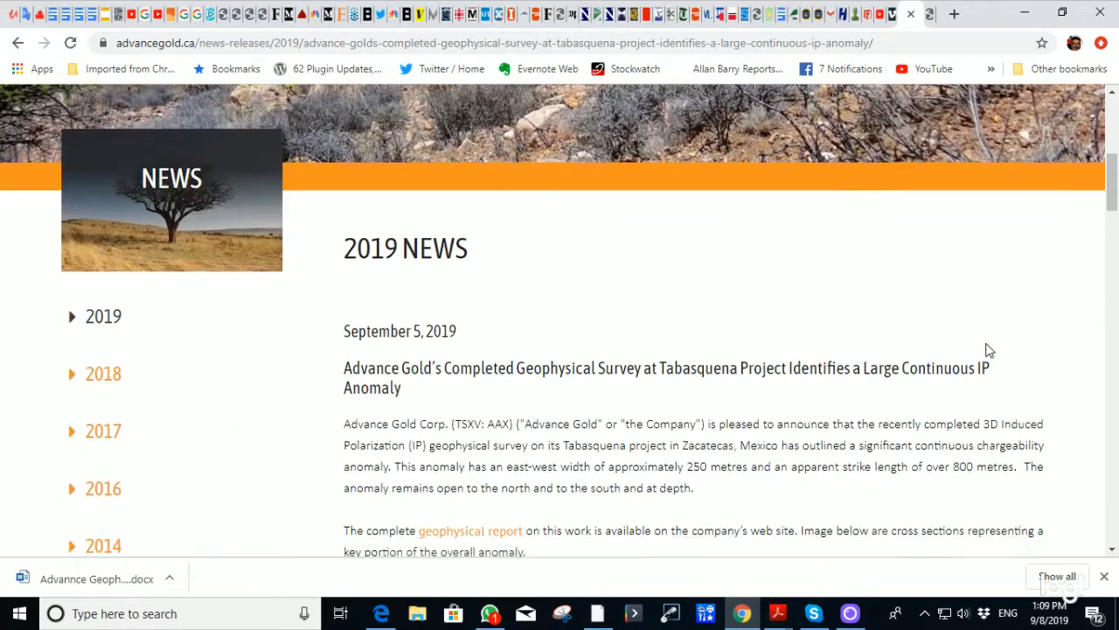
{"action": "scroll", "scroll_direction": "down", "scroll_amount": 3}
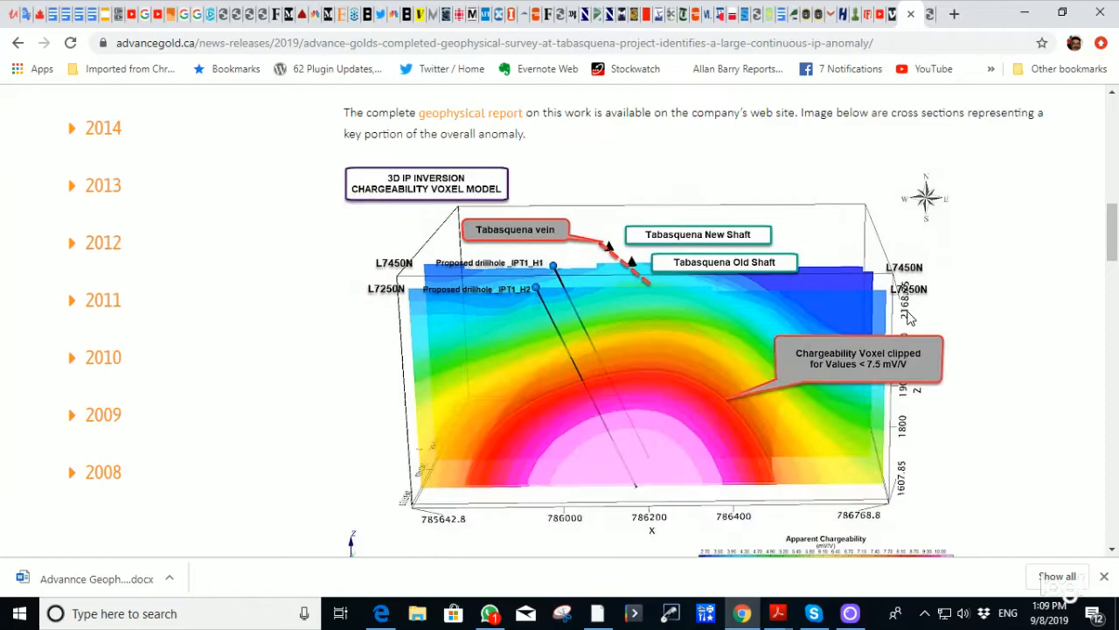
{"action": "scroll", "scroll_direction": "down", "scroll_amount": 3}
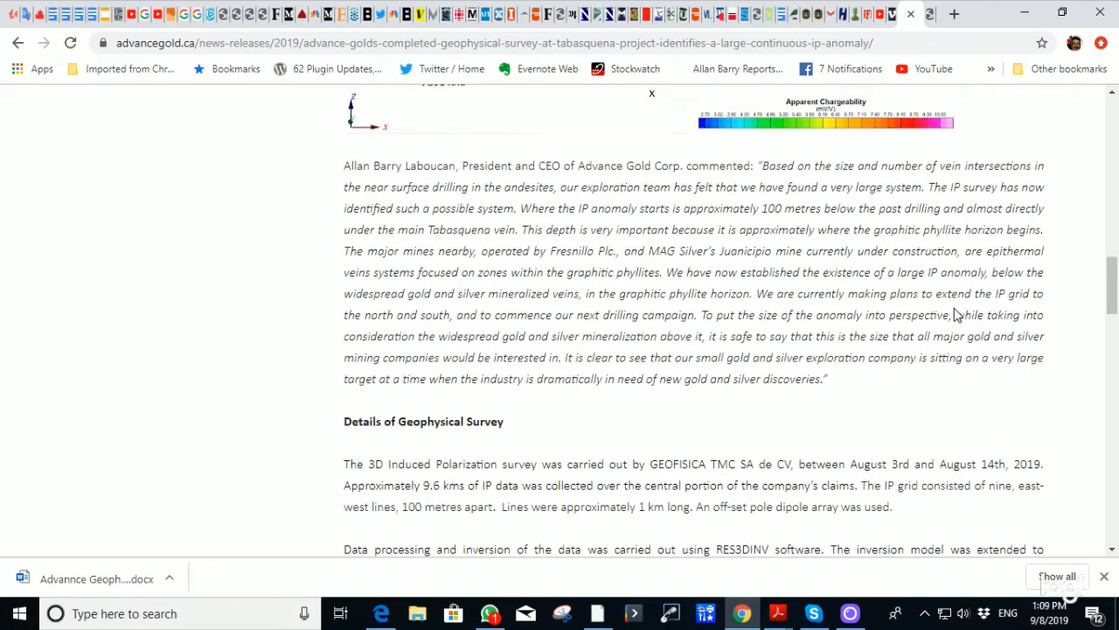
{"action": "scroll", "scroll_direction": "down", "scroll_amount": 3}
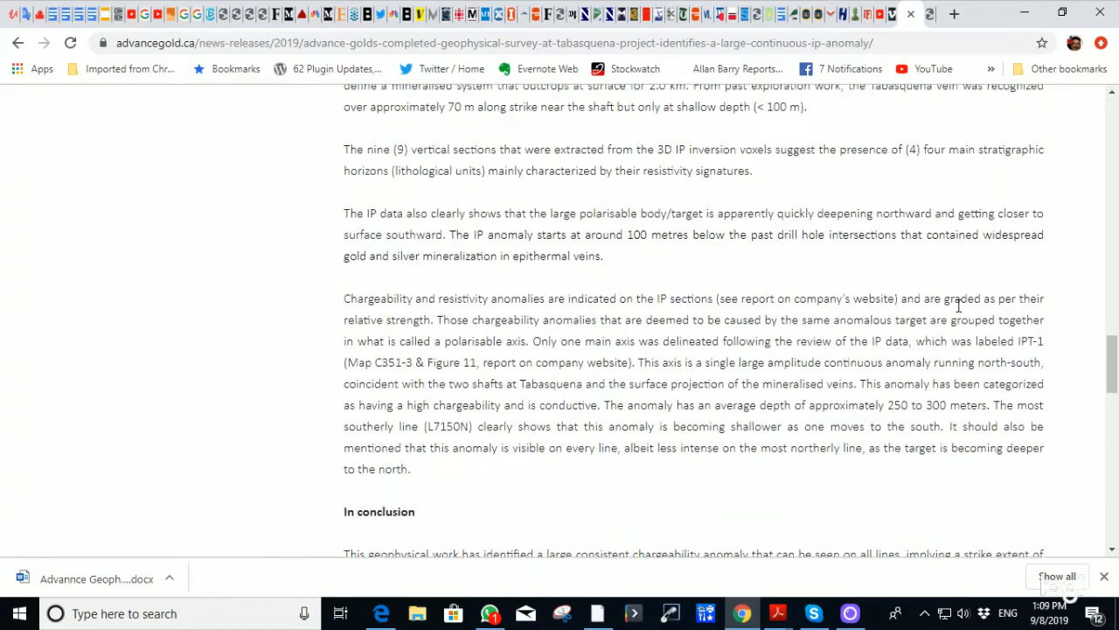
{"action": "scroll", "scroll_direction": "up", "scroll_amount": 3}
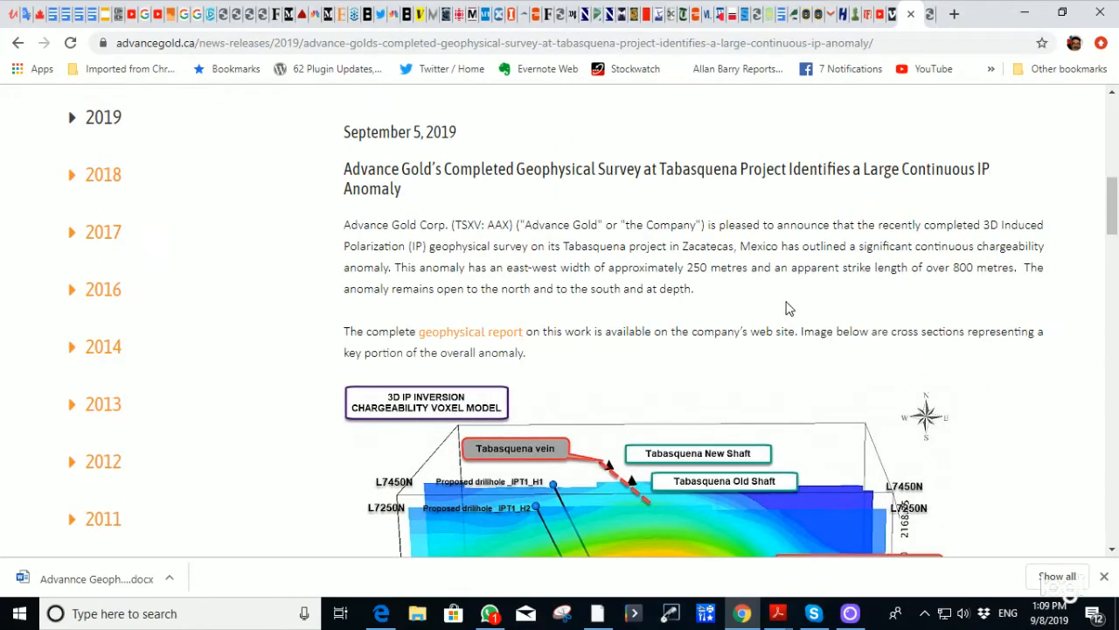
{"action": "mouse_move", "coordinate": [799, 308]}
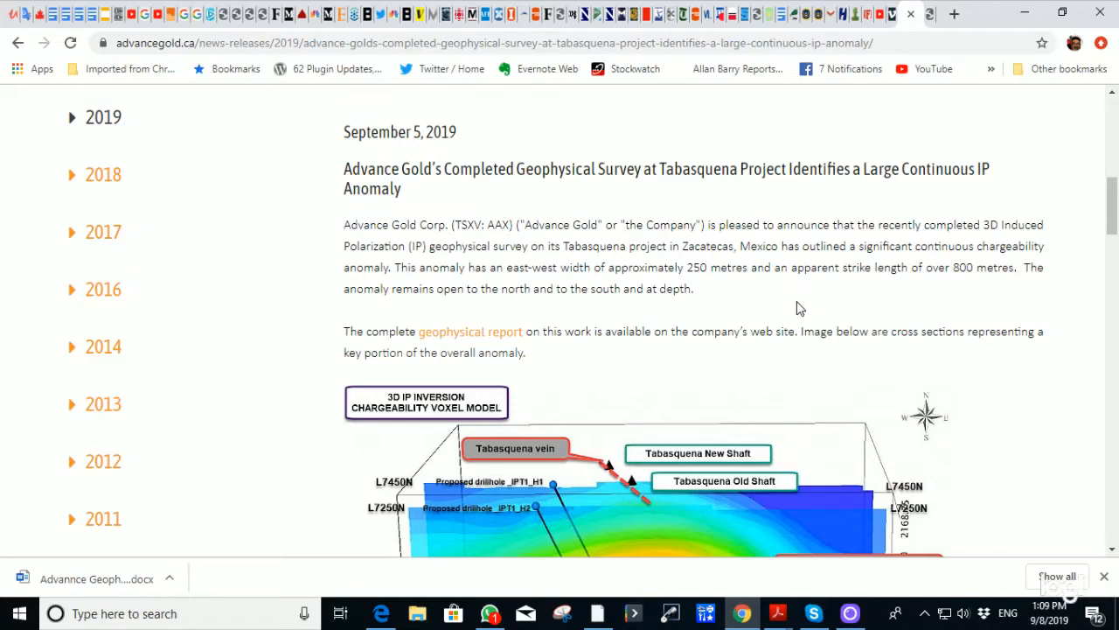
{"action": "mouse_move", "coordinate": [810, 306]}
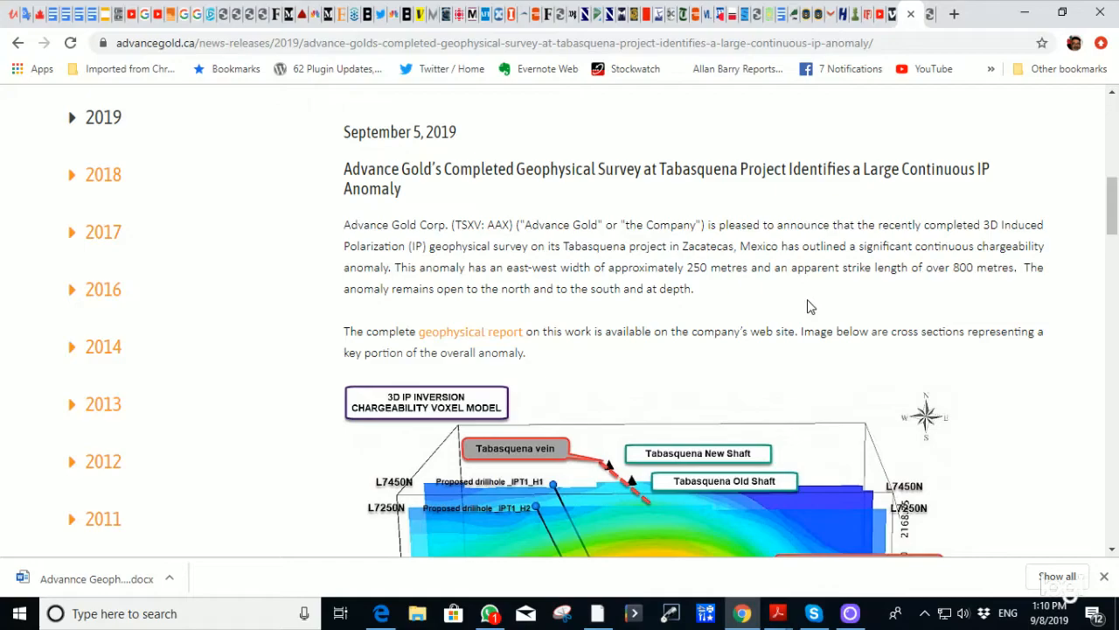
Review the survey details section, then scroll back to the top of the release.
{"action": "scroll", "scroll_direction": "down", "scroll_amount": 3}
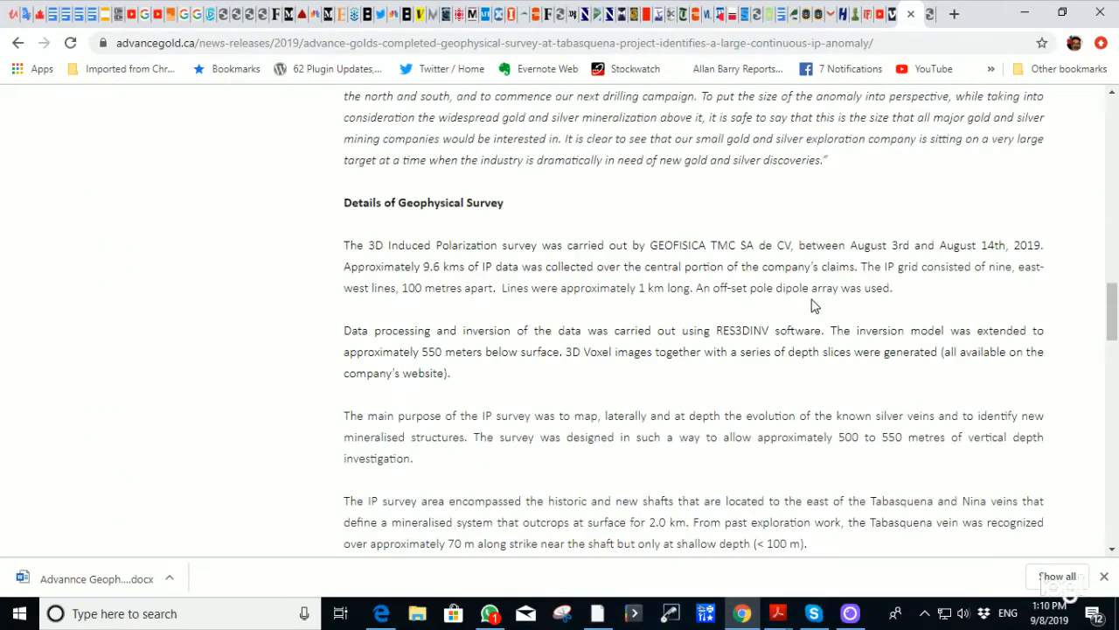
{"action": "scroll", "scroll_direction": "down", "scroll_amount": 3}
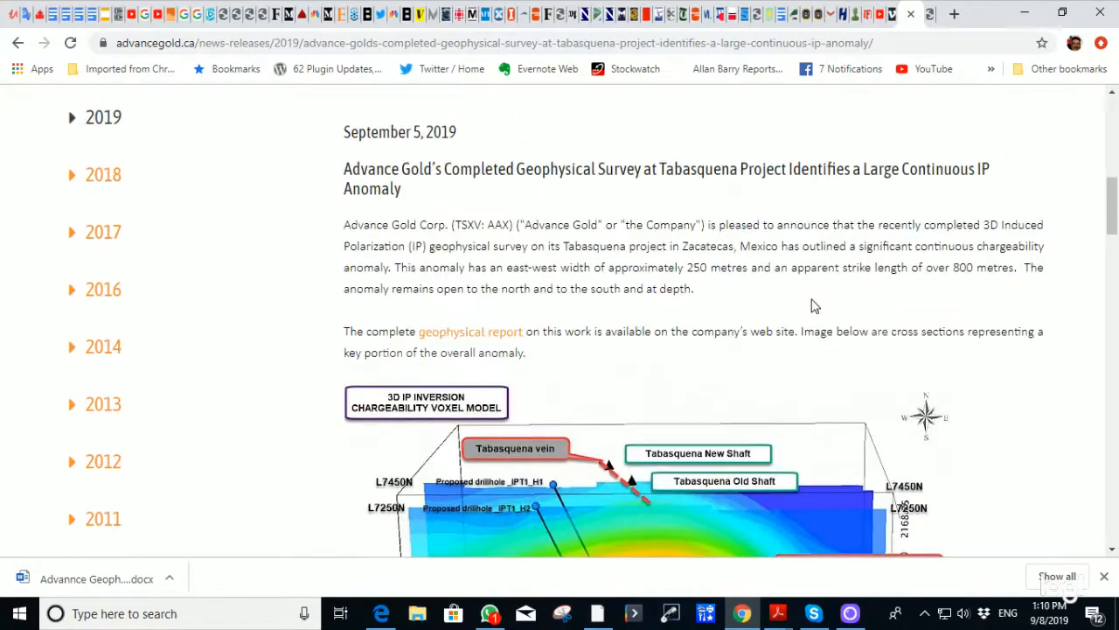
{"action": "scroll", "scroll_direction": "up", "scroll_amount": 3}
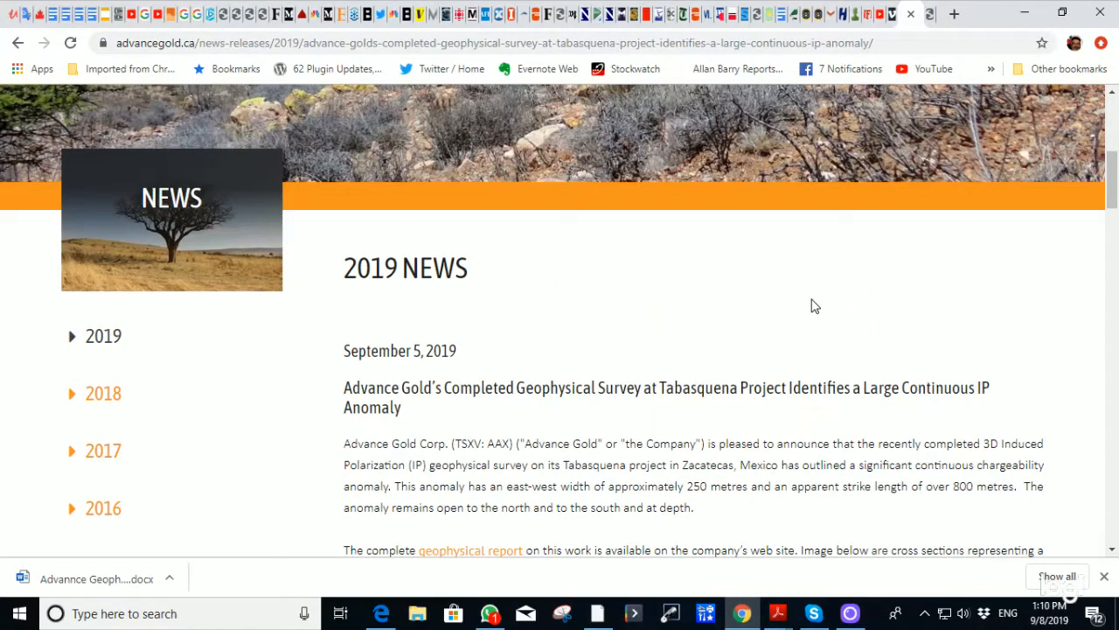
{"action": "mouse_move", "coordinate": [784, 348]}
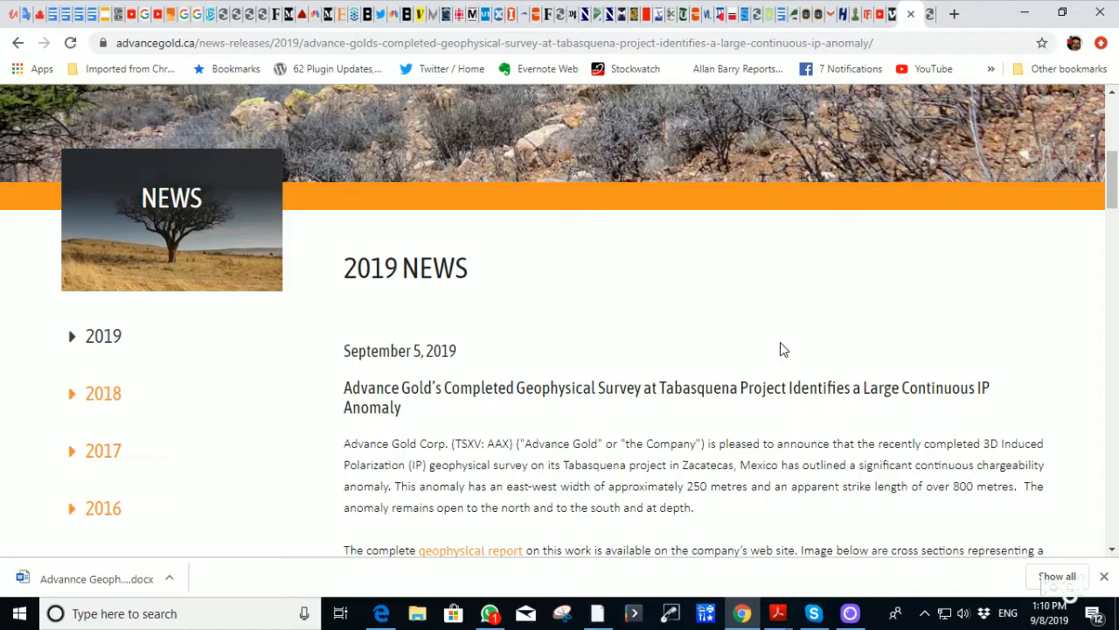
{"action": "mouse_move", "coordinate": [115, 347]}
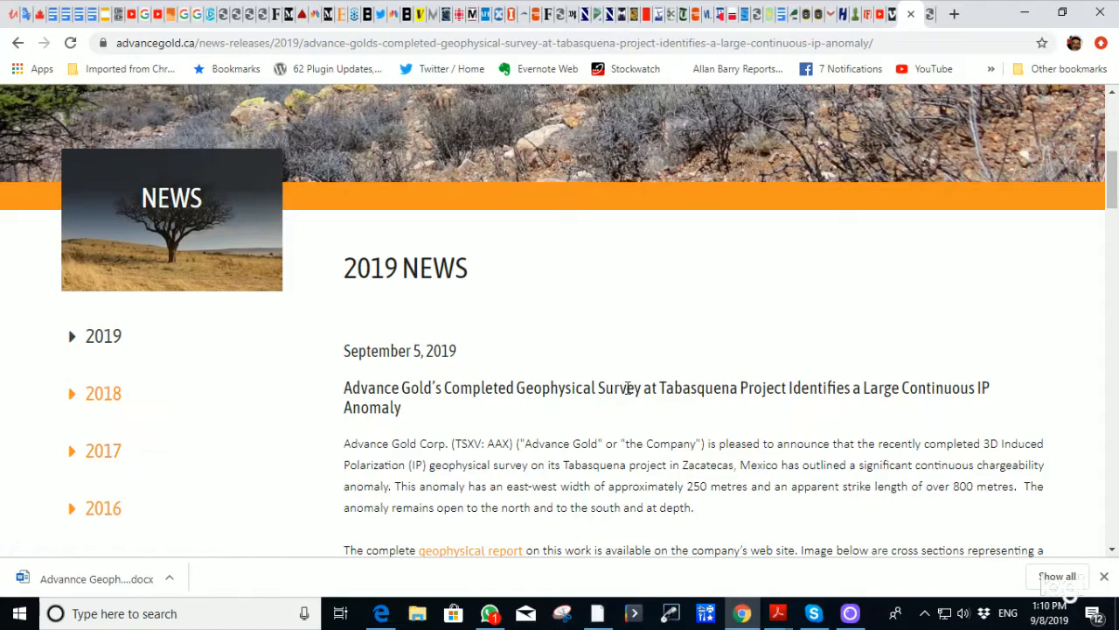
{"action": "scroll", "scroll_direction": "up", "scroll_amount": 3}
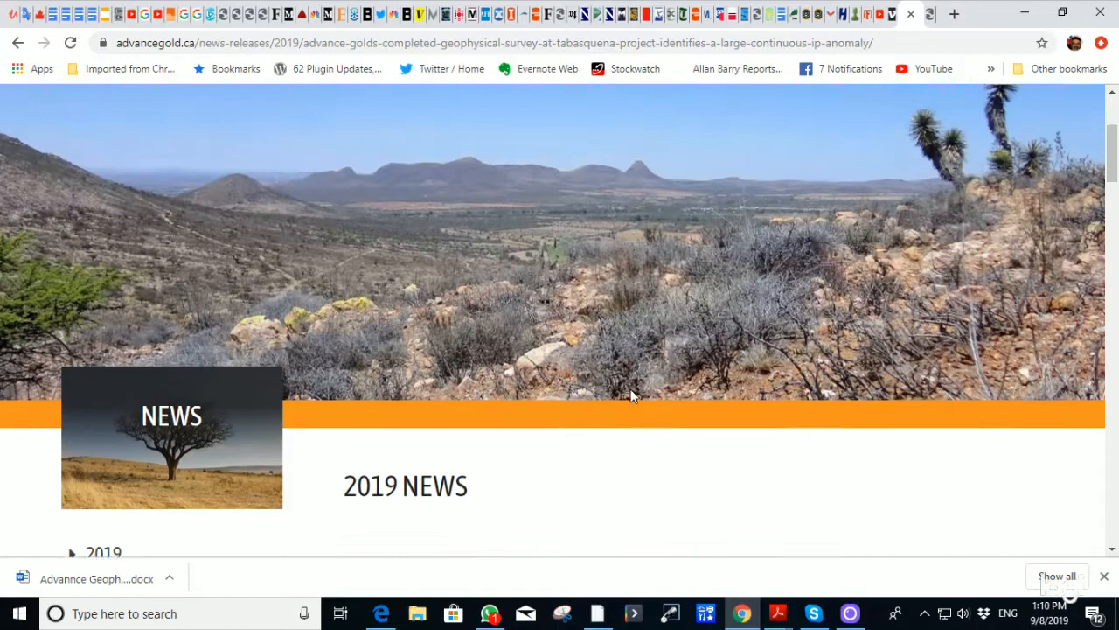
{"action": "scroll", "scroll_direction": "up", "scroll_amount": 3}
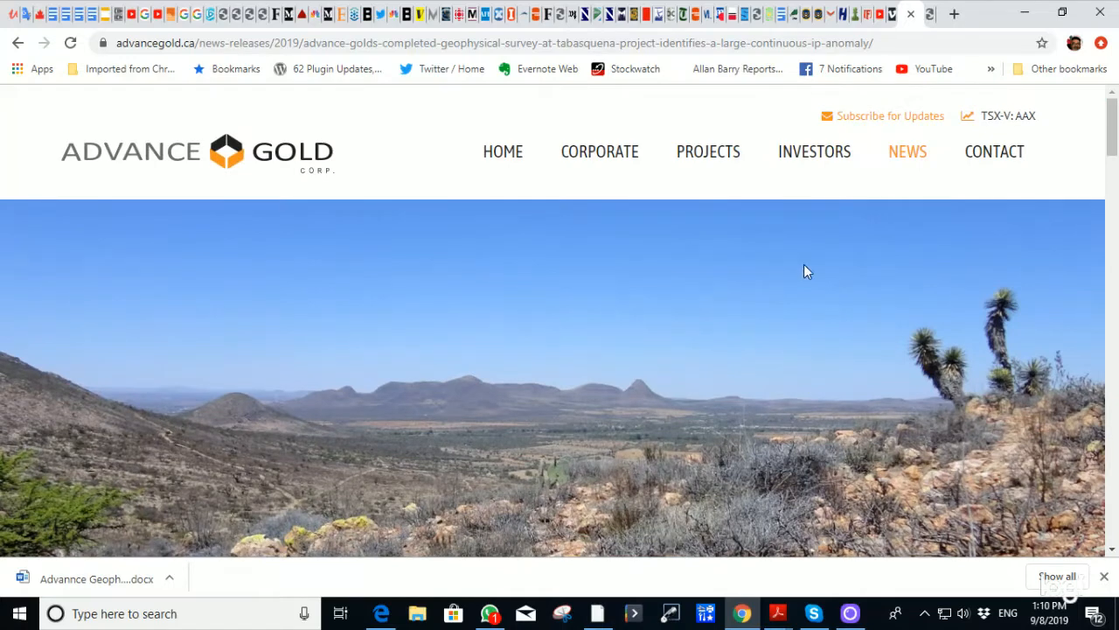
{"action": "mouse_move", "coordinate": [706, 161]}
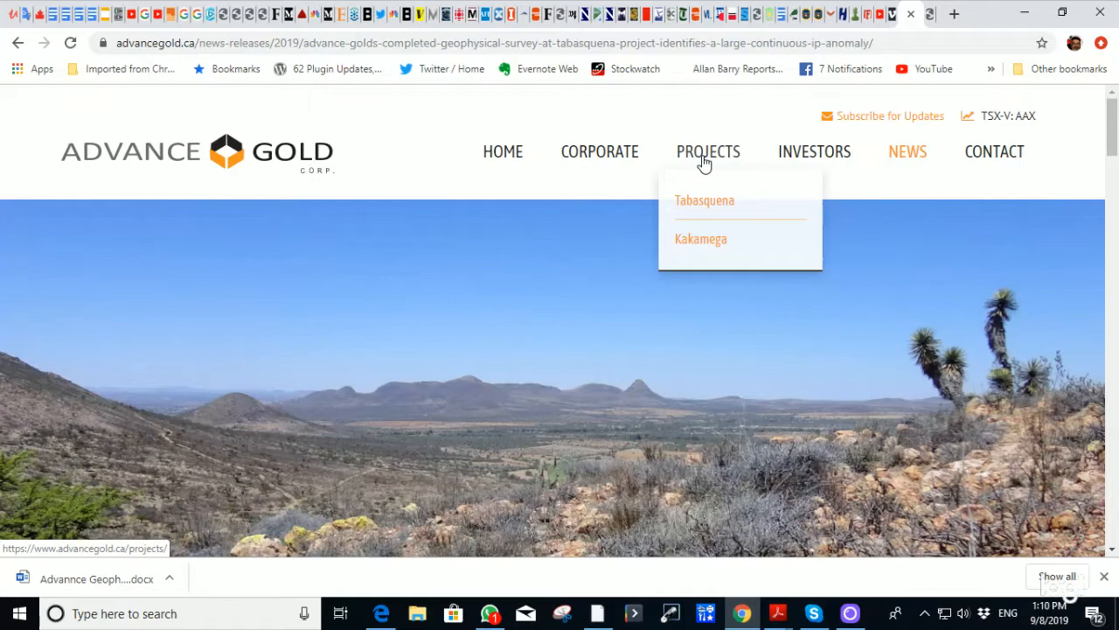
Go to the Tabasquena project's Geophysics page and its August 2019 report figures.
{"action": "left_click", "coordinate": [705, 199]}
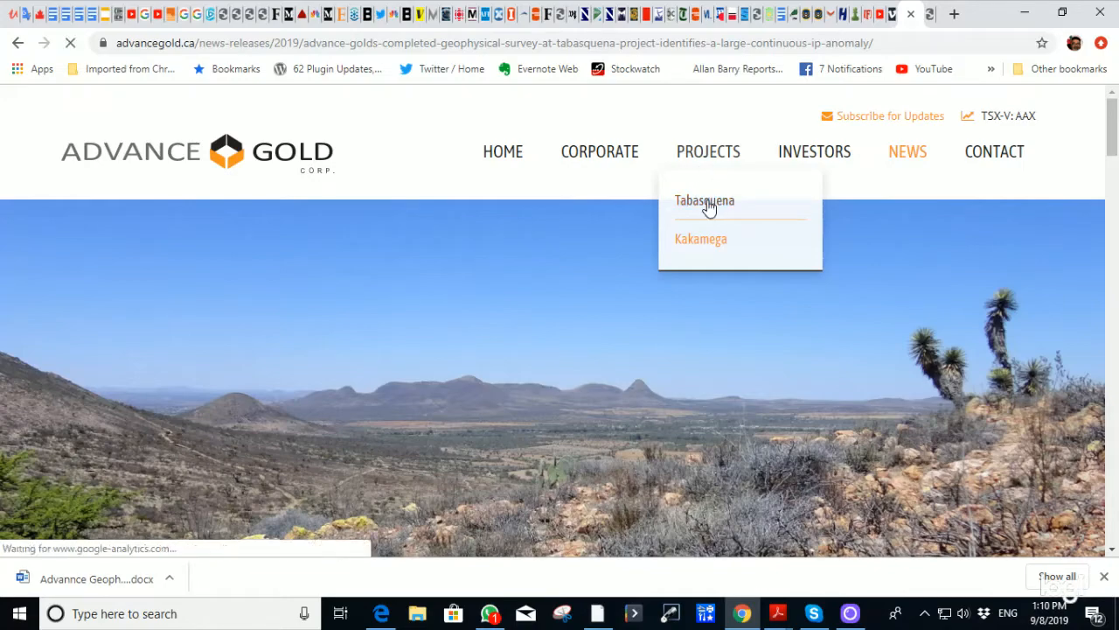
{"action": "left_click", "coordinate": [705, 199]}
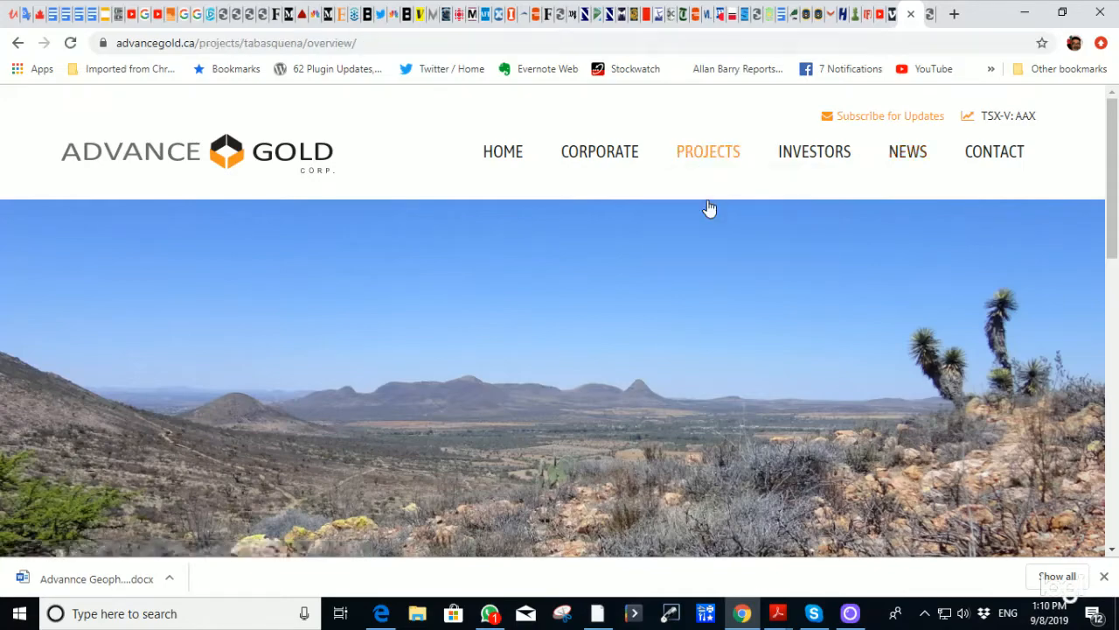
{"action": "scroll", "scroll_direction": "down", "scroll_amount": 3}
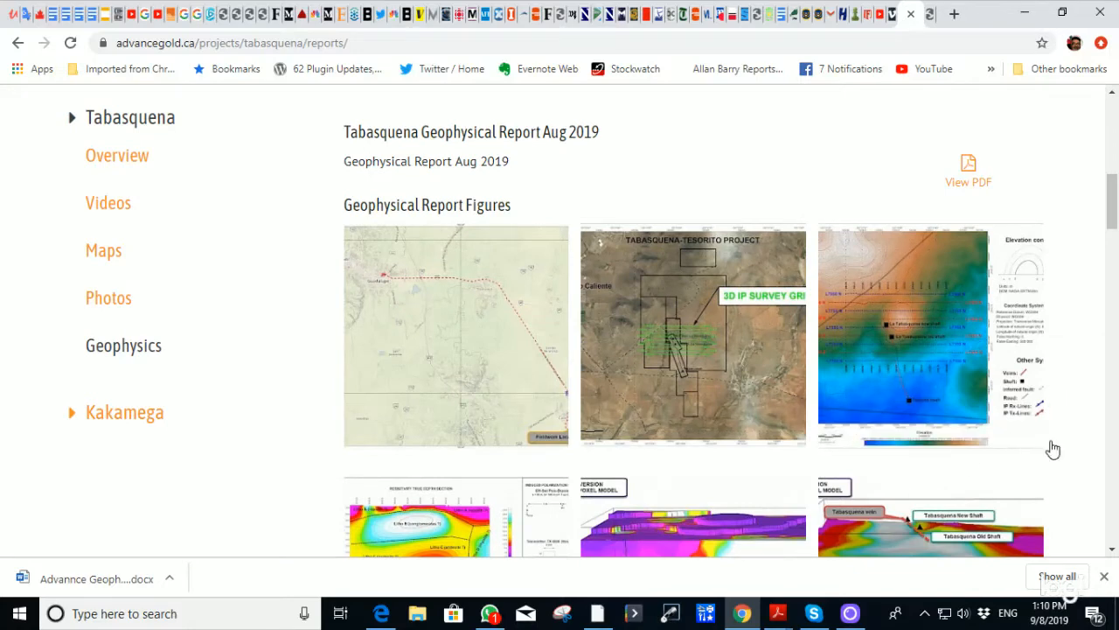
View the 3D IP survey grid figure enlarged, then close it back to the gallery.
{"action": "left_click", "coordinate": [693, 338]}
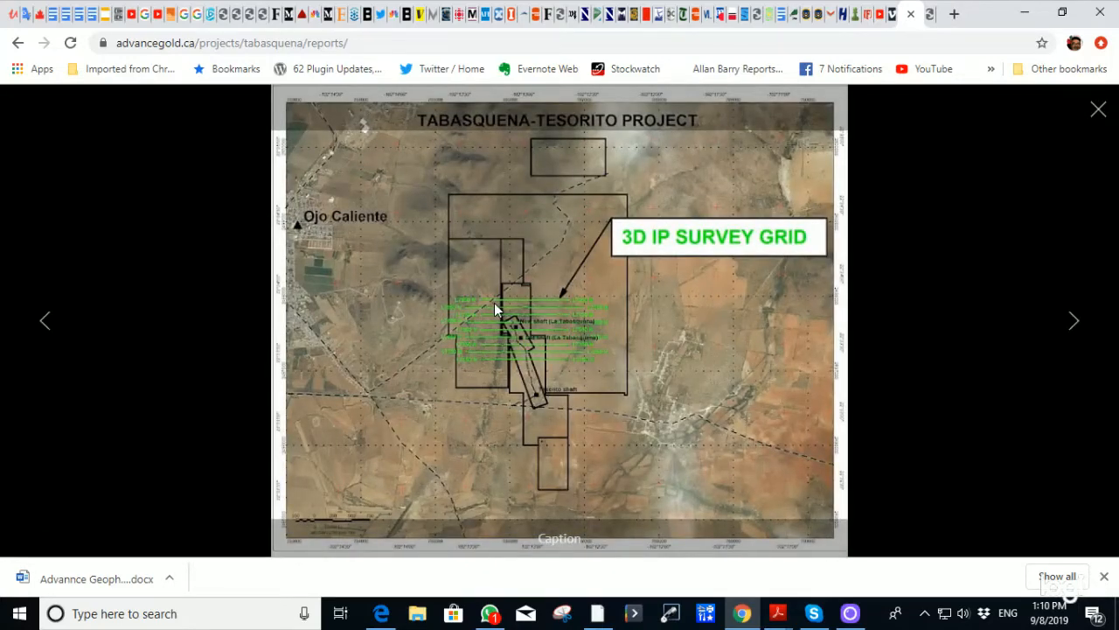
{"action": "mouse_move", "coordinate": [453, 248]}
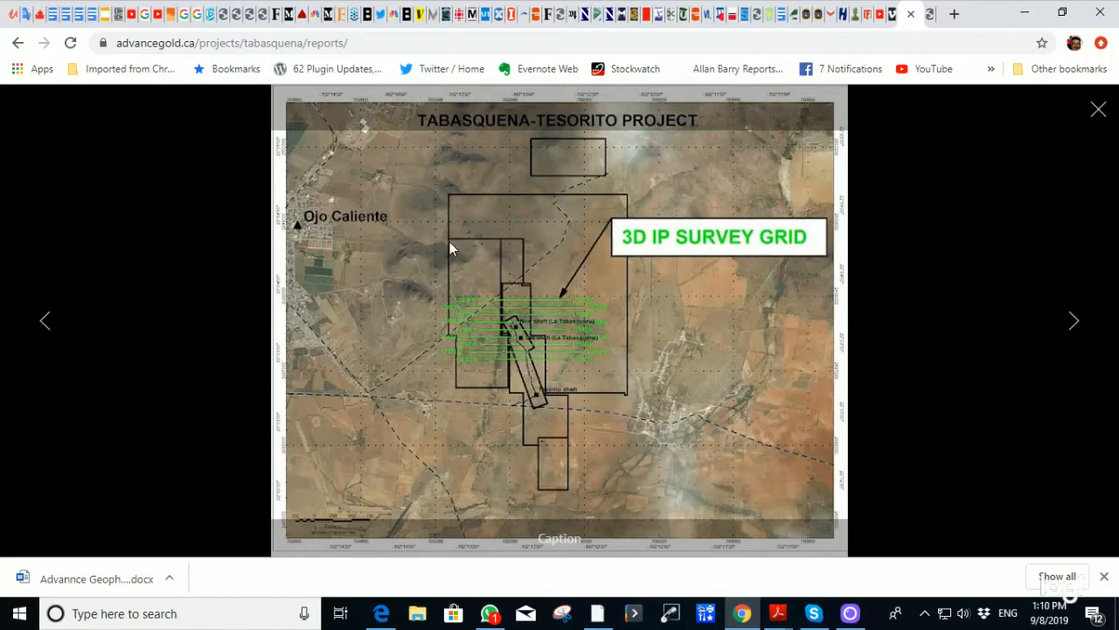
{"action": "mouse_move", "coordinate": [583, 378]}
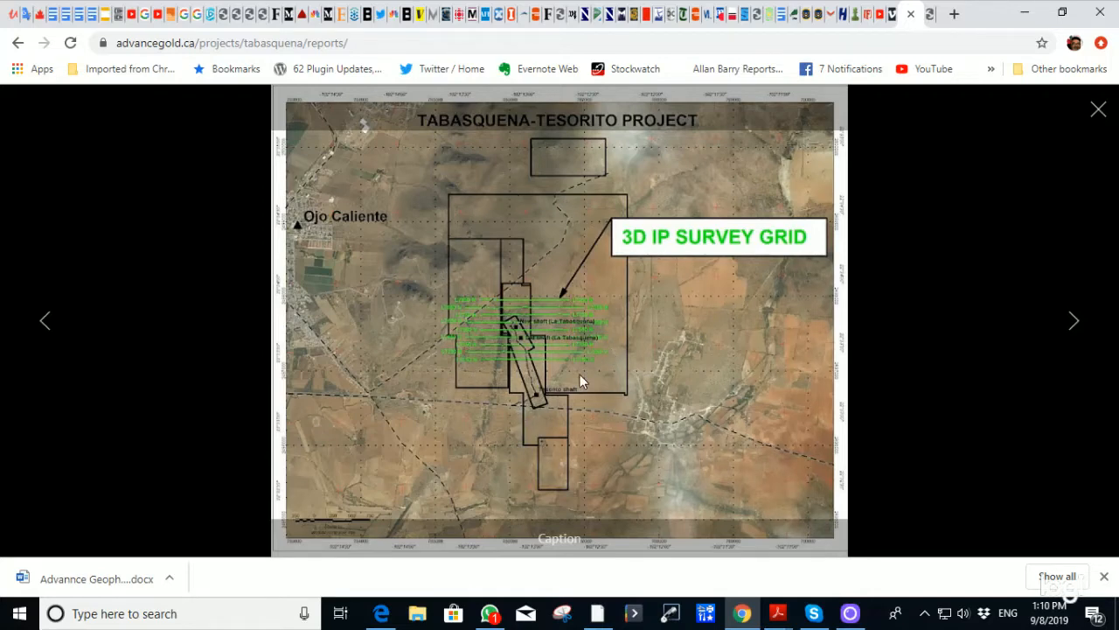
{"action": "mouse_move", "coordinate": [511, 315]}
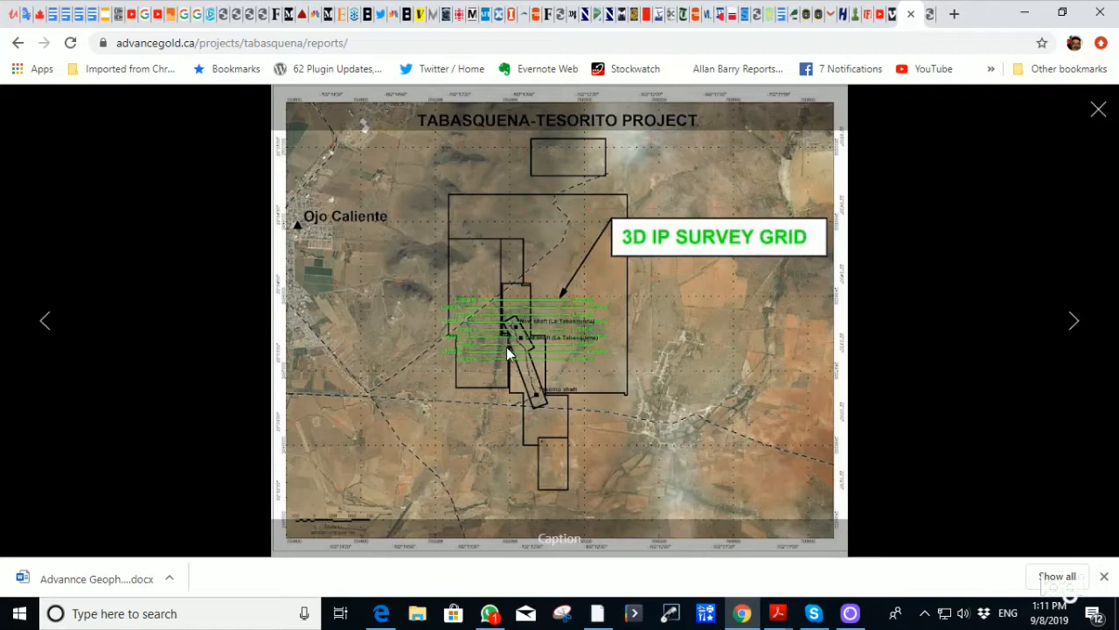
{"action": "mouse_move", "coordinate": [515, 326]}
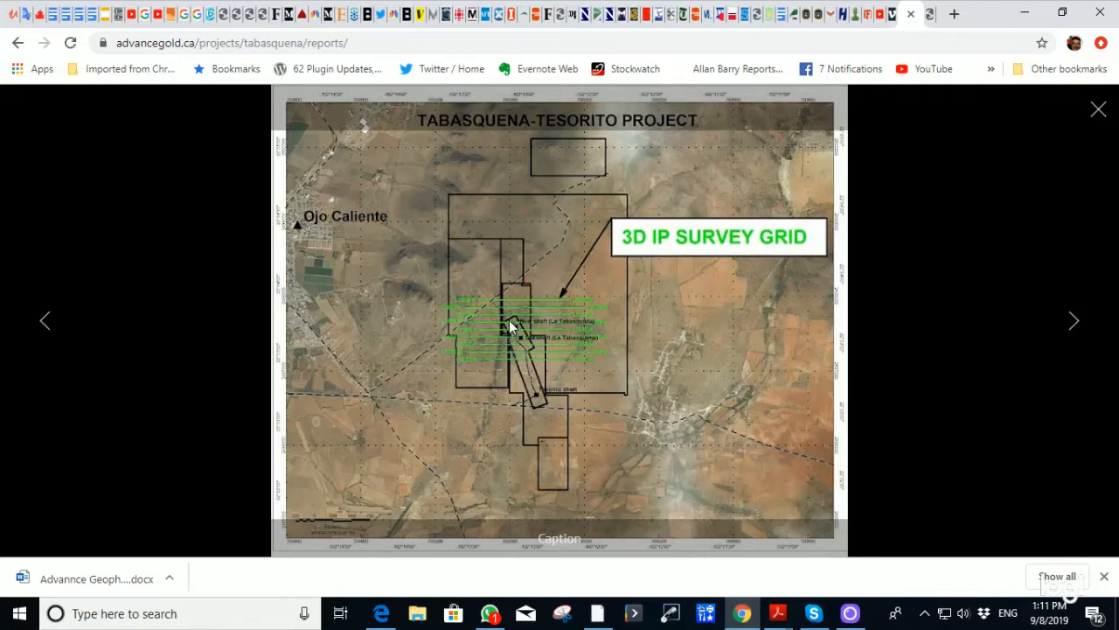
{"action": "mouse_move", "coordinate": [503, 312]}
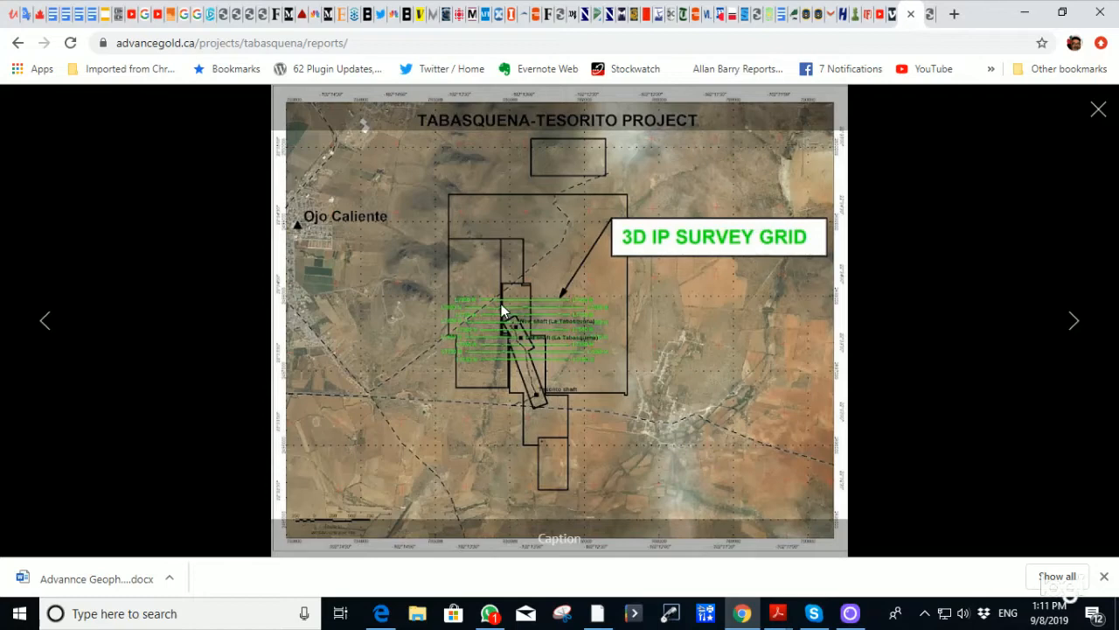
{"action": "mouse_move", "coordinate": [528, 364]}
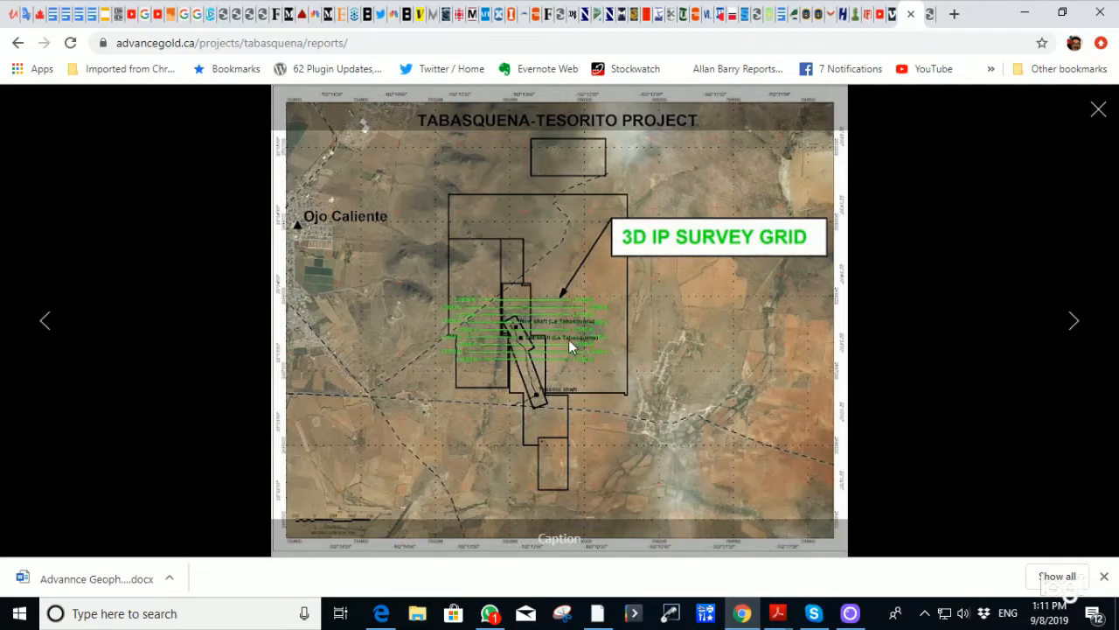
{"action": "mouse_move", "coordinate": [507, 313]}
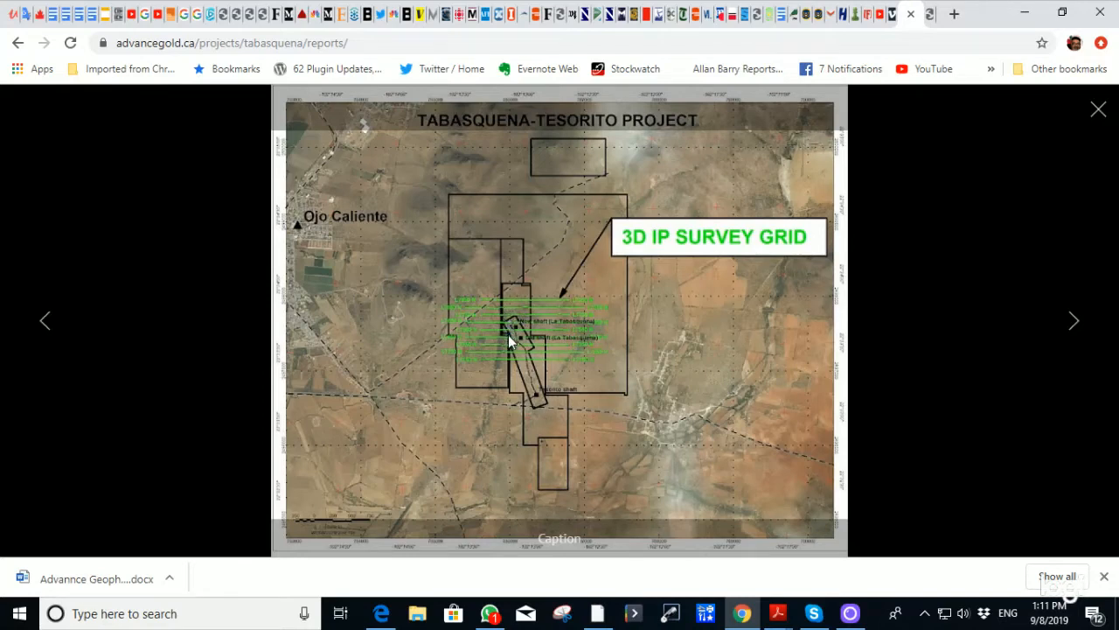
{"action": "mouse_move", "coordinate": [553, 378]}
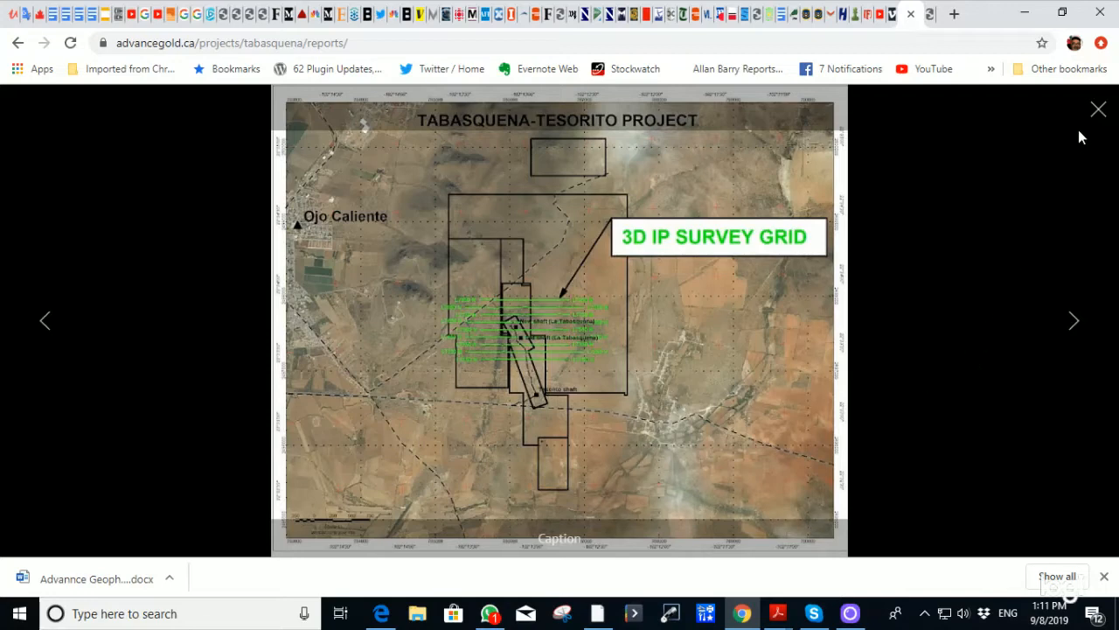
{"action": "mouse_move", "coordinate": [1098, 109]}
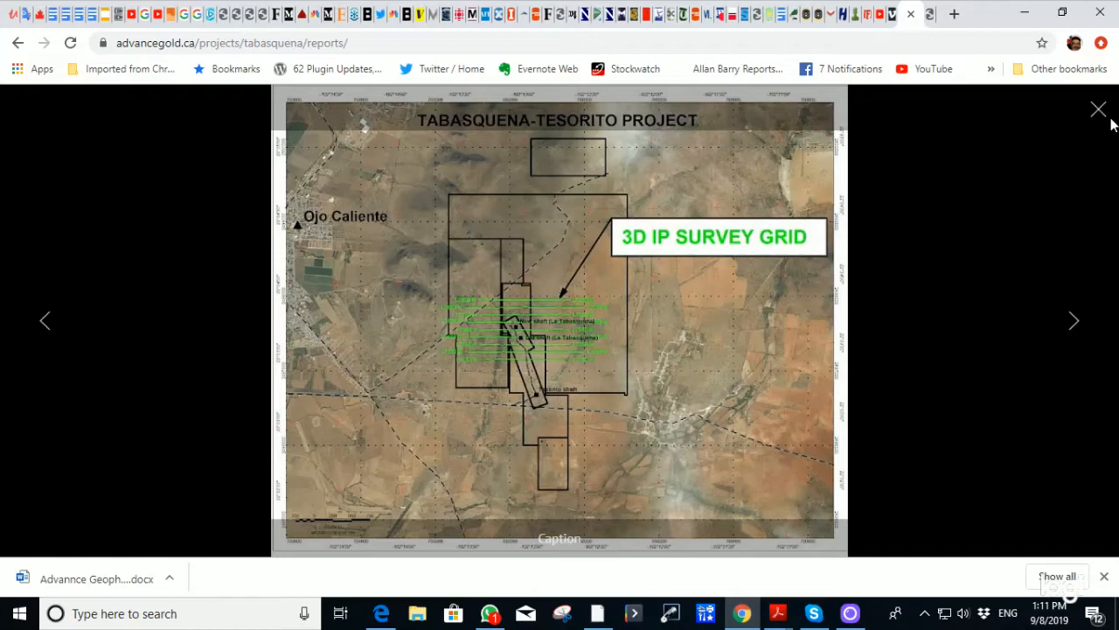
{"action": "left_click", "coordinate": [1098, 108]}
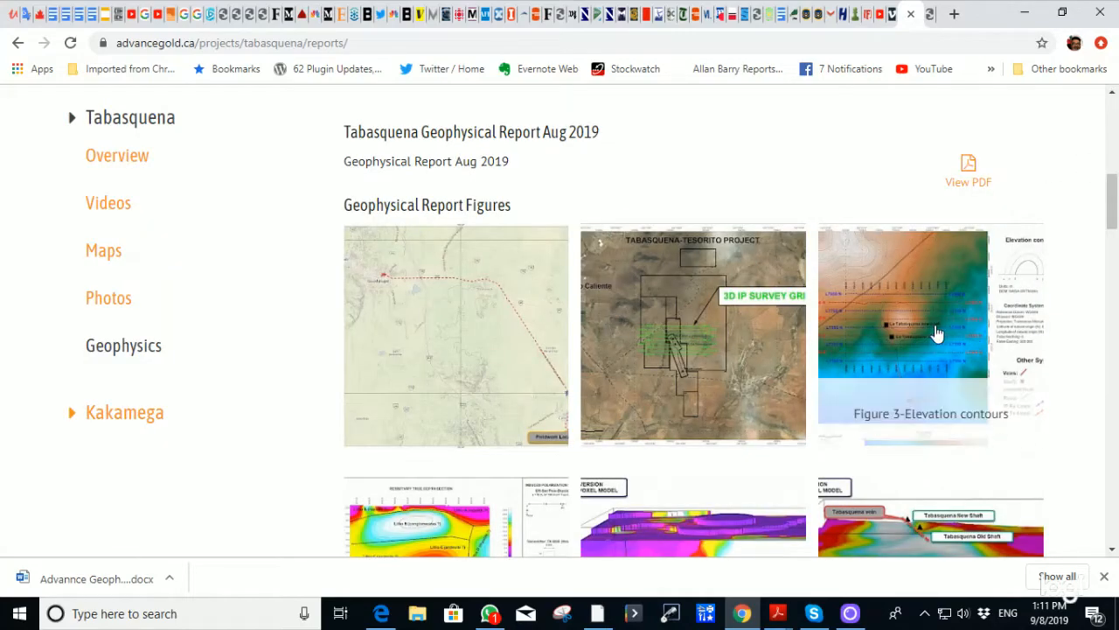
{"action": "left_click", "coordinate": [937, 332]}
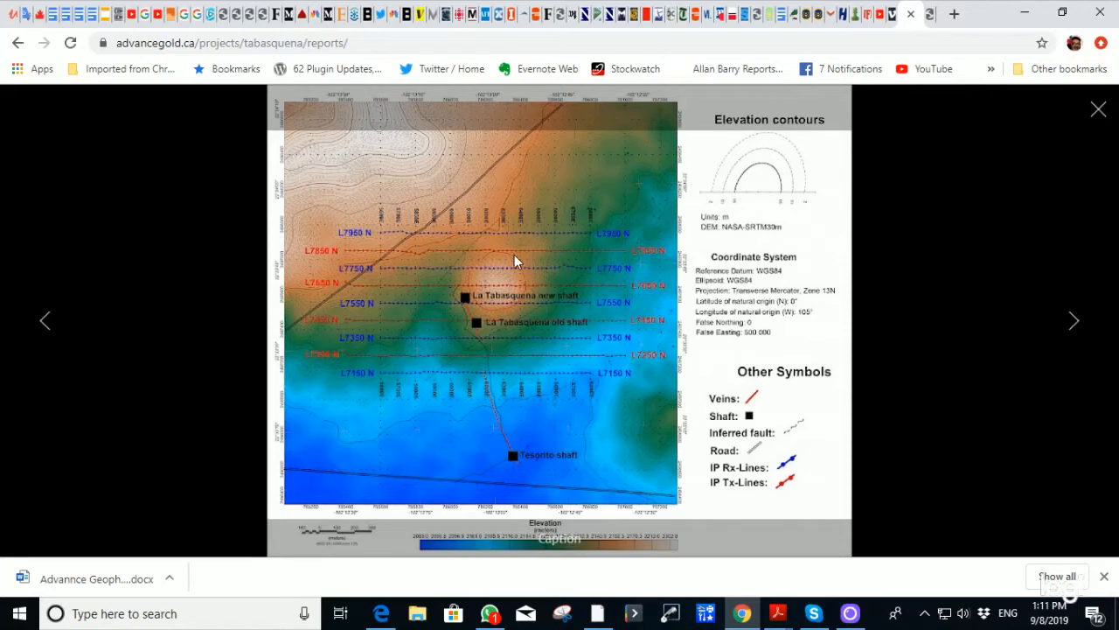
{"action": "mouse_move", "coordinate": [480, 240]}
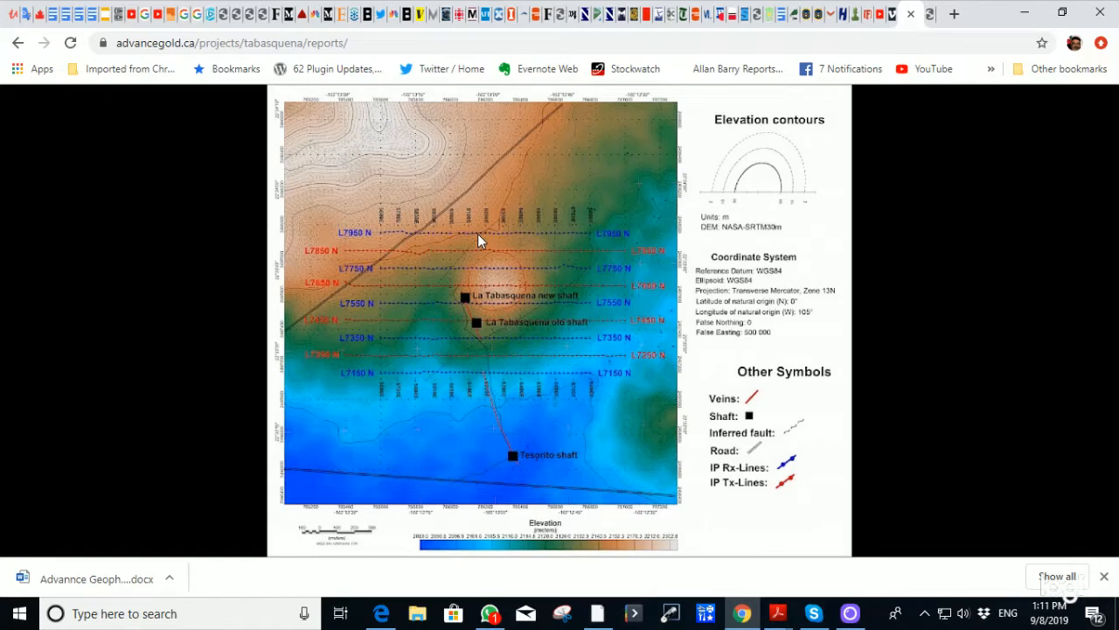
{"action": "left_click", "coordinate": [479, 241]}
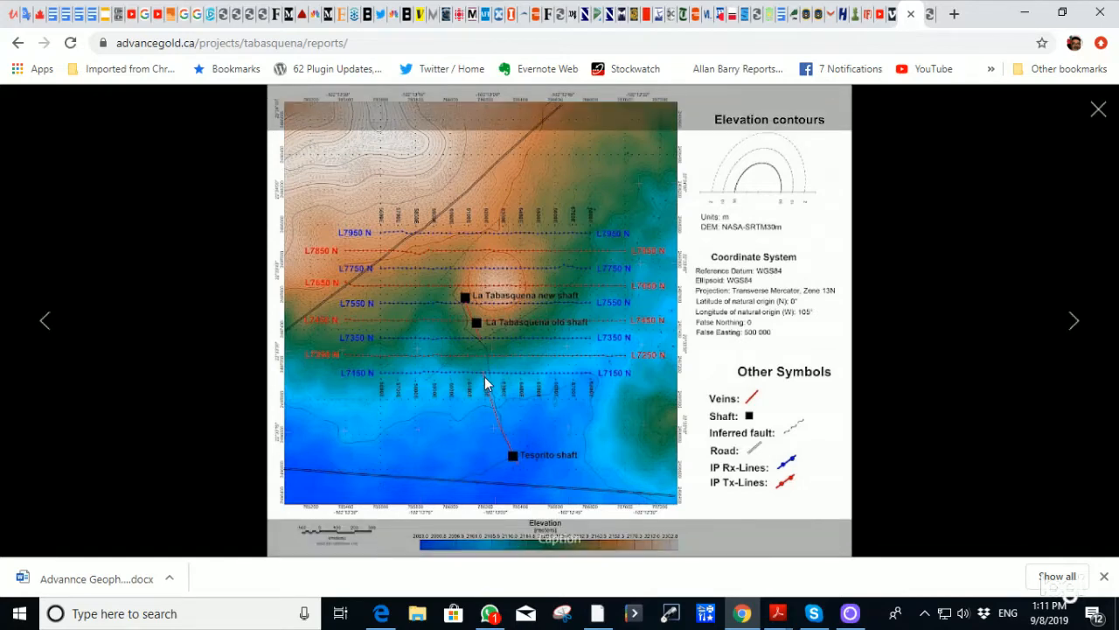
{"action": "mouse_move", "coordinate": [535, 405]}
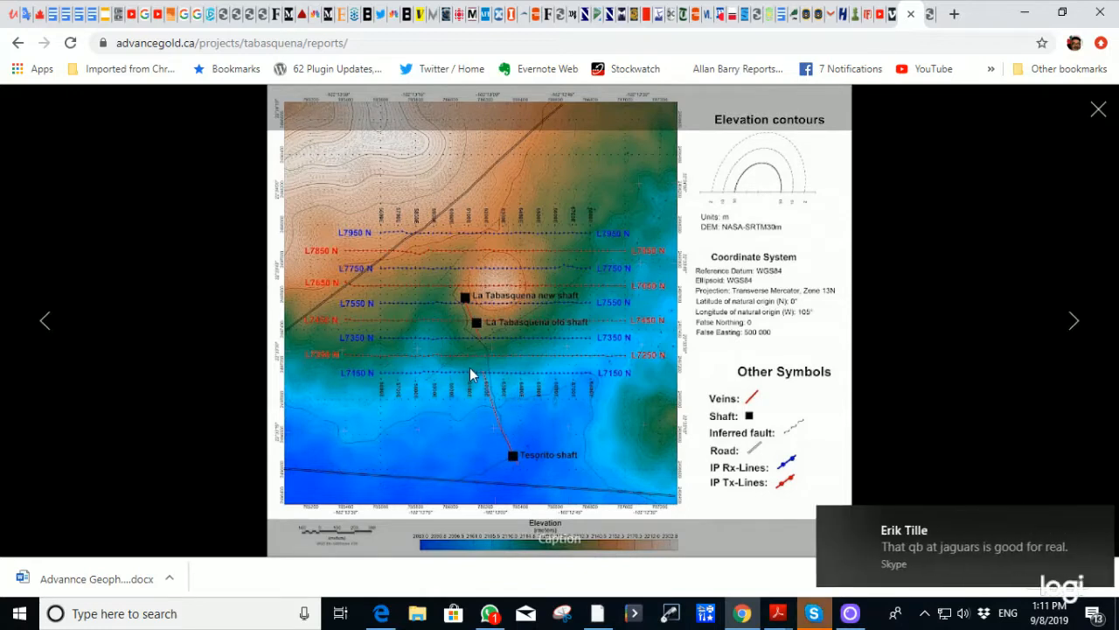
{"action": "mouse_move", "coordinate": [479, 350]}
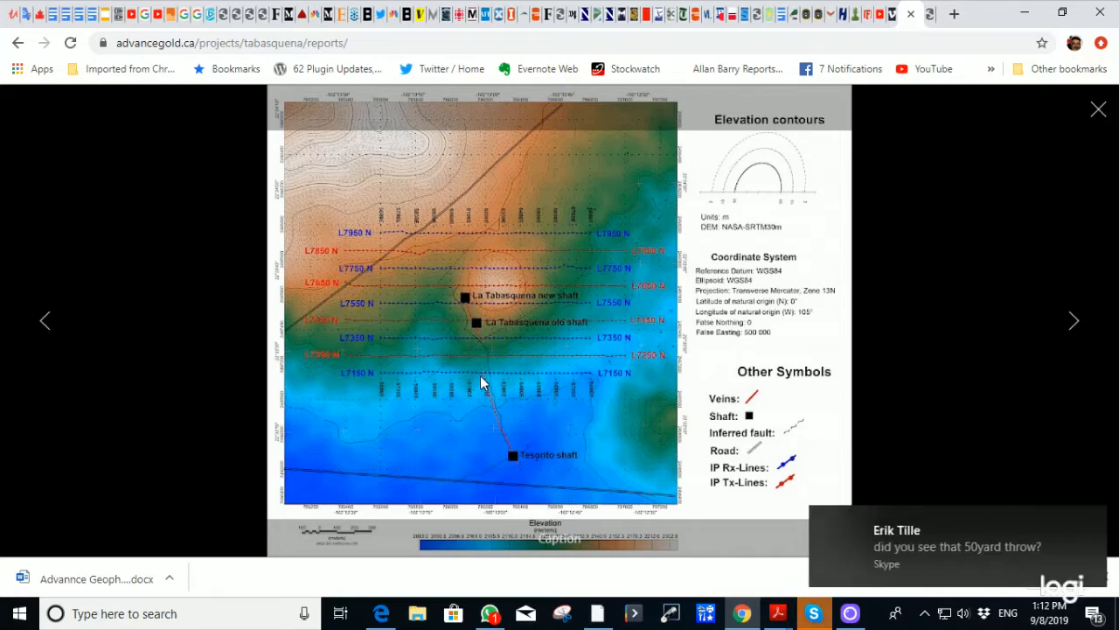
{"action": "mouse_move", "coordinate": [463, 373]}
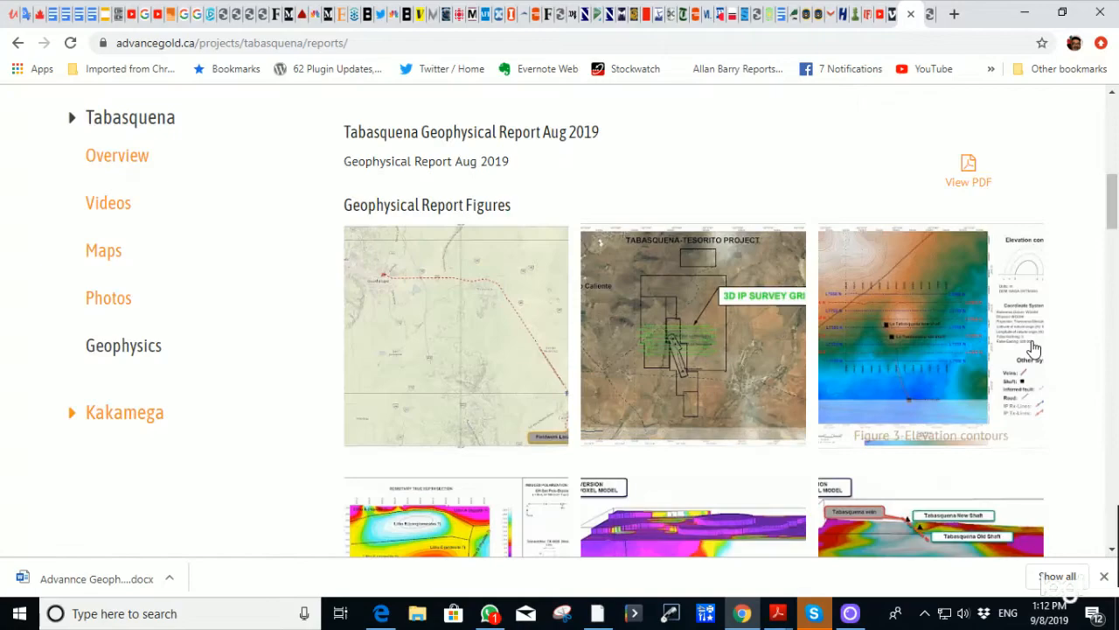
Reach the IP Maps gallery and enlarge the apparent resistivity map.
{"action": "scroll", "scroll_direction": "down", "scroll_amount": 3}
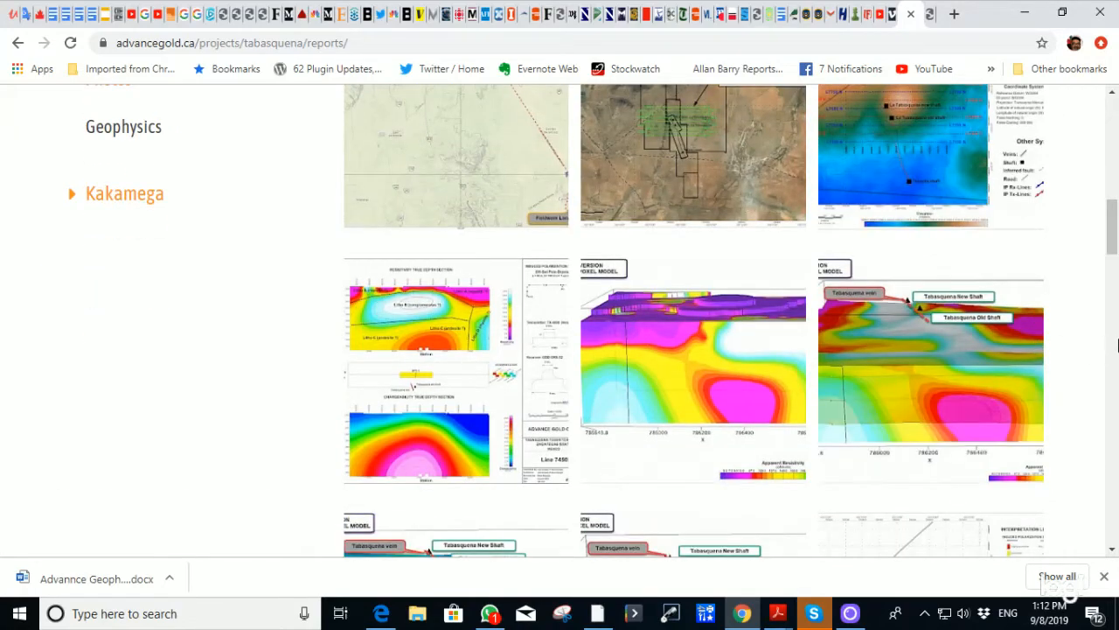
{"action": "scroll", "scroll_direction": "down", "scroll_amount": 3}
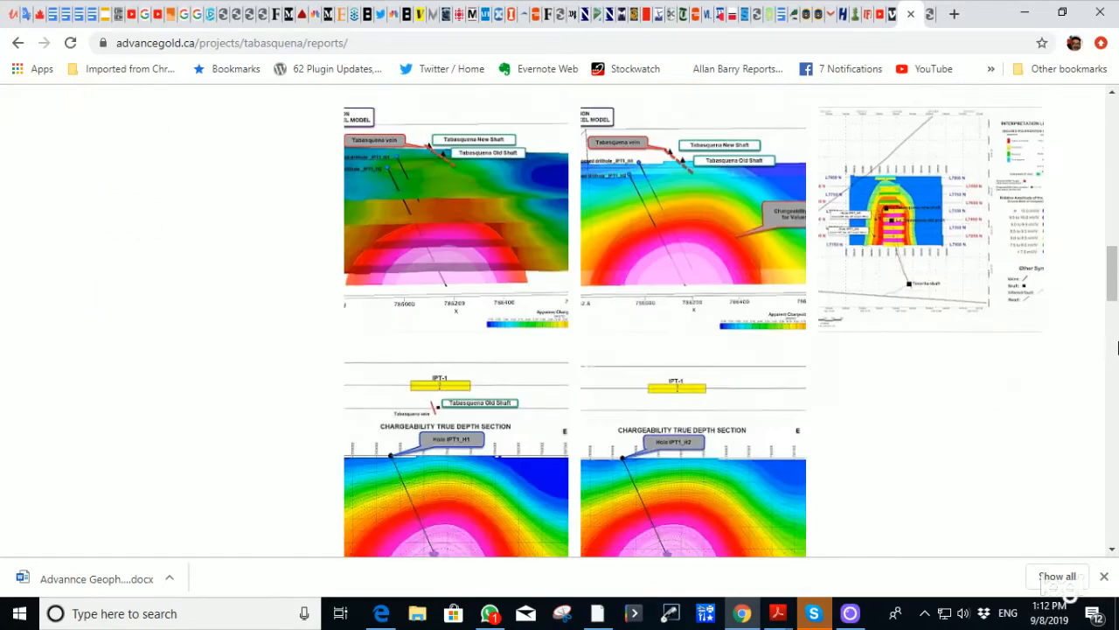
{"action": "scroll", "scroll_direction": "down", "scroll_amount": 3}
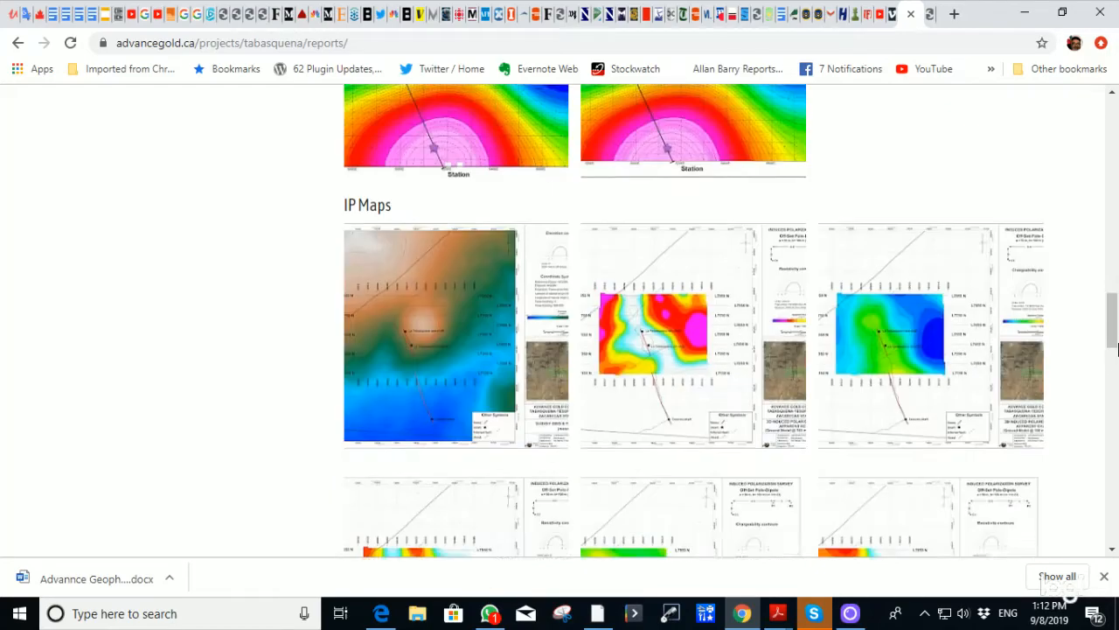
{"action": "left_click", "coordinate": [888, 336]}
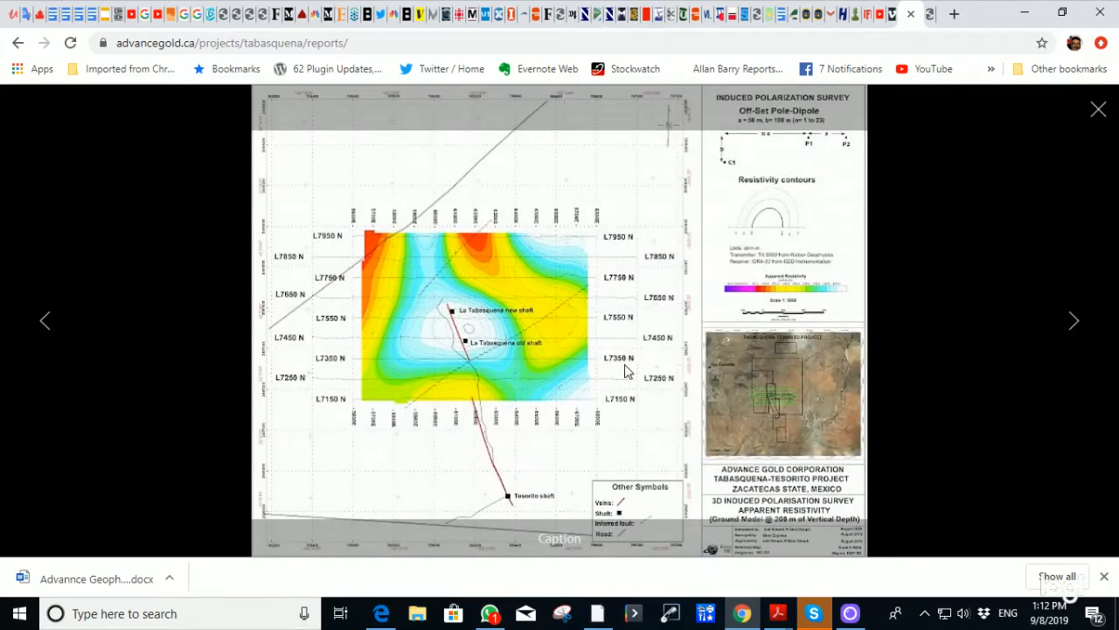
{"action": "mouse_move", "coordinate": [1073, 333]}
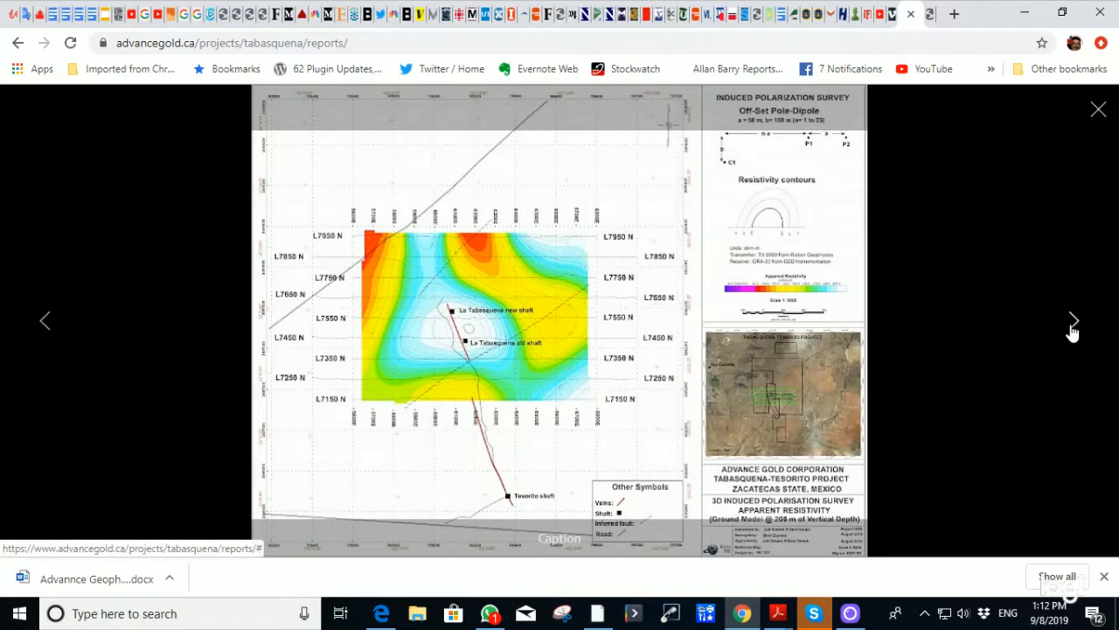
Step through the chargeability maps, close the lightbox and scroll down to IP Sections.
{"action": "left_click", "coordinate": [1074, 320]}
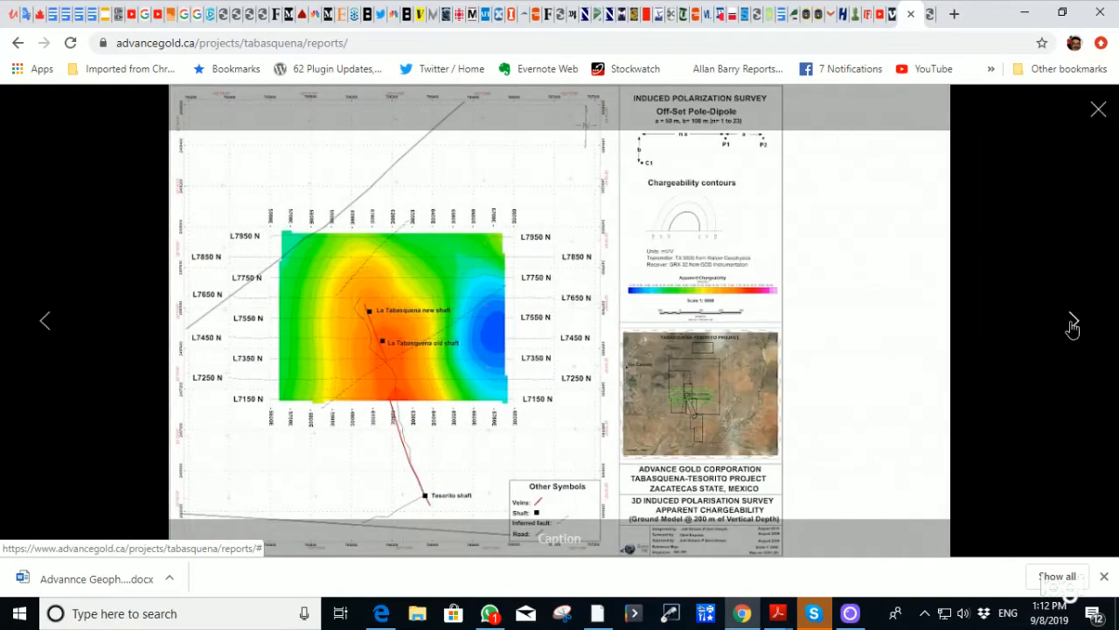
{"action": "left_click", "coordinate": [1070, 326]}
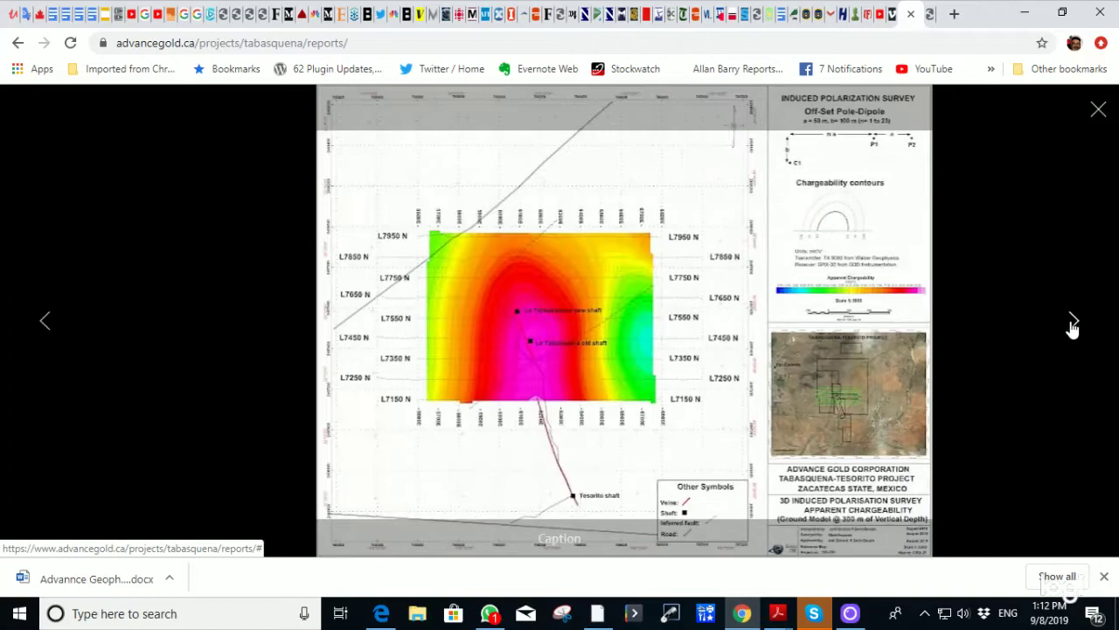
{"action": "left_click", "coordinate": [1074, 322]}
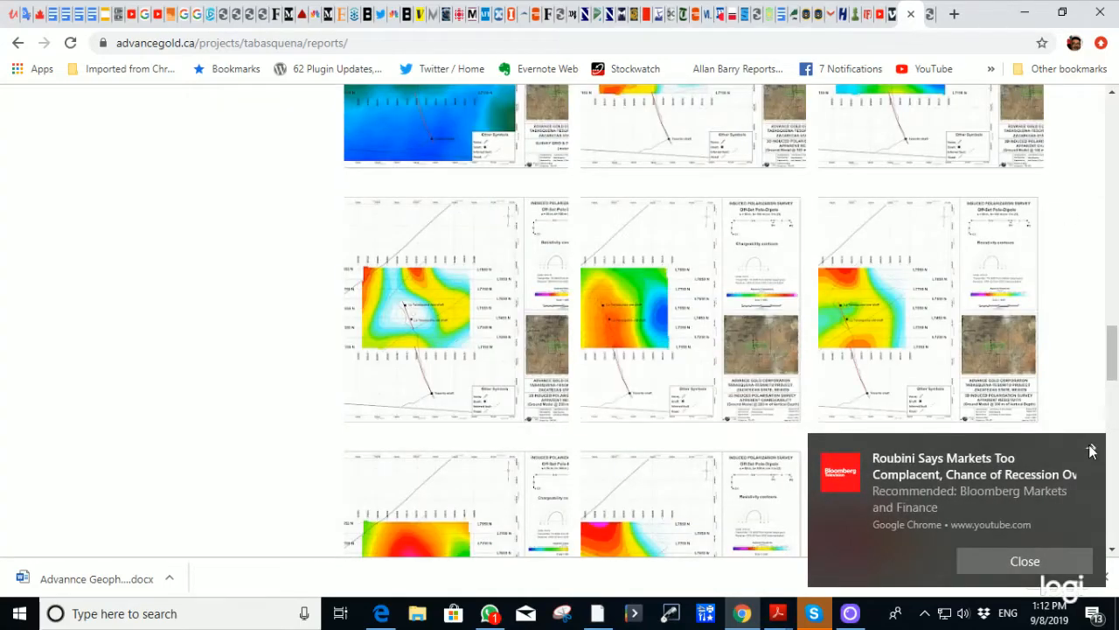
{"action": "scroll", "scroll_direction": "down", "scroll_amount": 3}
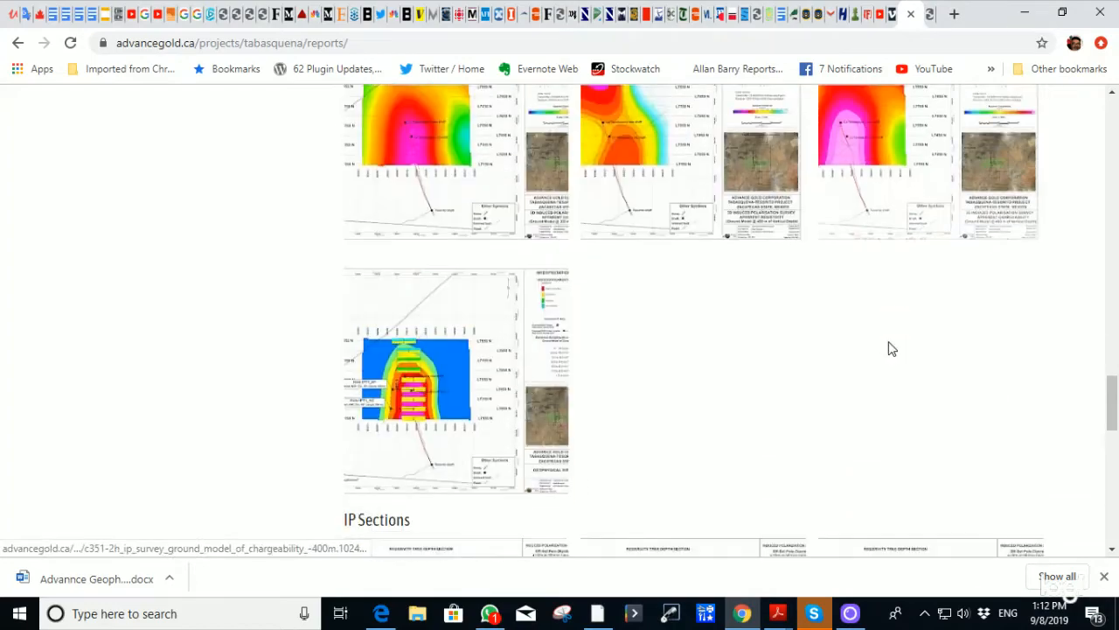
{"action": "scroll", "scroll_direction": "down", "scroll_amount": 3}
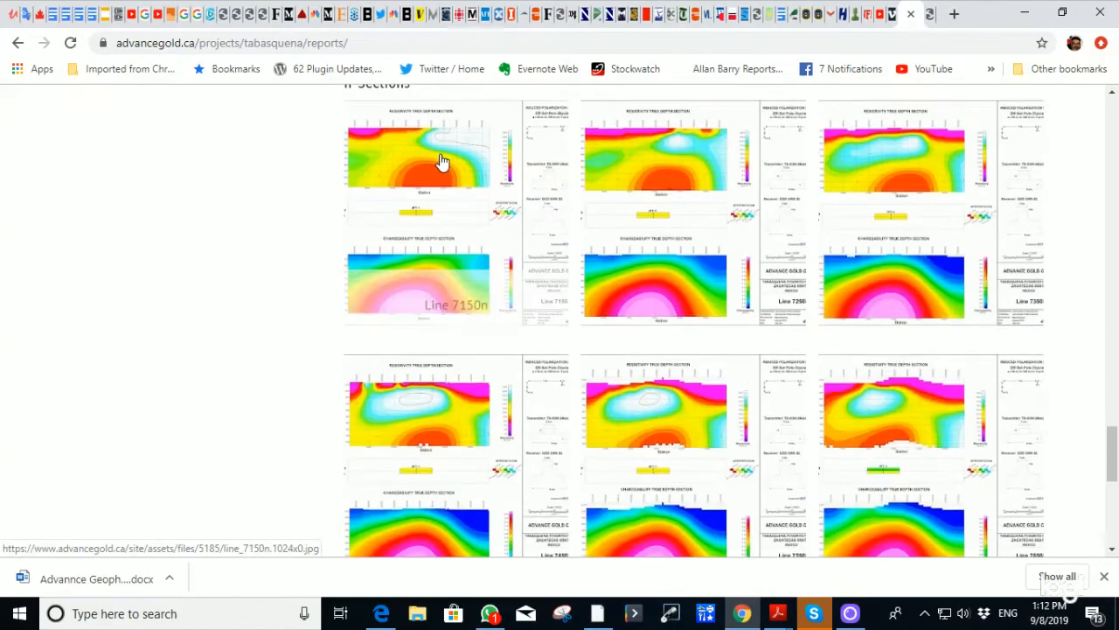
View the IP true-depth sections for lines 7150N, 7950N and 7850N enlarged.
{"action": "left_click", "coordinate": [441, 160]}
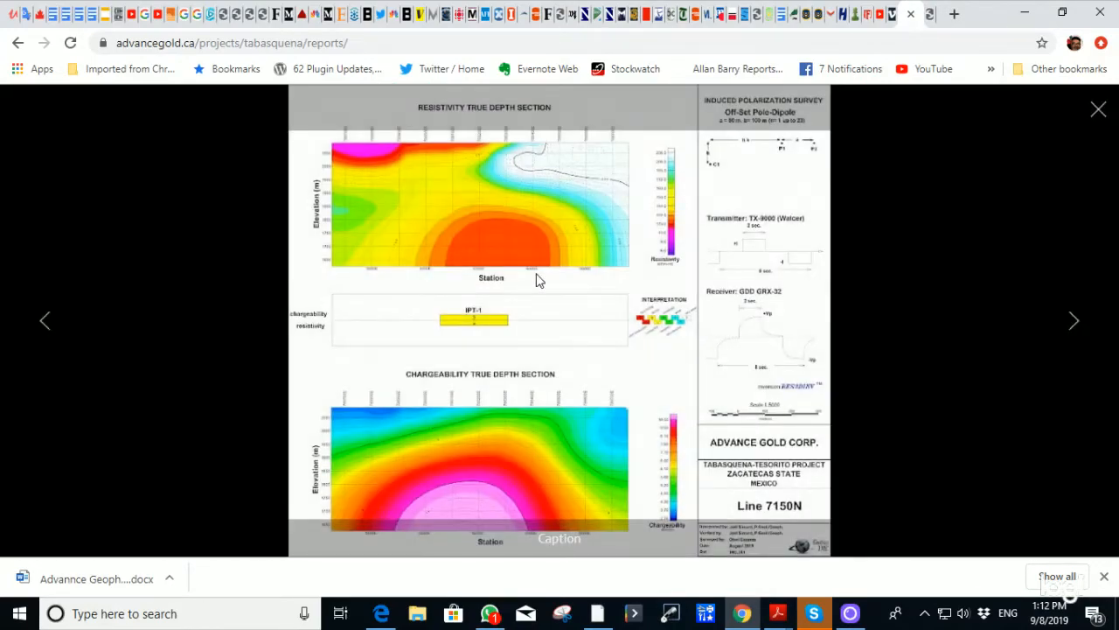
{"action": "mouse_move", "coordinate": [554, 283]}
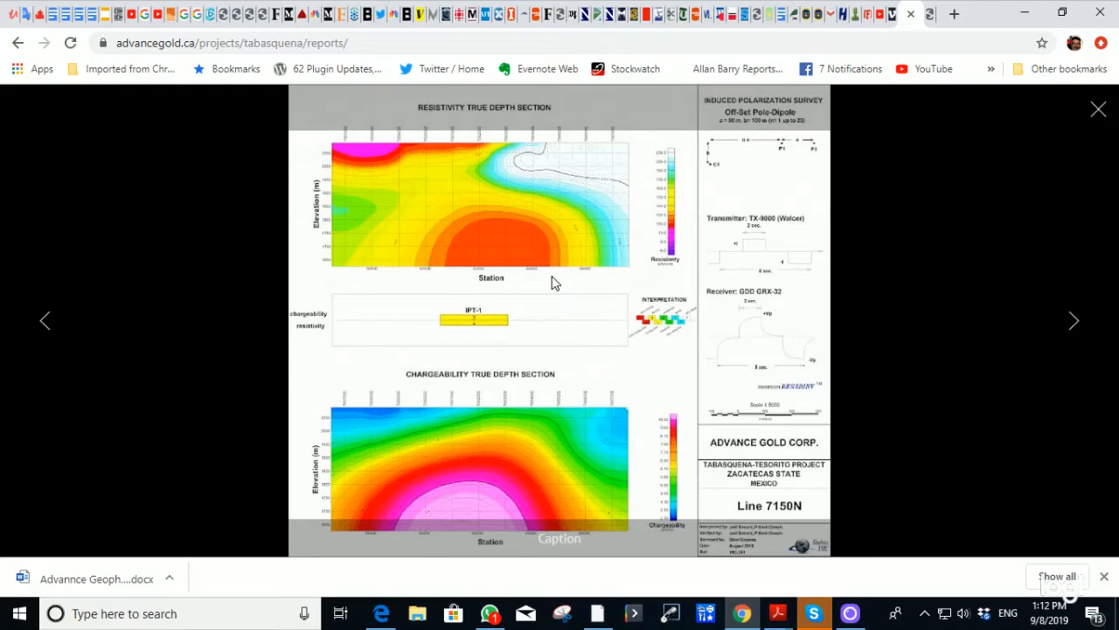
{"action": "mouse_move", "coordinate": [829, 327]}
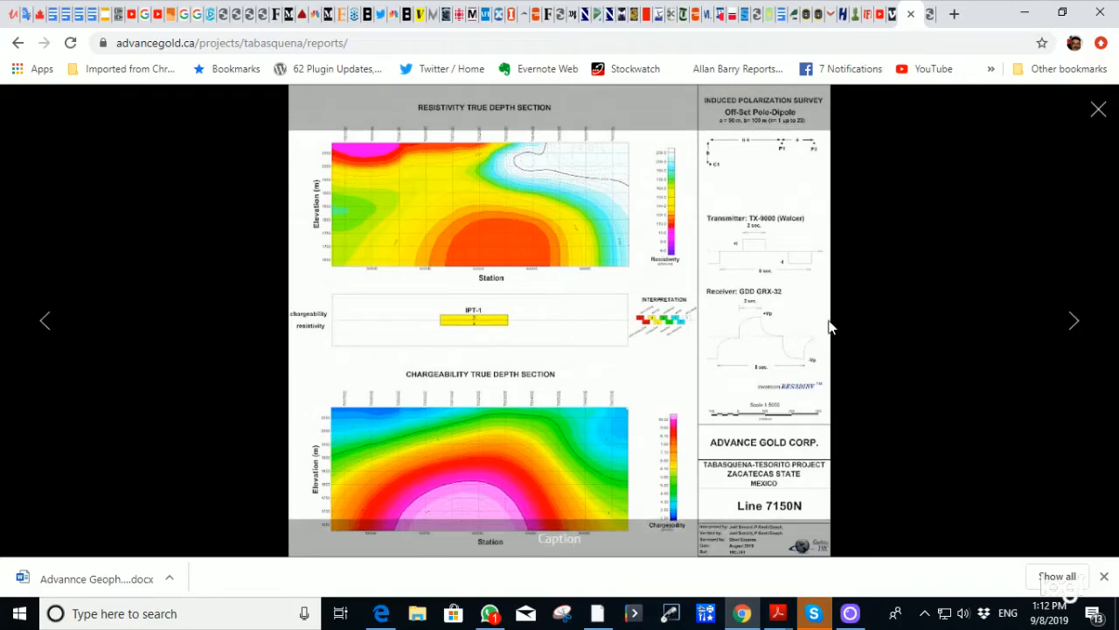
{"action": "mouse_move", "coordinate": [791, 341]}
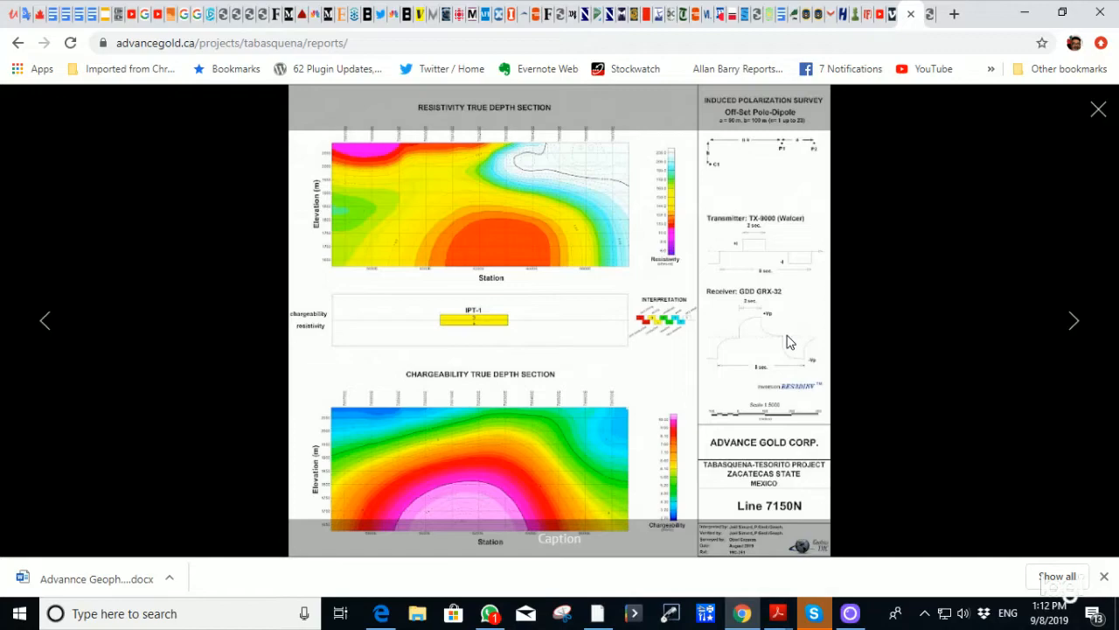
{"action": "mouse_move", "coordinate": [1098, 109]}
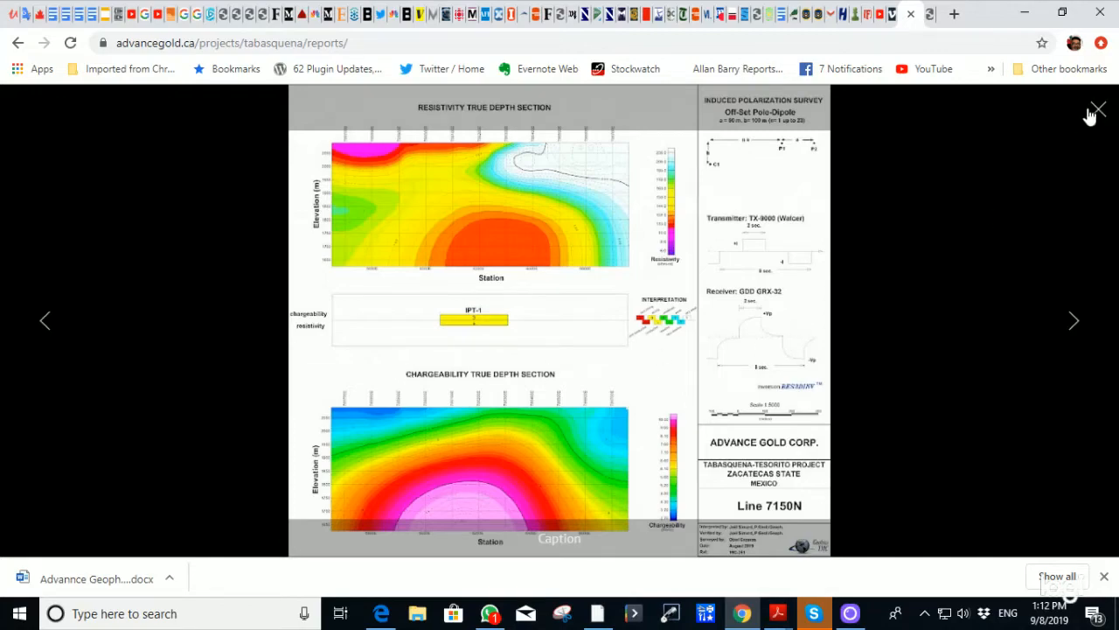
{"action": "left_click", "coordinate": [1099, 108]}
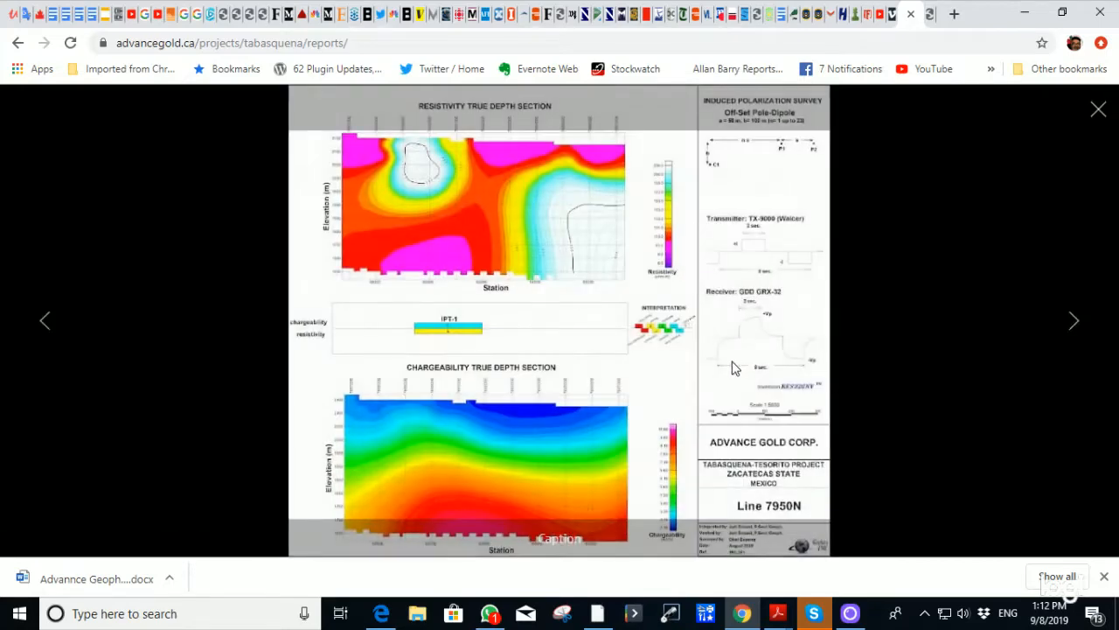
{"action": "mouse_move", "coordinate": [554, 342]}
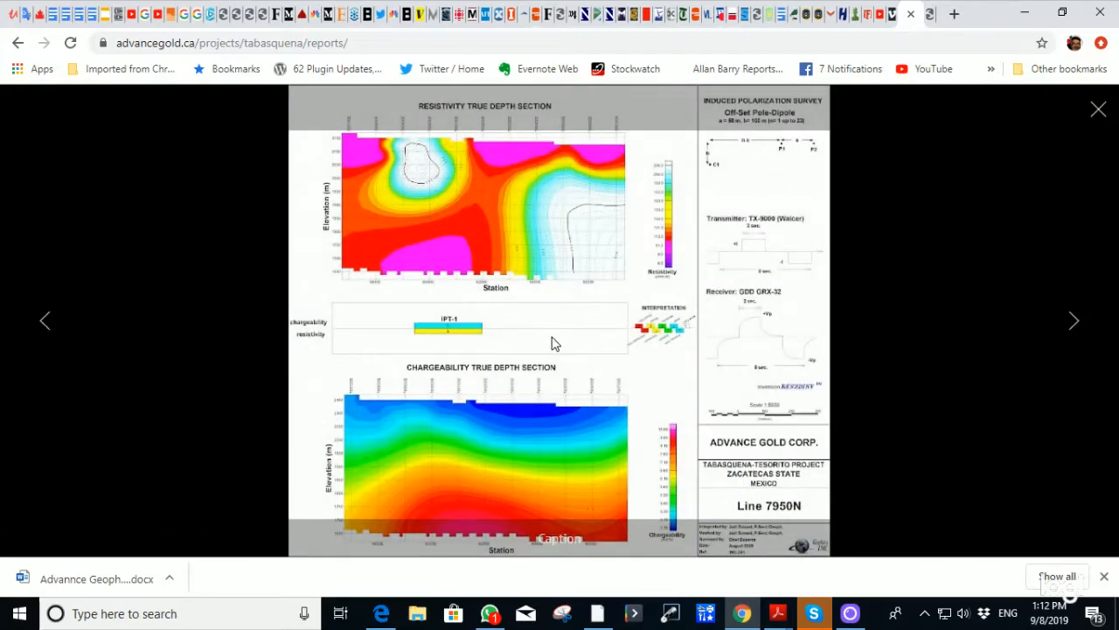
{"action": "mouse_move", "coordinate": [469, 518]}
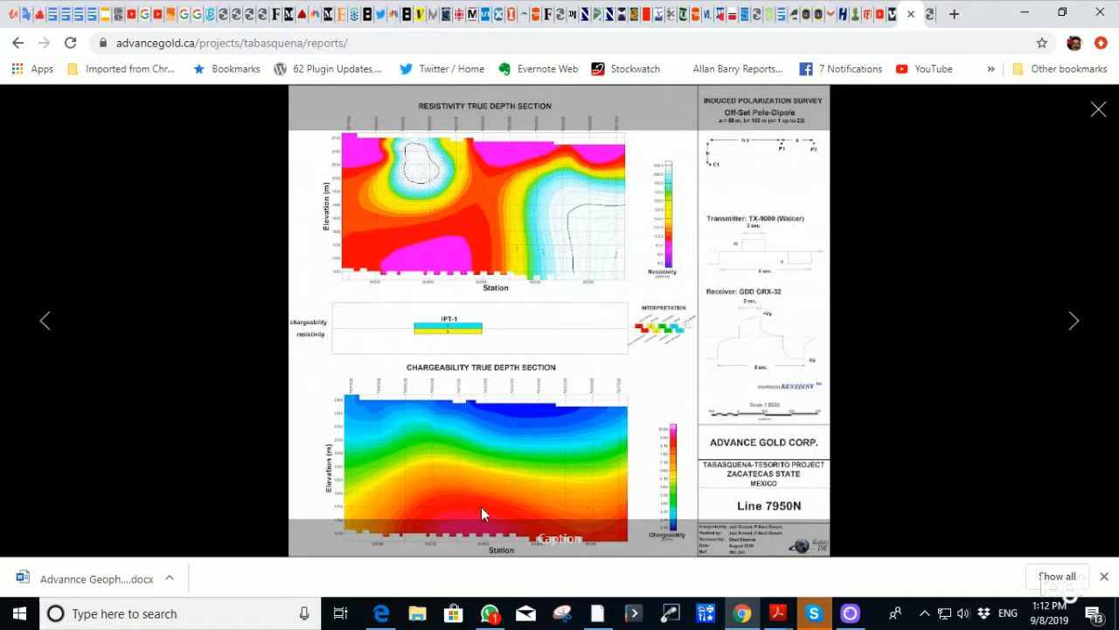
{"action": "mouse_move", "coordinate": [446, 483]}
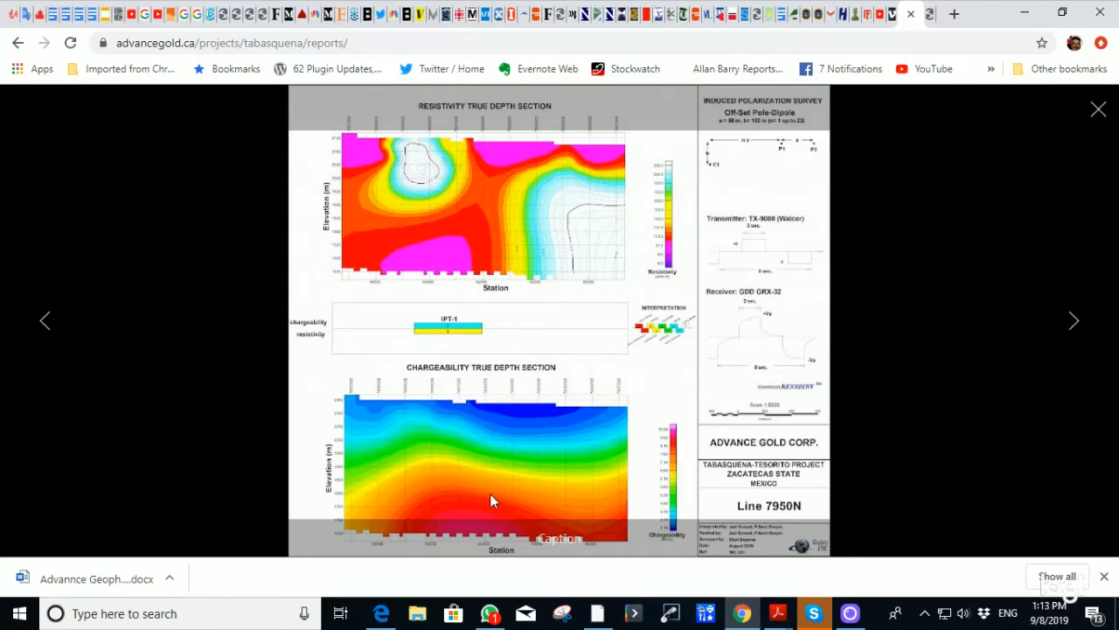
{"action": "mouse_move", "coordinate": [497, 500]}
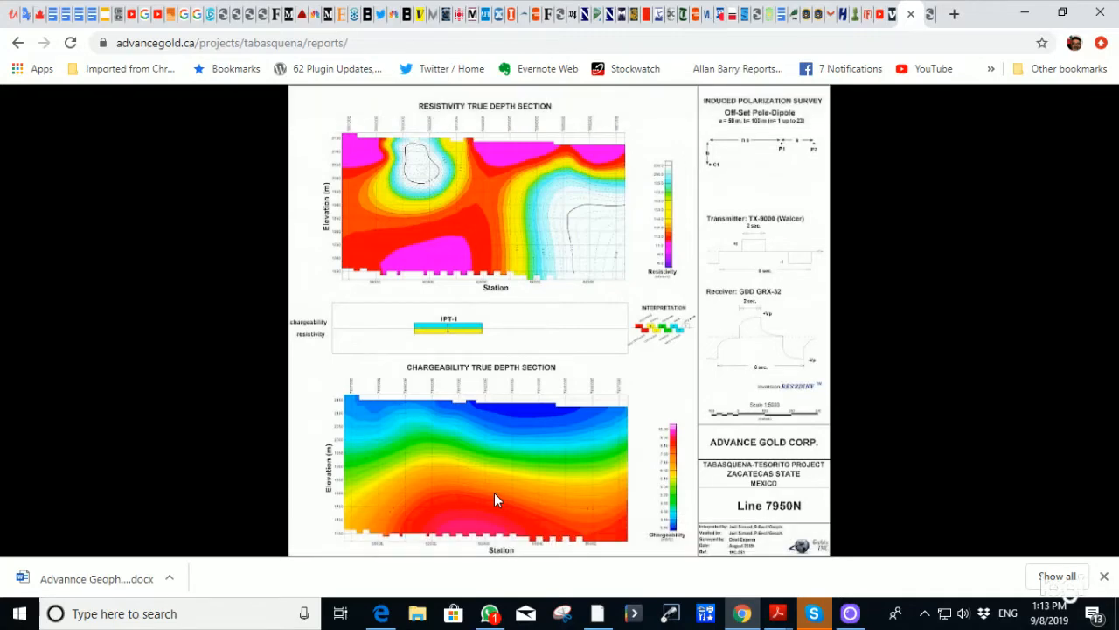
{"action": "left_click", "coordinate": [497, 496]}
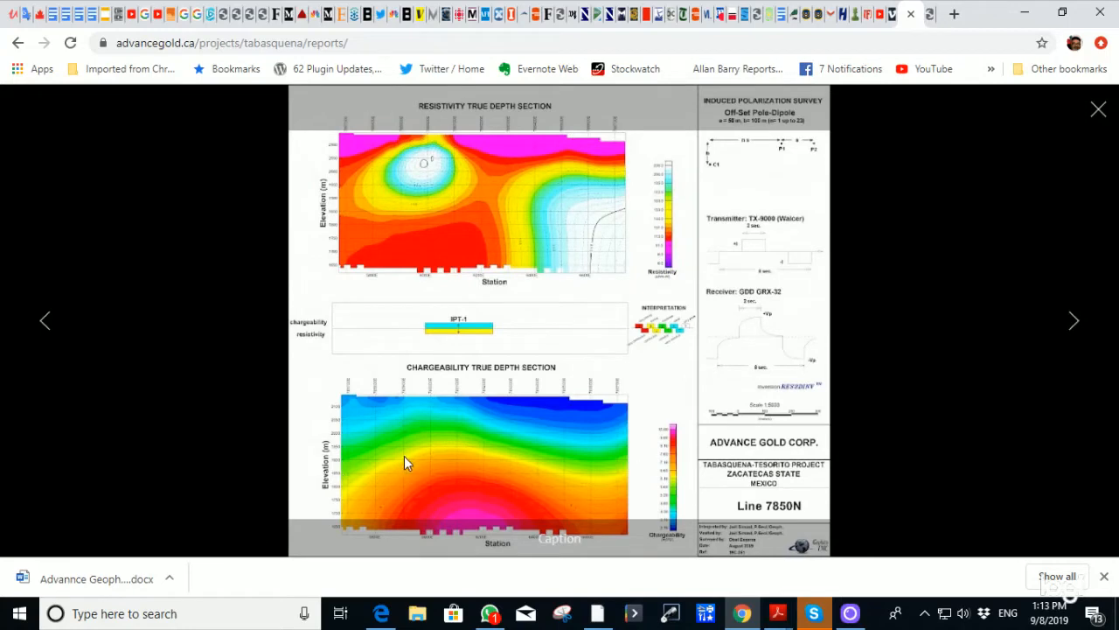
{"action": "mouse_move", "coordinate": [455, 458]}
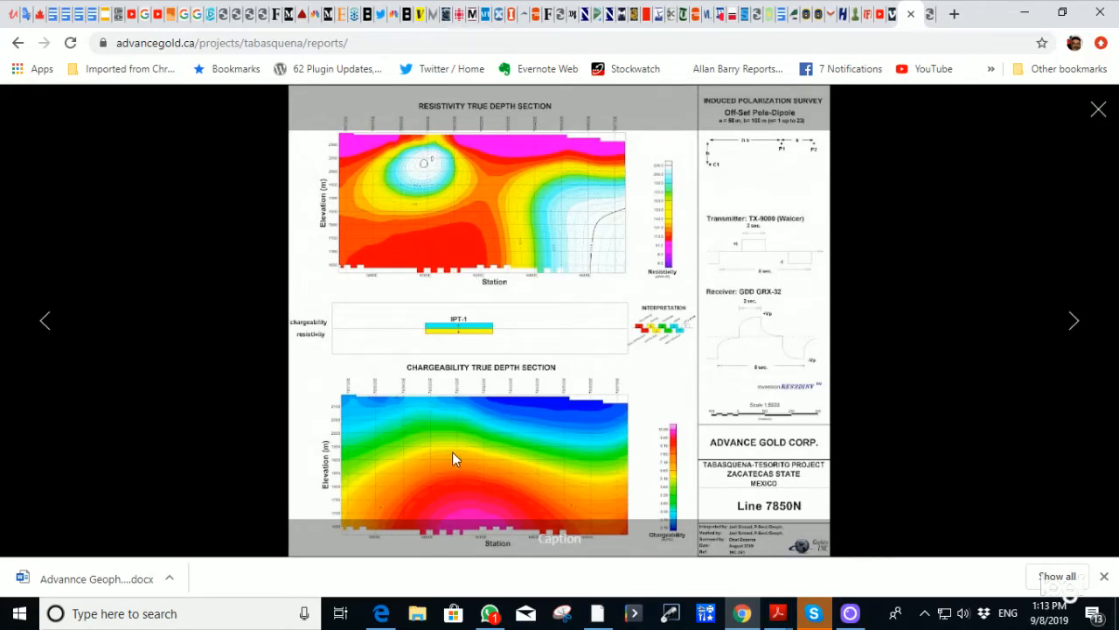
{"action": "mouse_move", "coordinate": [479, 518]}
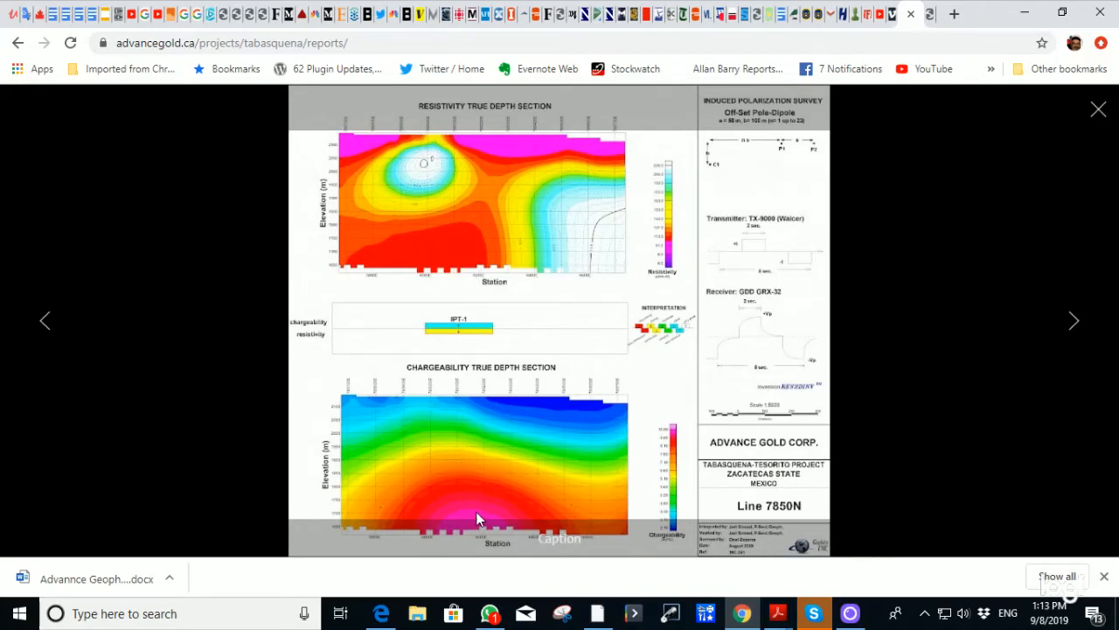
{"action": "mouse_move", "coordinate": [473, 523]}
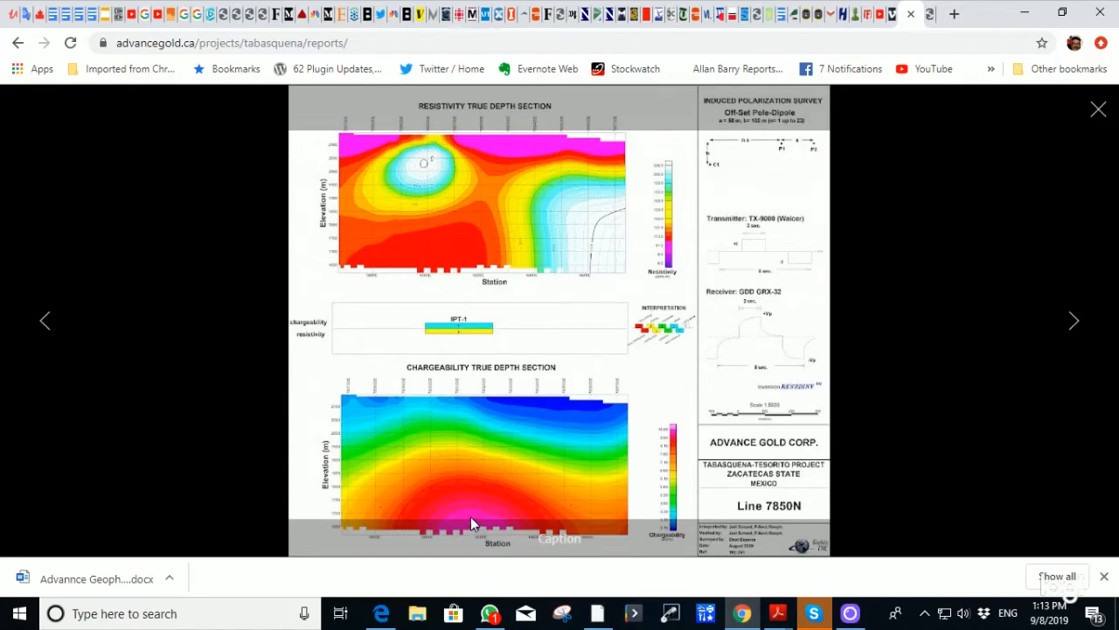
{"action": "mouse_move", "coordinate": [45, 321]}
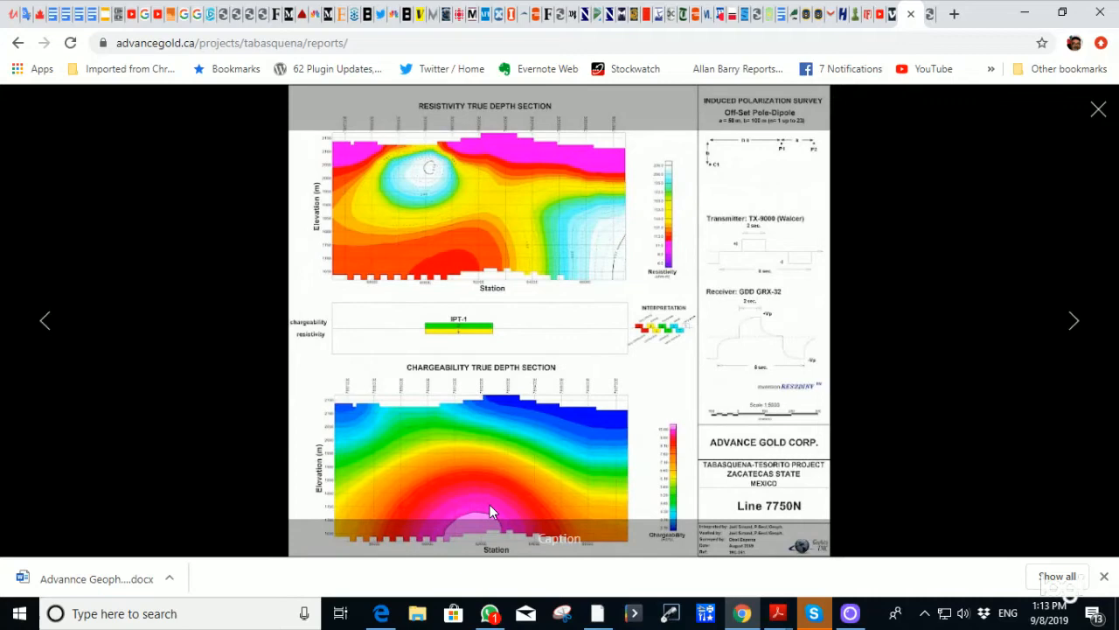
{"action": "mouse_move", "coordinate": [497, 514]}
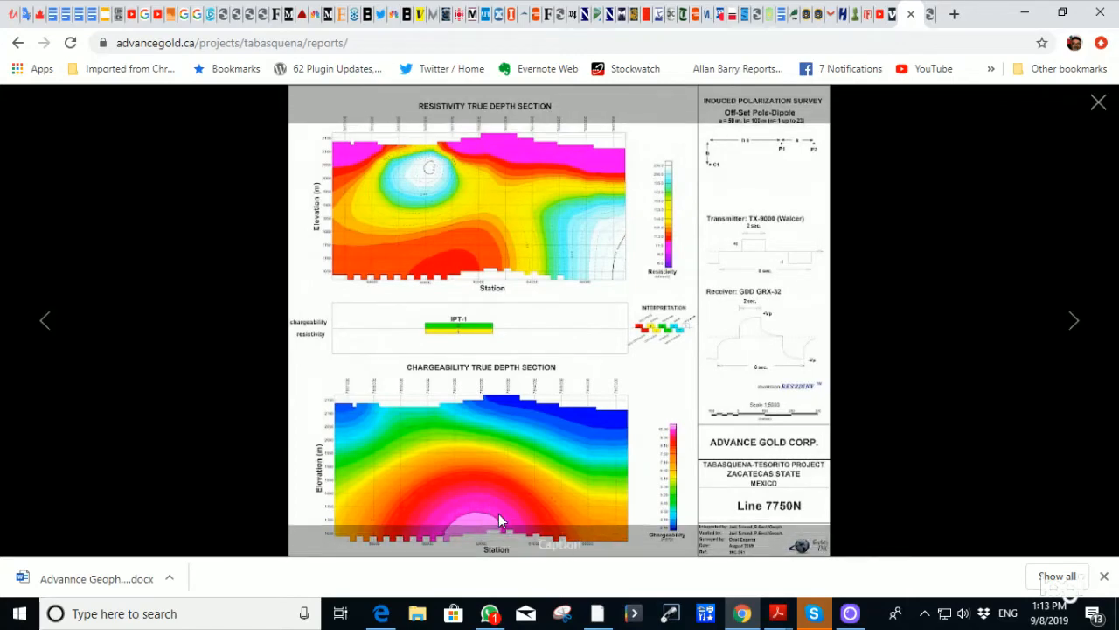
{"action": "mouse_move", "coordinate": [481, 521]}
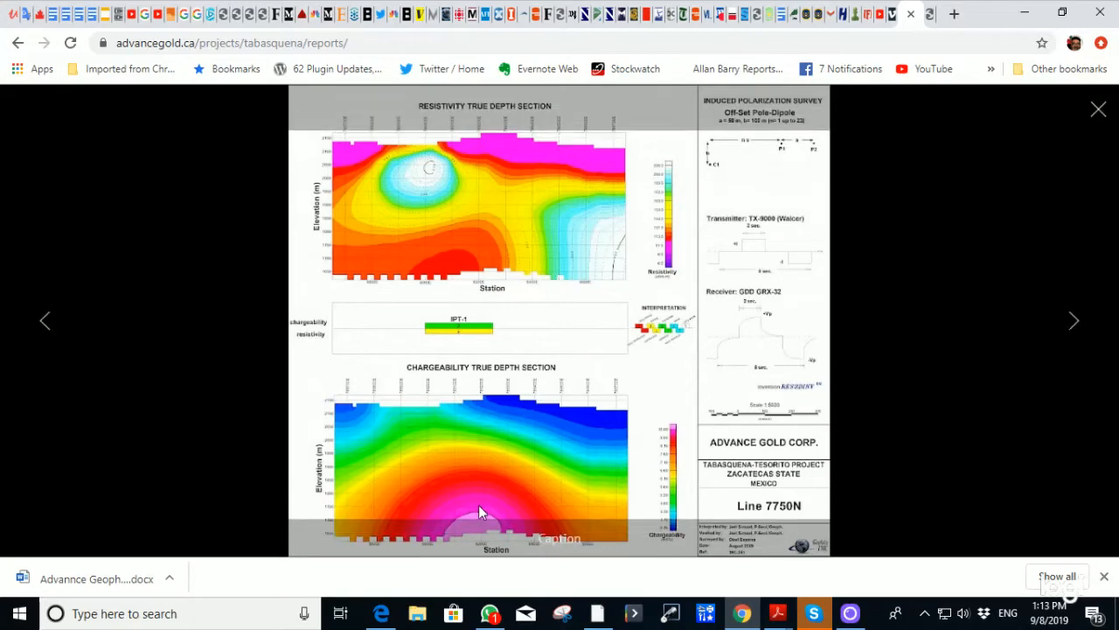
{"action": "mouse_move", "coordinate": [497, 521]}
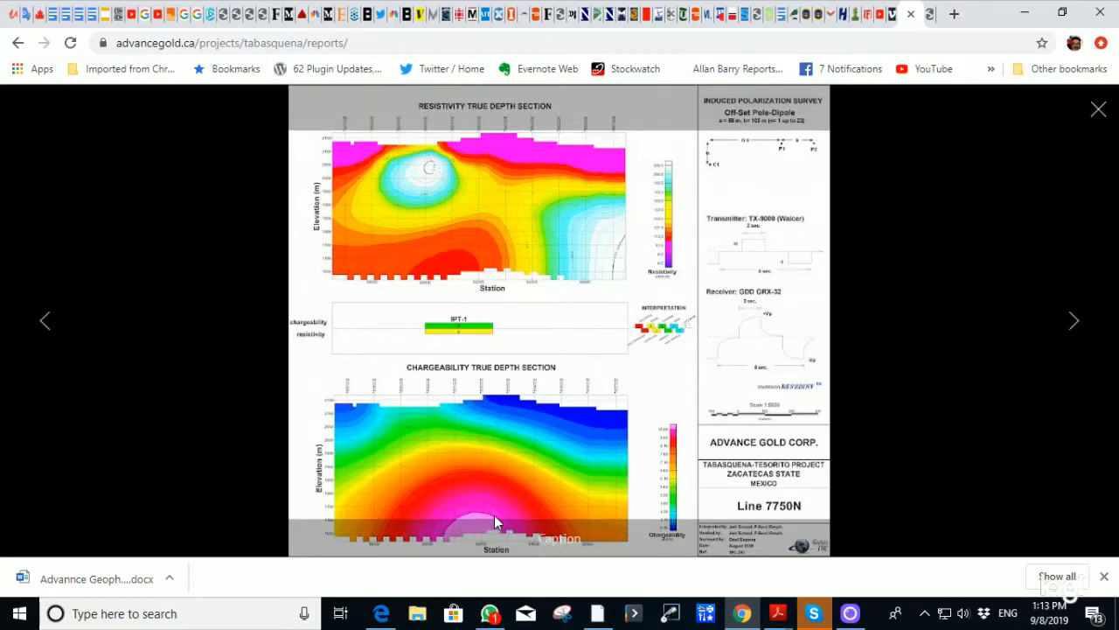
Page the lightbox from Line 7850N through 7650N to the Line 7550N IP section.
{"action": "left_click", "coordinate": [45, 321]}
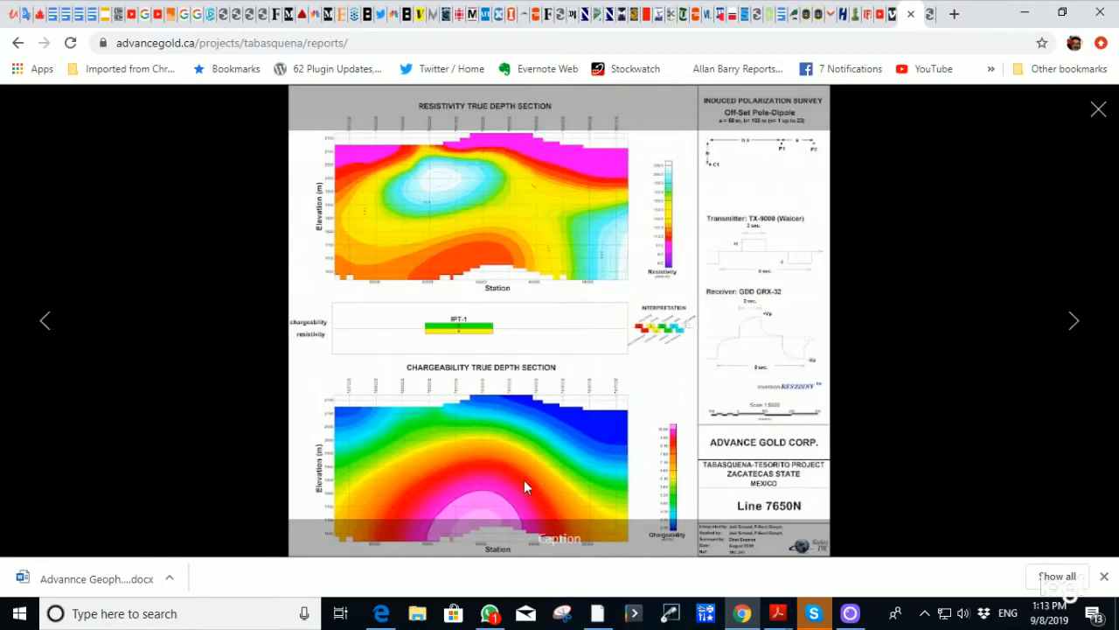
{"action": "mouse_move", "coordinate": [462, 496]}
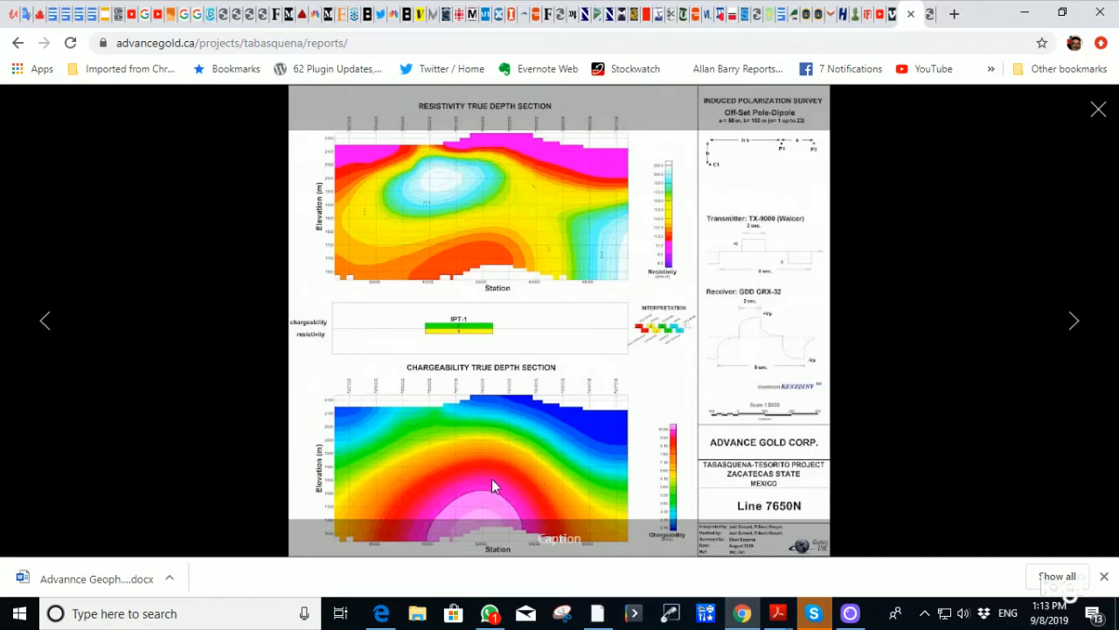
{"action": "mouse_move", "coordinate": [51, 325]}
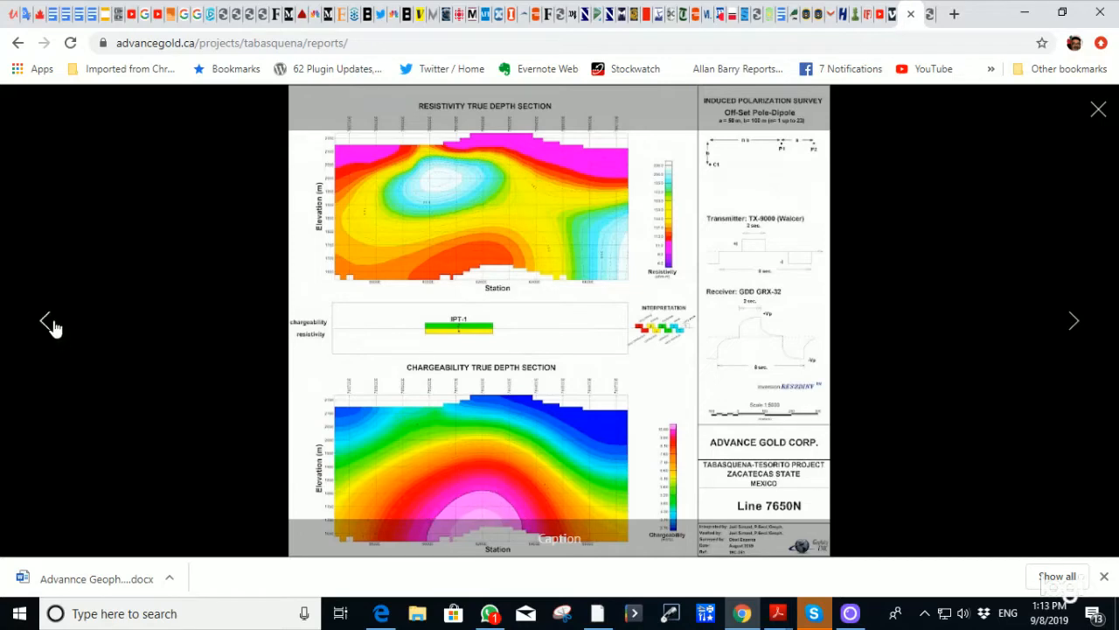
{"action": "left_click", "coordinate": [1074, 322]}
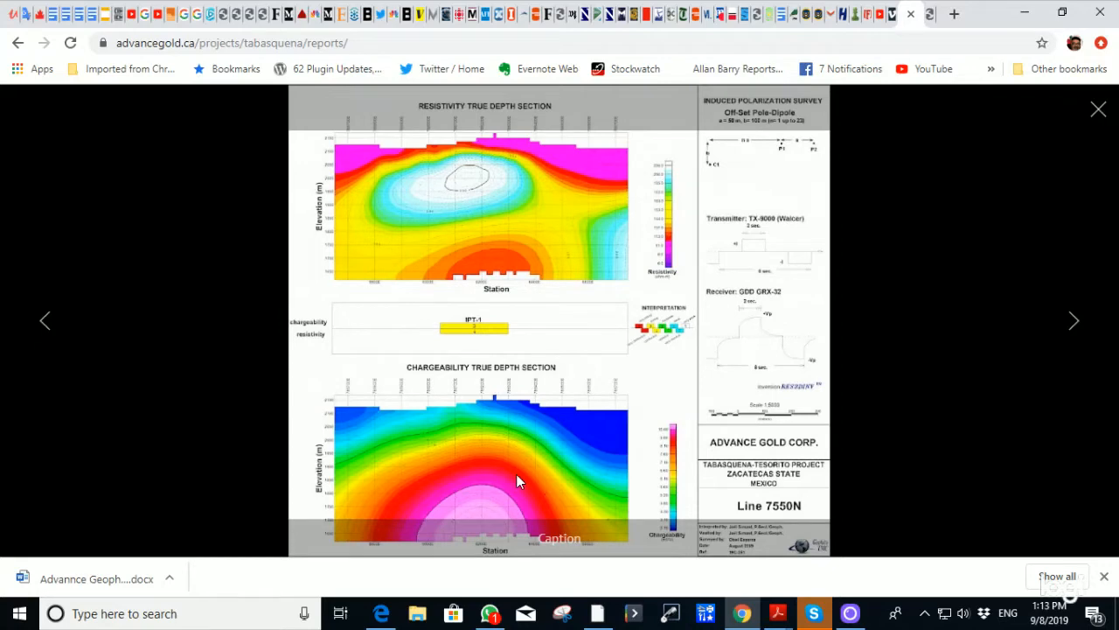
{"action": "mouse_move", "coordinate": [507, 496]}
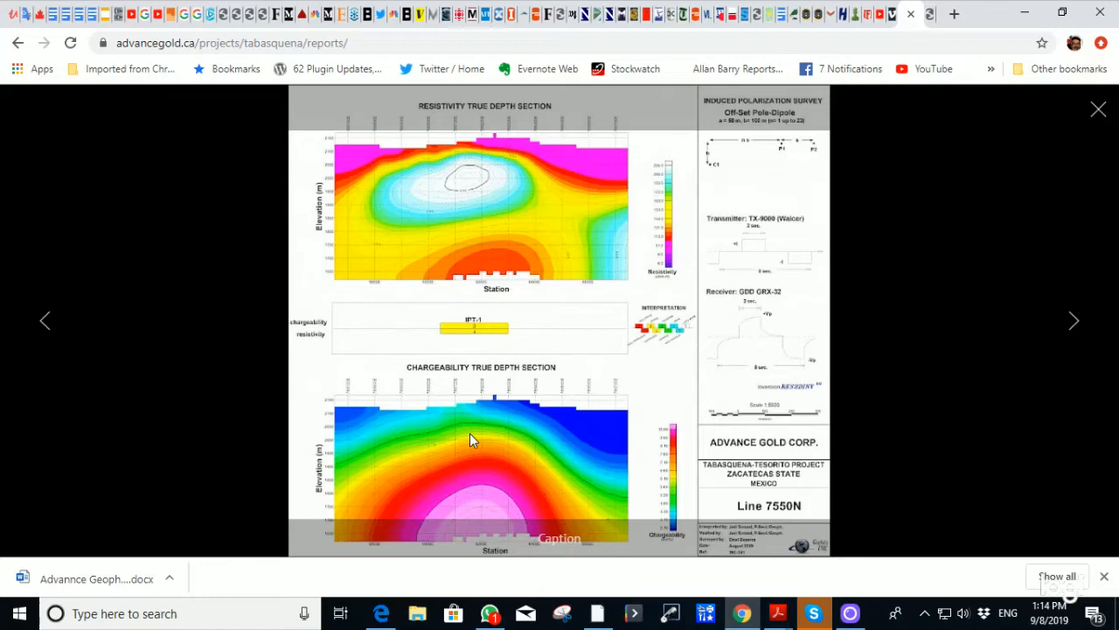
{"action": "mouse_move", "coordinate": [491, 483]}
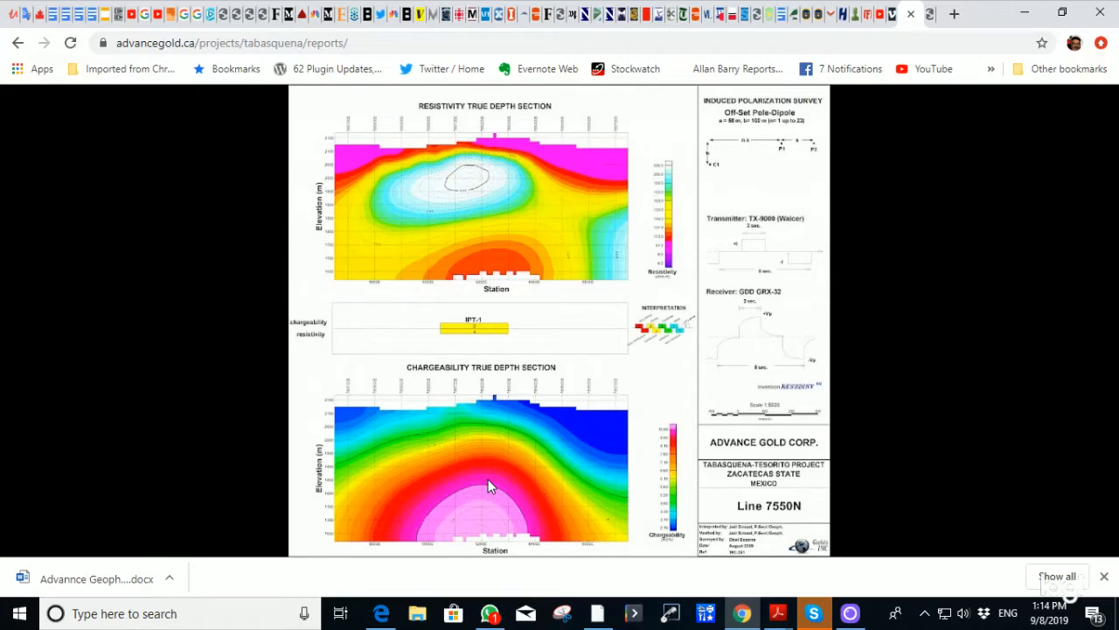
Page through Lines 7450N, 7250N and 7150N sections, then return to the IP Sections gallery.
{"action": "left_click", "coordinate": [490, 486]}
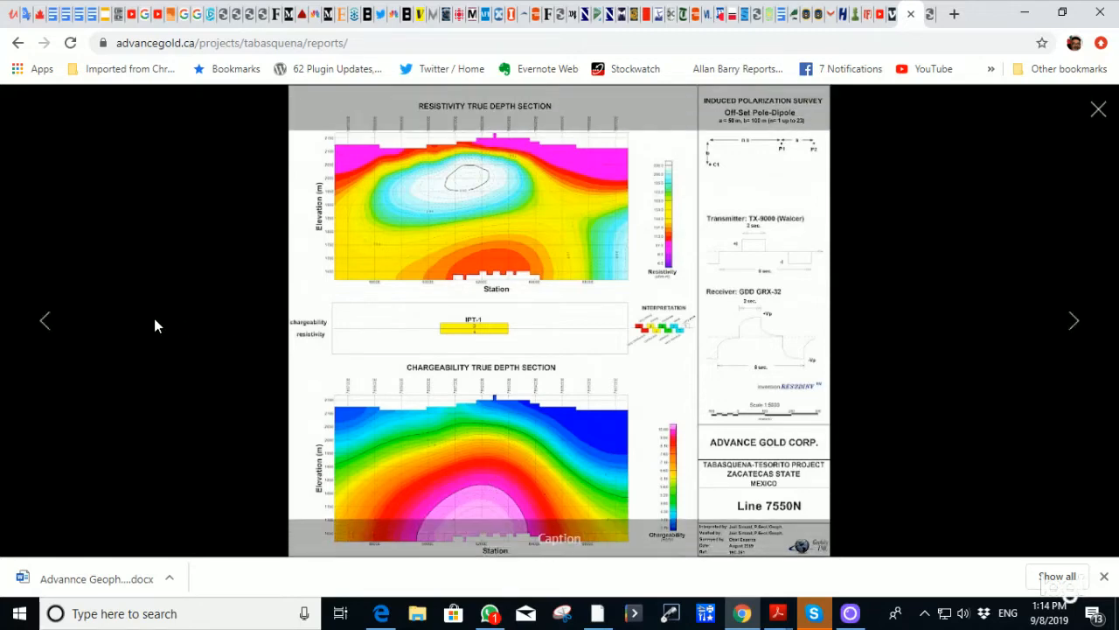
{"action": "mouse_move", "coordinate": [504, 506]}
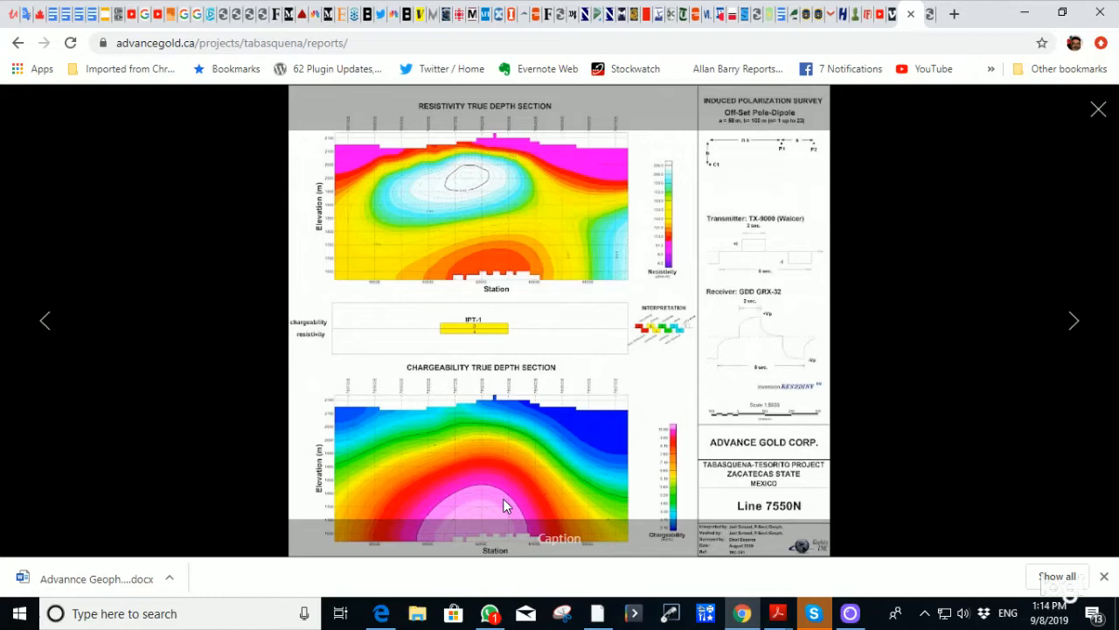
{"action": "mouse_move", "coordinate": [497, 495]}
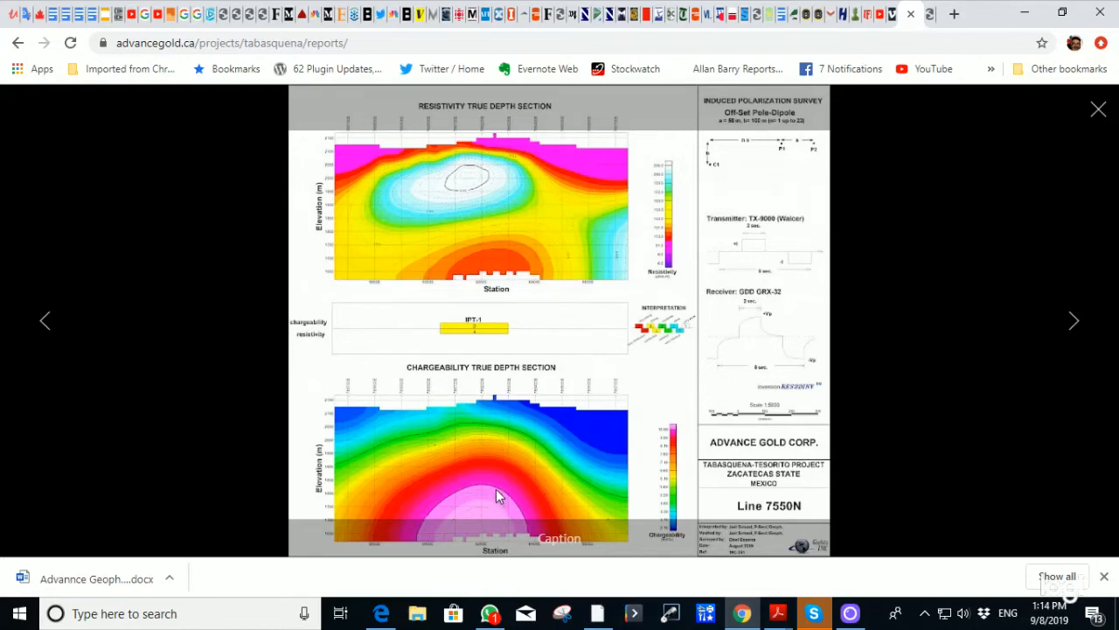
{"action": "mouse_move", "coordinate": [483, 493]}
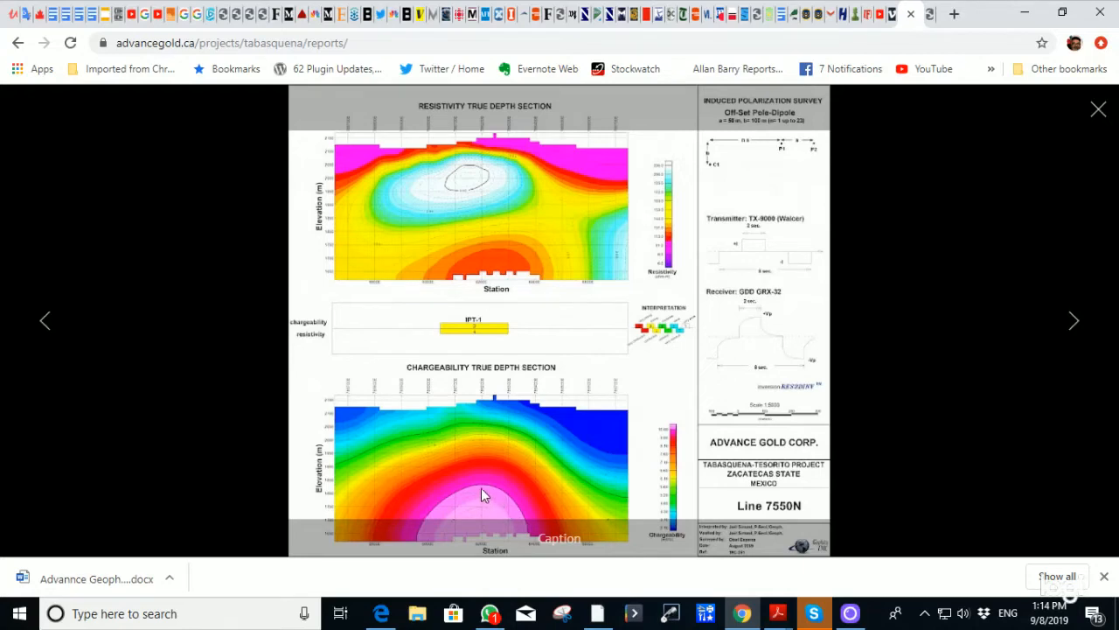
{"action": "mouse_move", "coordinate": [42, 324]}
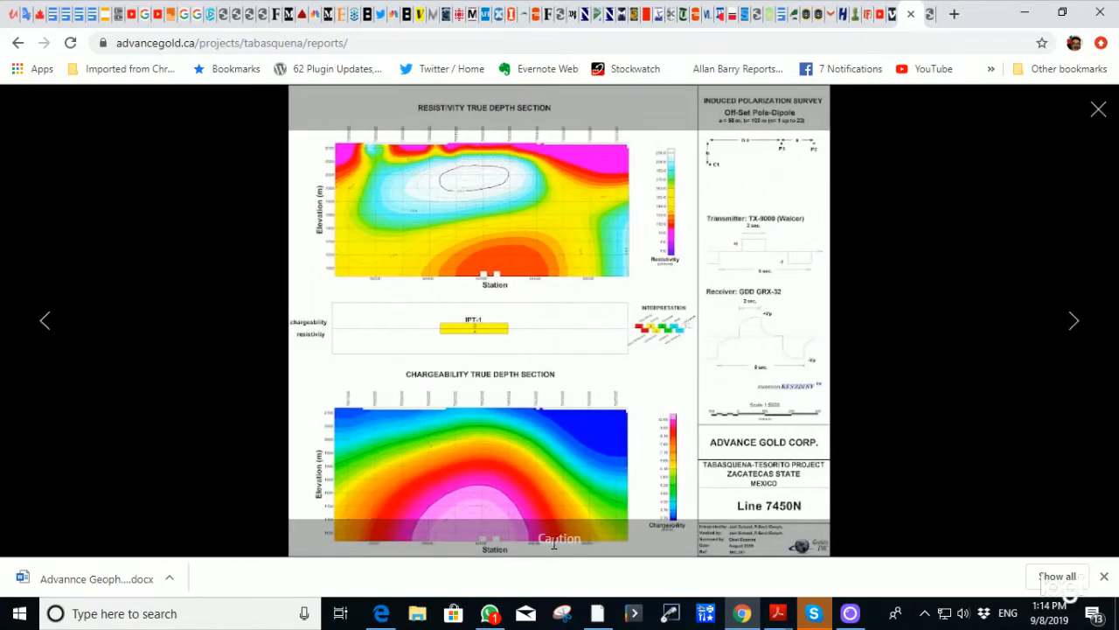
{"action": "mouse_move", "coordinate": [424, 523]}
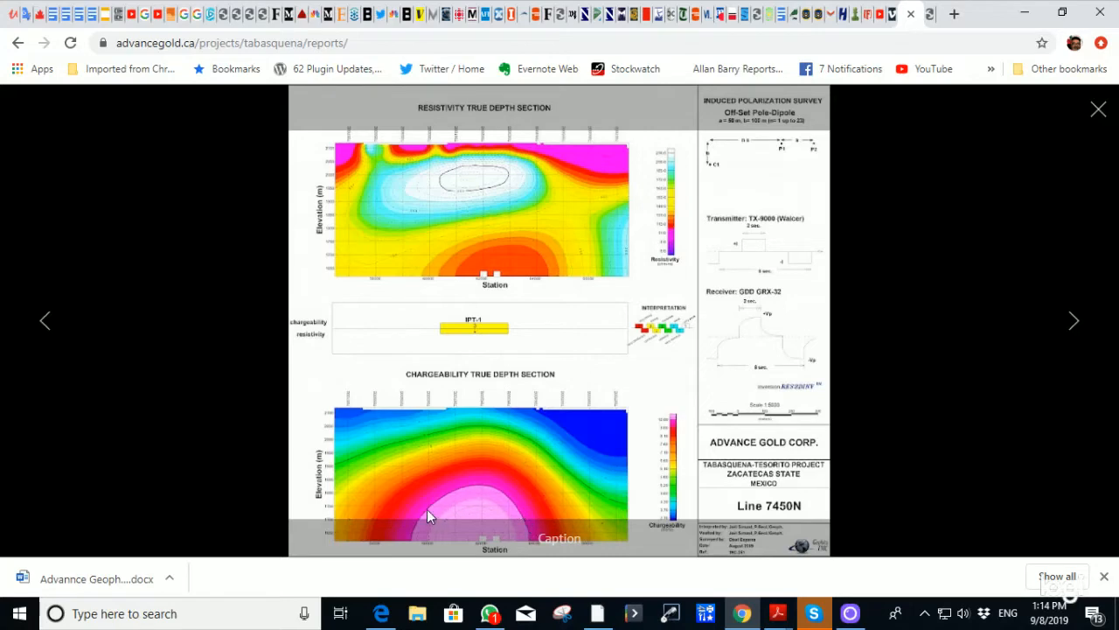
{"action": "left_click", "coordinate": [46, 320]}
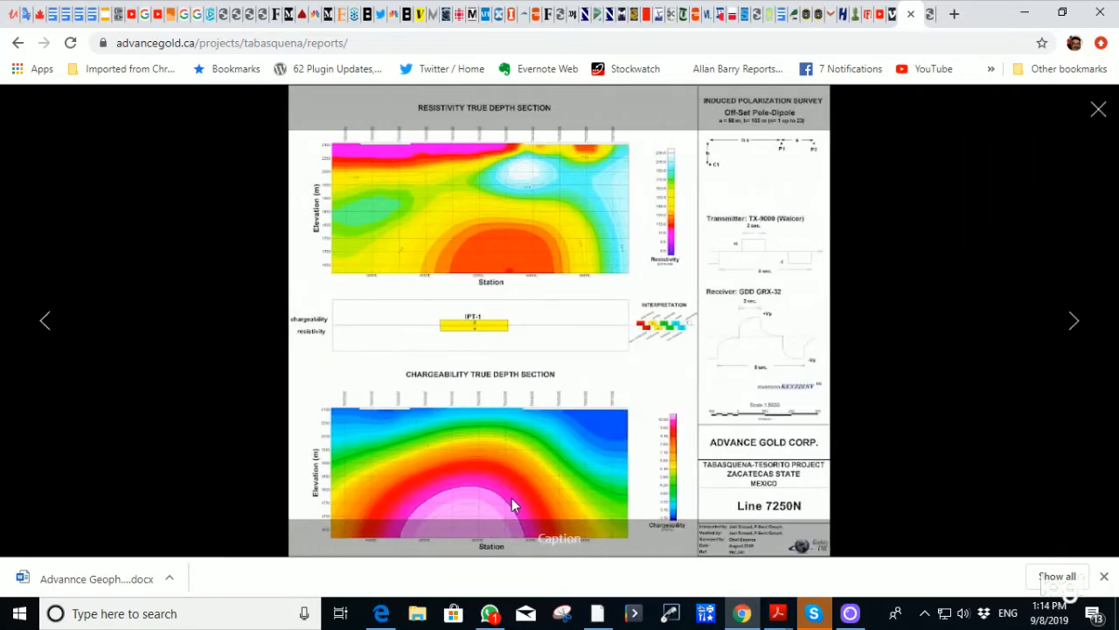
{"action": "mouse_move", "coordinate": [511, 514]}
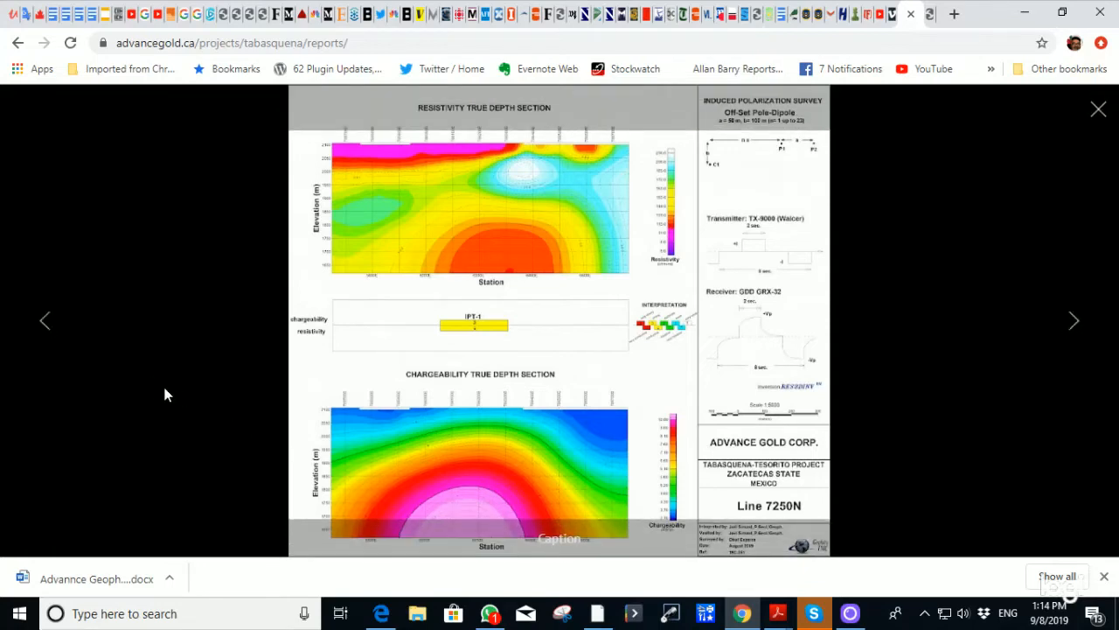
{"action": "mouse_move", "coordinate": [45, 325]}
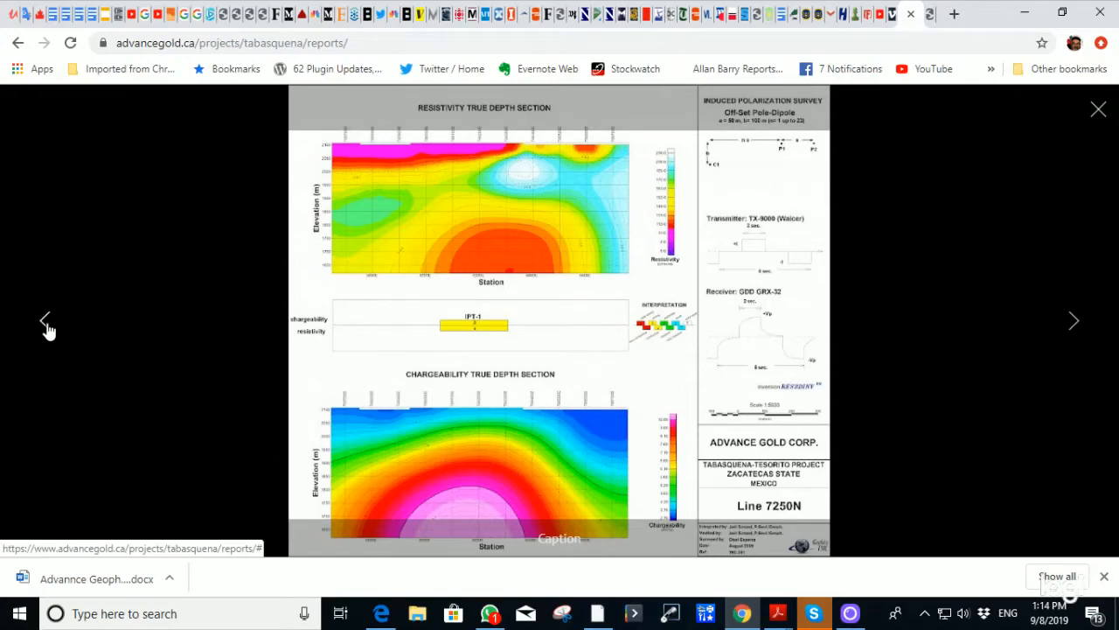
{"action": "left_click", "coordinate": [44, 320]}
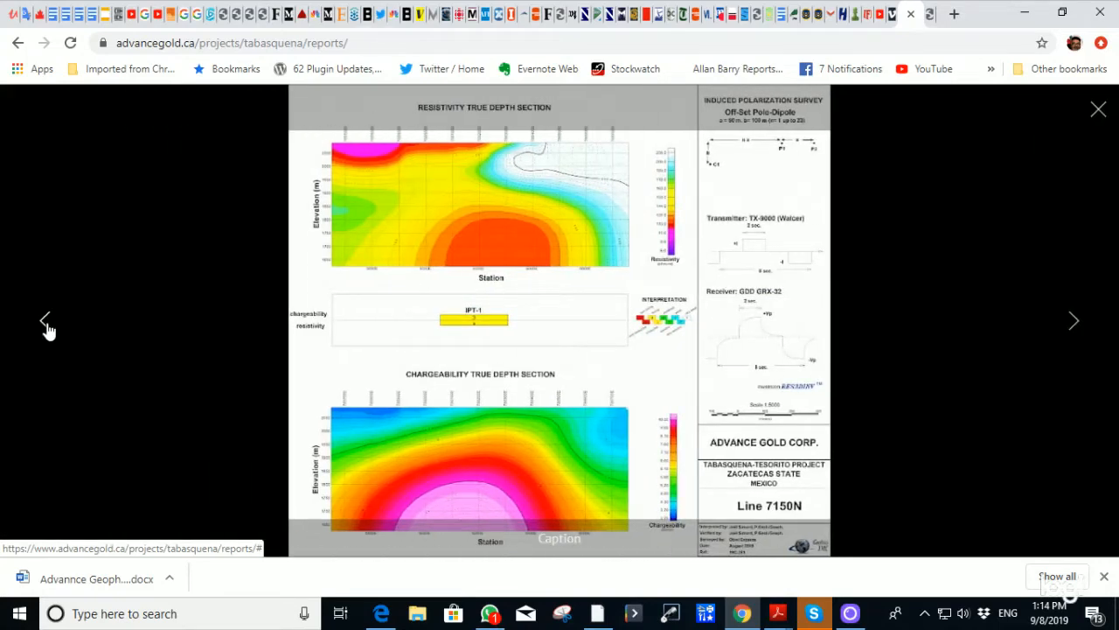
{"action": "left_click", "coordinate": [1073, 320]}
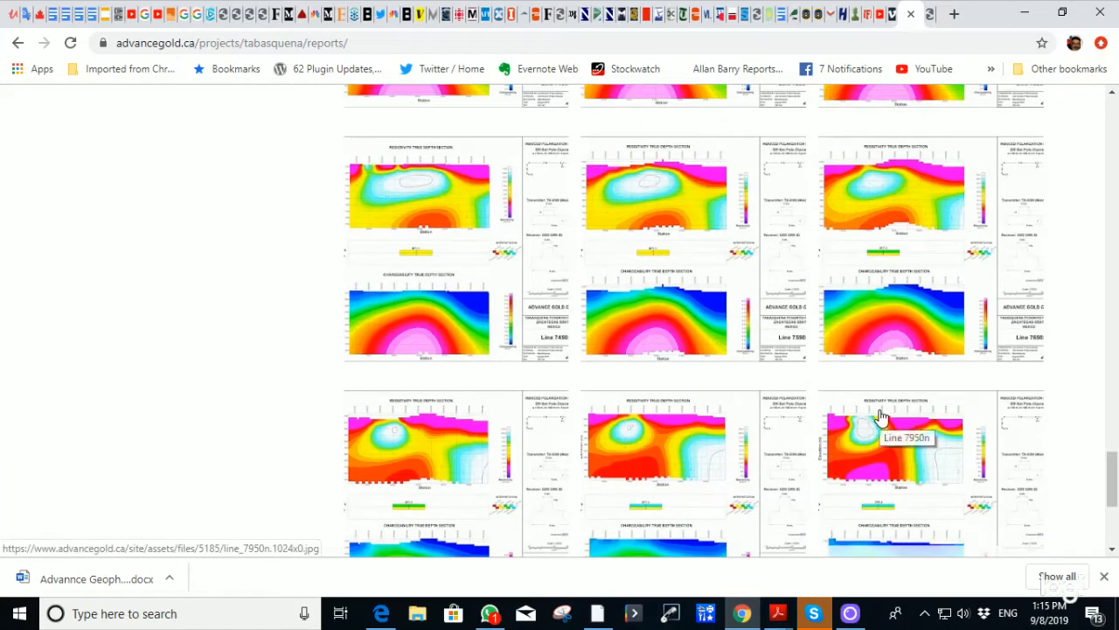
{"action": "mouse_move", "coordinate": [885, 388]}
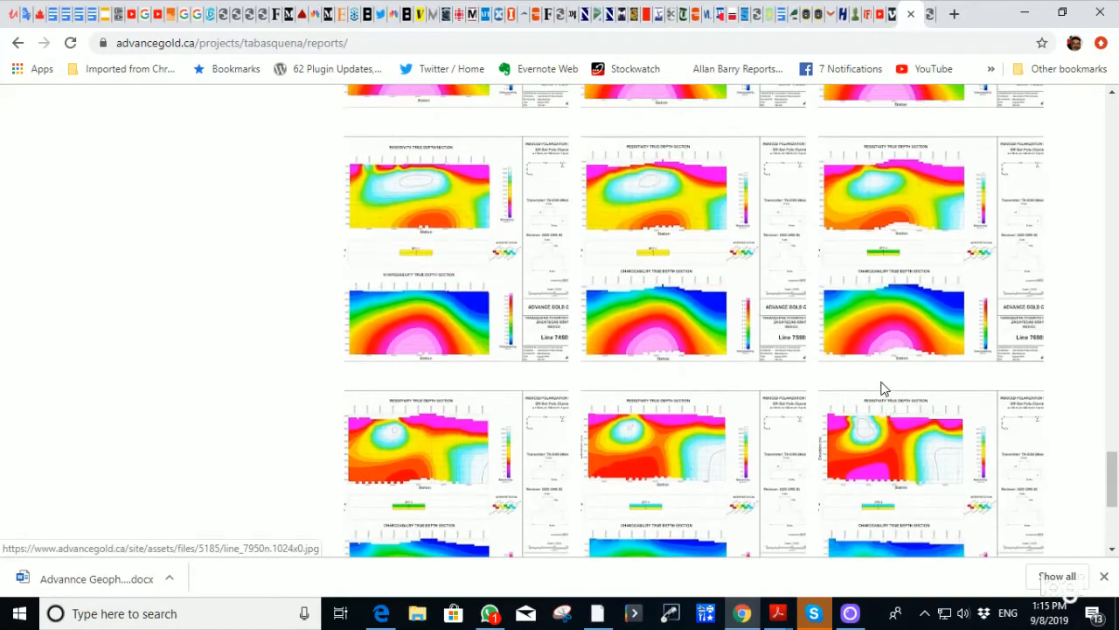
{"action": "mouse_move", "coordinate": [355, 532]}
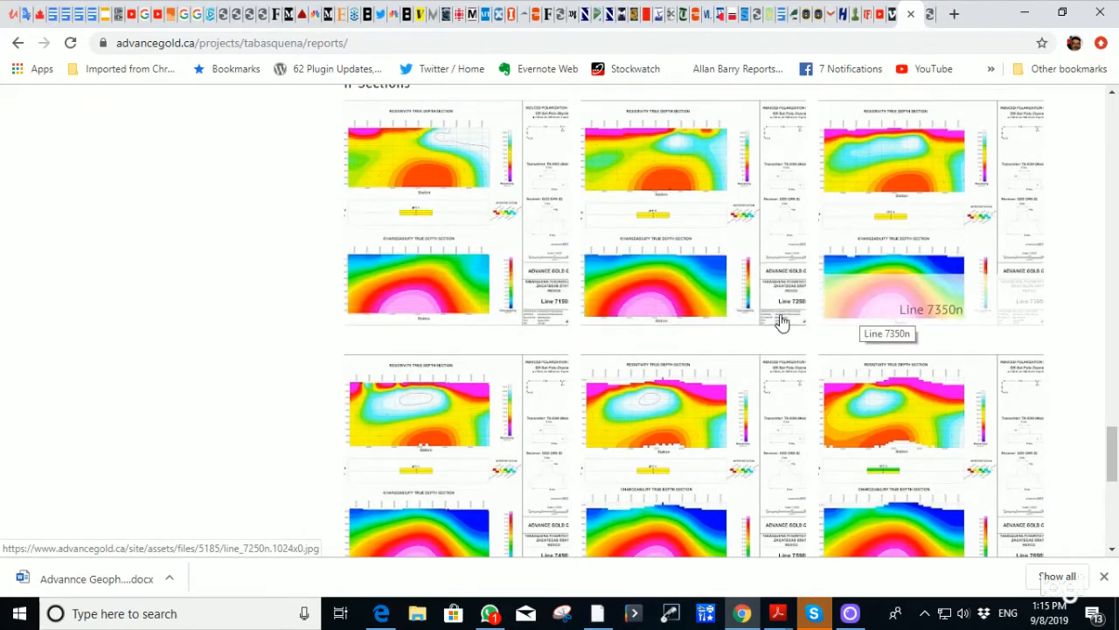
Scroll the reports page and enlarge the c351-3 Geophysical Interpretation figure.
{"action": "scroll", "scroll_direction": "down", "scroll_amount": 3}
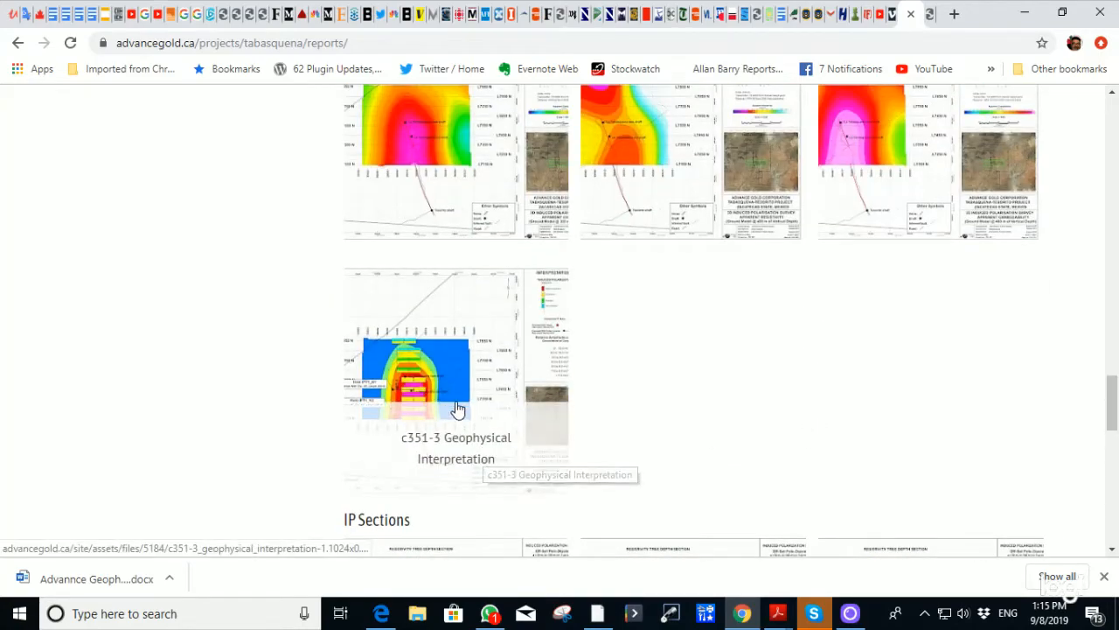
{"action": "left_click", "coordinate": [459, 406]}
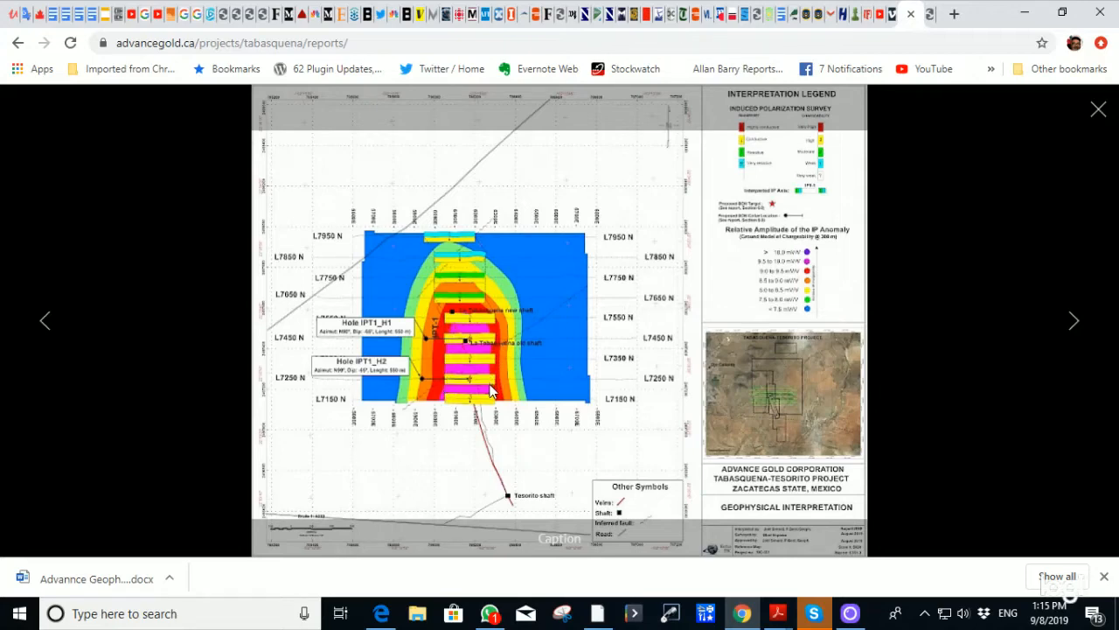
{"action": "mouse_move", "coordinate": [500, 369]}
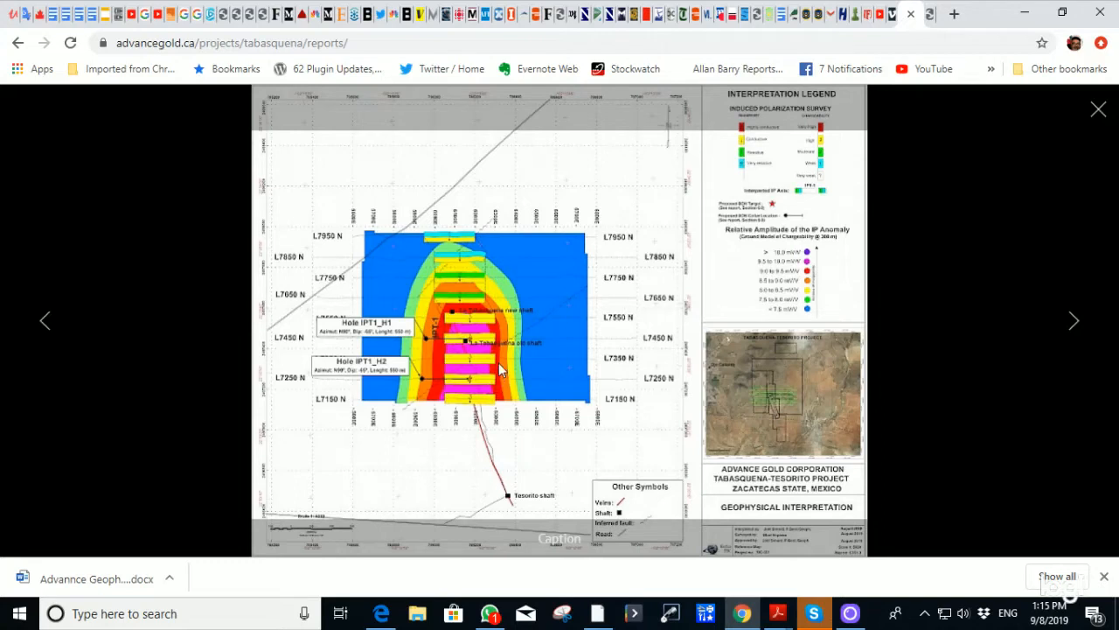
{"action": "mouse_move", "coordinate": [448, 311]}
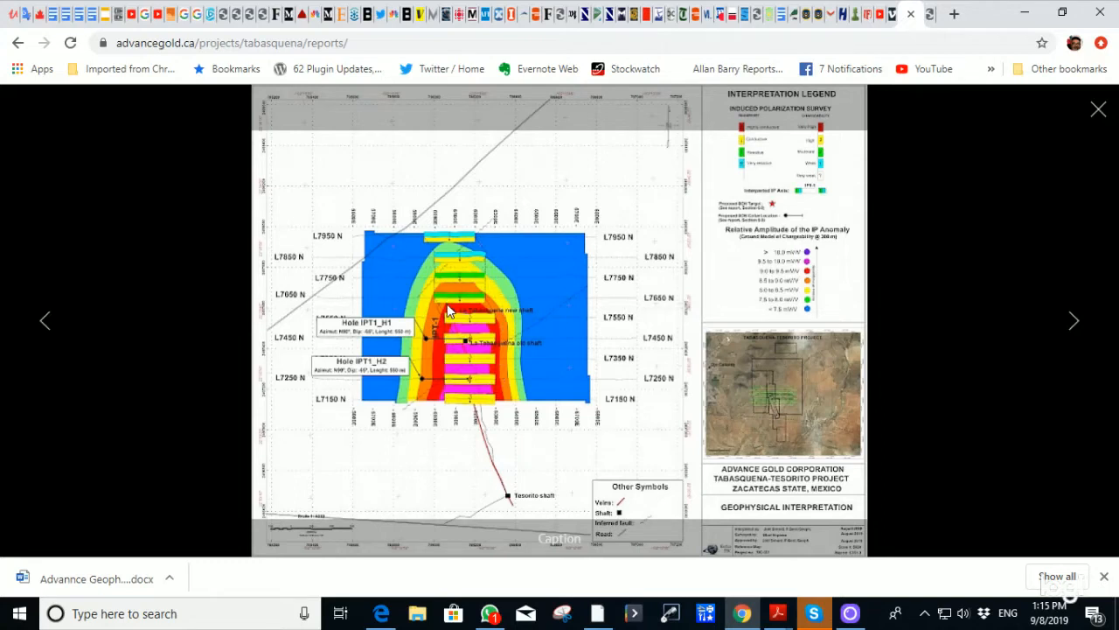
{"action": "mouse_move", "coordinate": [496, 301]}
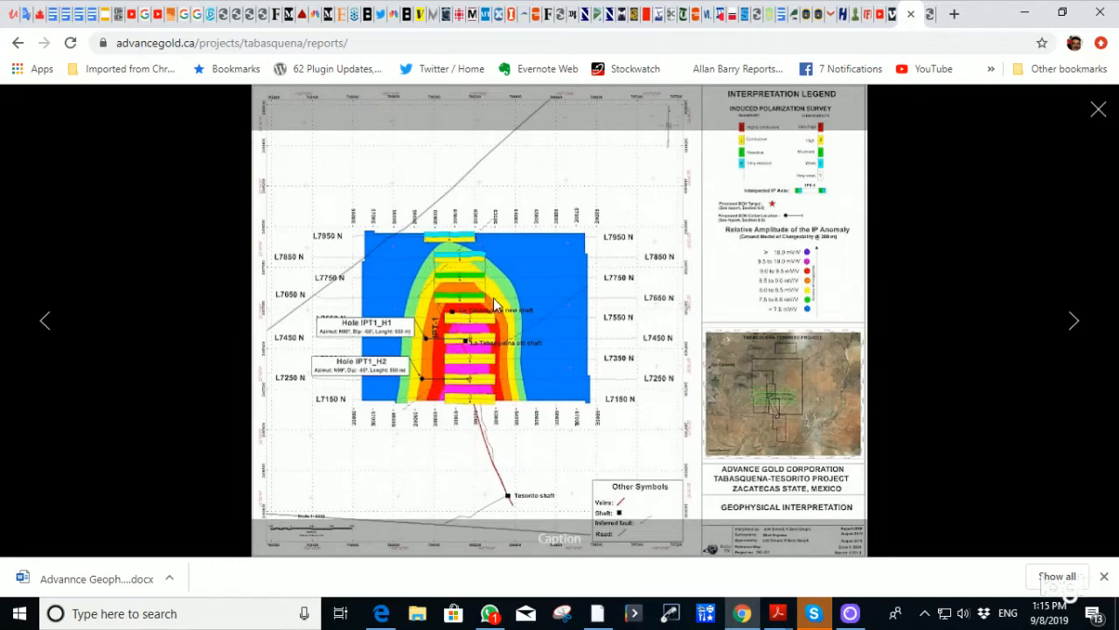
{"action": "mouse_move", "coordinate": [483, 269]}
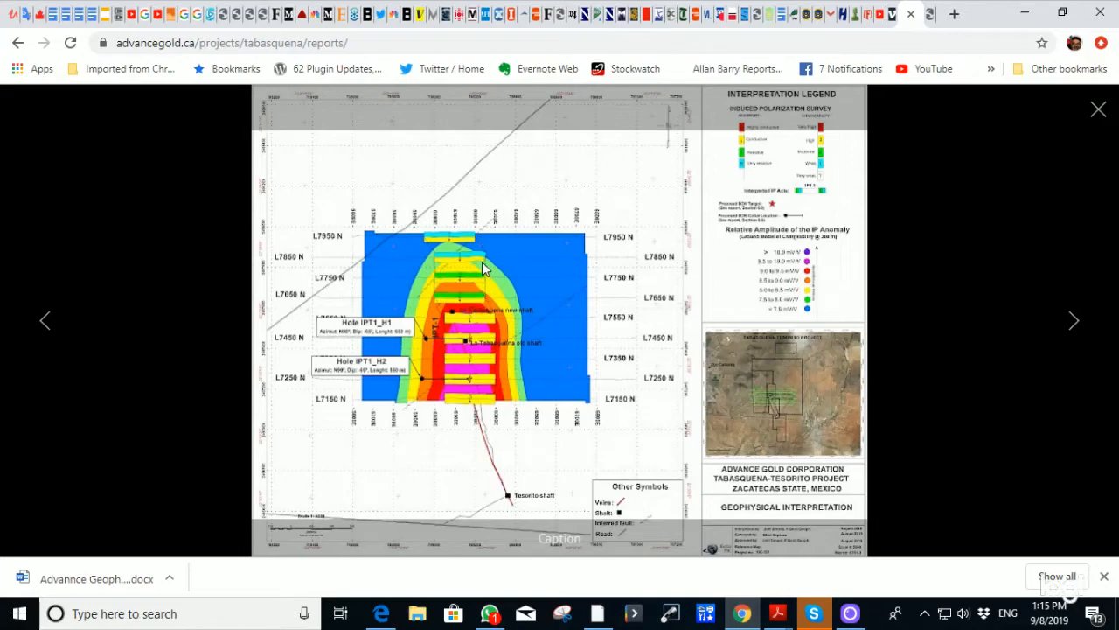
{"action": "mouse_move", "coordinate": [472, 259]}
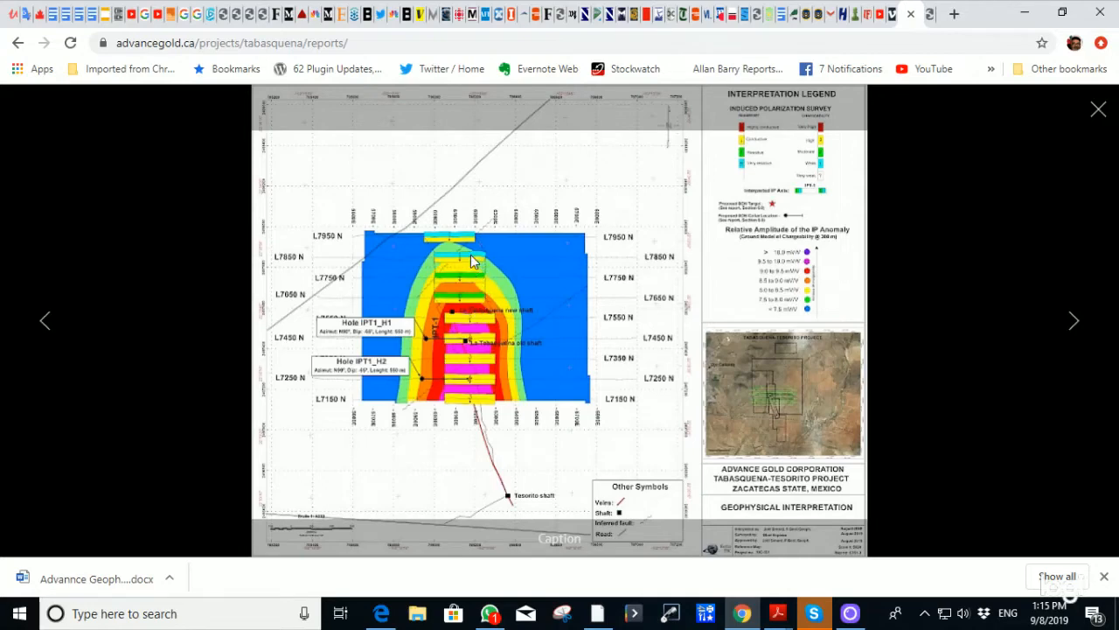
{"action": "mouse_move", "coordinate": [469, 252]}
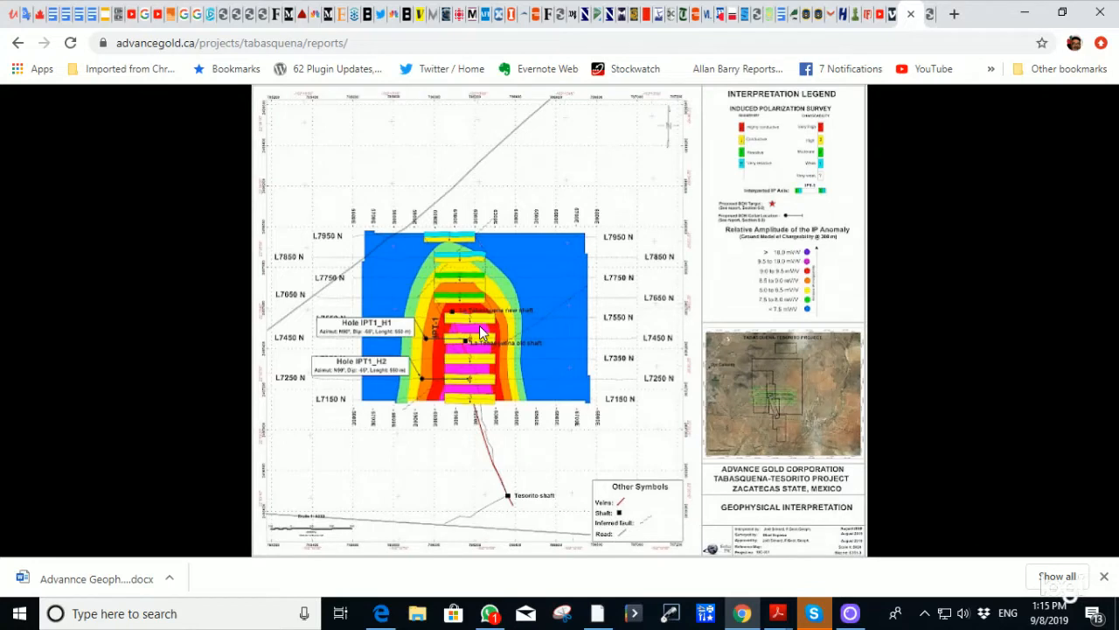
Close the Geophysical Interpretation map and enlarge the 3D IP survey grid figure.
{"action": "left_click", "coordinate": [481, 332]}
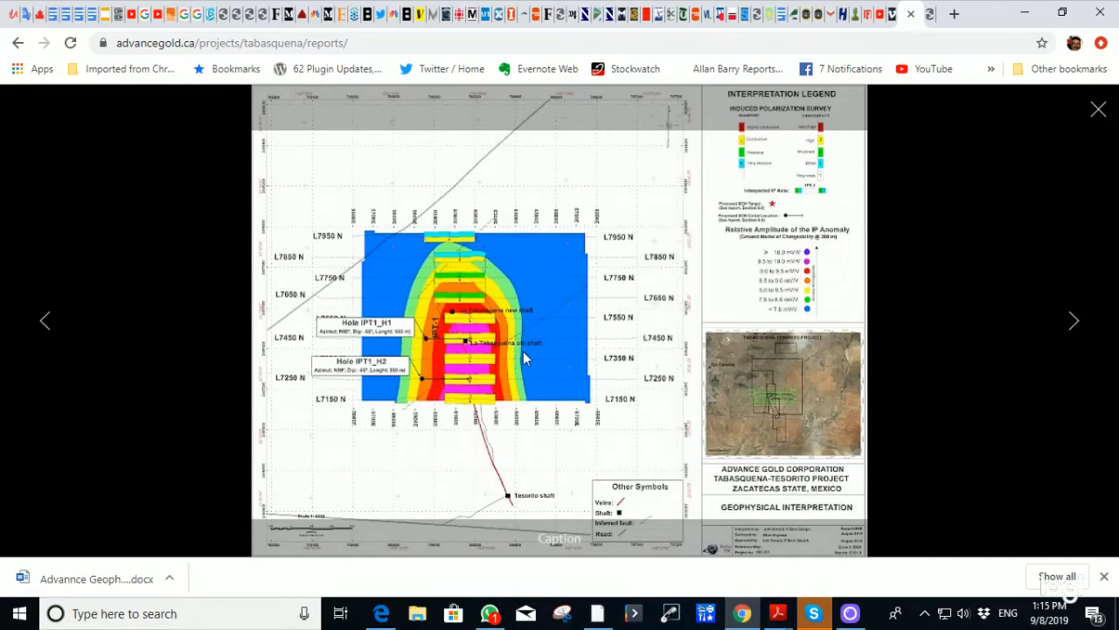
{"action": "left_click", "coordinate": [1099, 109]}
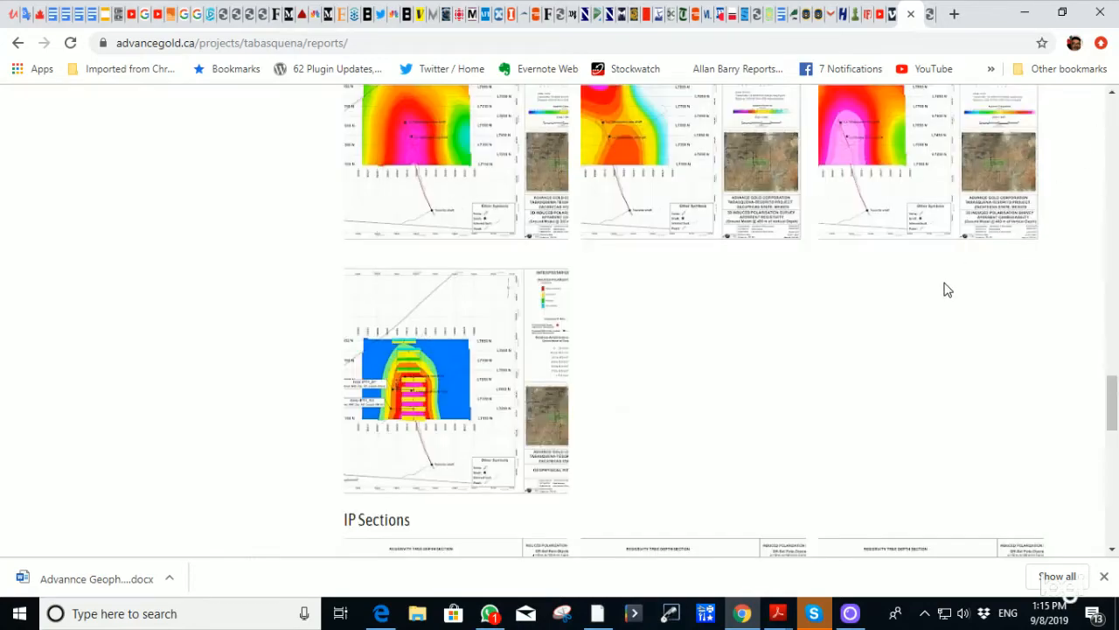
{"action": "scroll", "scroll_direction": "down", "scroll_amount": 3}
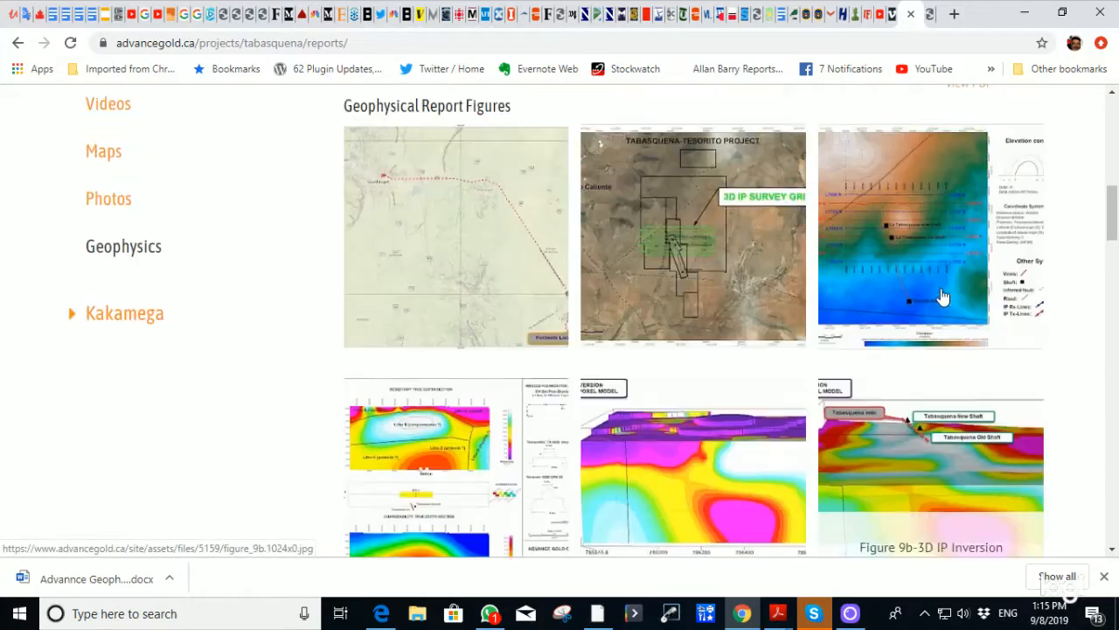
{"action": "left_click", "coordinate": [692, 237]}
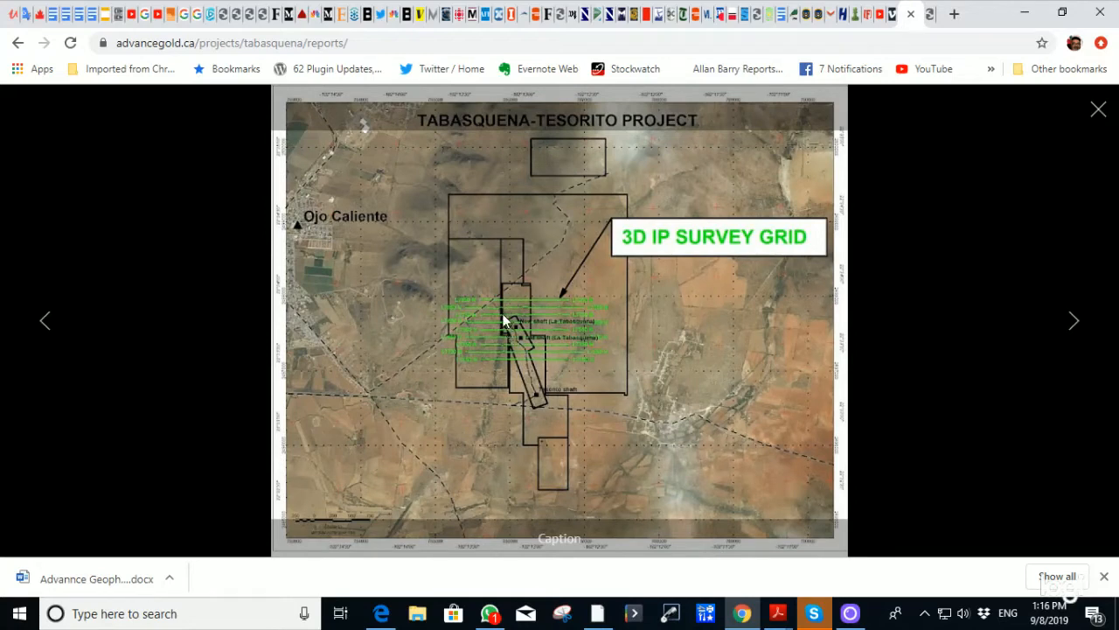
{"action": "mouse_move", "coordinate": [526, 341]}
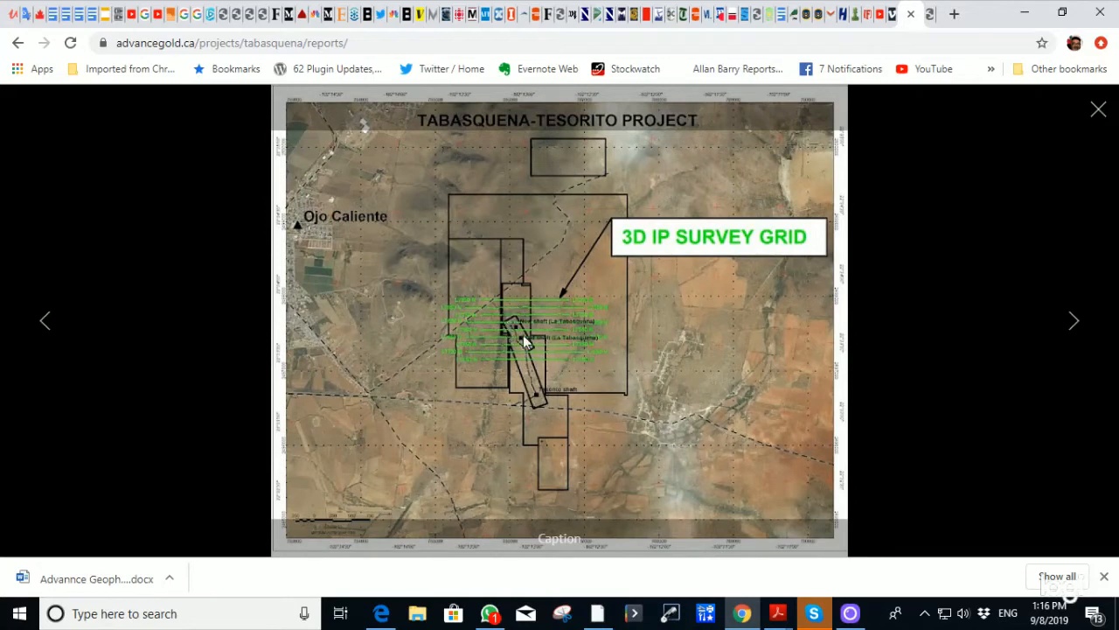
{"action": "mouse_move", "coordinate": [603, 381]}
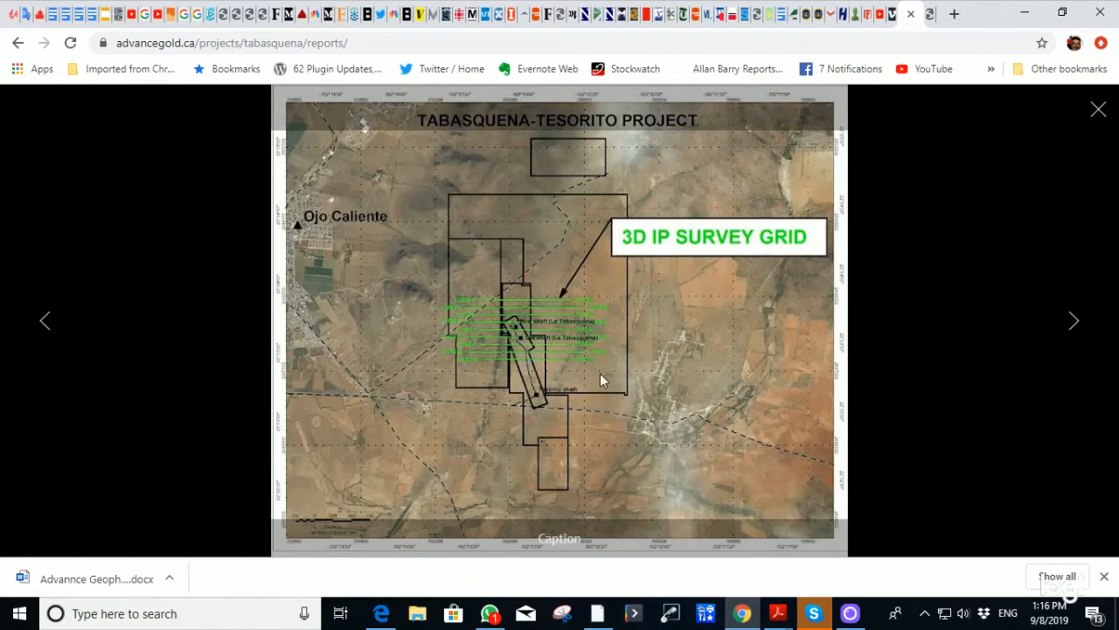
{"action": "mouse_move", "coordinate": [570, 383]}
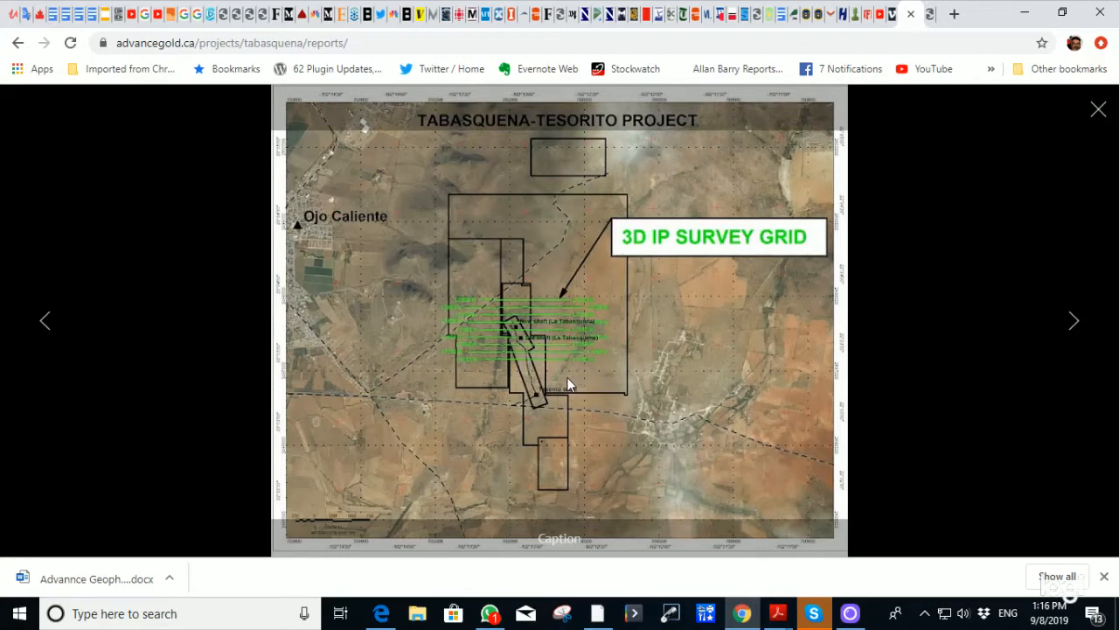
{"action": "mouse_move", "coordinate": [555, 363]}
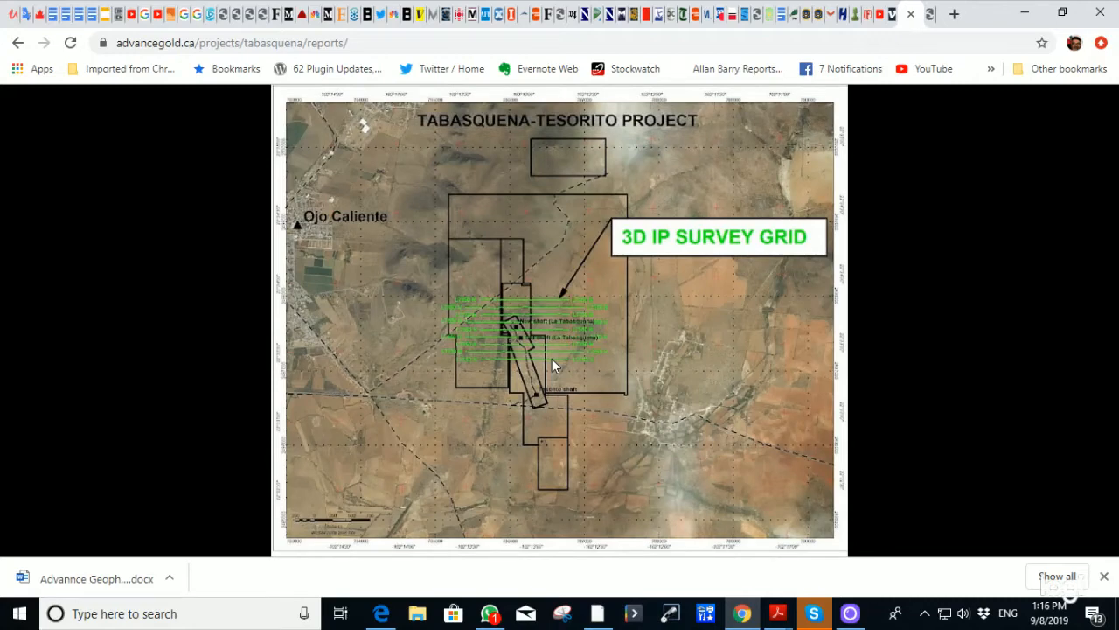
Study the enlarged Tabasquena-Tesorito 3D IP survey grid map around the grid area.
{"action": "left_click", "coordinate": [552, 356]}
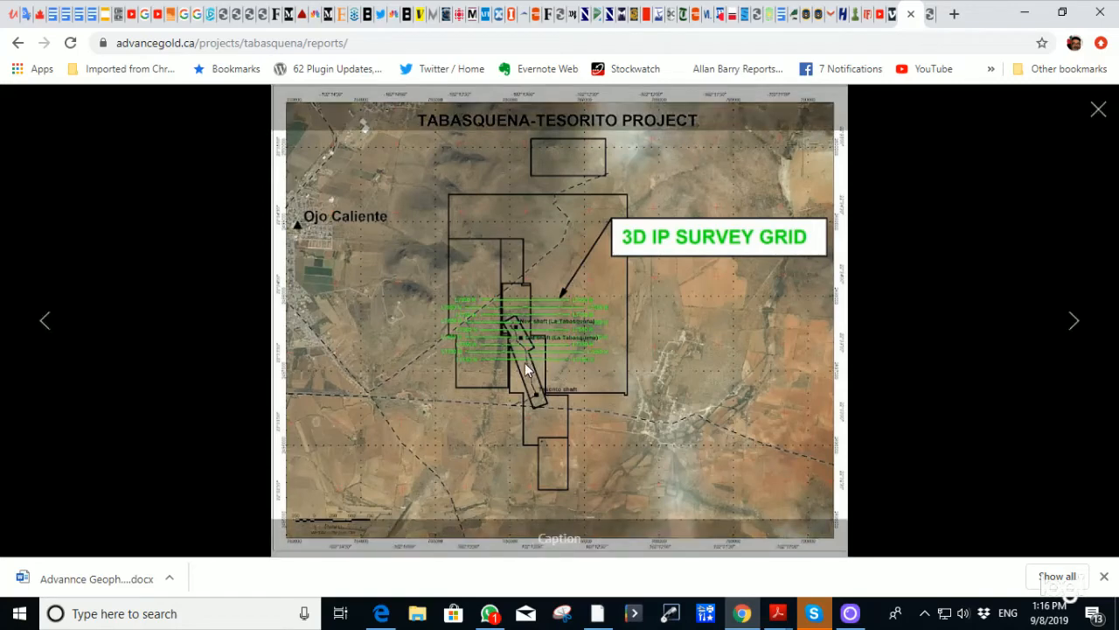
{"action": "mouse_move", "coordinate": [539, 409]}
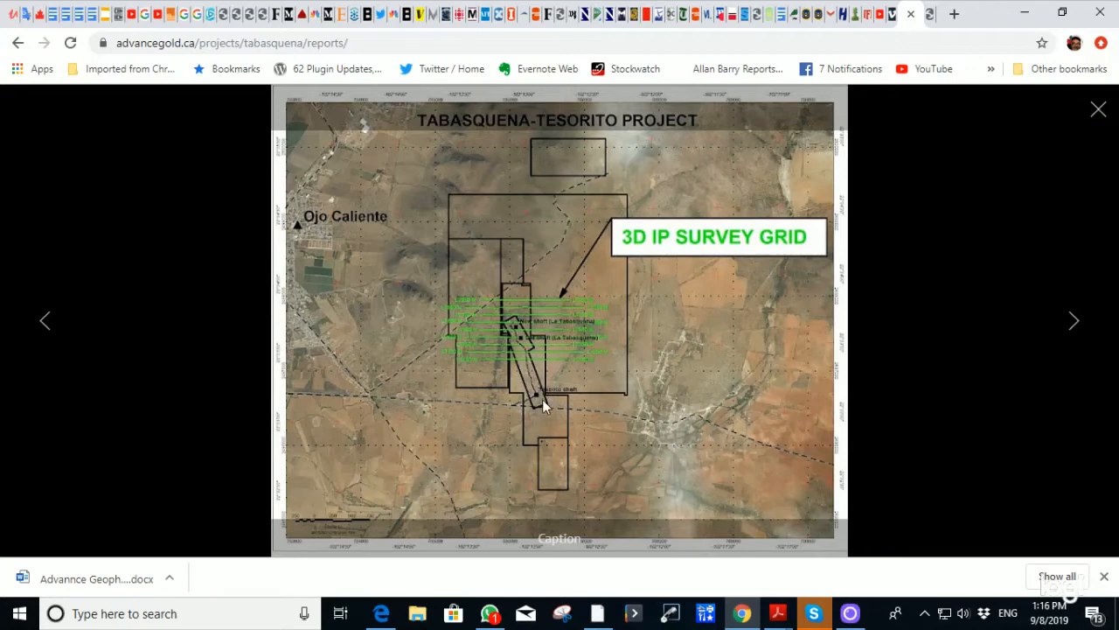
{"action": "mouse_move", "coordinate": [538, 394]}
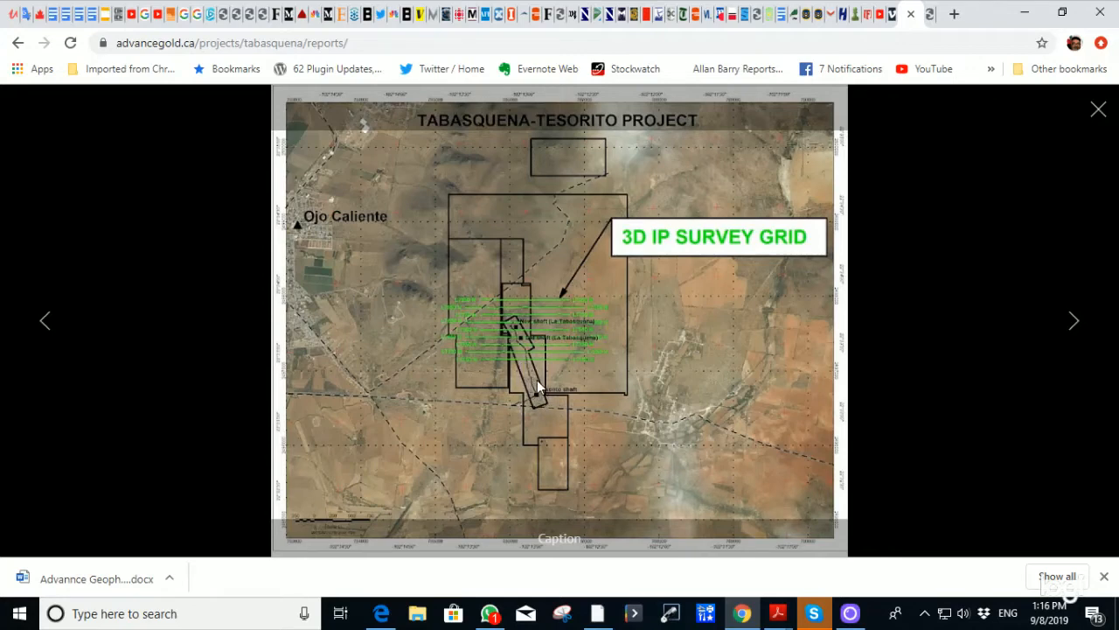
{"action": "mouse_move", "coordinate": [541, 397]}
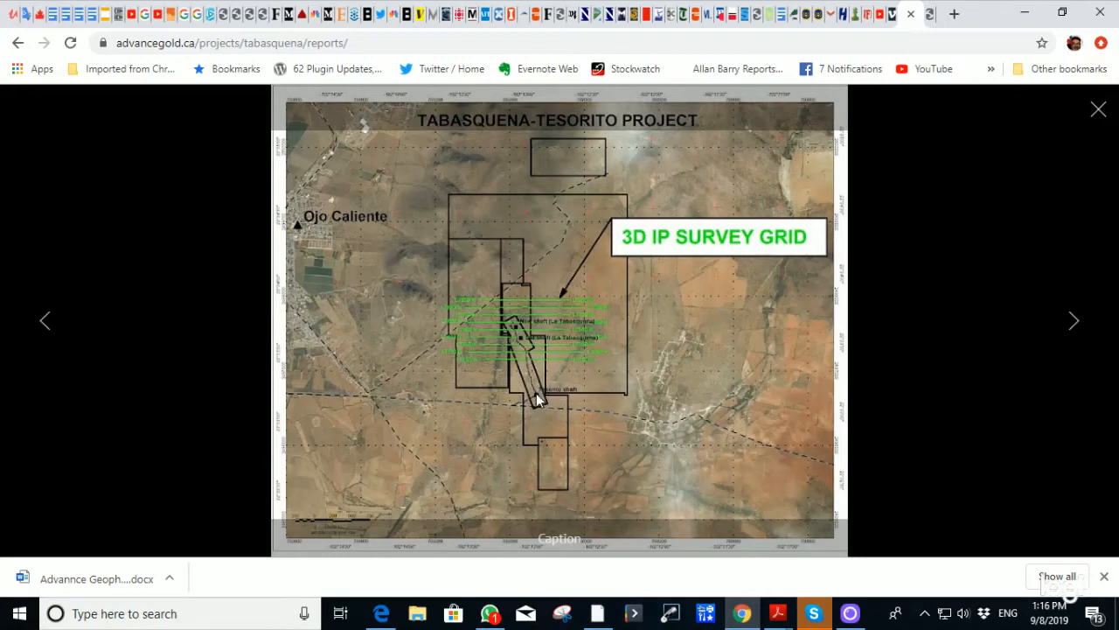
{"action": "mouse_move", "coordinate": [523, 346]}
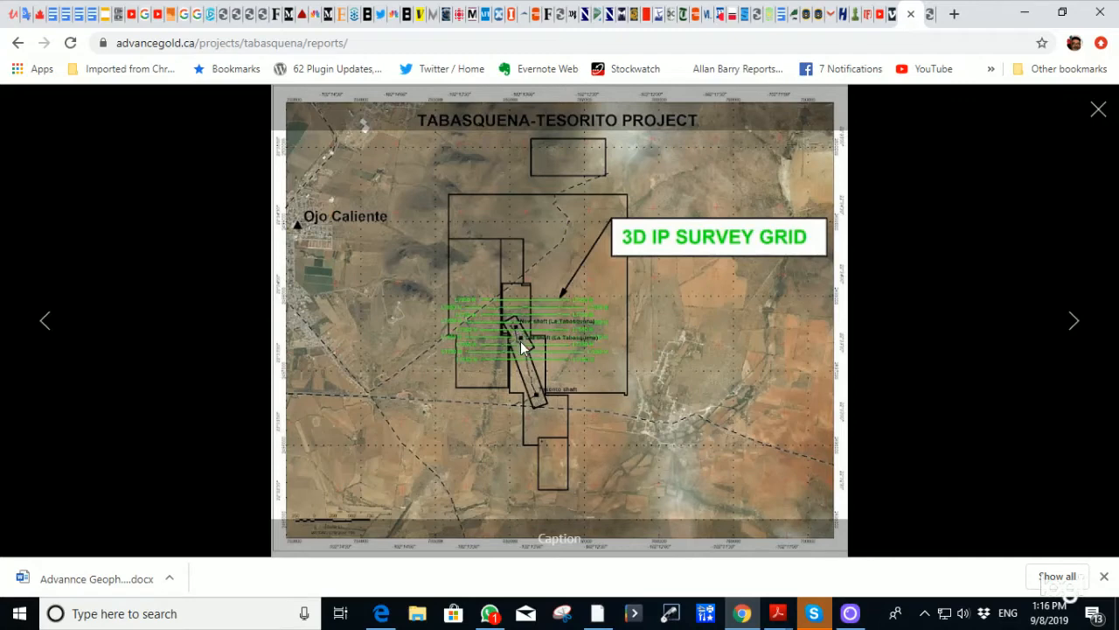
{"action": "mouse_move", "coordinate": [535, 395]}
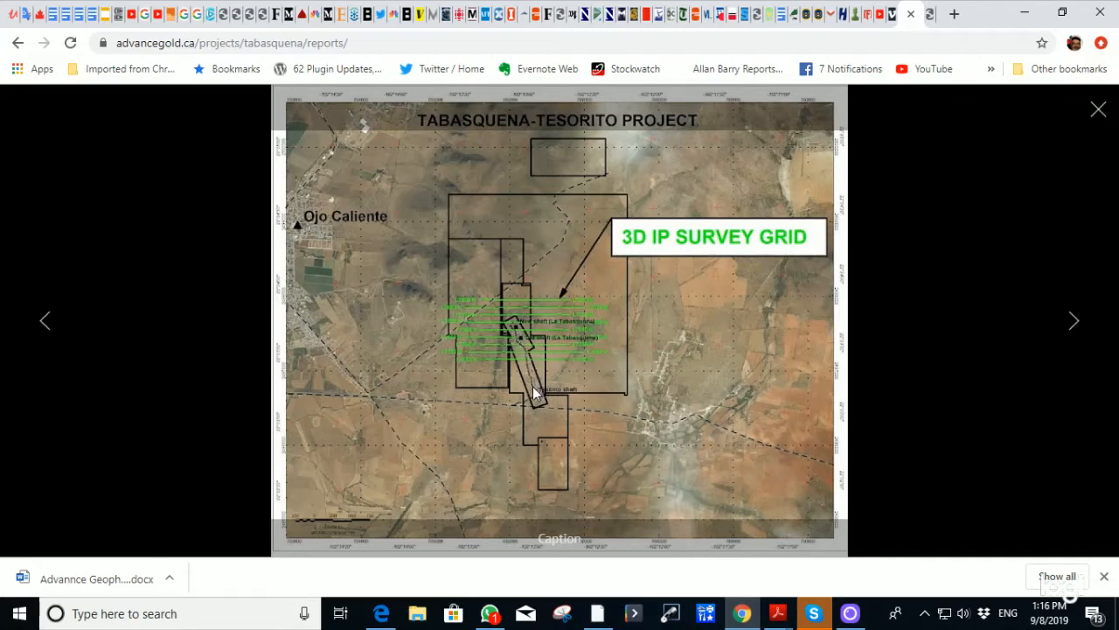
{"action": "mouse_move", "coordinate": [527, 359]}
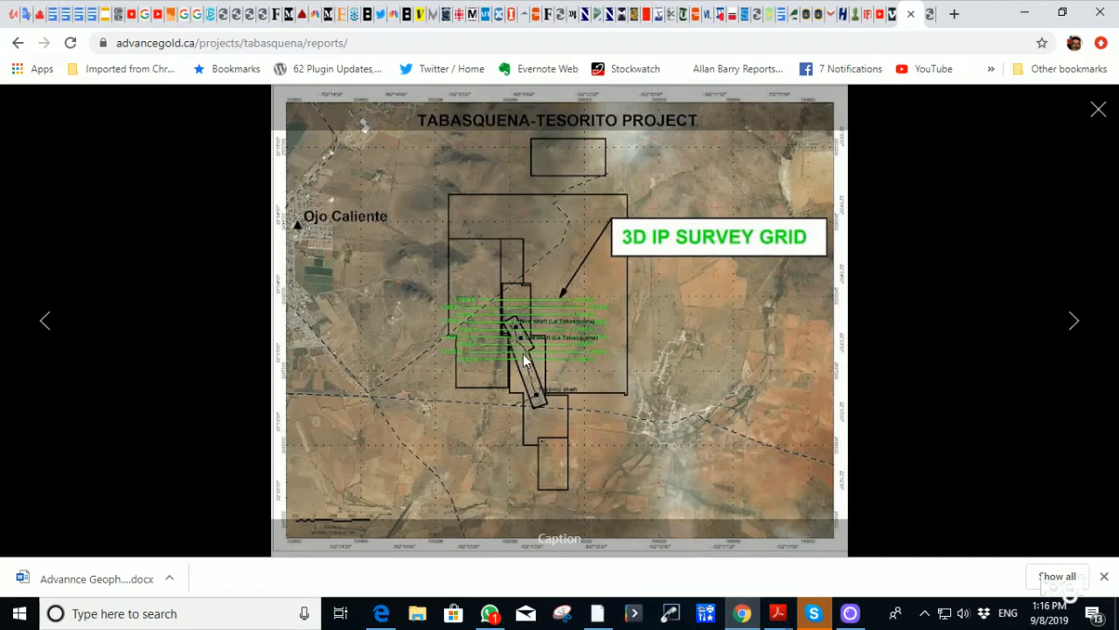
{"action": "mouse_move", "coordinate": [522, 330]}
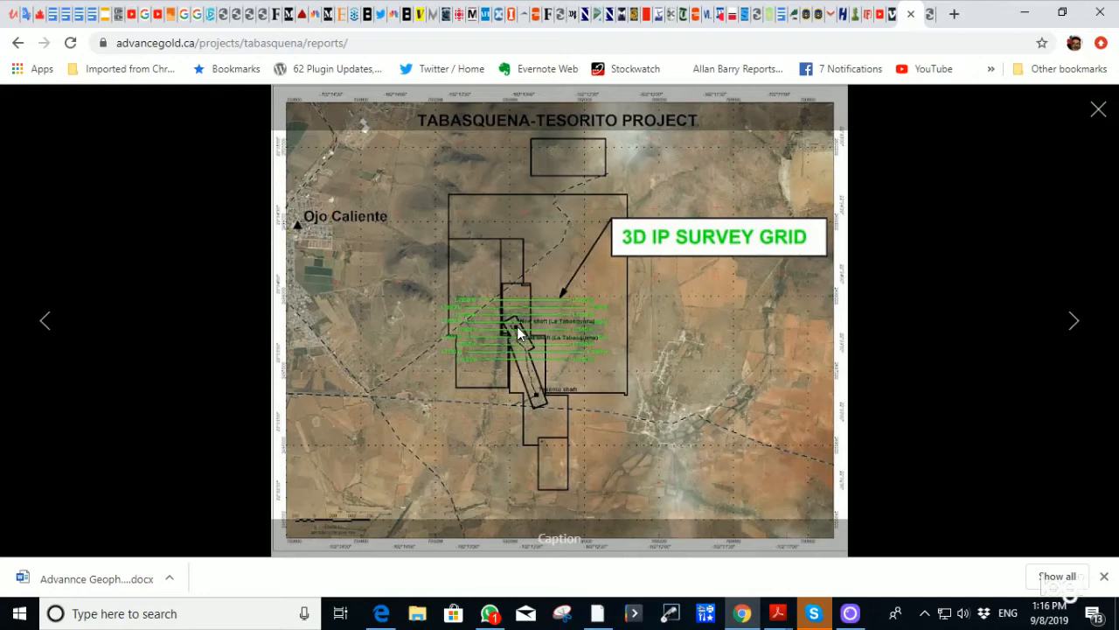
{"action": "mouse_move", "coordinate": [546, 402]}
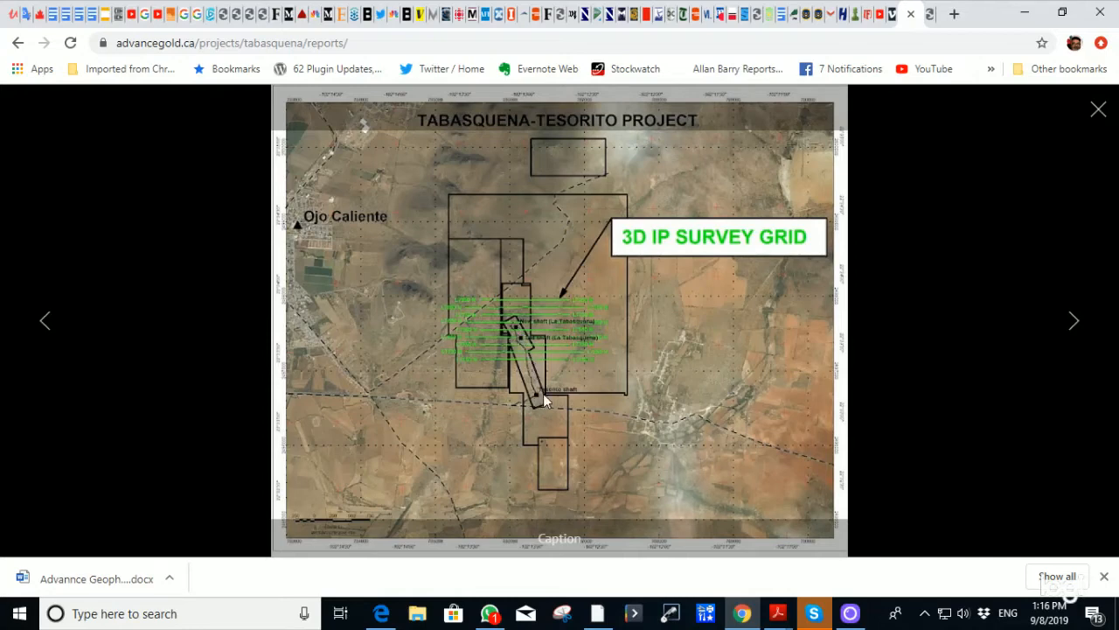
{"action": "mouse_move", "coordinate": [534, 410]}
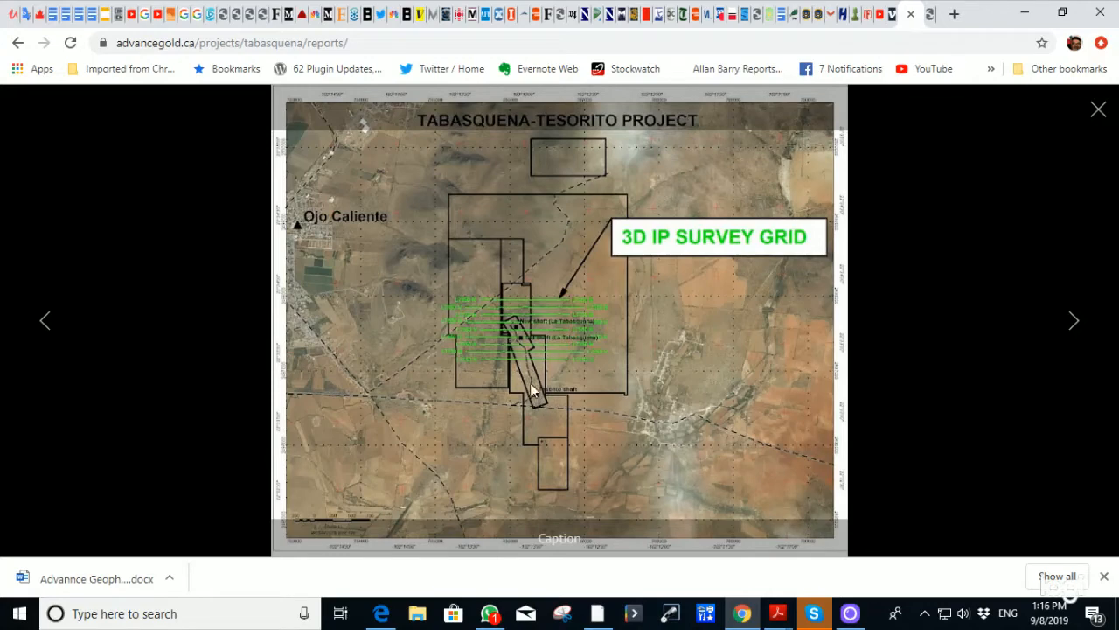
{"action": "mouse_move", "coordinate": [523, 343]}
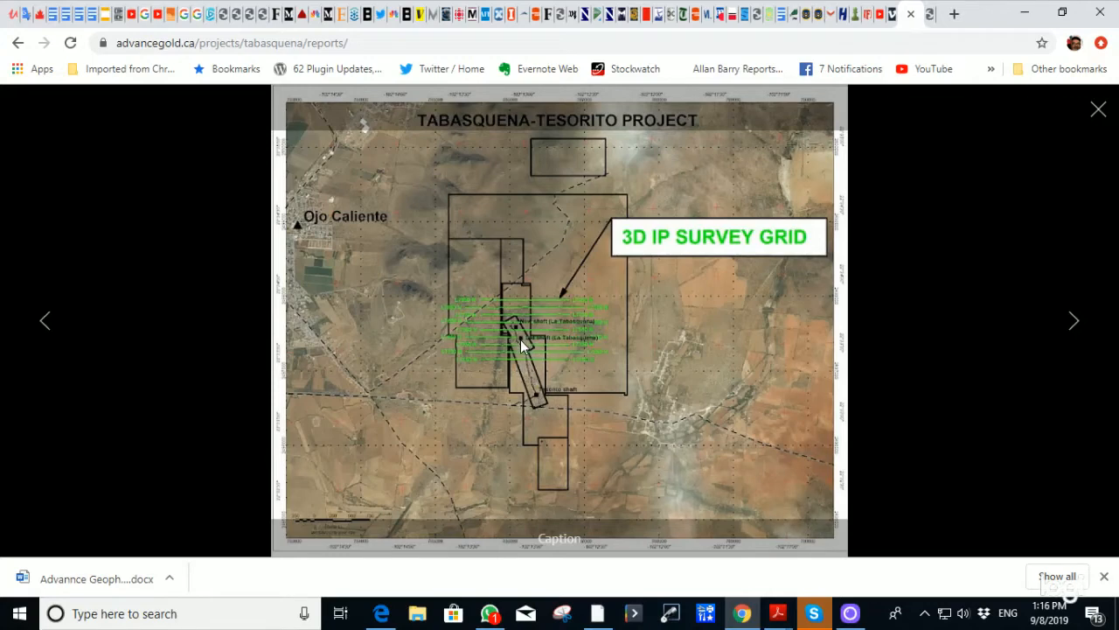
{"action": "mouse_move", "coordinate": [532, 327]}
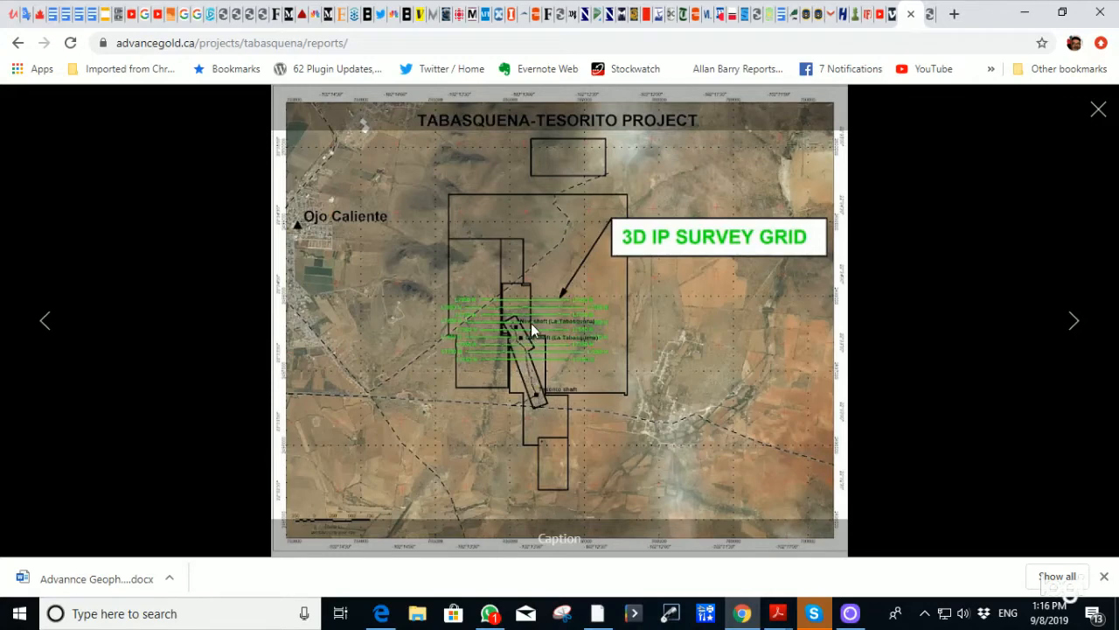
{"action": "mouse_move", "coordinate": [539, 336]}
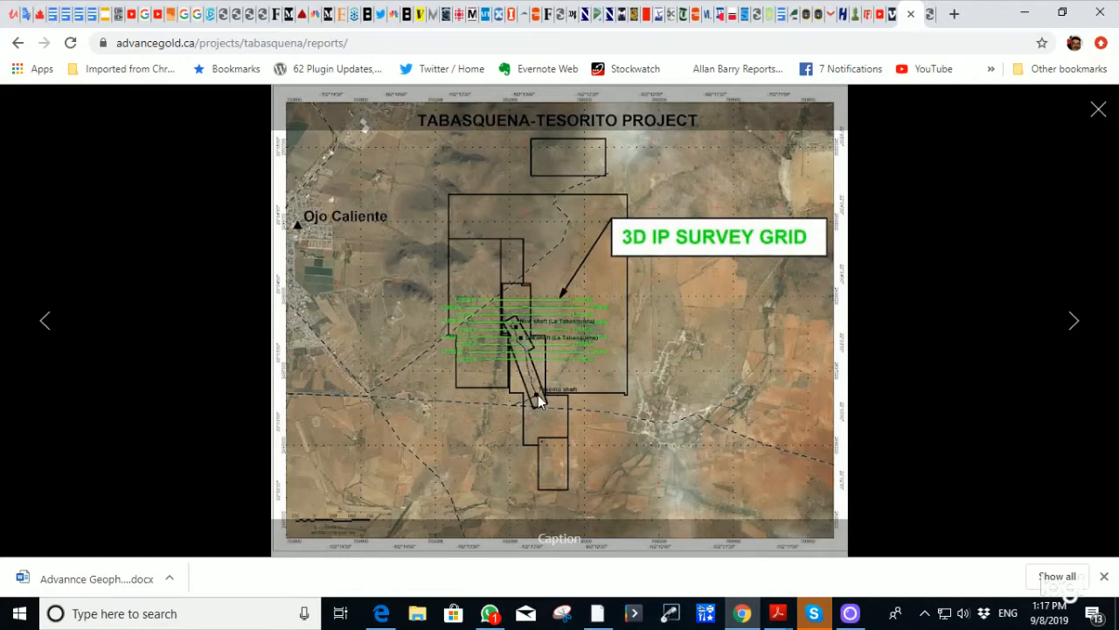
{"action": "mouse_move", "coordinate": [534, 366]}
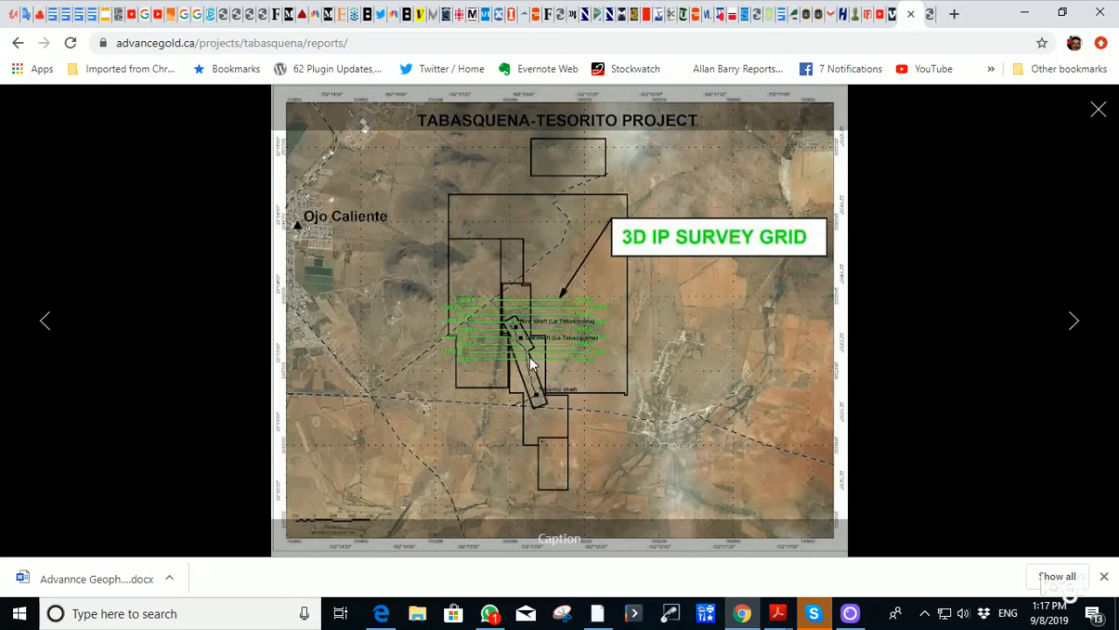
{"action": "mouse_move", "coordinate": [528, 339]}
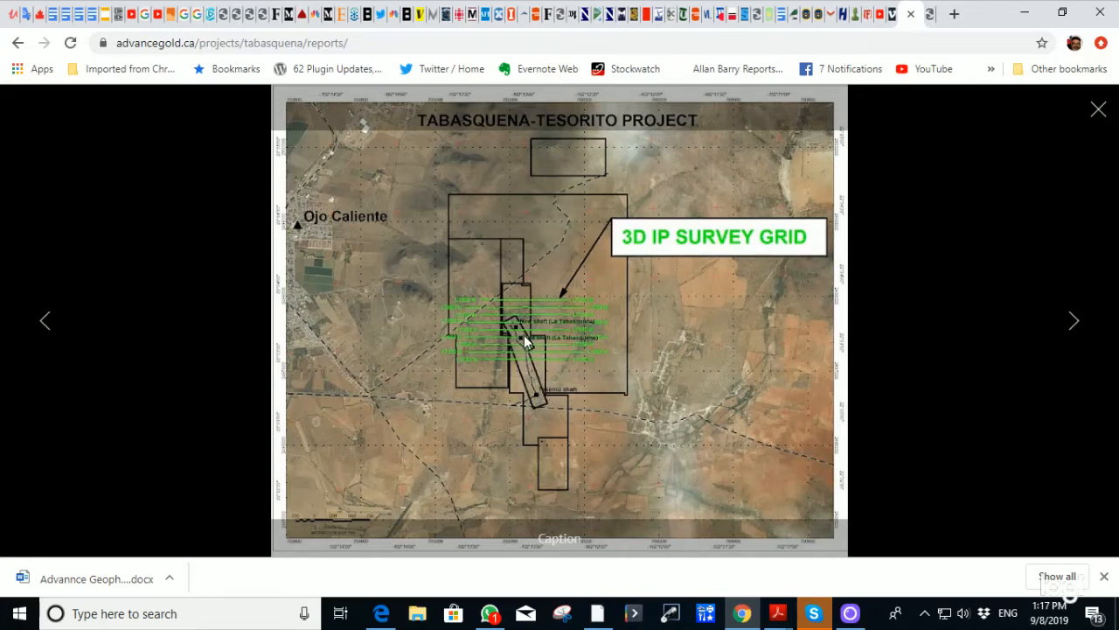
{"action": "mouse_move", "coordinate": [534, 346]}
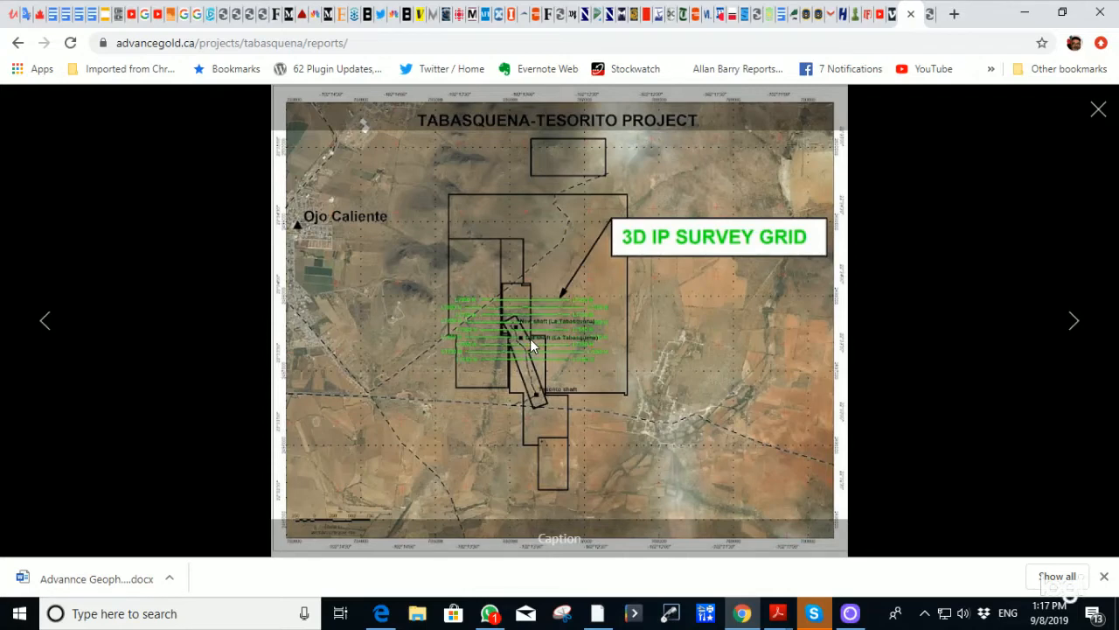
{"action": "mouse_move", "coordinate": [539, 381]}
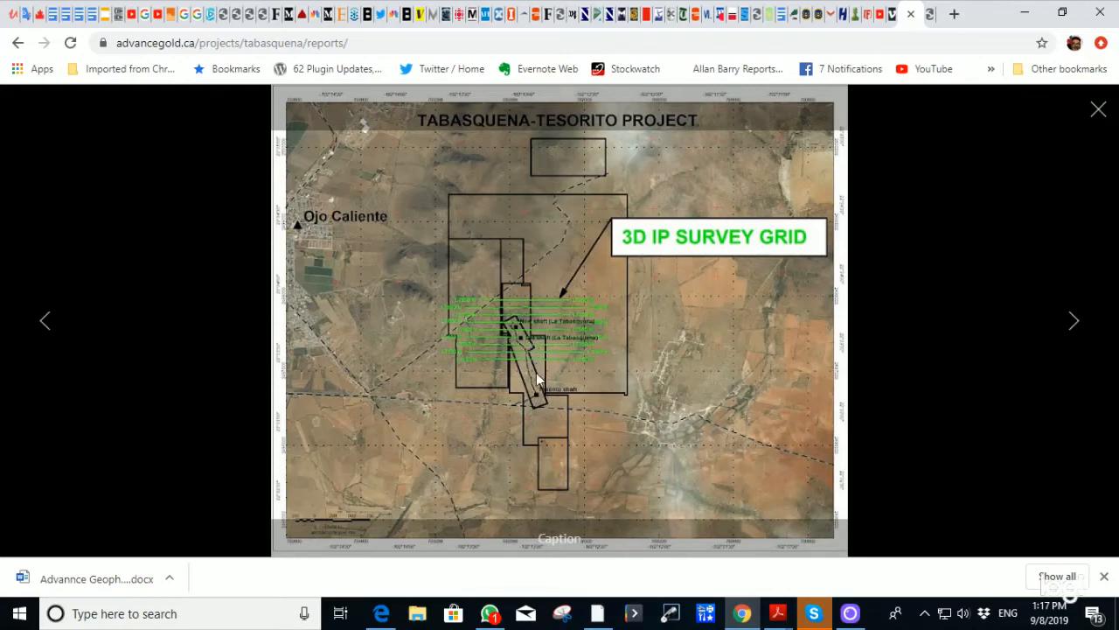
{"action": "mouse_move", "coordinate": [539, 360]}
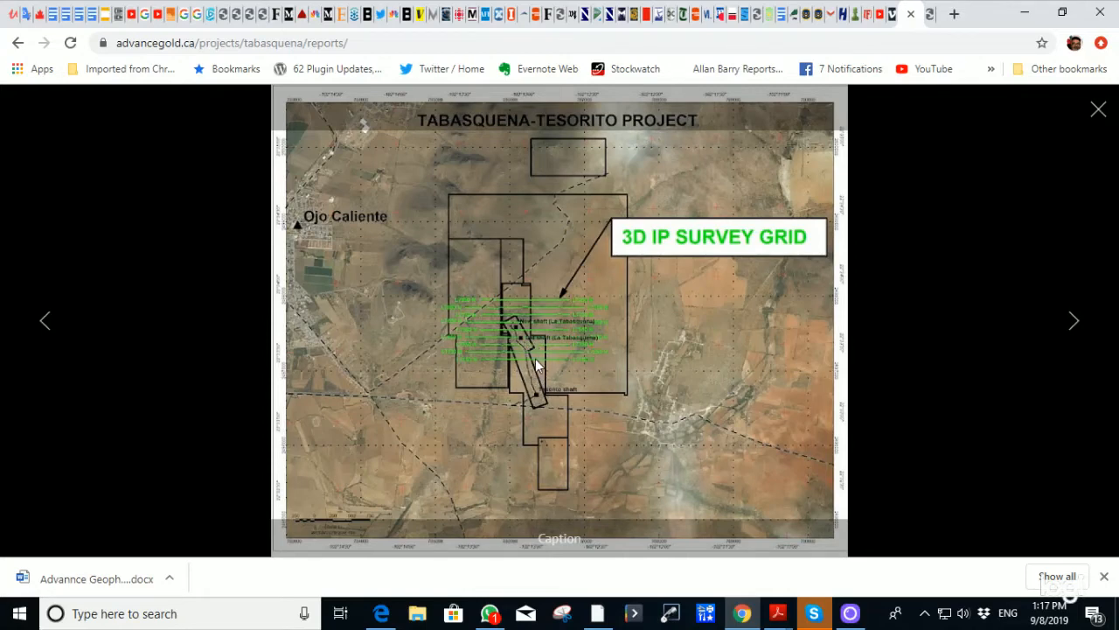
{"action": "mouse_move", "coordinate": [1098, 109]}
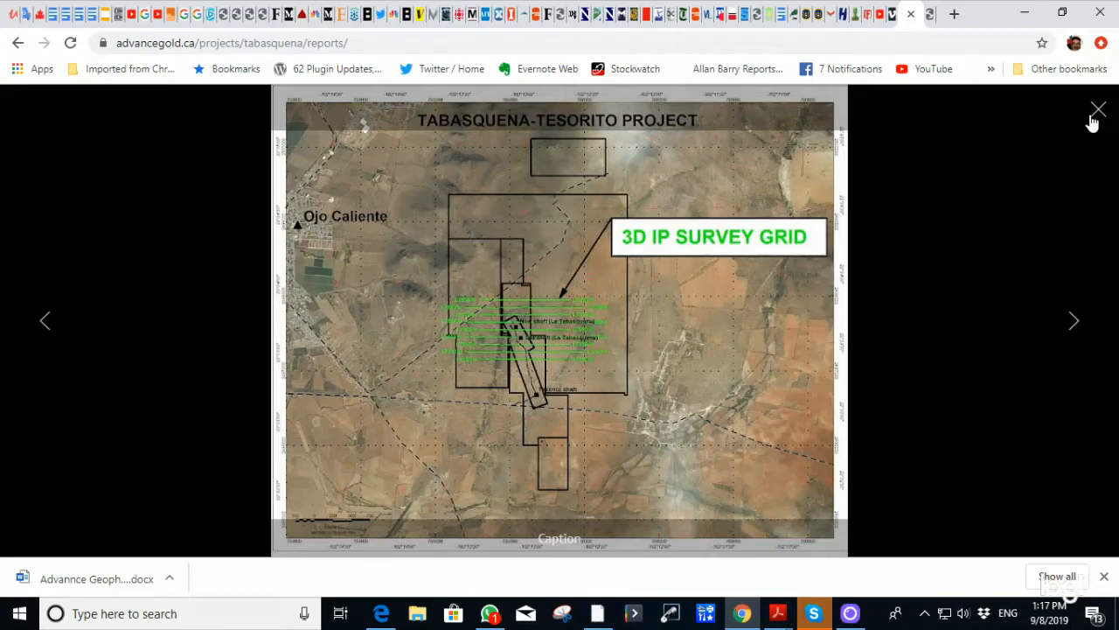
{"action": "mouse_move", "coordinate": [539, 399]}
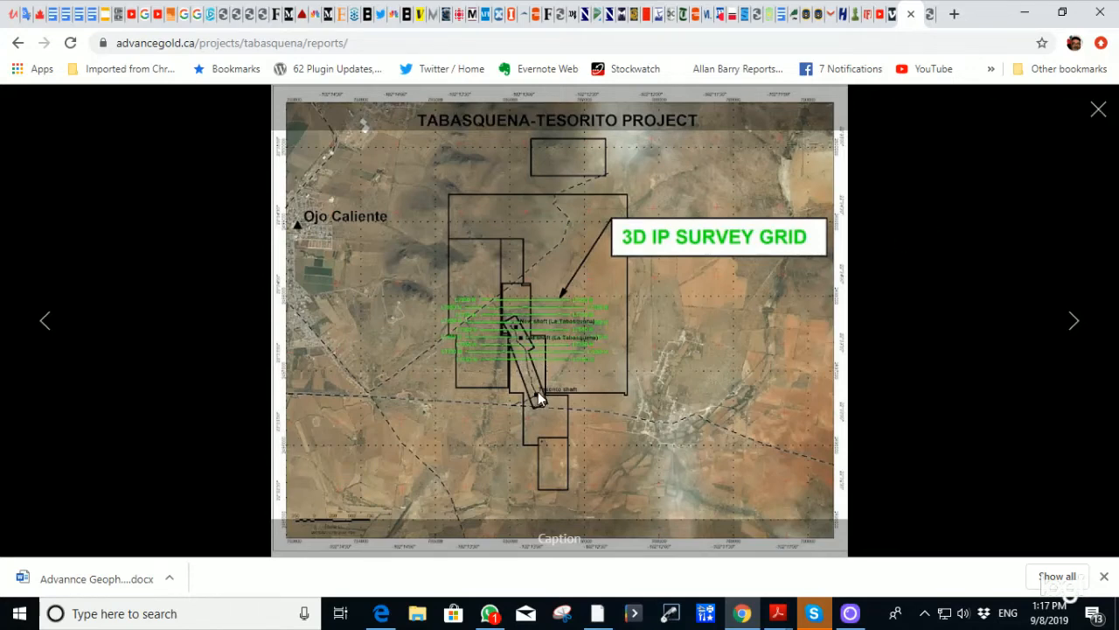
Close the survey grid map and enlarge the elevation contours figure with IP lines and shafts.
{"action": "left_click", "coordinate": [1099, 109]}
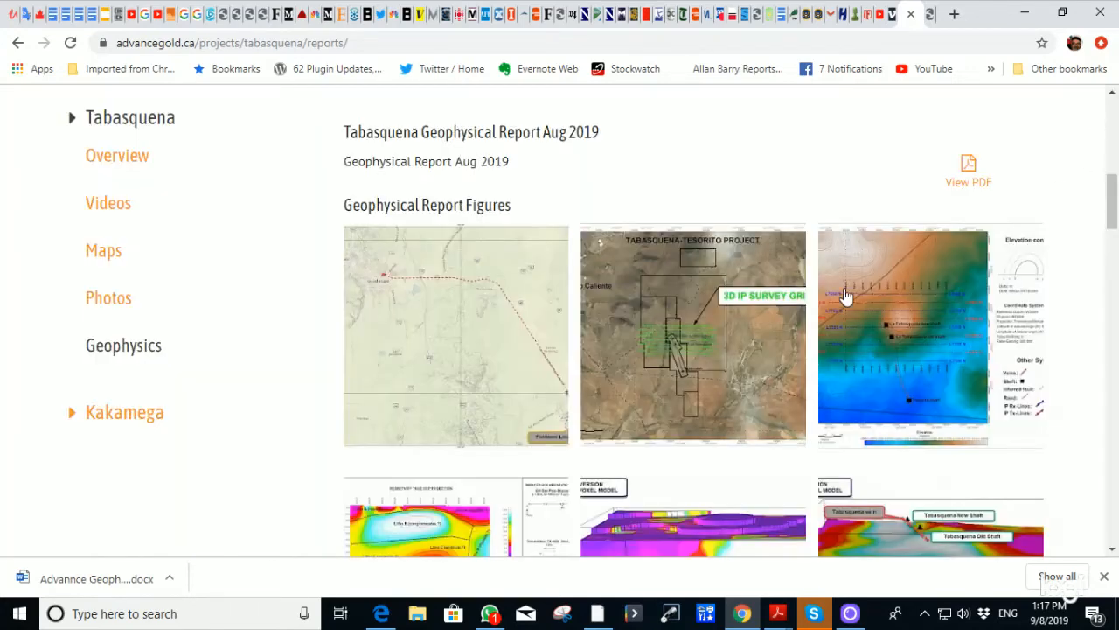
{"action": "left_click", "coordinate": [931, 336]}
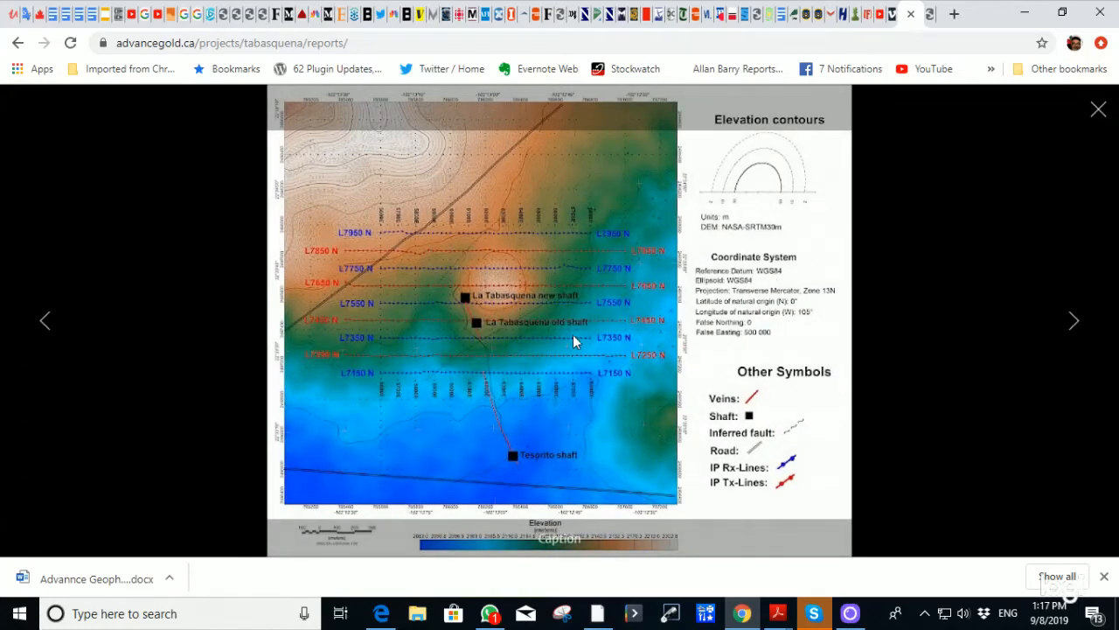
{"action": "mouse_move", "coordinate": [514, 465]}
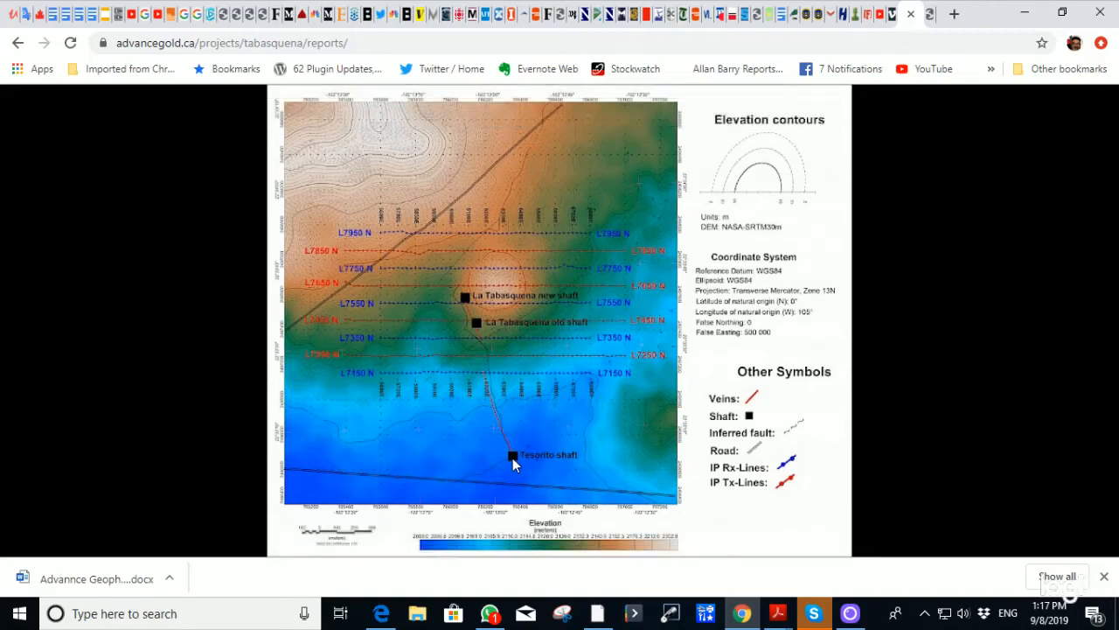
{"action": "left_click", "coordinate": [514, 465]}
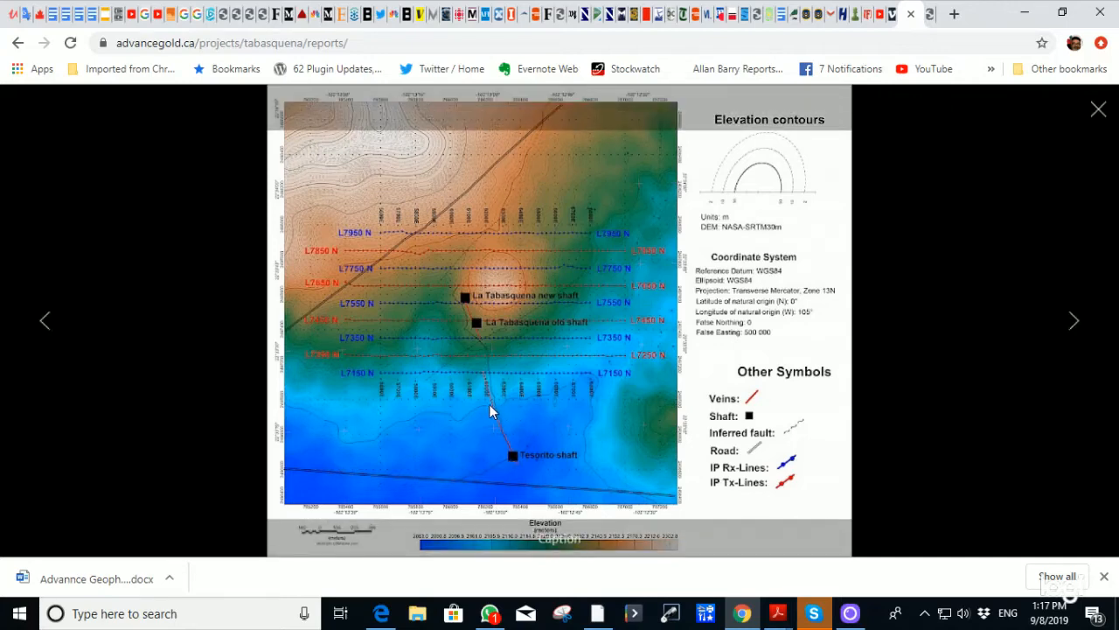
{"action": "mouse_move", "coordinate": [490, 322]}
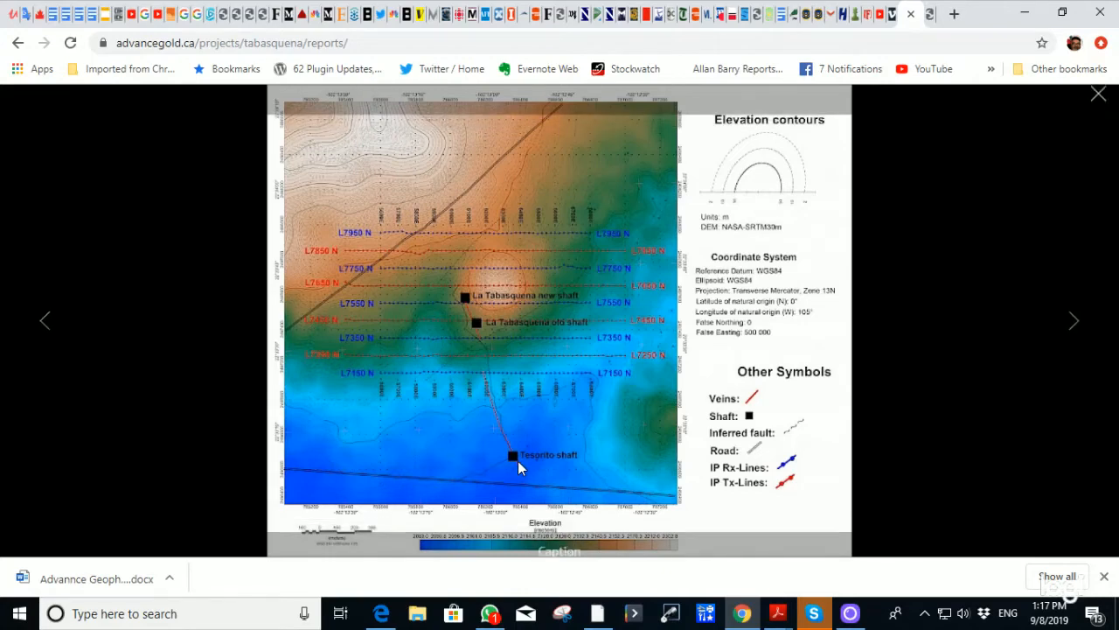
{"action": "mouse_move", "coordinate": [505, 442]}
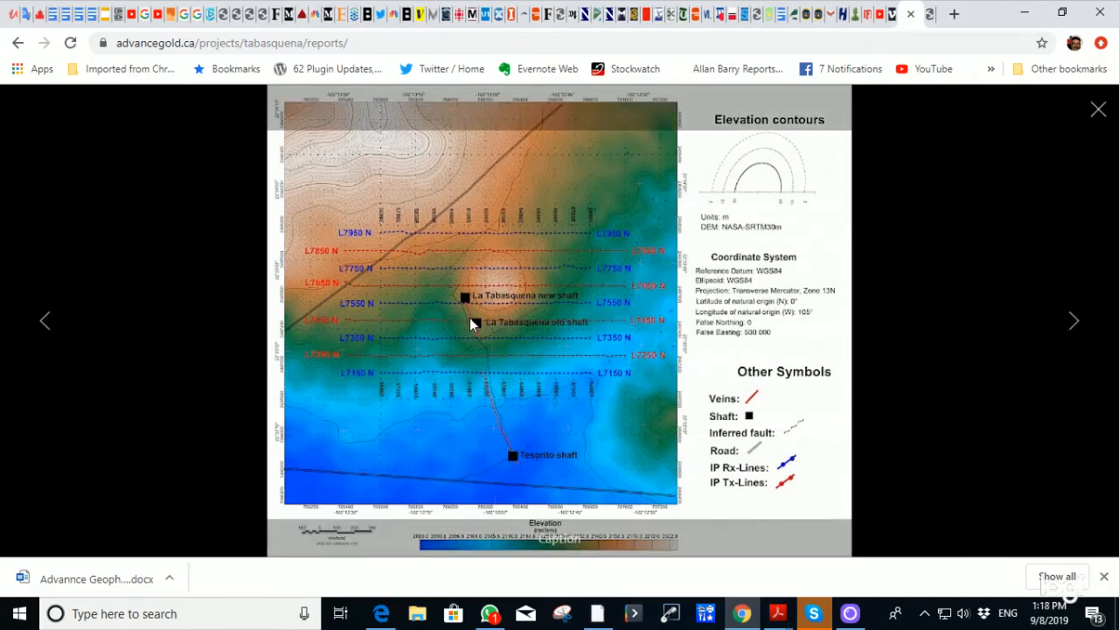
{"action": "mouse_move", "coordinate": [490, 368]}
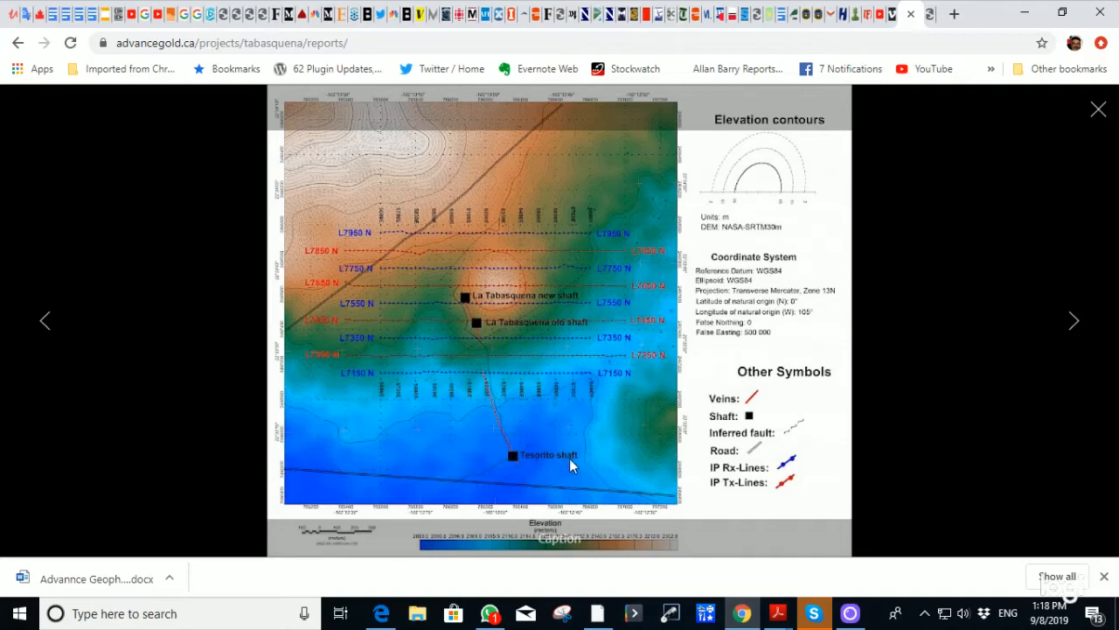
{"action": "mouse_move", "coordinate": [1099, 108]}
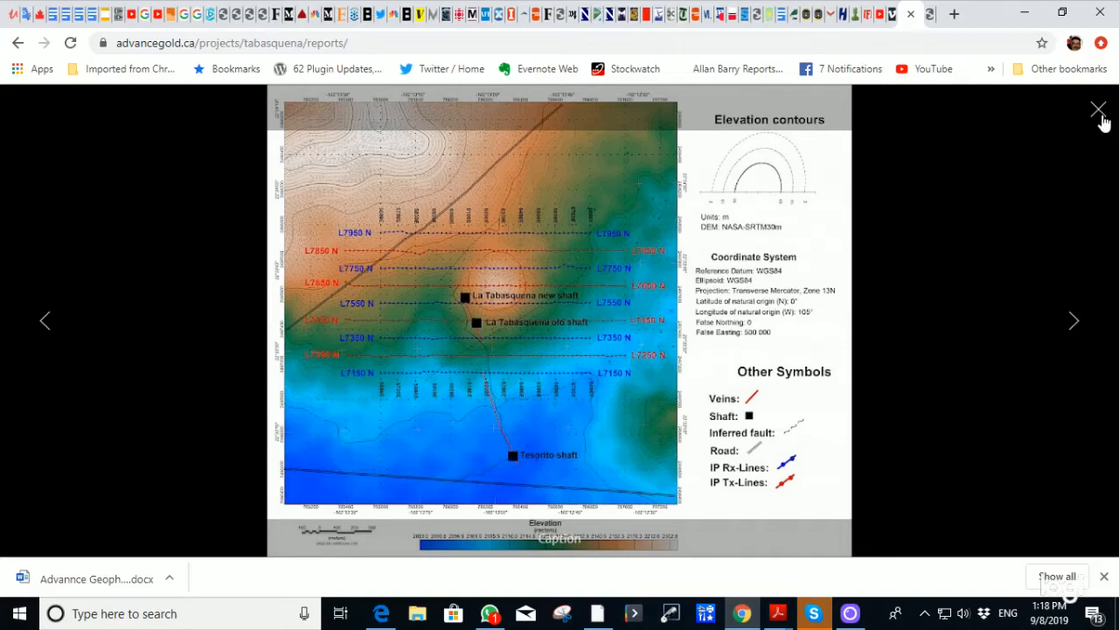
Close the elevation contours figure and scroll back to the Advance Gold page header.
{"action": "left_click", "coordinate": [1098, 110]}
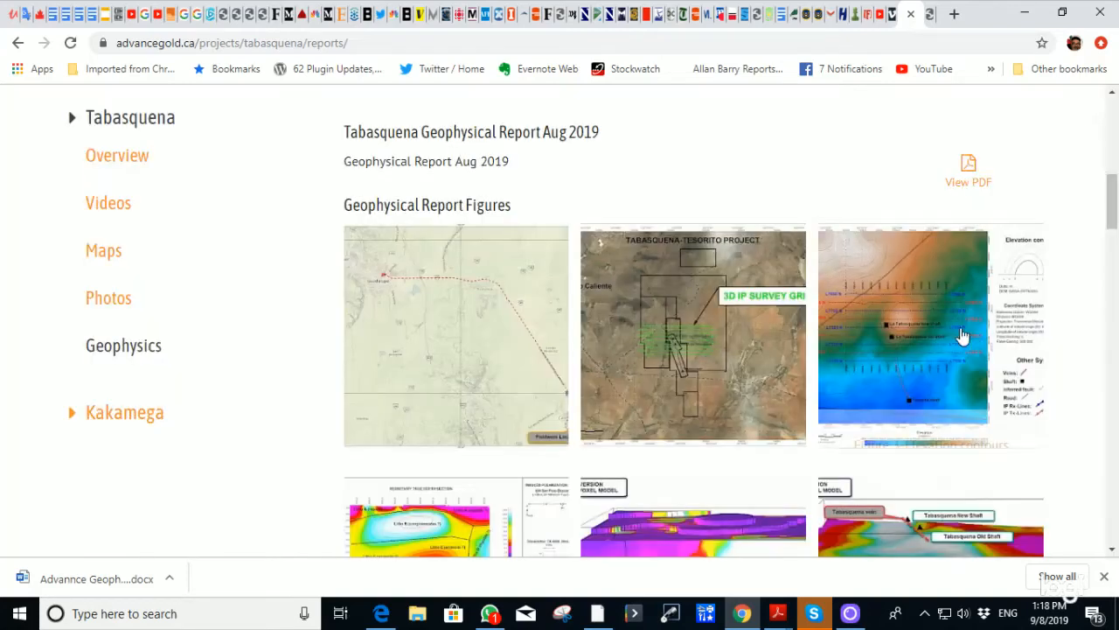
{"action": "mouse_move", "coordinate": [741, 338]}
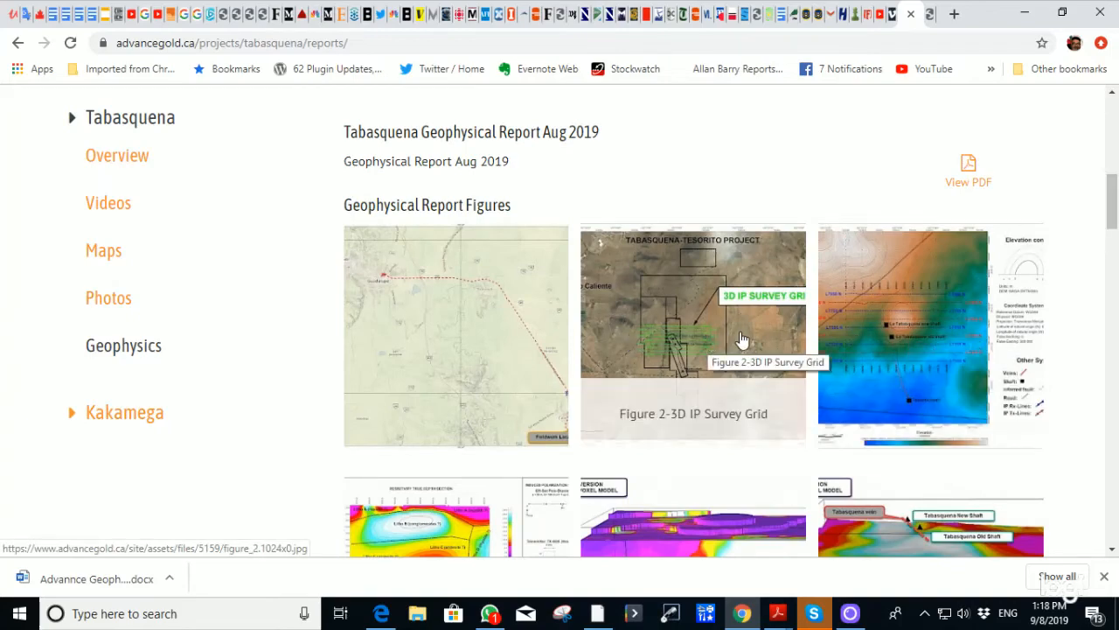
{"action": "scroll", "scroll_direction": "down", "scroll_amount": 3}
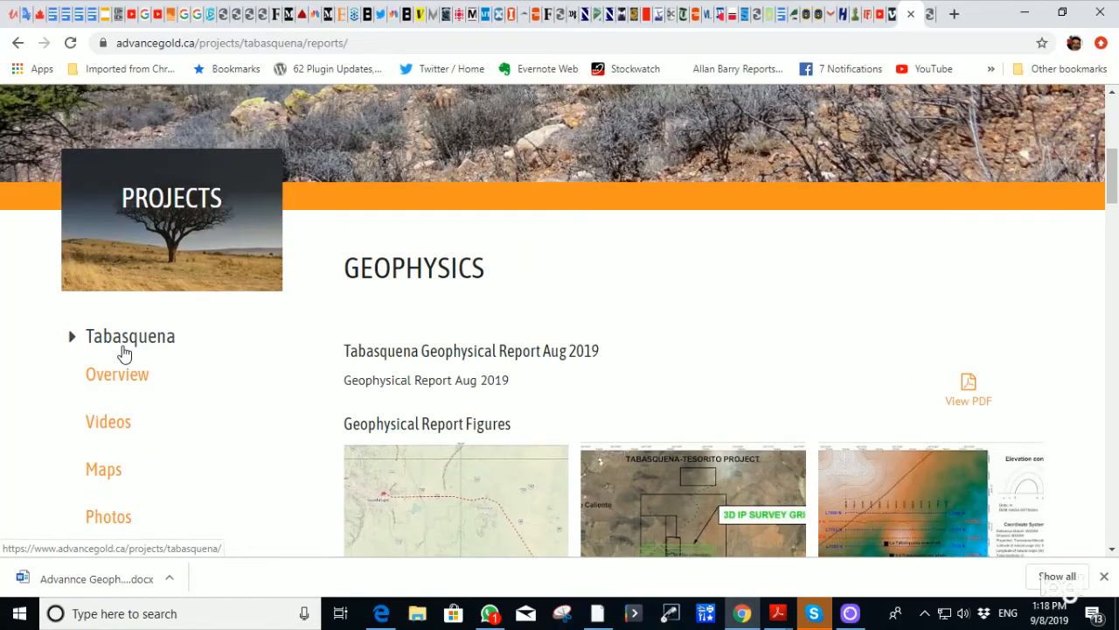
{"action": "scroll", "scroll_direction": "up", "scroll_amount": 3}
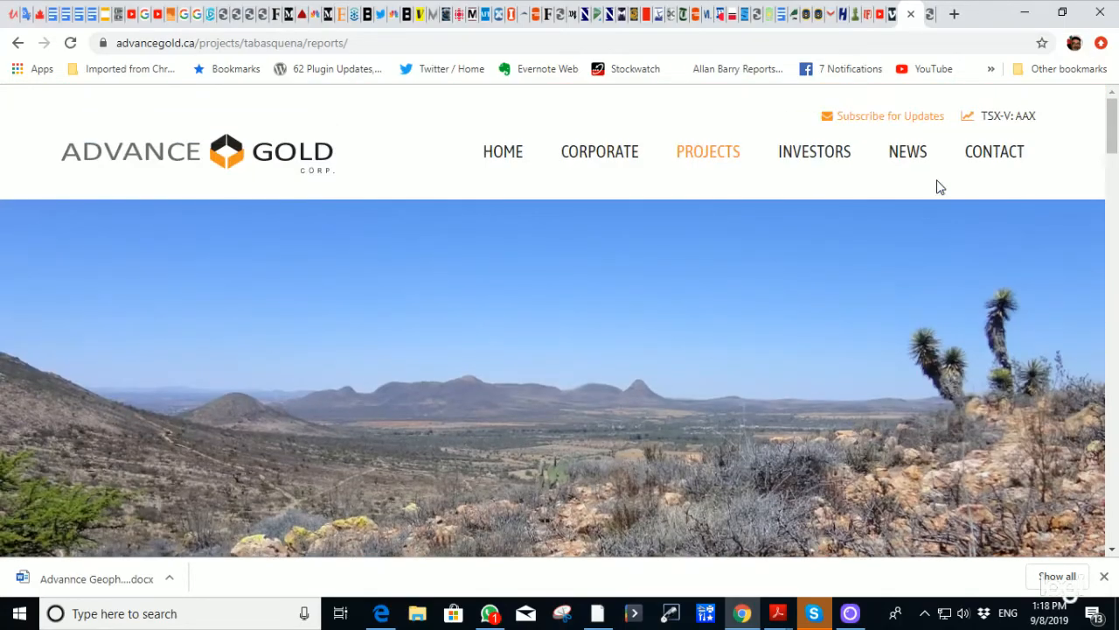
From the NEWS menu, reopen the September 5, 2019 Tabasquena IP anomaly release.
{"action": "left_click", "coordinate": [908, 150]}
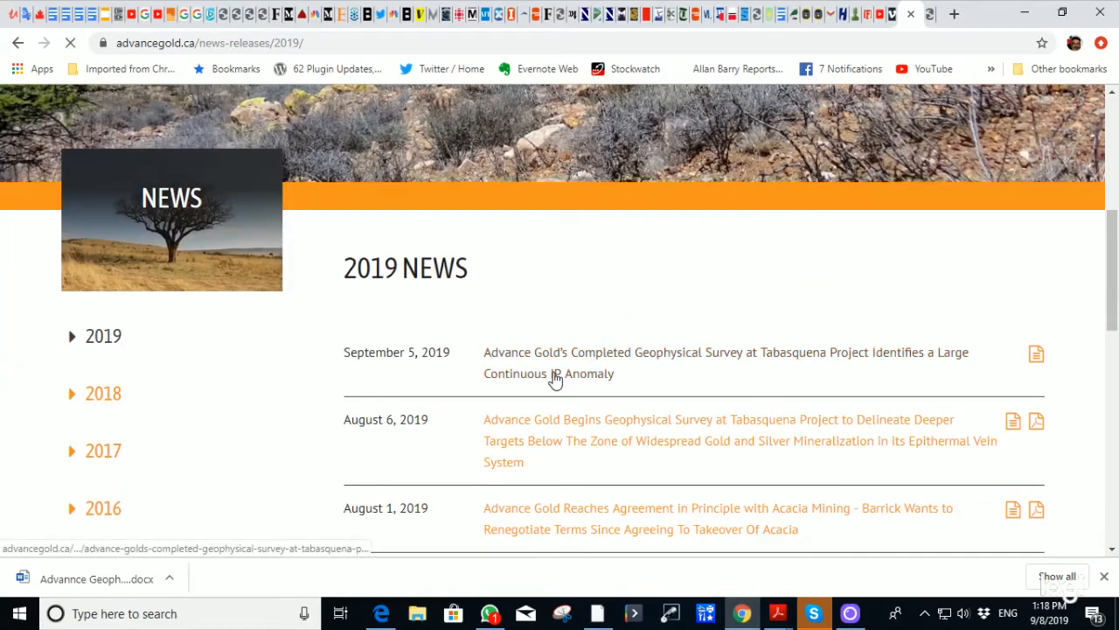
{"action": "left_click", "coordinate": [556, 374]}
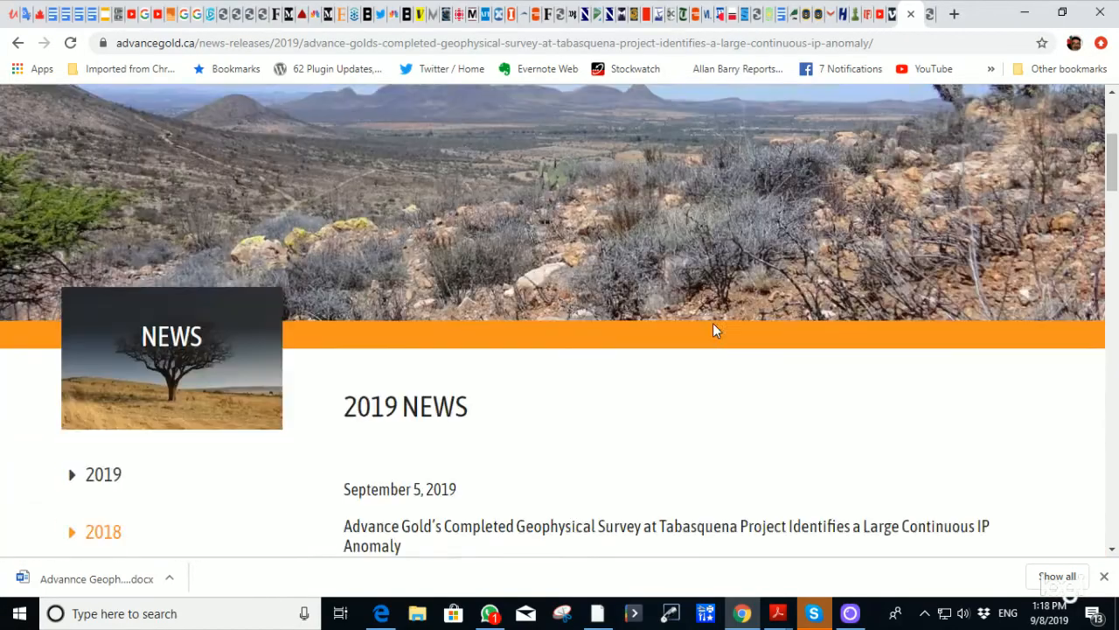
{"action": "scroll", "scroll_direction": "down", "scroll_amount": 3}
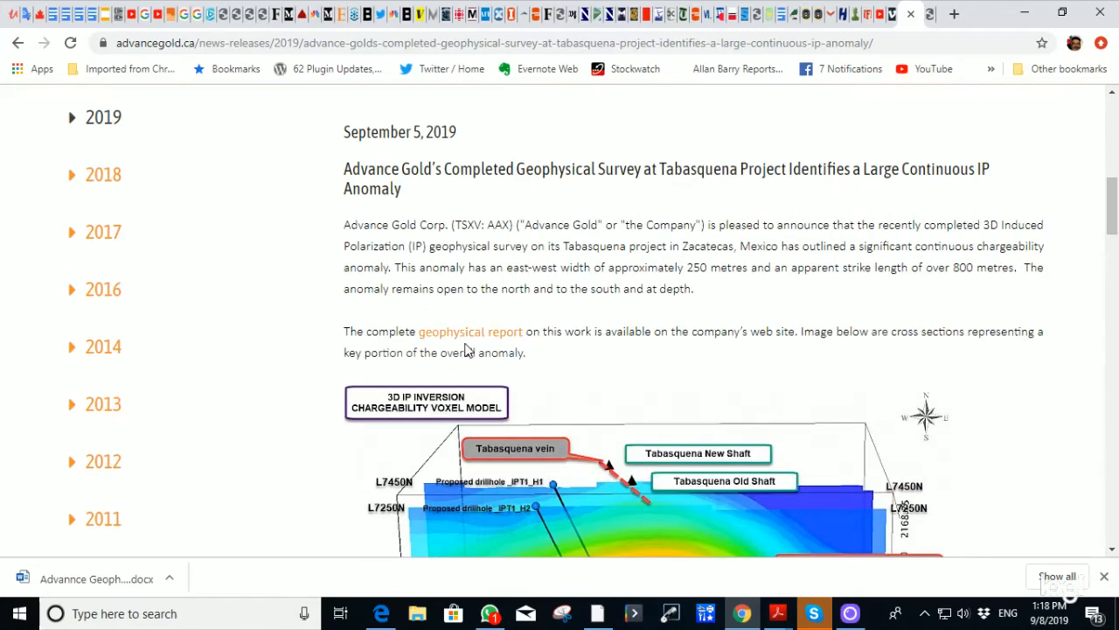
{"action": "mouse_move", "coordinate": [473, 339]}
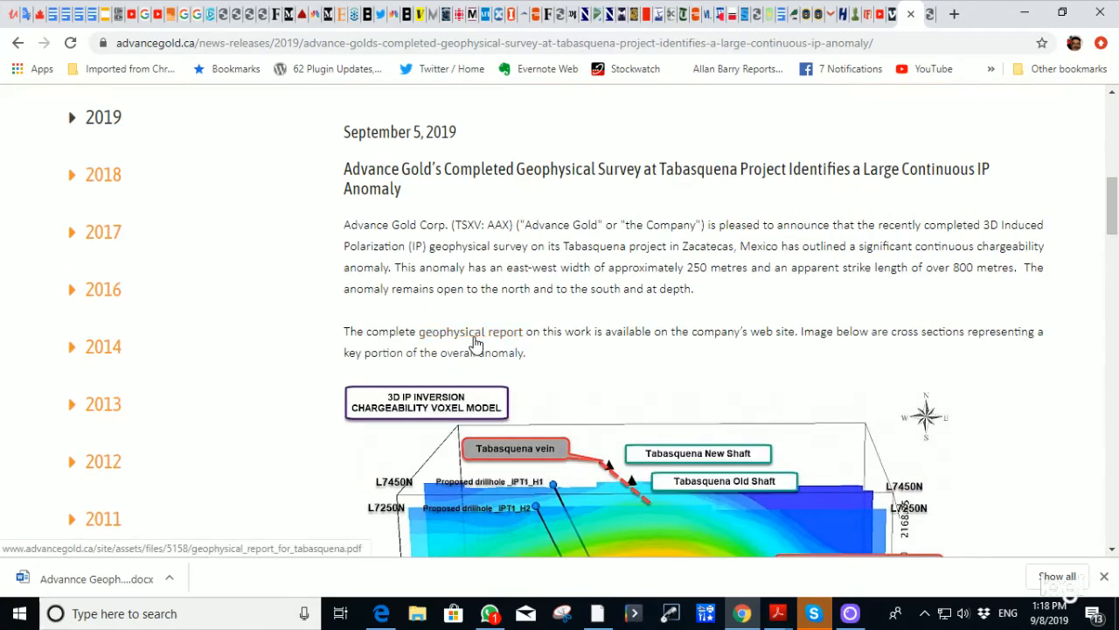
Reopen the complete geophysical report PDF and scroll past the equipment and data-processing pages.
{"action": "left_click", "coordinate": [476, 331]}
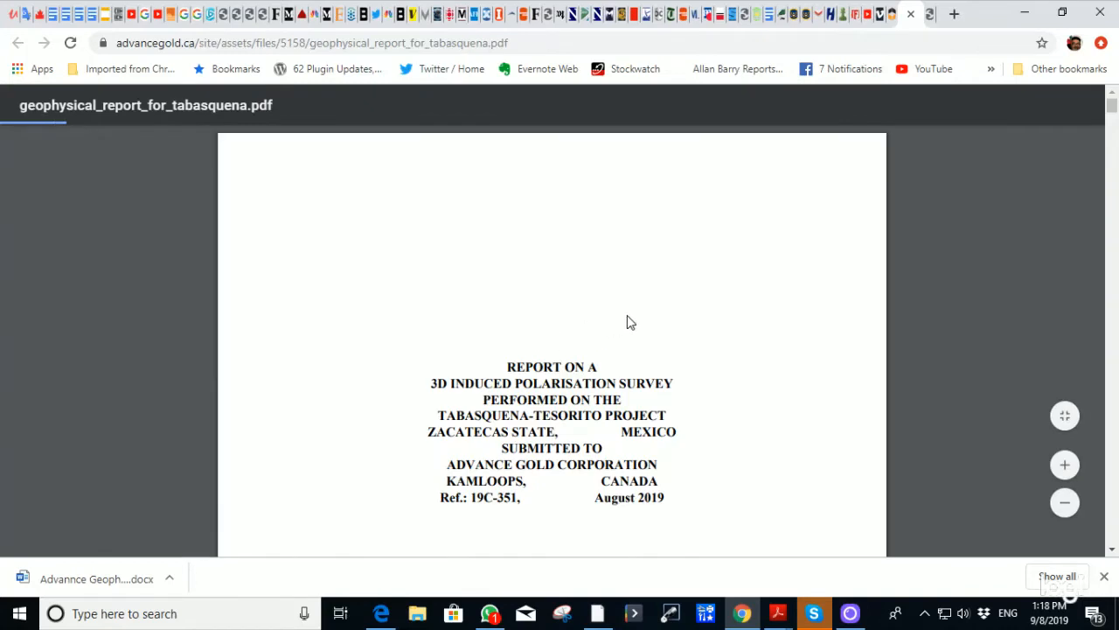
{"action": "scroll", "scroll_direction": "down", "scroll_amount": 3}
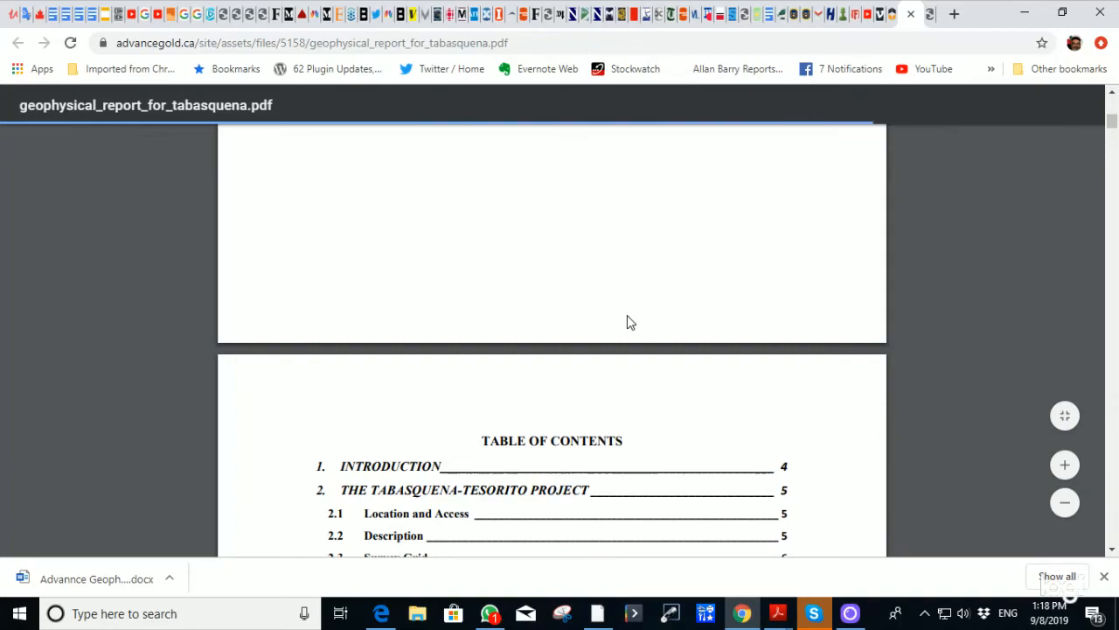
{"action": "scroll", "scroll_direction": "down", "scroll_amount": 3}
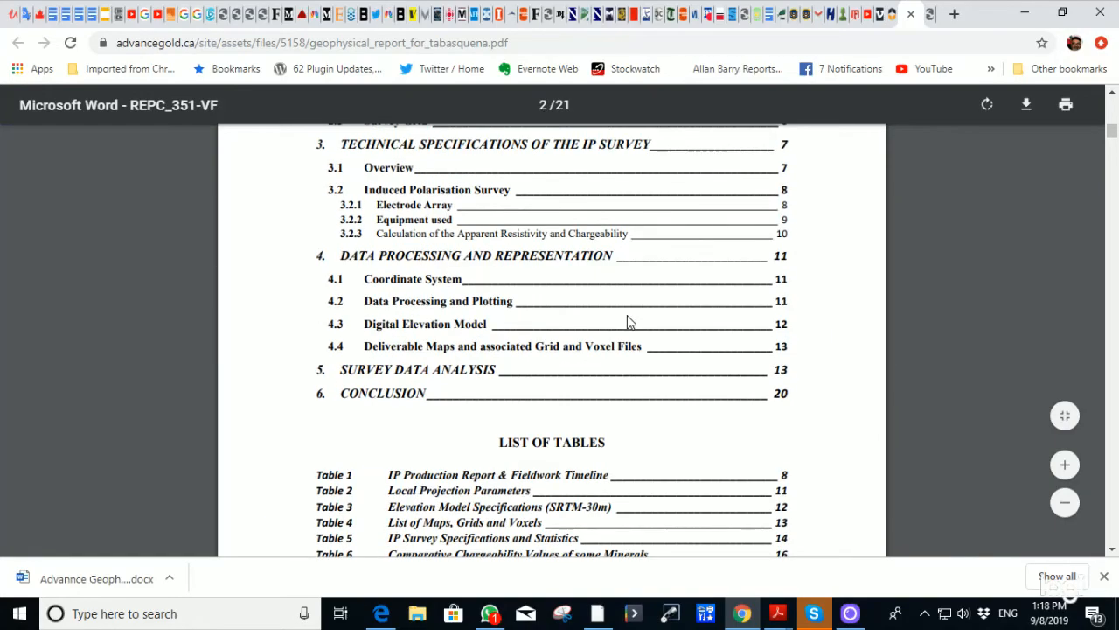
{"action": "scroll", "scroll_direction": "down", "scroll_amount": 3}
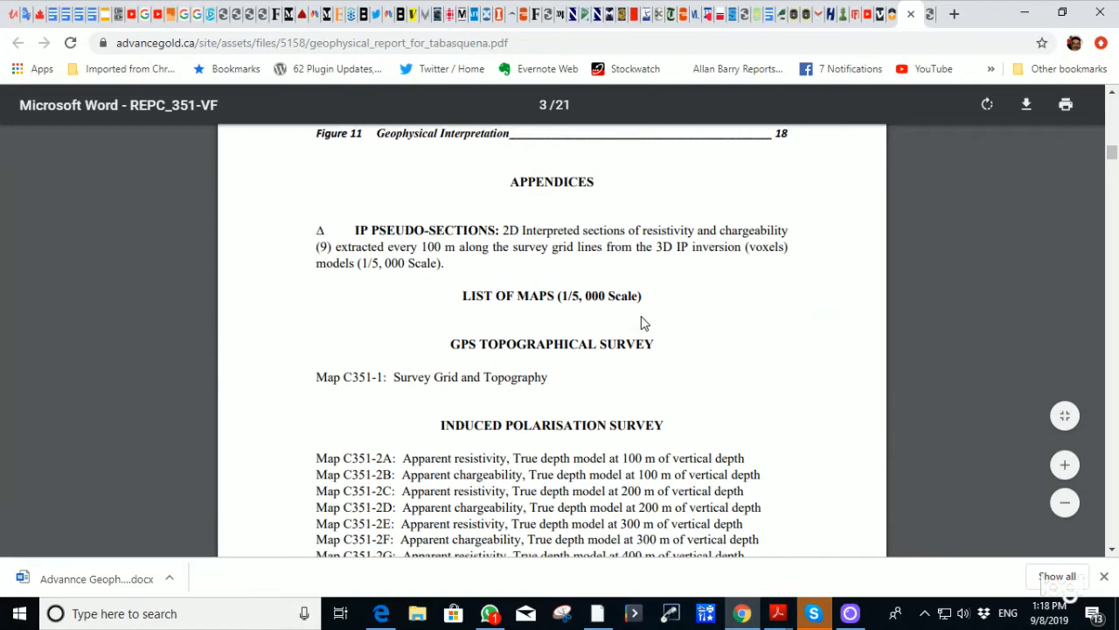
{"action": "scroll", "scroll_direction": "down", "scroll_amount": 3}
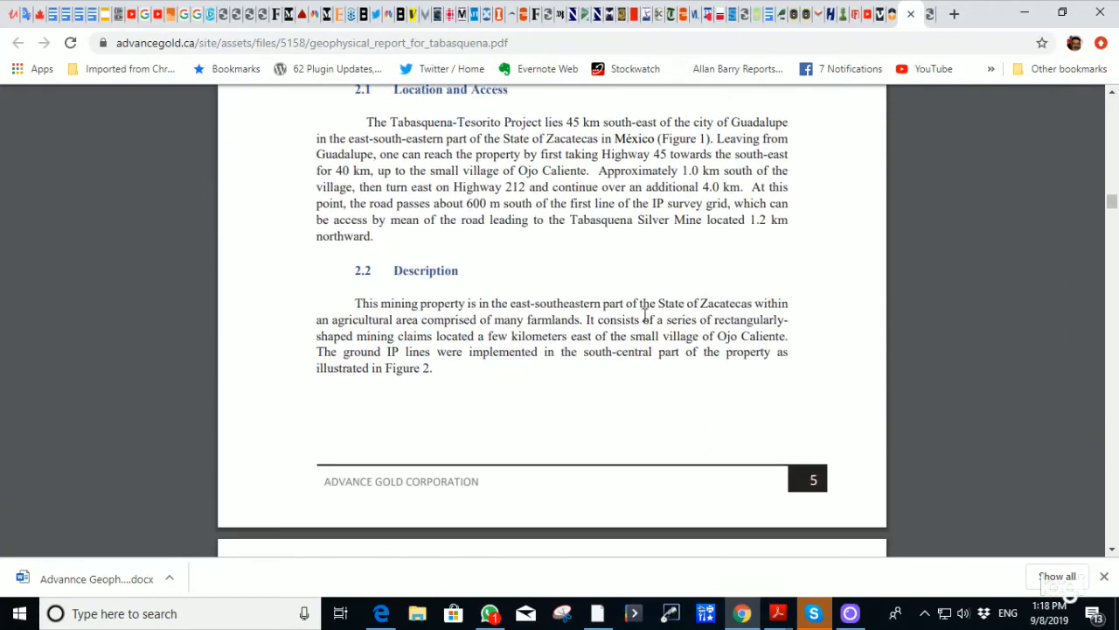
{"action": "scroll", "scroll_direction": "down", "scroll_amount": 3}
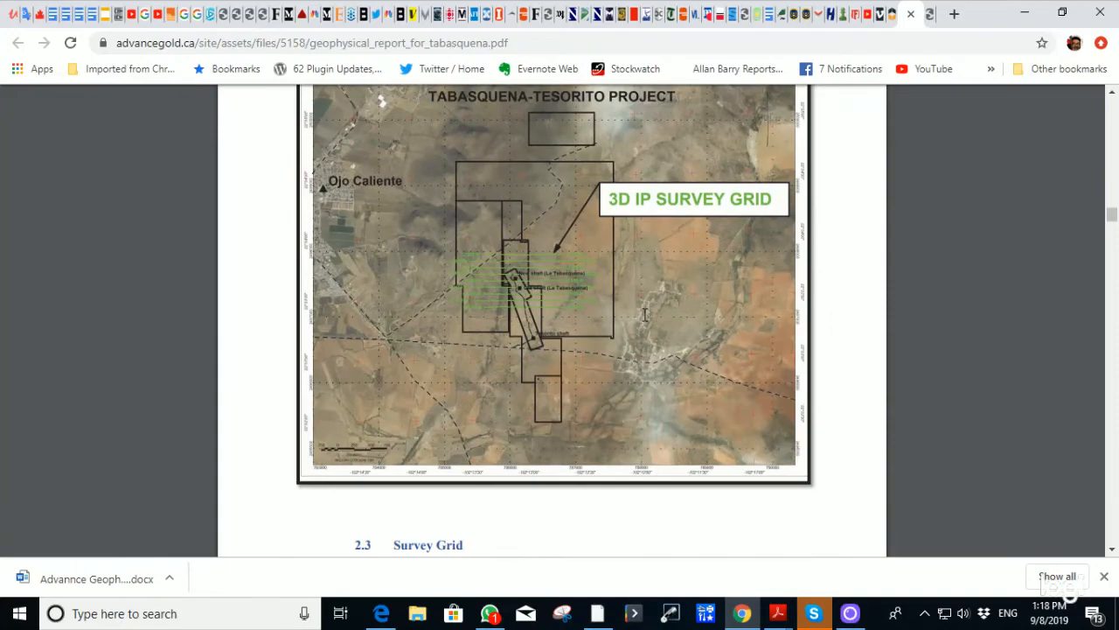
{"action": "scroll", "scroll_direction": "down", "scroll_amount": 3}
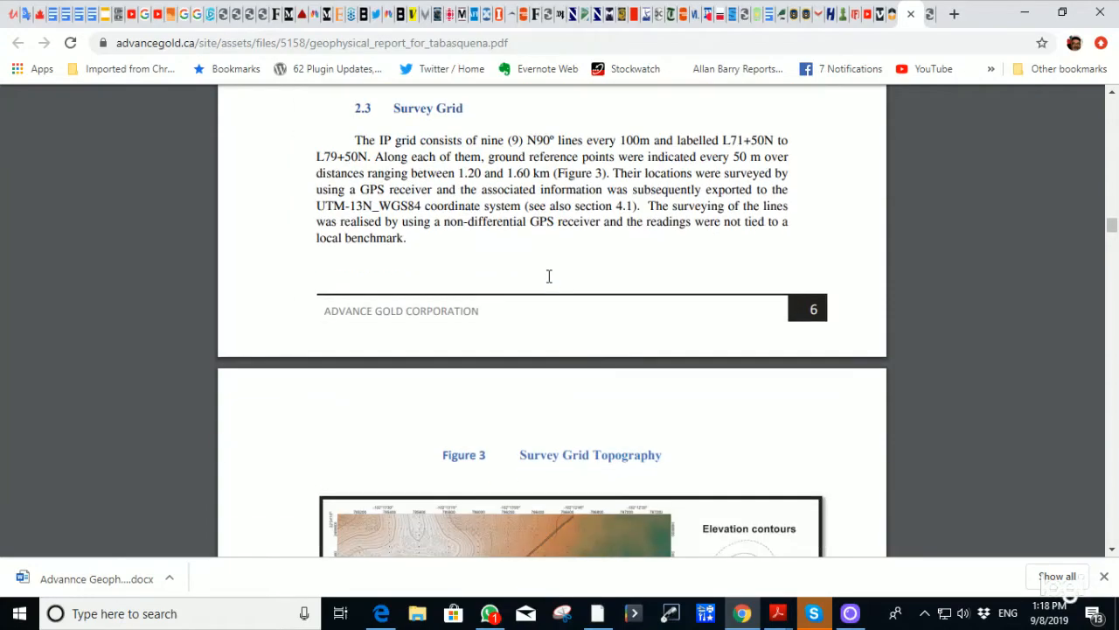
{"action": "scroll", "scroll_direction": "down", "scroll_amount": 3}
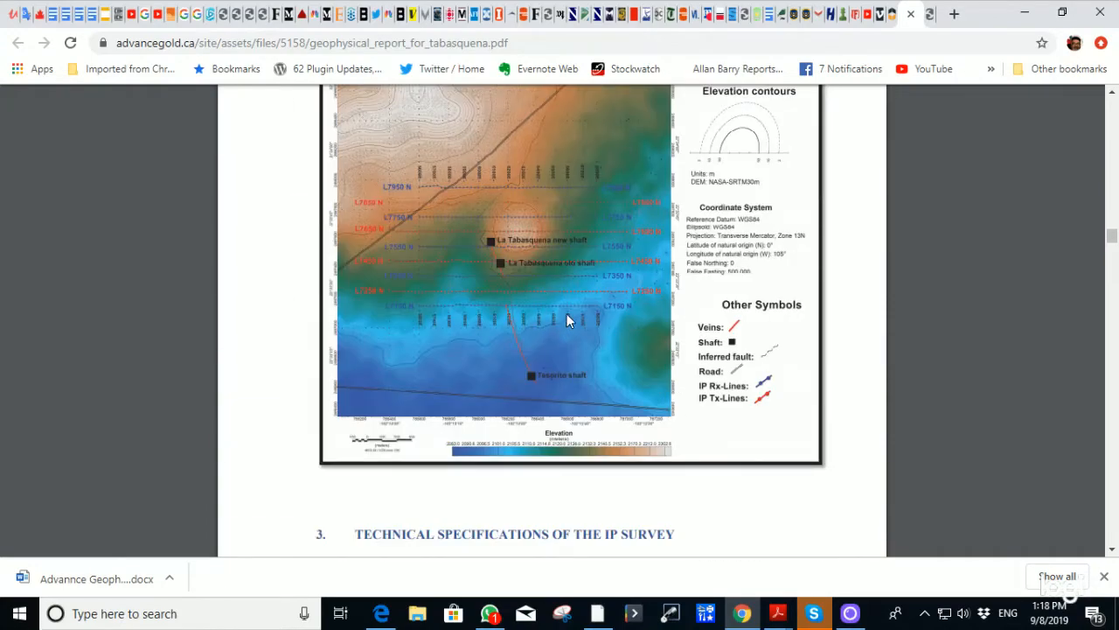
{"action": "scroll", "scroll_direction": "down", "scroll_amount": 3}
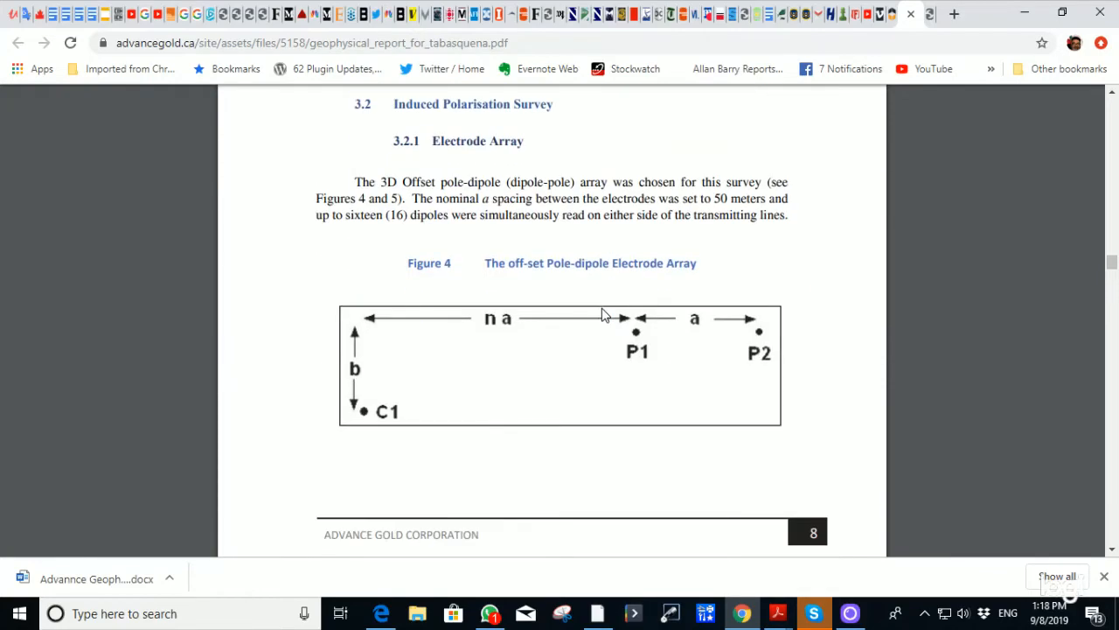
{"action": "scroll", "scroll_direction": "down", "scroll_amount": 3}
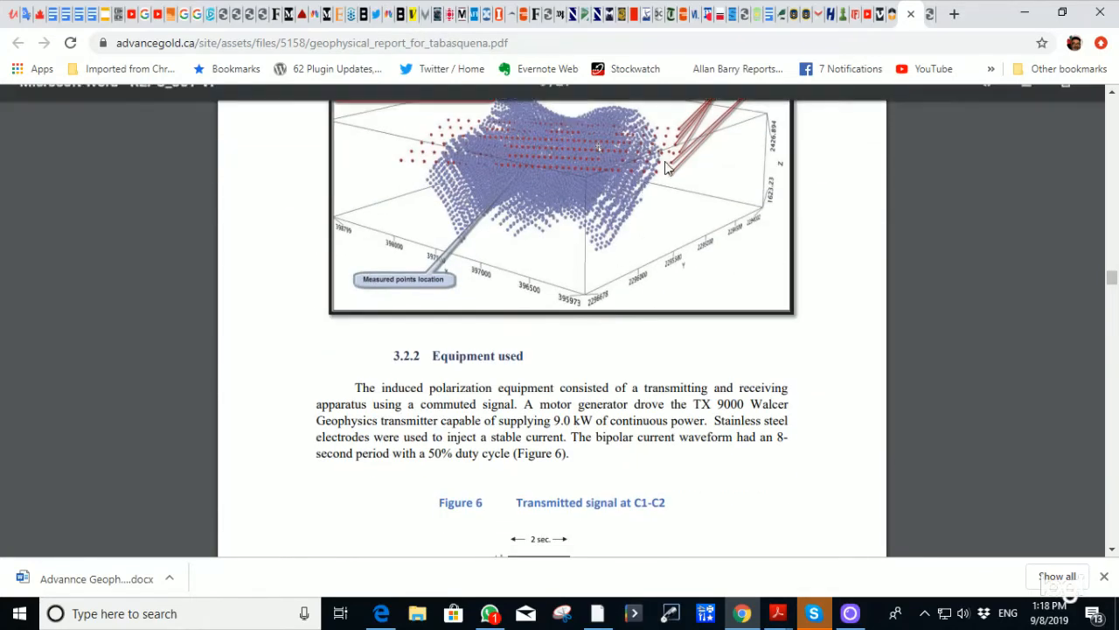
{"action": "scroll", "scroll_direction": "up", "scroll_amount": 3}
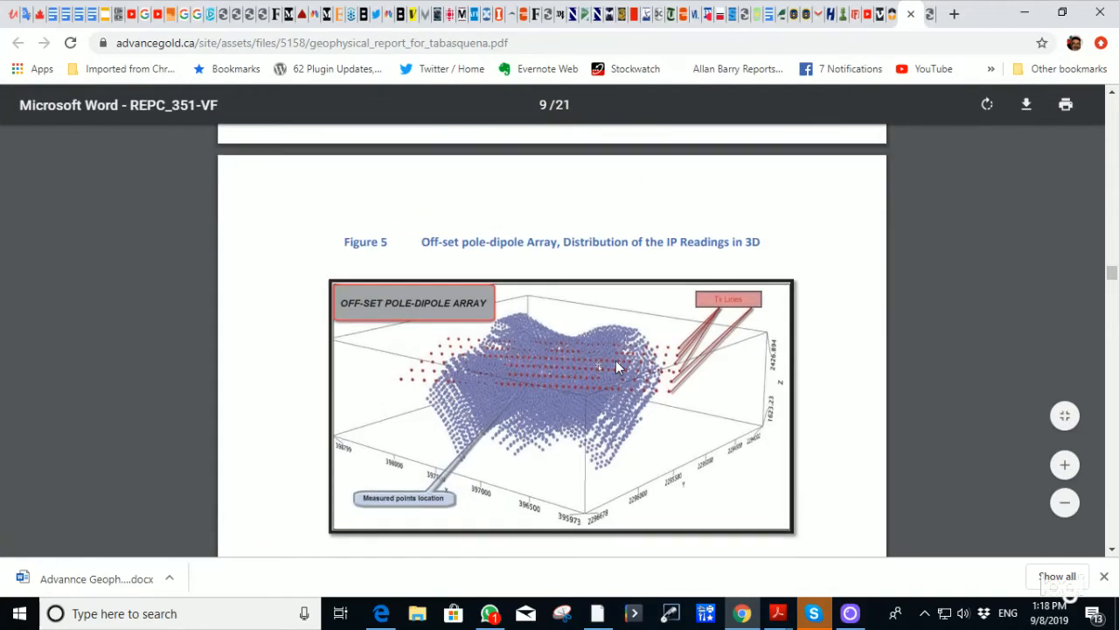
{"action": "mouse_move", "coordinate": [525, 396]}
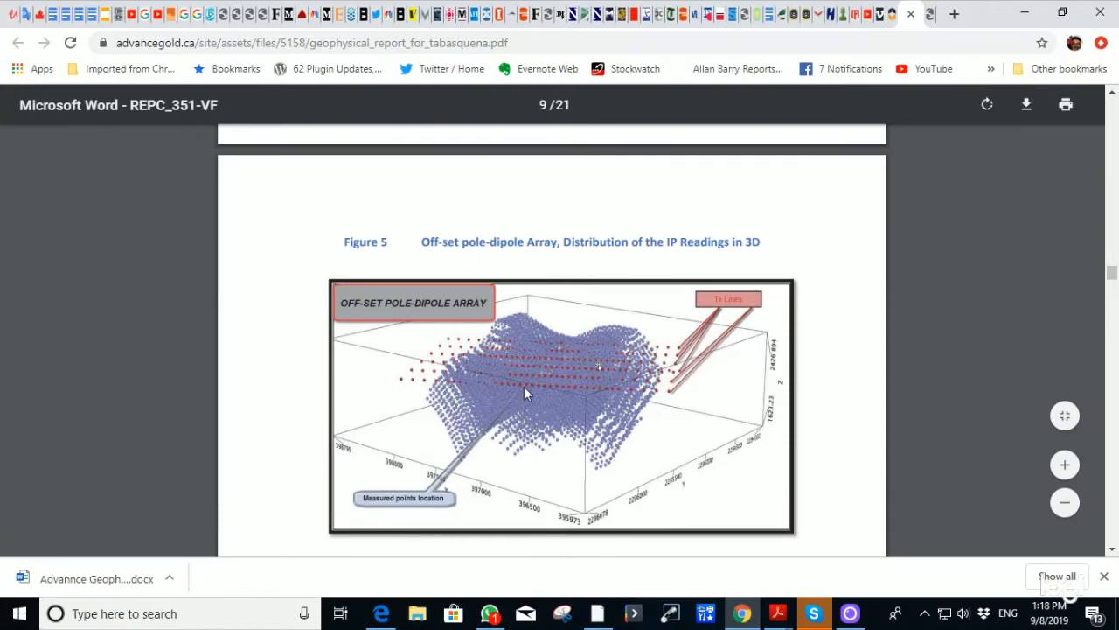
{"action": "mouse_move", "coordinate": [609, 404]}
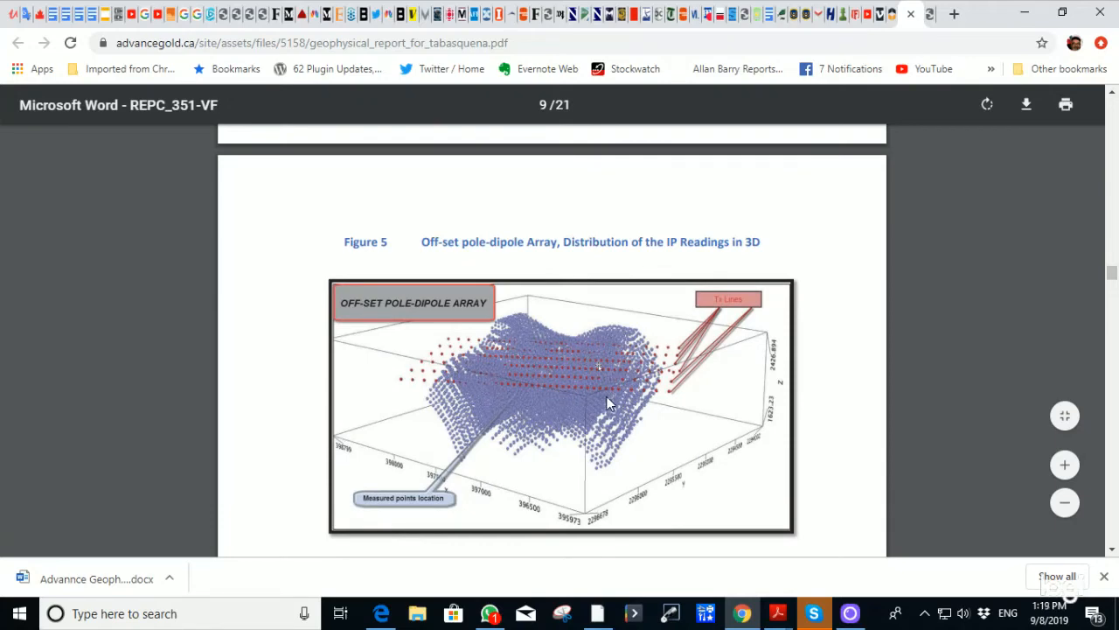
Continue past Table 5's IP survey specifications to page 15's interpretative resistivity and chargeability section.
{"action": "scroll", "scroll_direction": "down", "scroll_amount": 3}
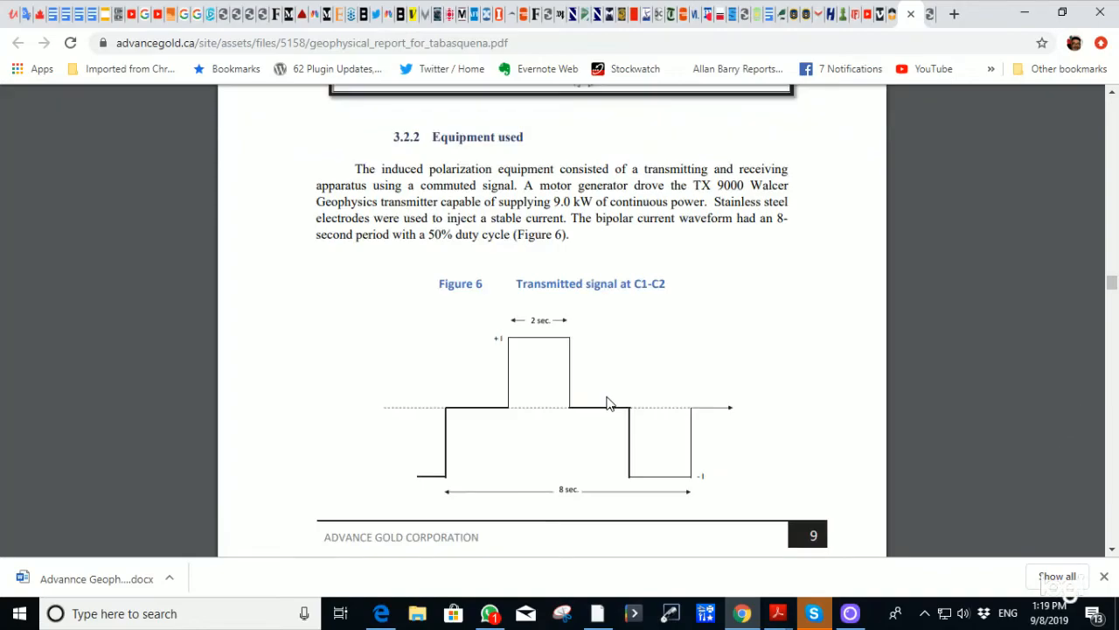
{"action": "scroll", "scroll_direction": "down", "scroll_amount": 3}
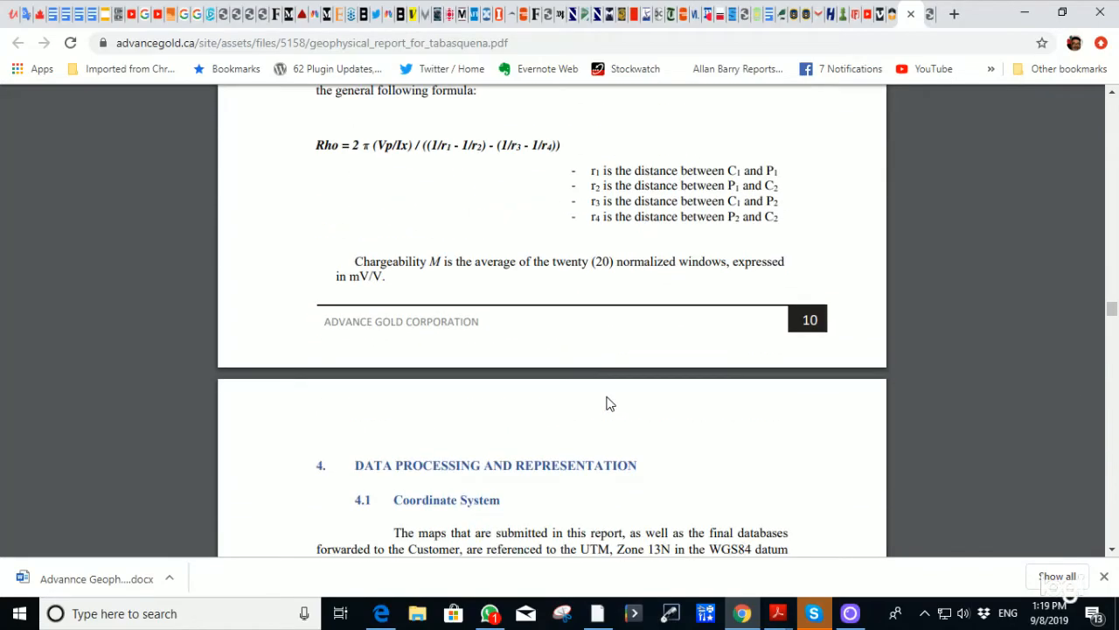
{"action": "scroll", "scroll_direction": "down", "scroll_amount": 3}
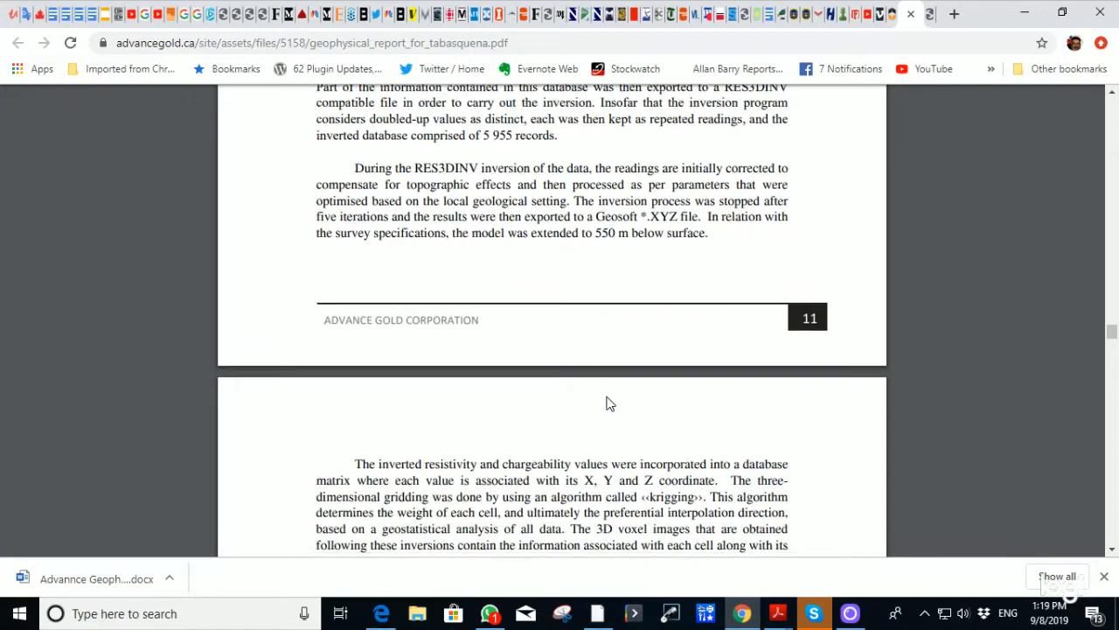
{"action": "scroll", "scroll_direction": "down", "scroll_amount": 3}
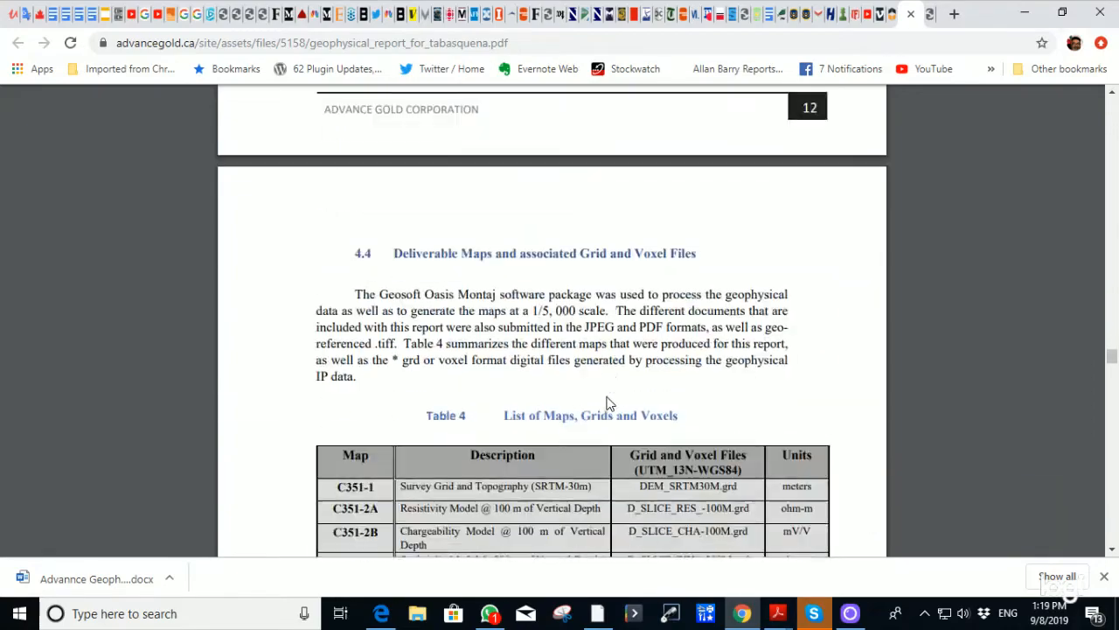
{"action": "scroll", "scroll_direction": "down", "scroll_amount": 3}
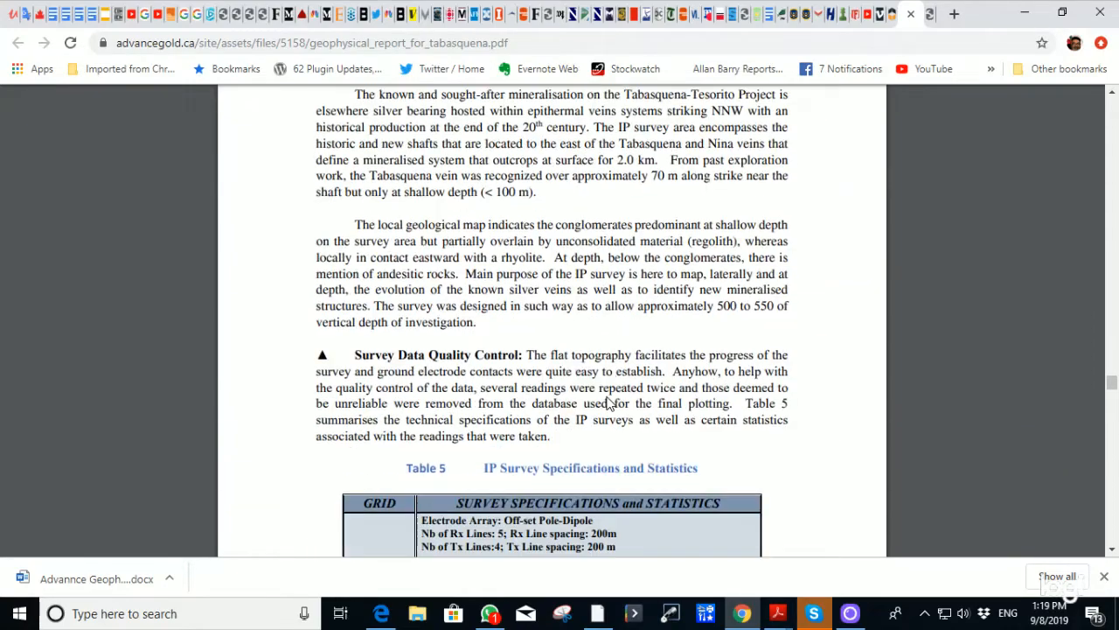
{"action": "scroll", "scroll_direction": "down", "scroll_amount": 3}
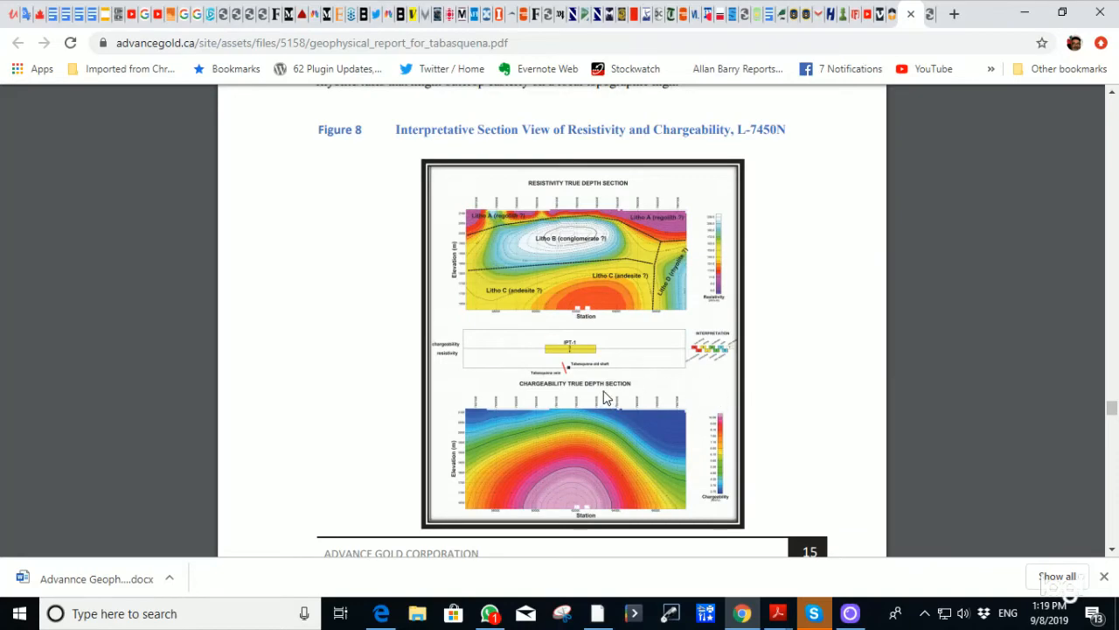
Scroll past Figures 8-10's section view and voxel models to the page 19 Geophysical Interpretation map.
{"action": "scroll", "scroll_direction": "down", "scroll_amount": 3}
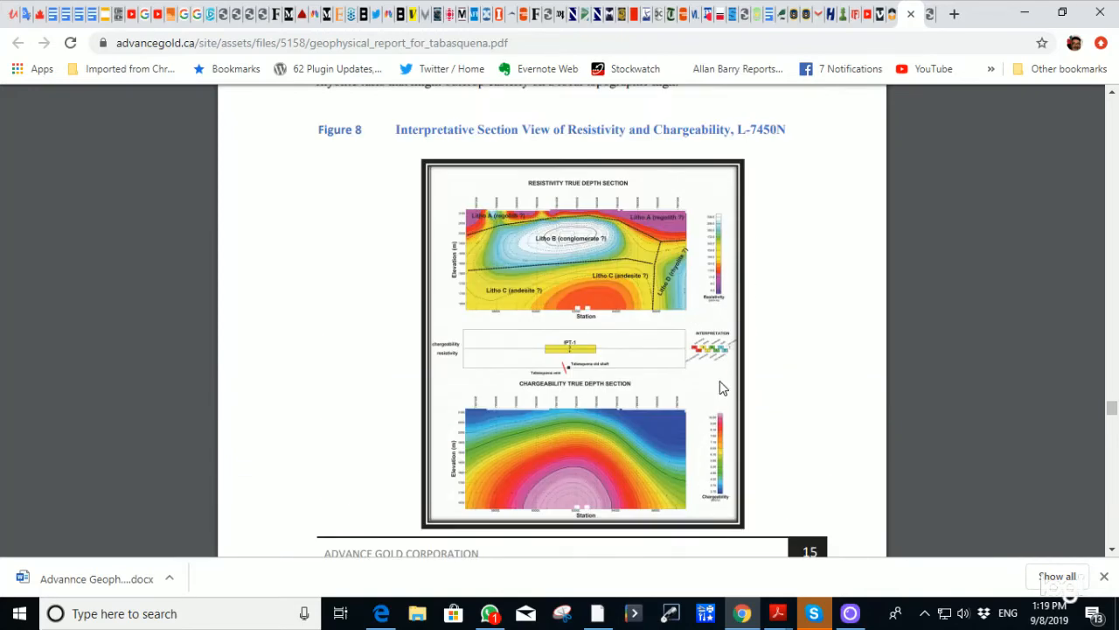
{"action": "scroll", "scroll_direction": "down", "scroll_amount": 3}
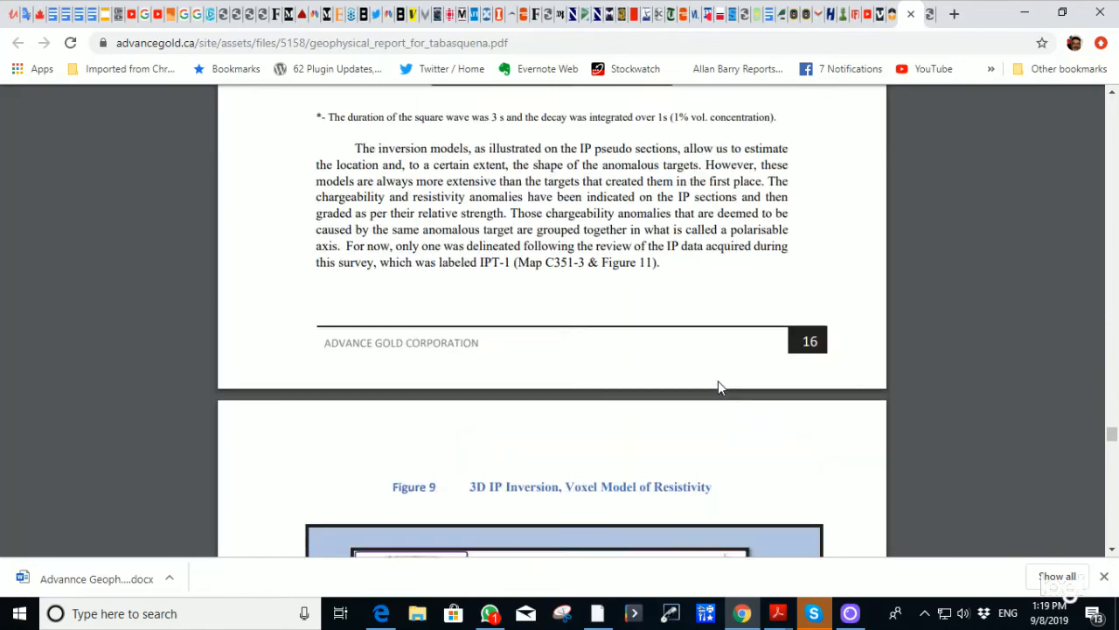
{"action": "scroll", "scroll_direction": "down", "scroll_amount": 3}
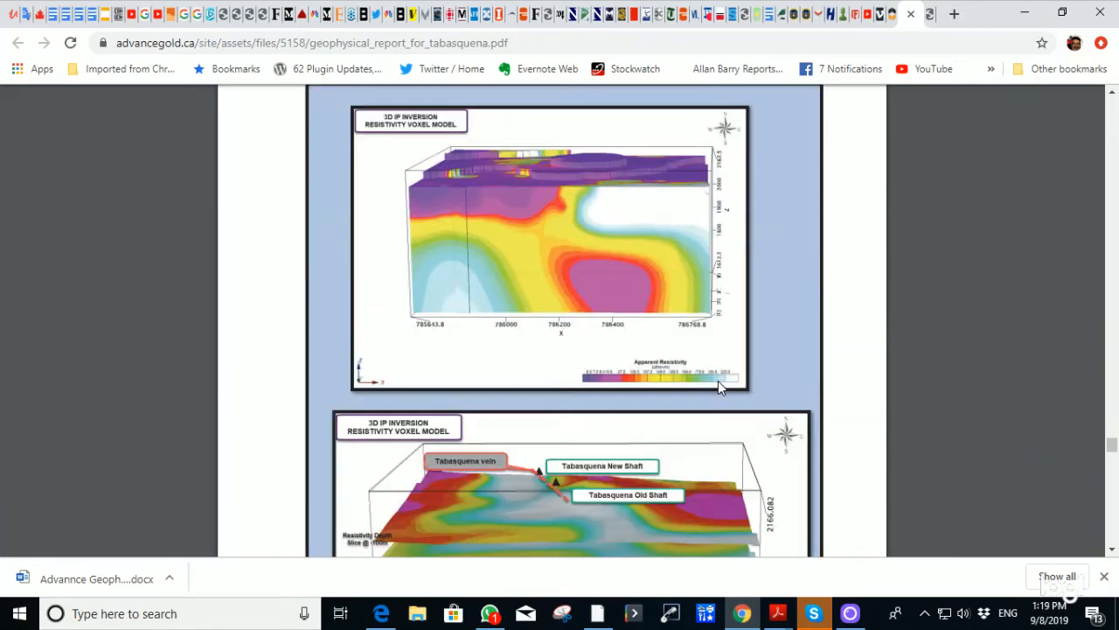
{"action": "scroll", "scroll_direction": "down", "scroll_amount": 3}
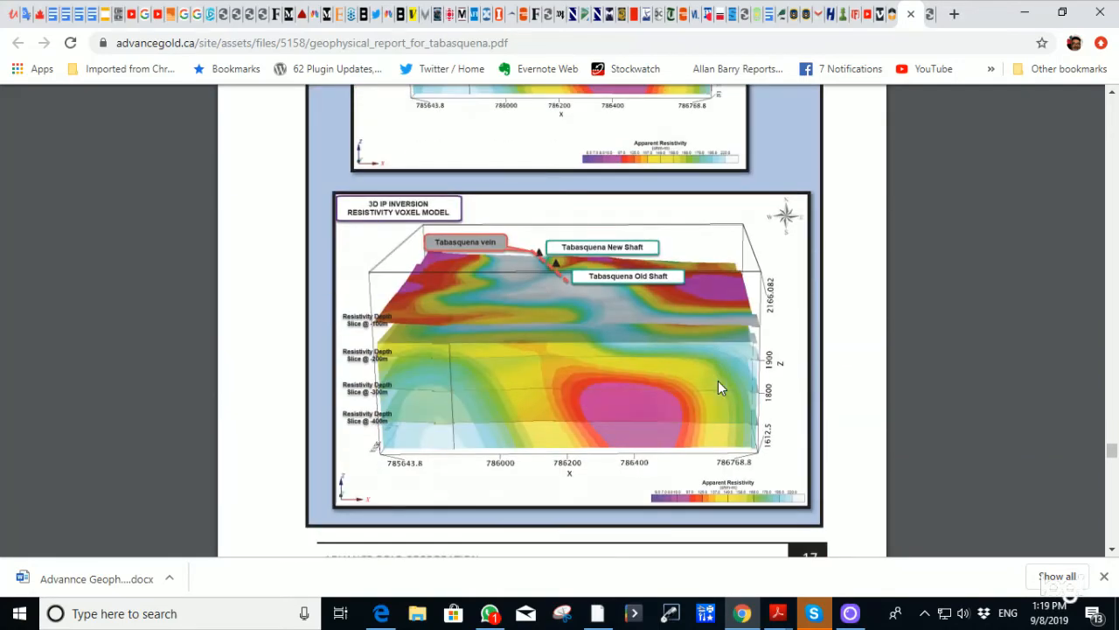
{"action": "scroll", "scroll_direction": "down", "scroll_amount": 3}
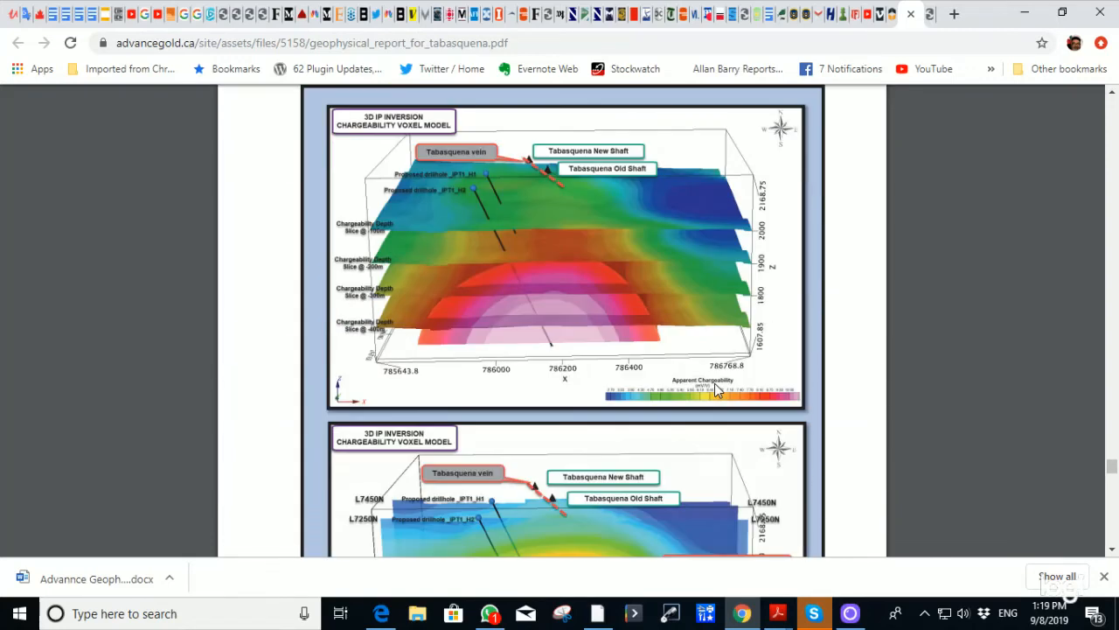
{"action": "scroll", "scroll_direction": "down", "scroll_amount": 3}
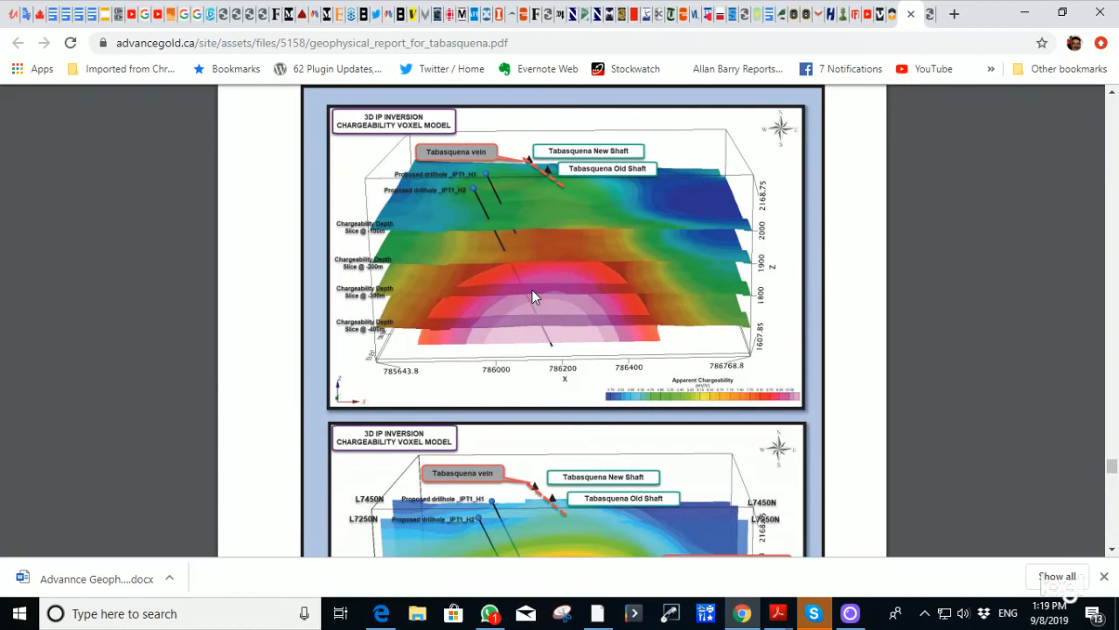
{"action": "scroll", "scroll_direction": "down", "scroll_amount": 3}
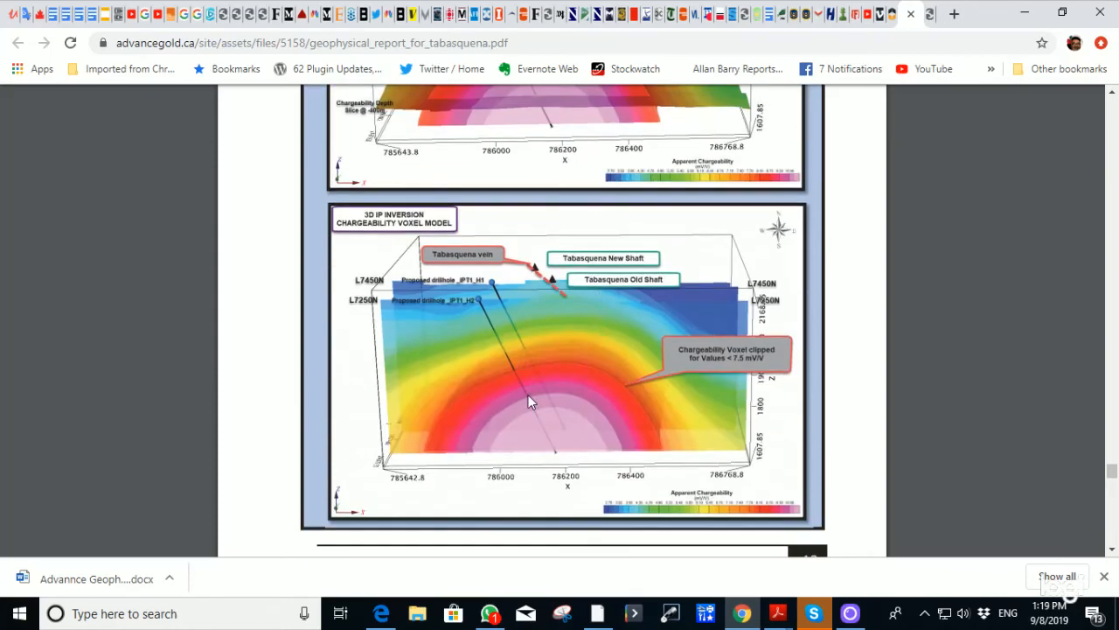
{"action": "scroll", "scroll_direction": "down", "scroll_amount": 3}
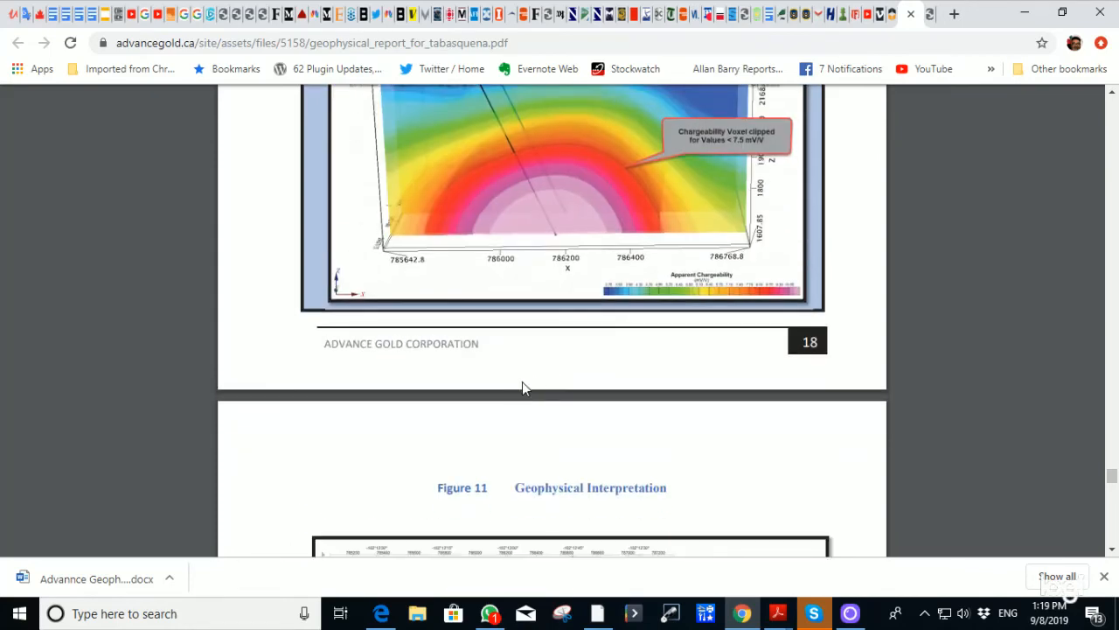
{"action": "scroll", "scroll_direction": "down", "scroll_amount": 3}
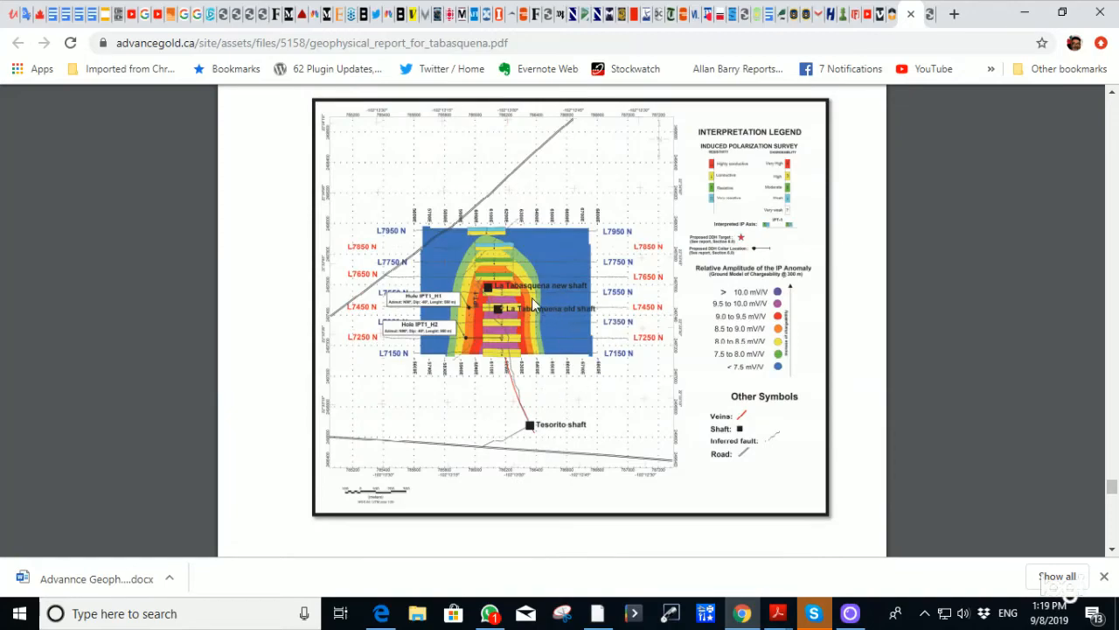
{"action": "mouse_move", "coordinate": [488, 335]}
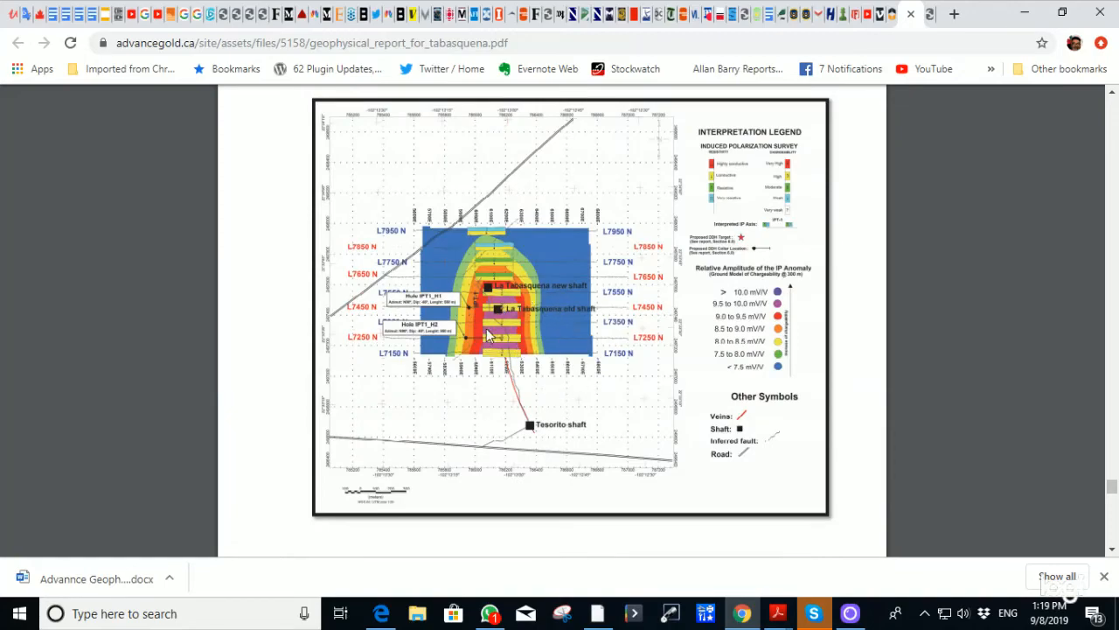
Scroll the report to the Conclusion section and back to Figure 10's chargeability voxel model.
{"action": "scroll", "scroll_direction": "down", "scroll_amount": 3}
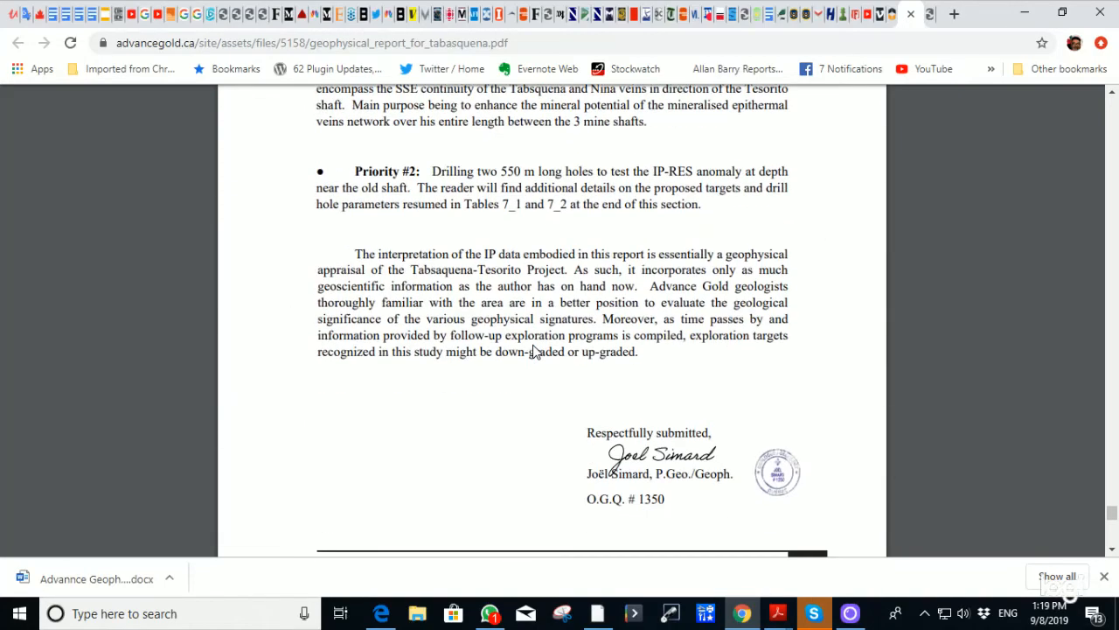
{"action": "scroll", "scroll_direction": "up", "scroll_amount": 3}
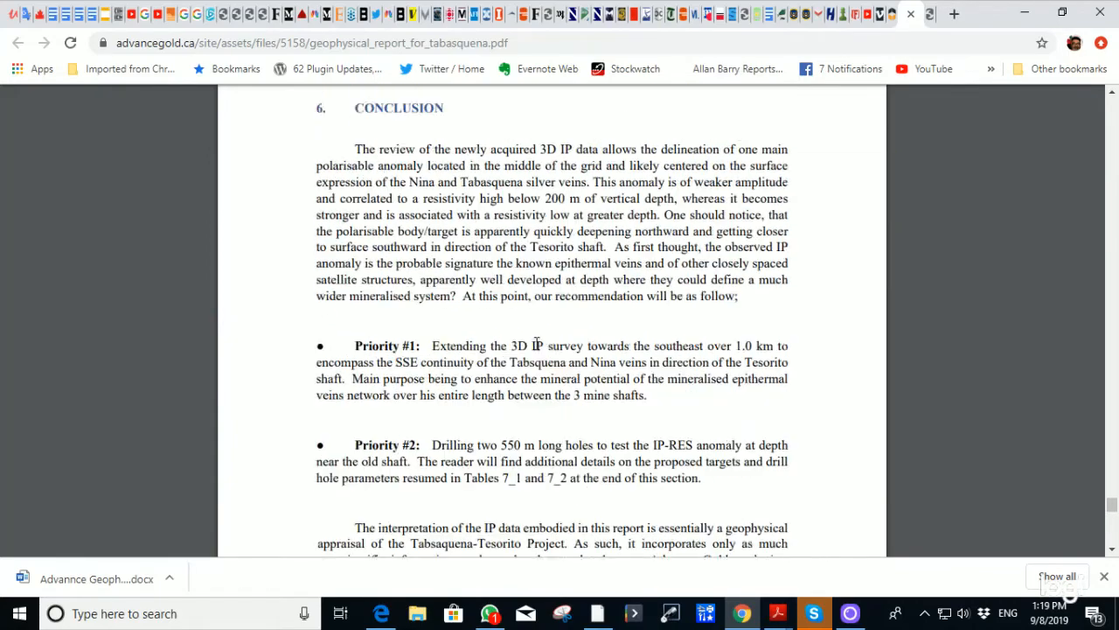
{"action": "scroll", "scroll_direction": "down", "scroll_amount": 3}
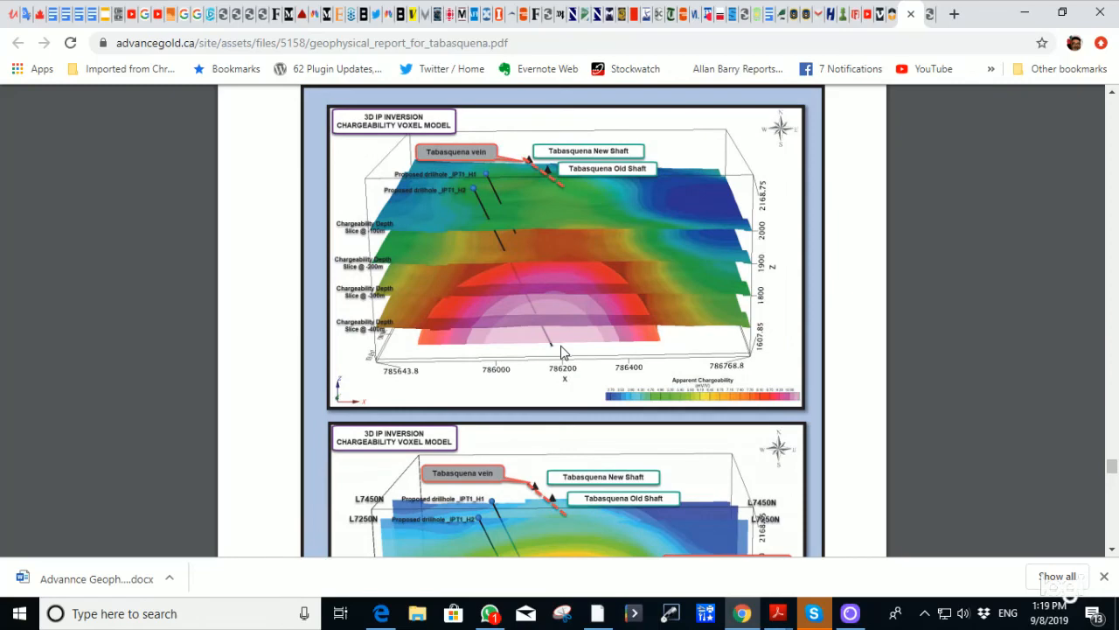
{"action": "mouse_move", "coordinate": [572, 348]}
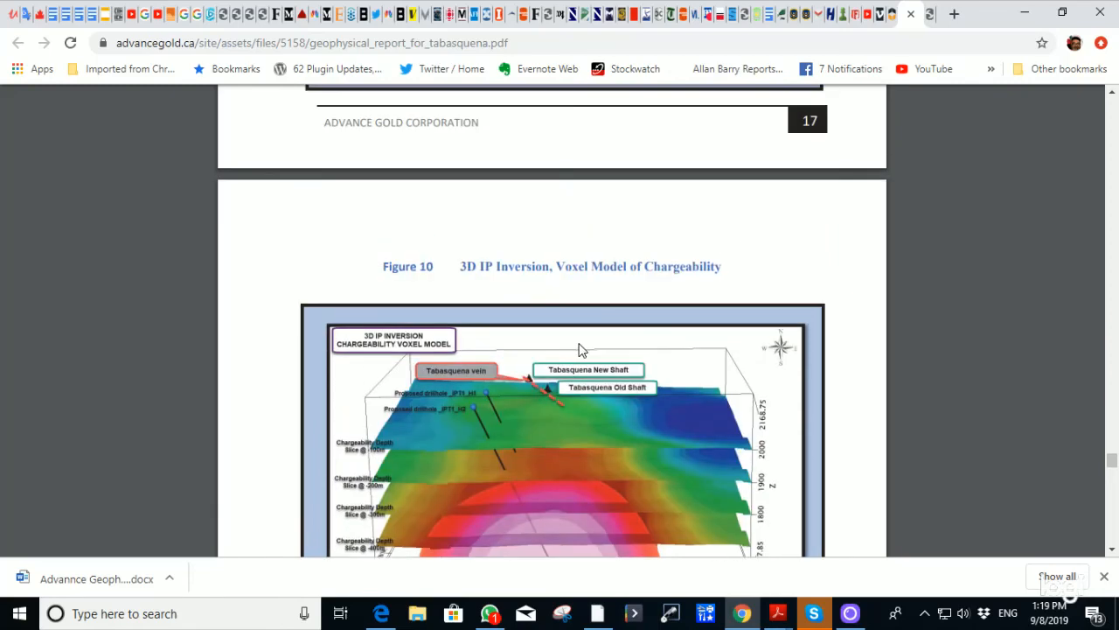
{"action": "scroll", "scroll_direction": "down", "scroll_amount": 3}
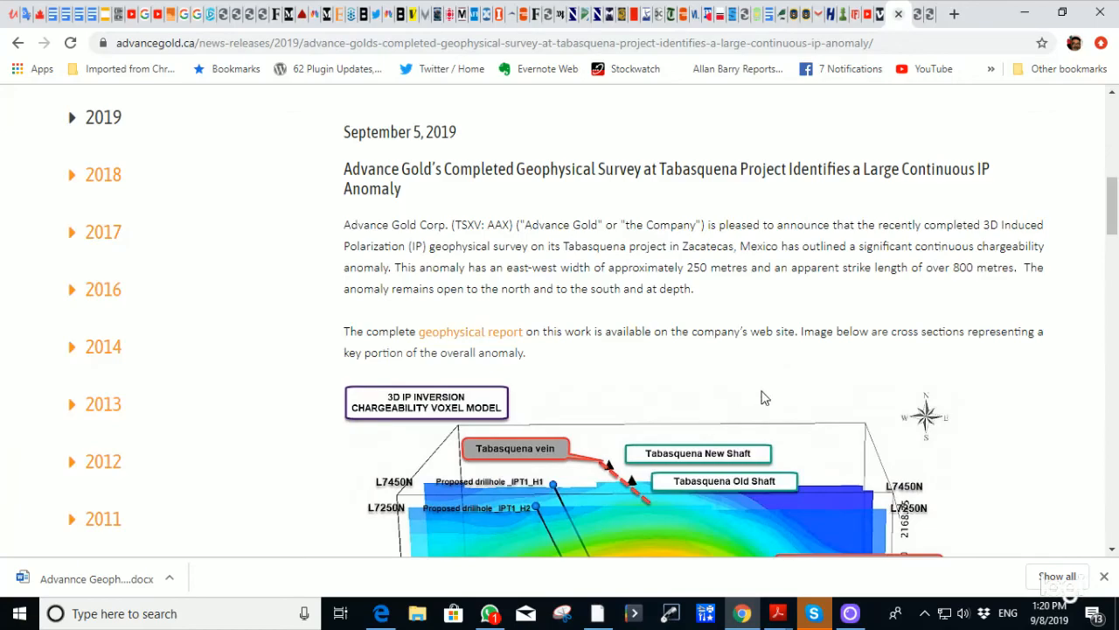
Scroll the news release past the voxel image and CEO quote to Details of Geophysical Survey.
{"action": "scroll", "scroll_direction": "down", "scroll_amount": 3}
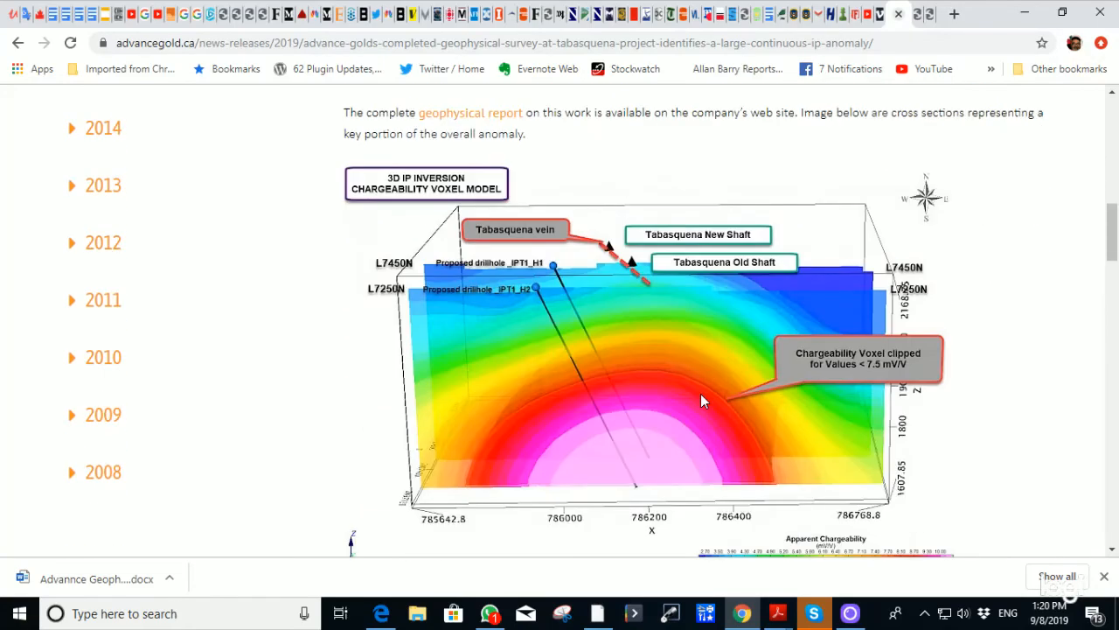
{"action": "scroll", "scroll_direction": "down", "scroll_amount": 3}
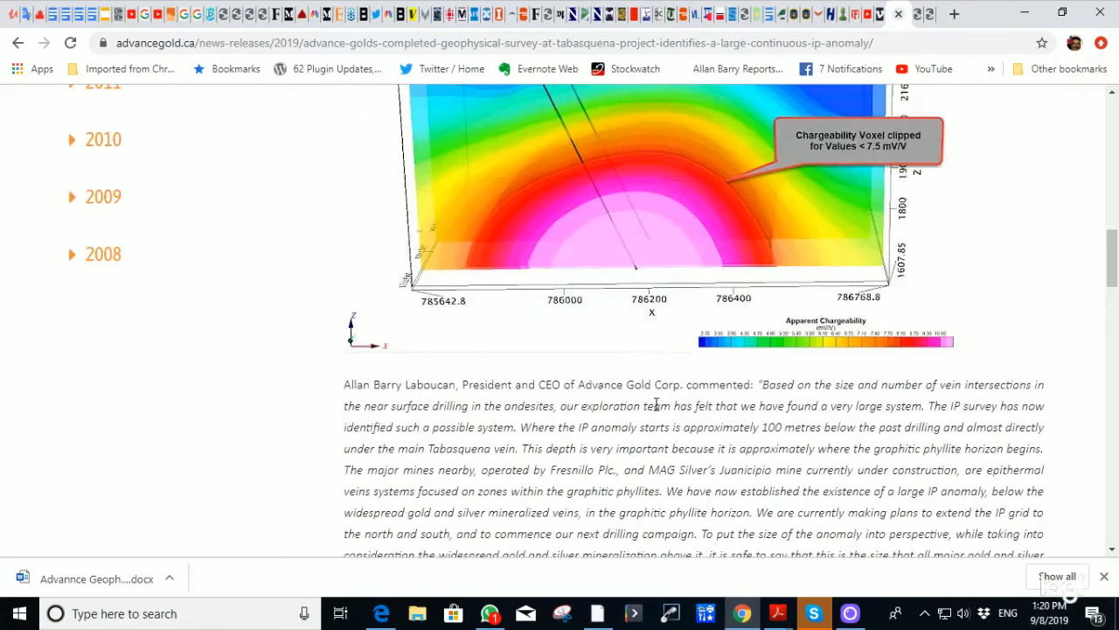
{"action": "scroll", "scroll_direction": "down", "scroll_amount": 3}
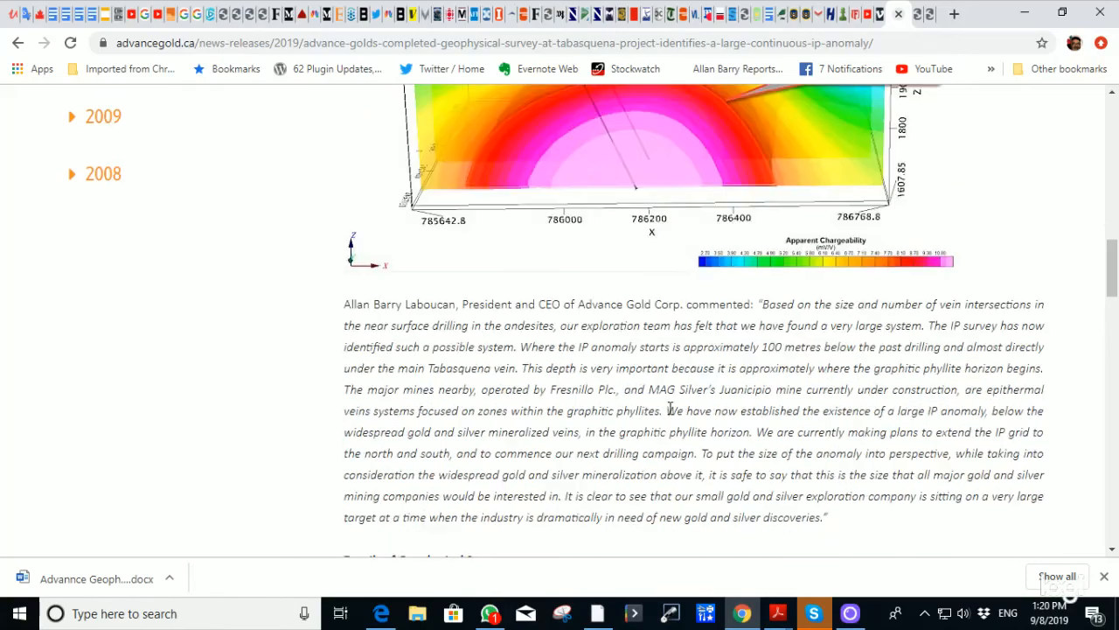
{"action": "scroll", "scroll_direction": "down", "scroll_amount": 3}
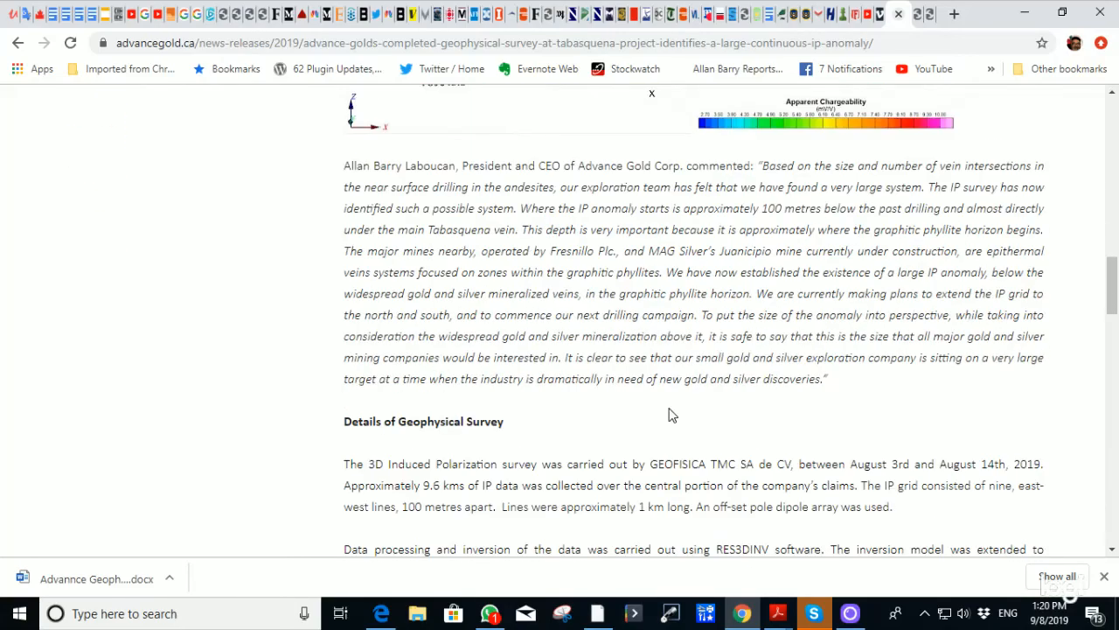